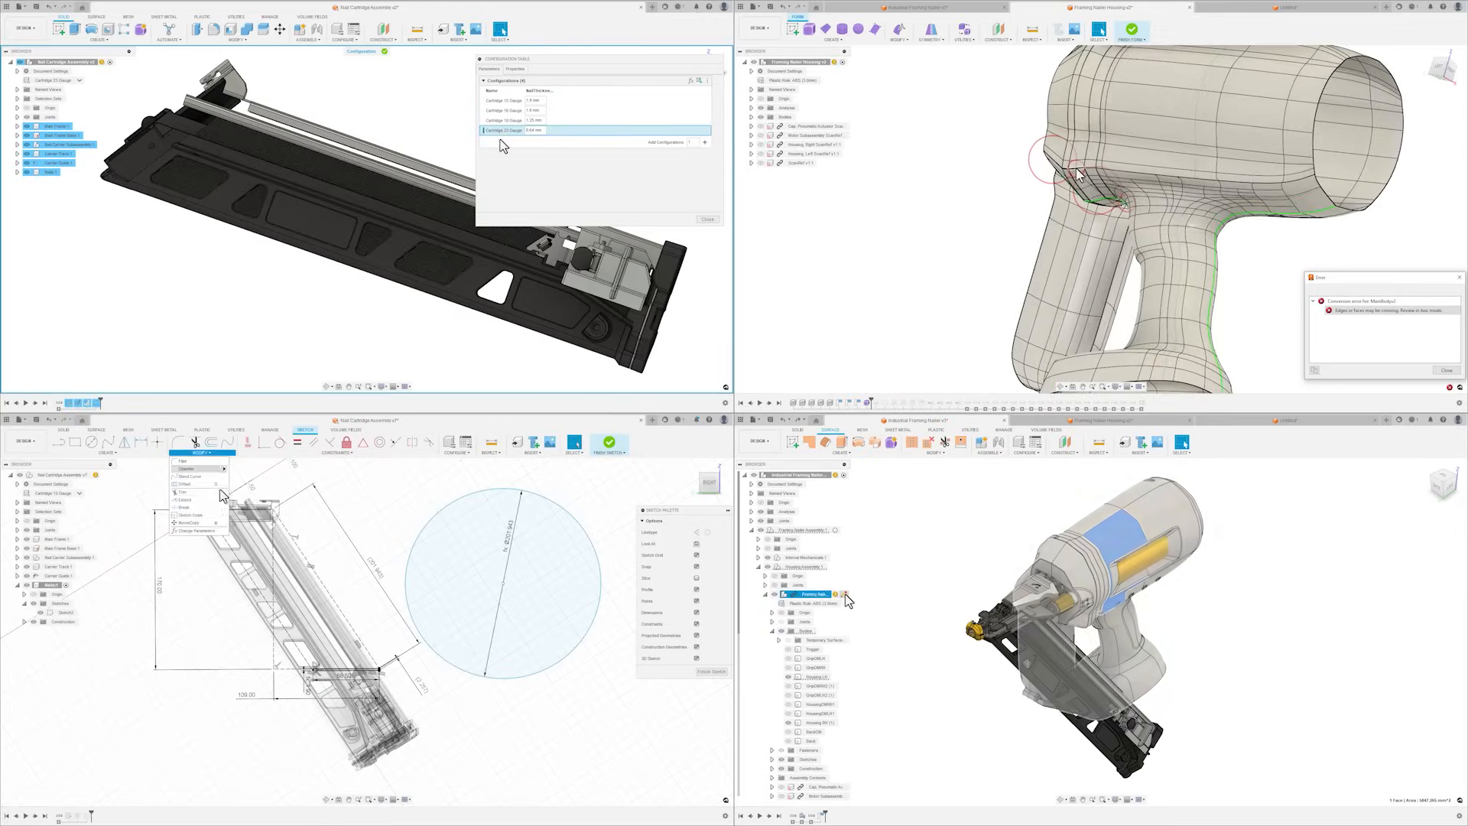
- Move the eight green LEDs onto both long board edges and view the 3D PCB
{"action": "left_click", "coordinate": [515, 68]}
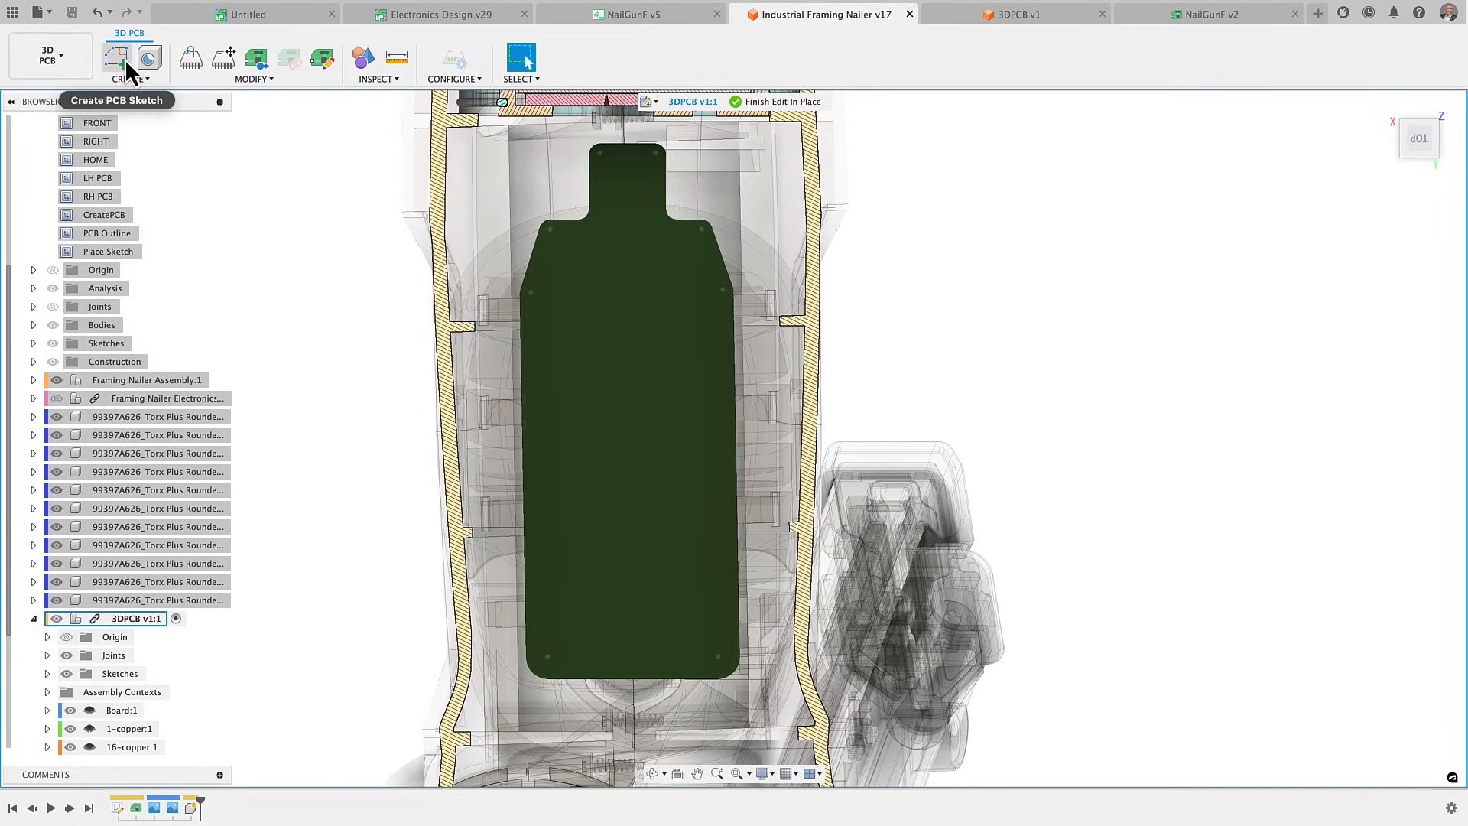
{"action": "left_click", "coordinate": [114, 58]}
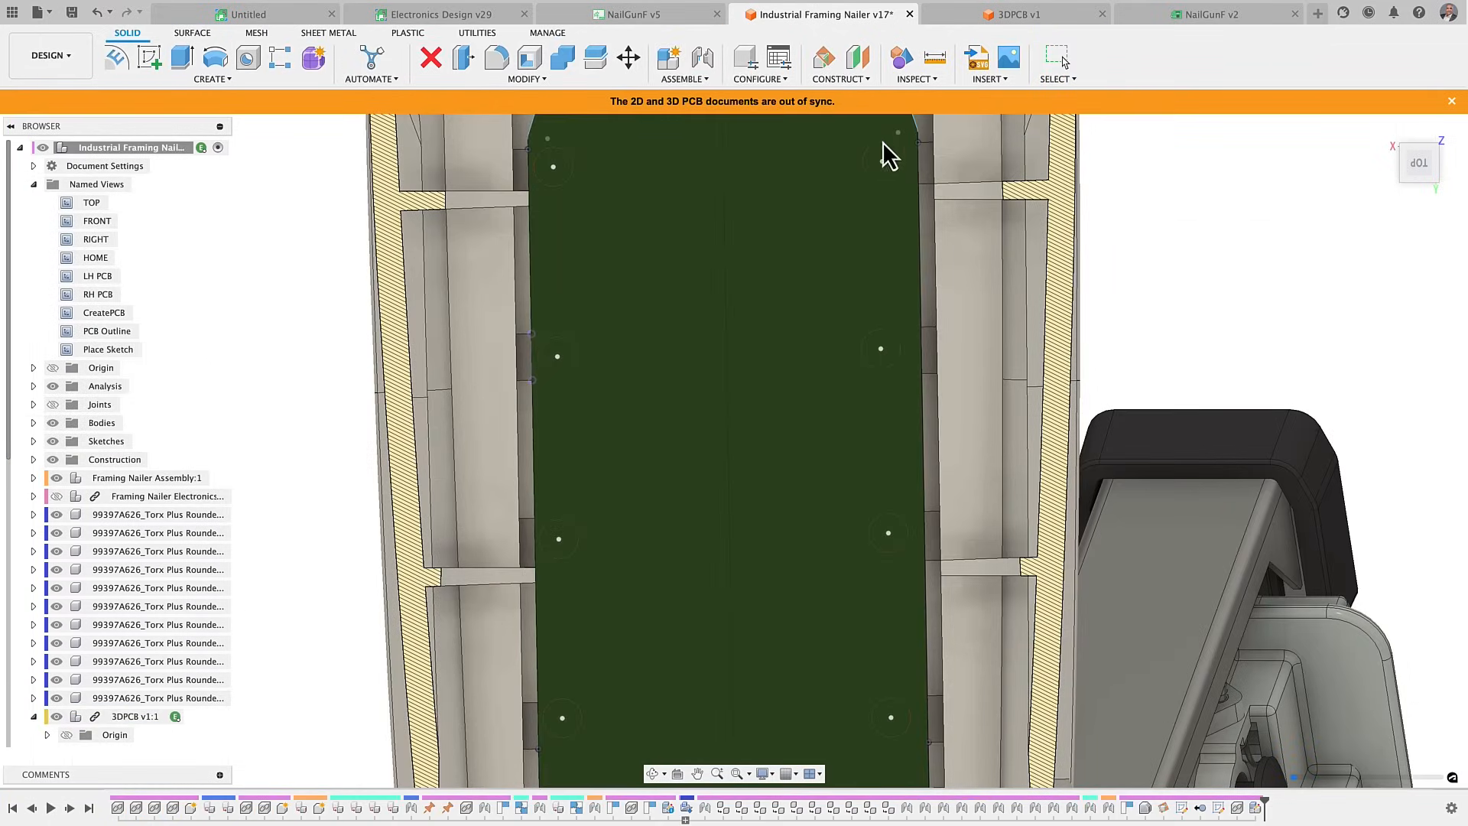
{"action": "left_click", "coordinate": [1207, 14]}
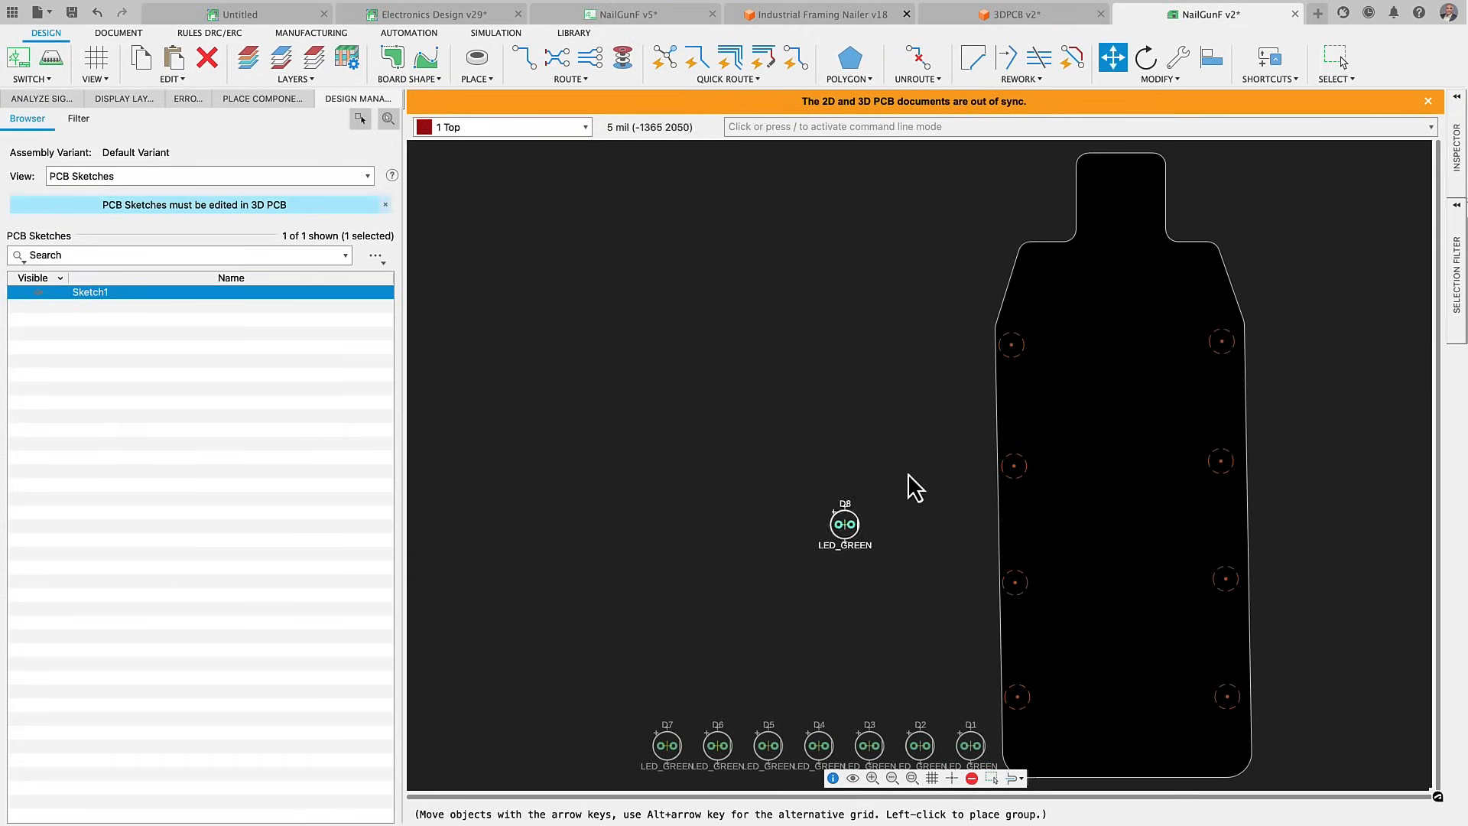
{"action": "left_click_drag", "start_coordinate": [844, 521], "coordinate": [1011, 343]}
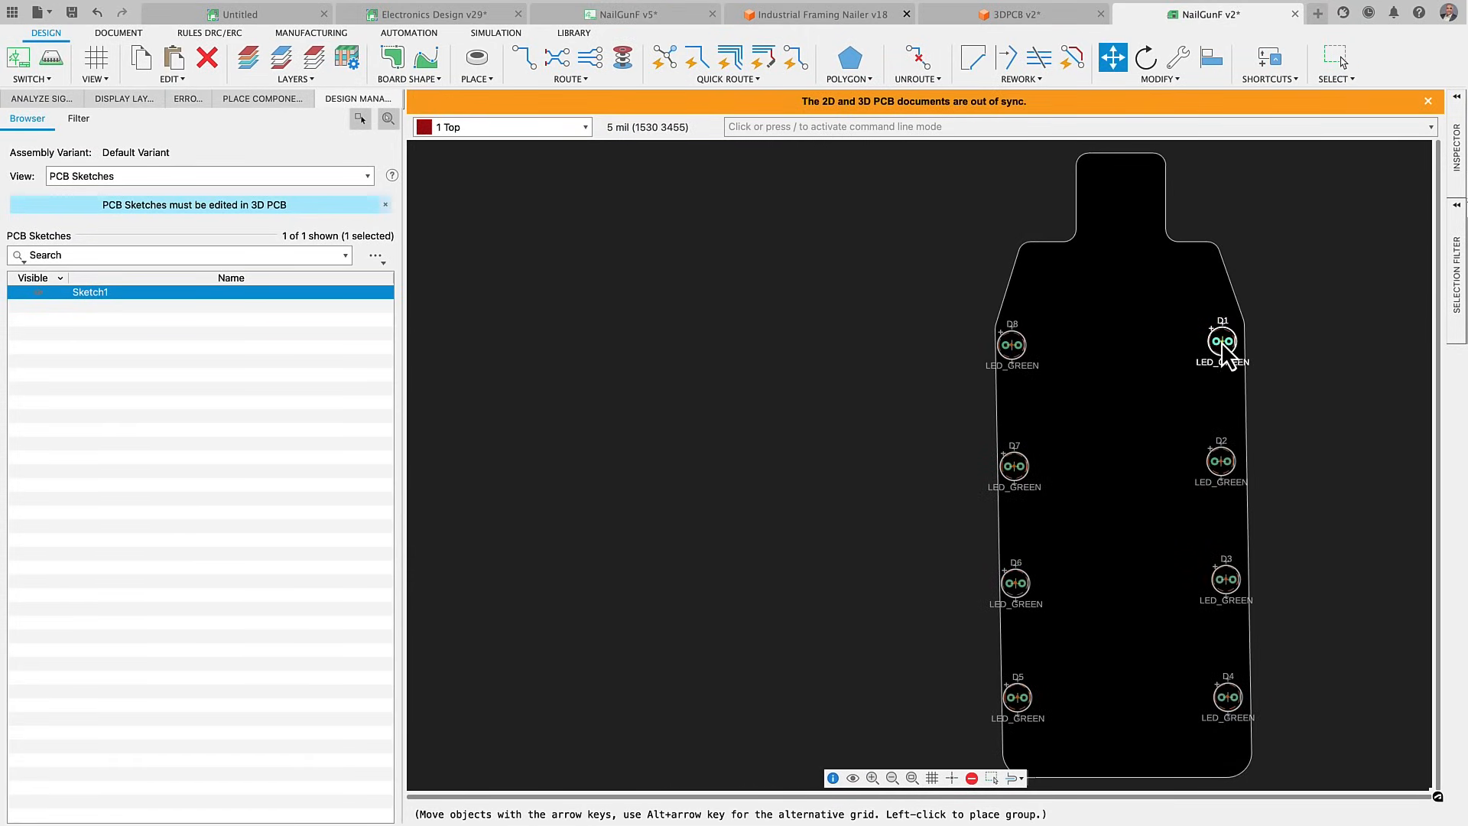
{"action": "left_click", "coordinate": [50, 58]}
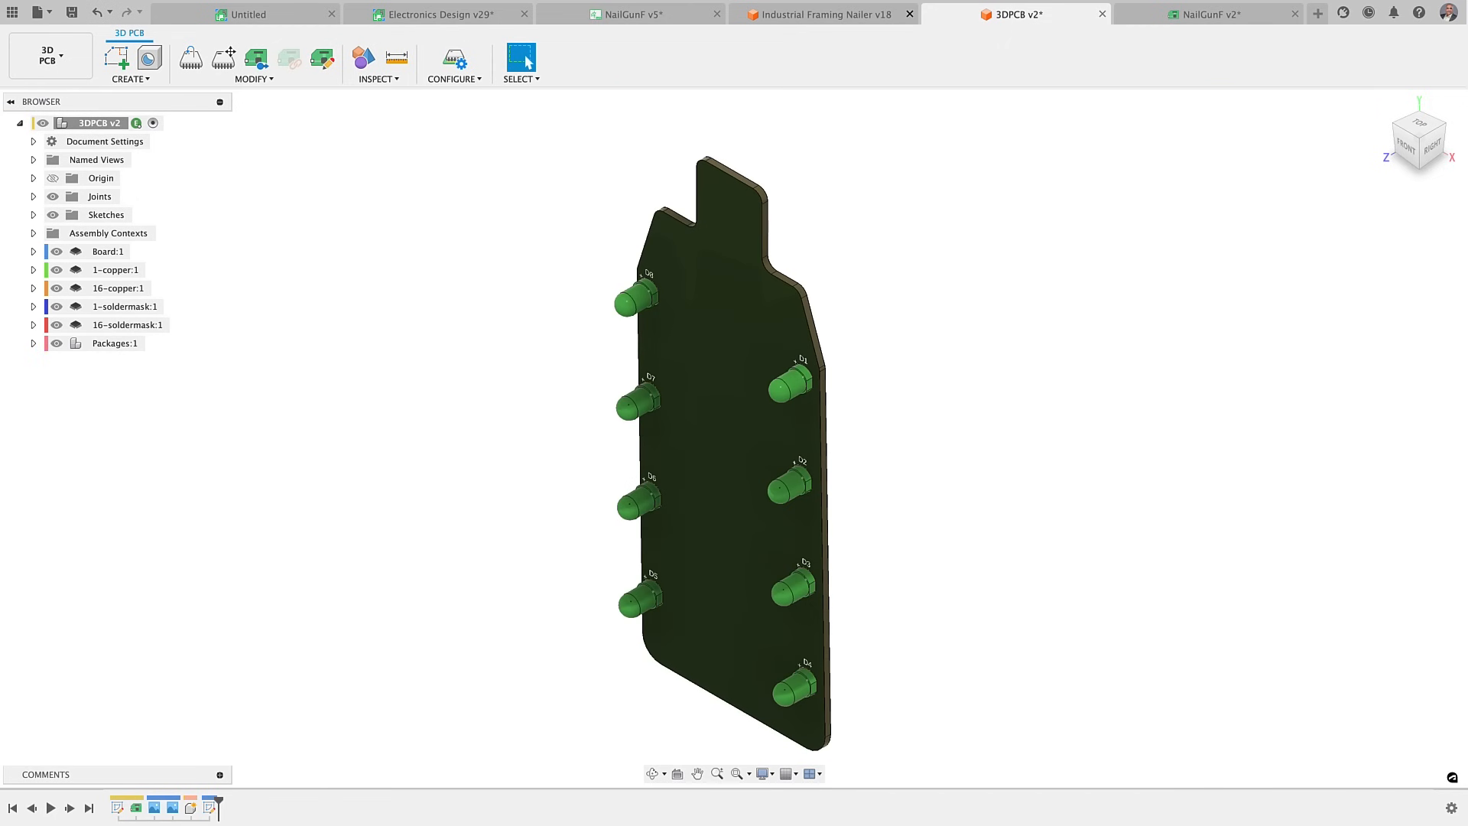
{"action": "left_click", "coordinate": [828, 14]}
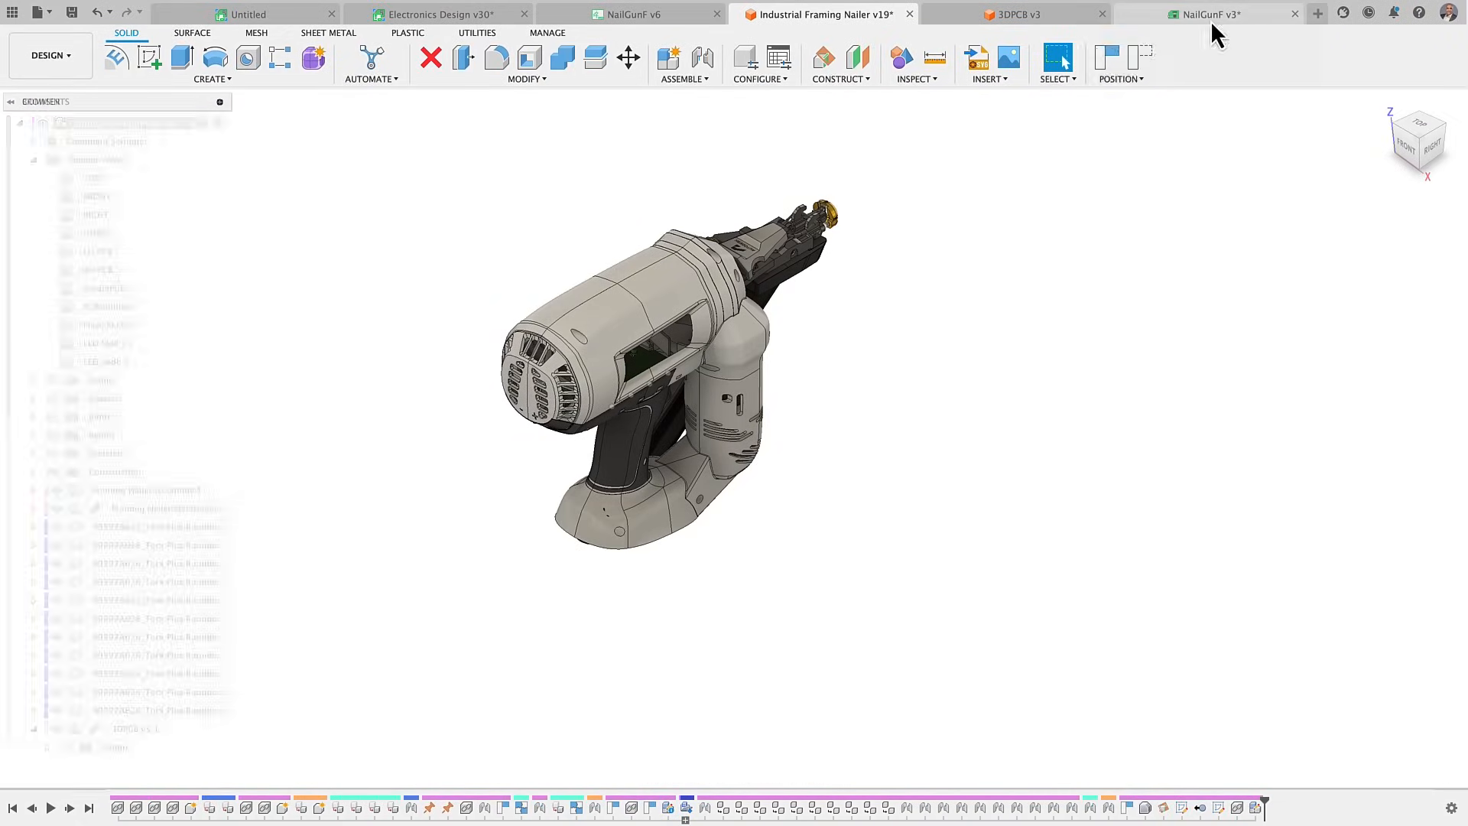
- Show the NailGunF v3 layout and select the Pads layer
{"action": "left_click", "coordinate": [1211, 14]}
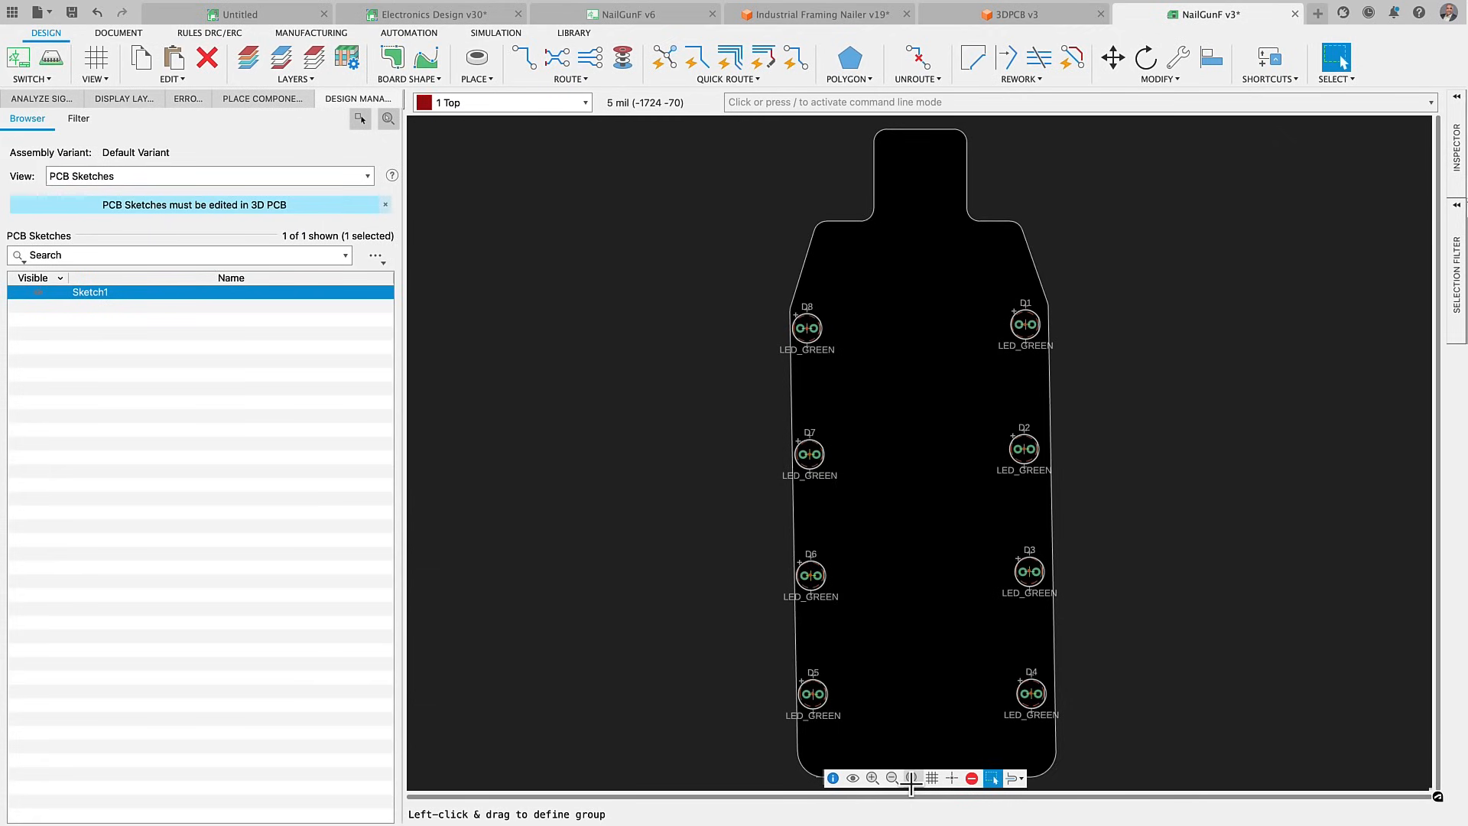
{"action": "mouse_move", "coordinate": [487, 493]}
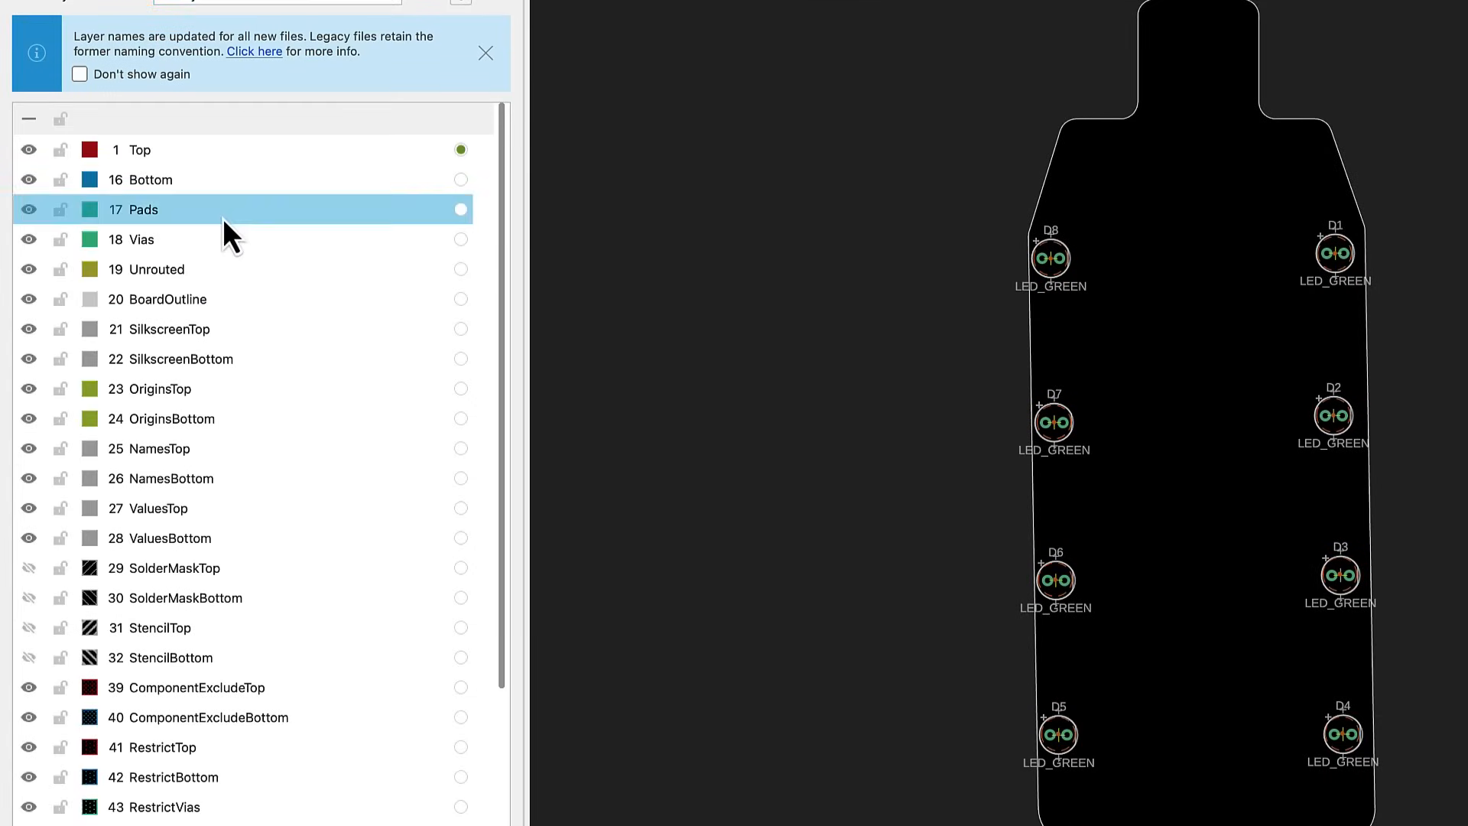
{"action": "left_click", "coordinate": [181, 358]}
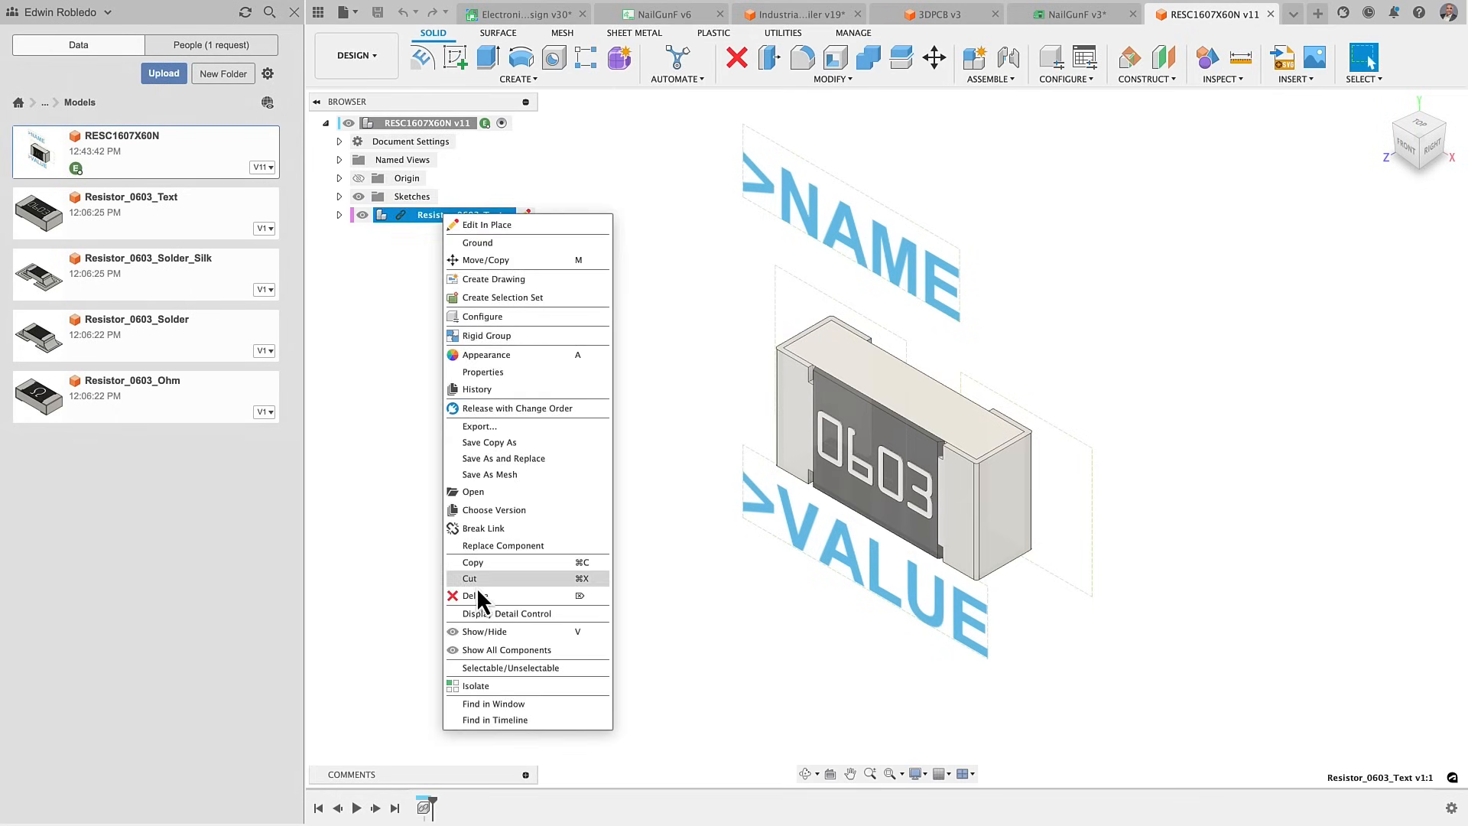
- Replace the text resistor body with Resistor_0603_Ohm, save a version, and update the library package
{"action": "left_click", "coordinate": [477, 596]}
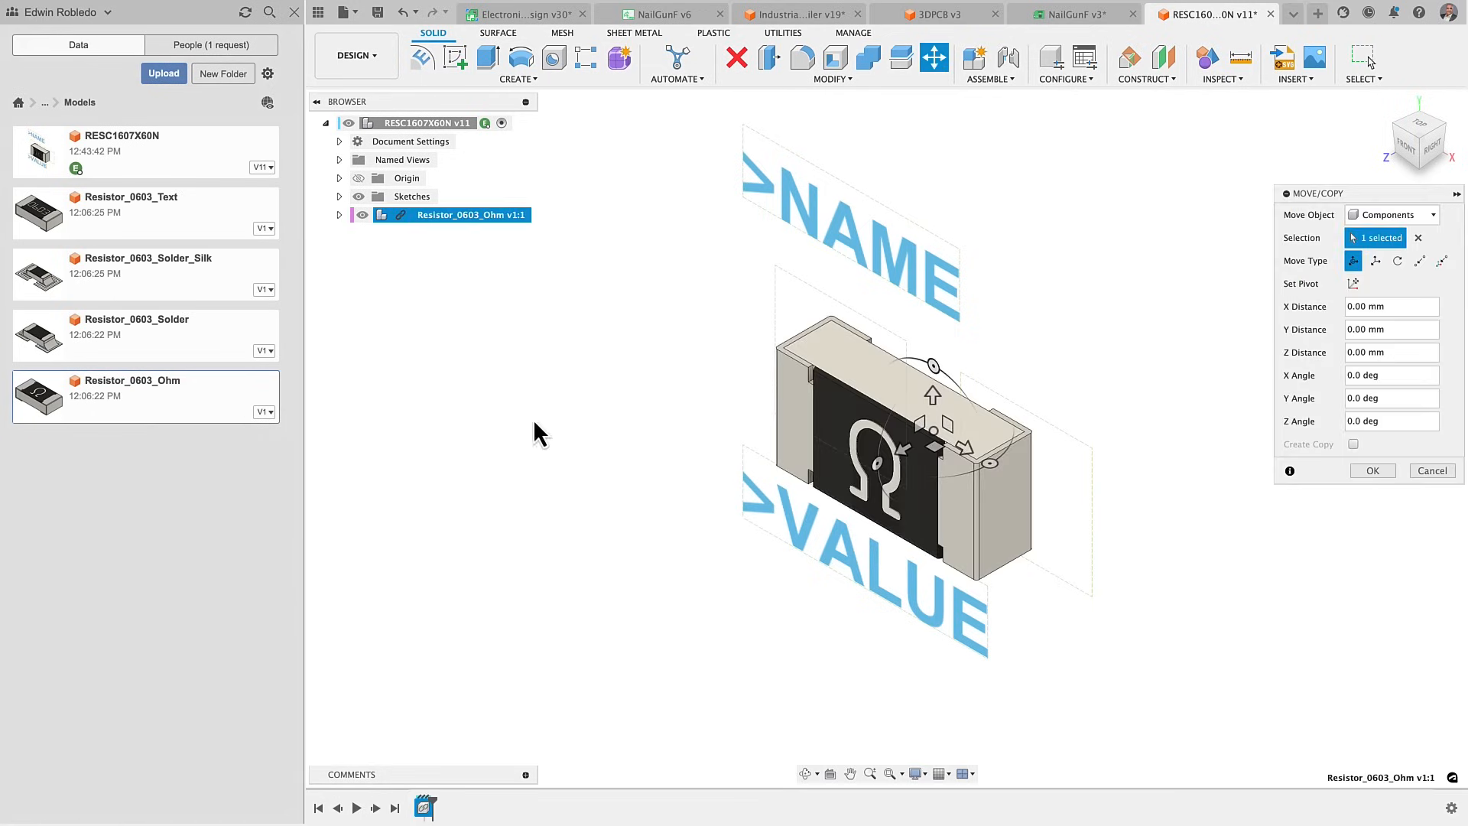
{"action": "type", "text": "Updated 3D Model with Symbo"}
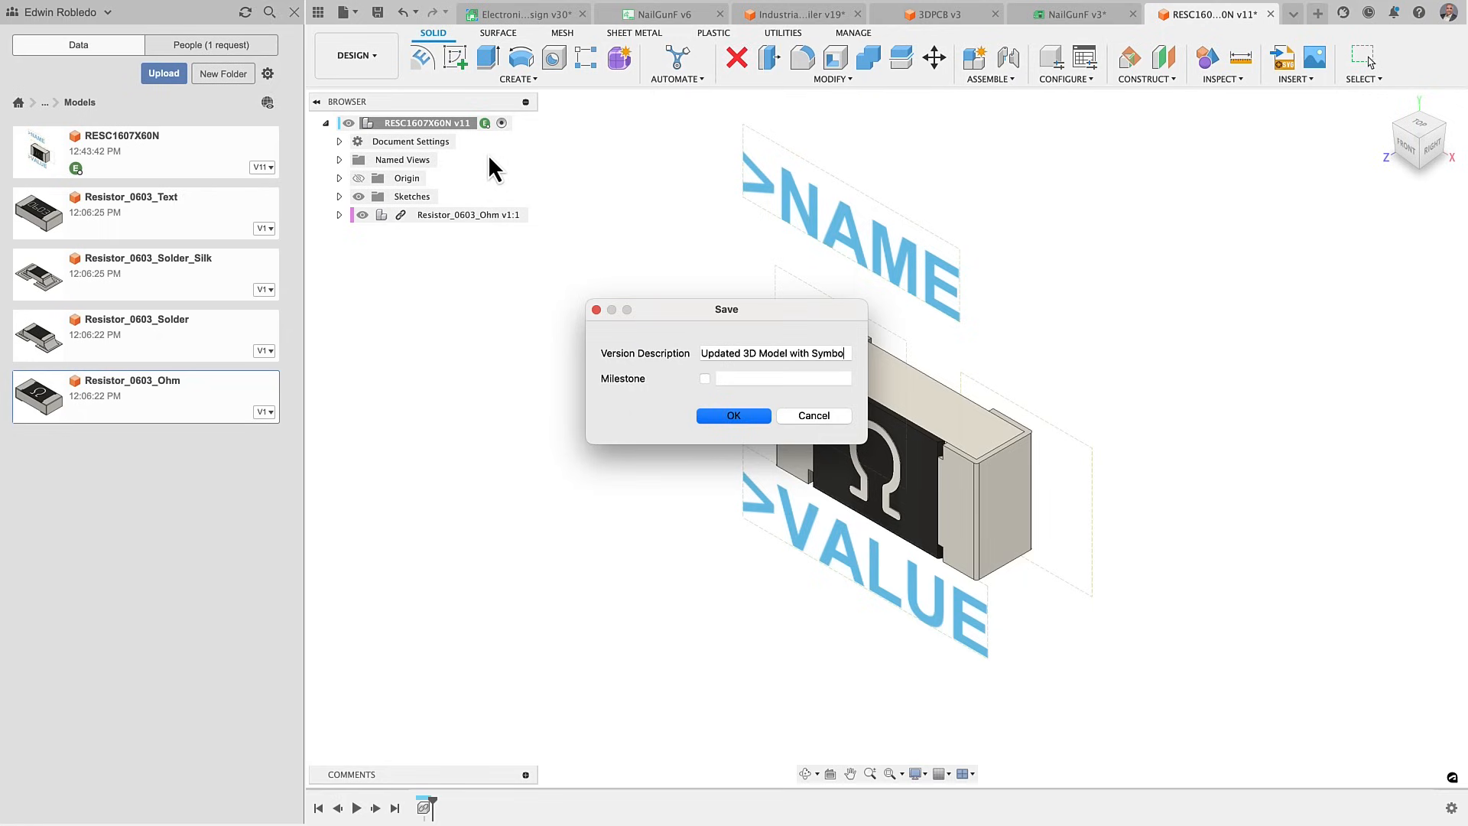
{"action": "left_click", "coordinate": [732, 414]}
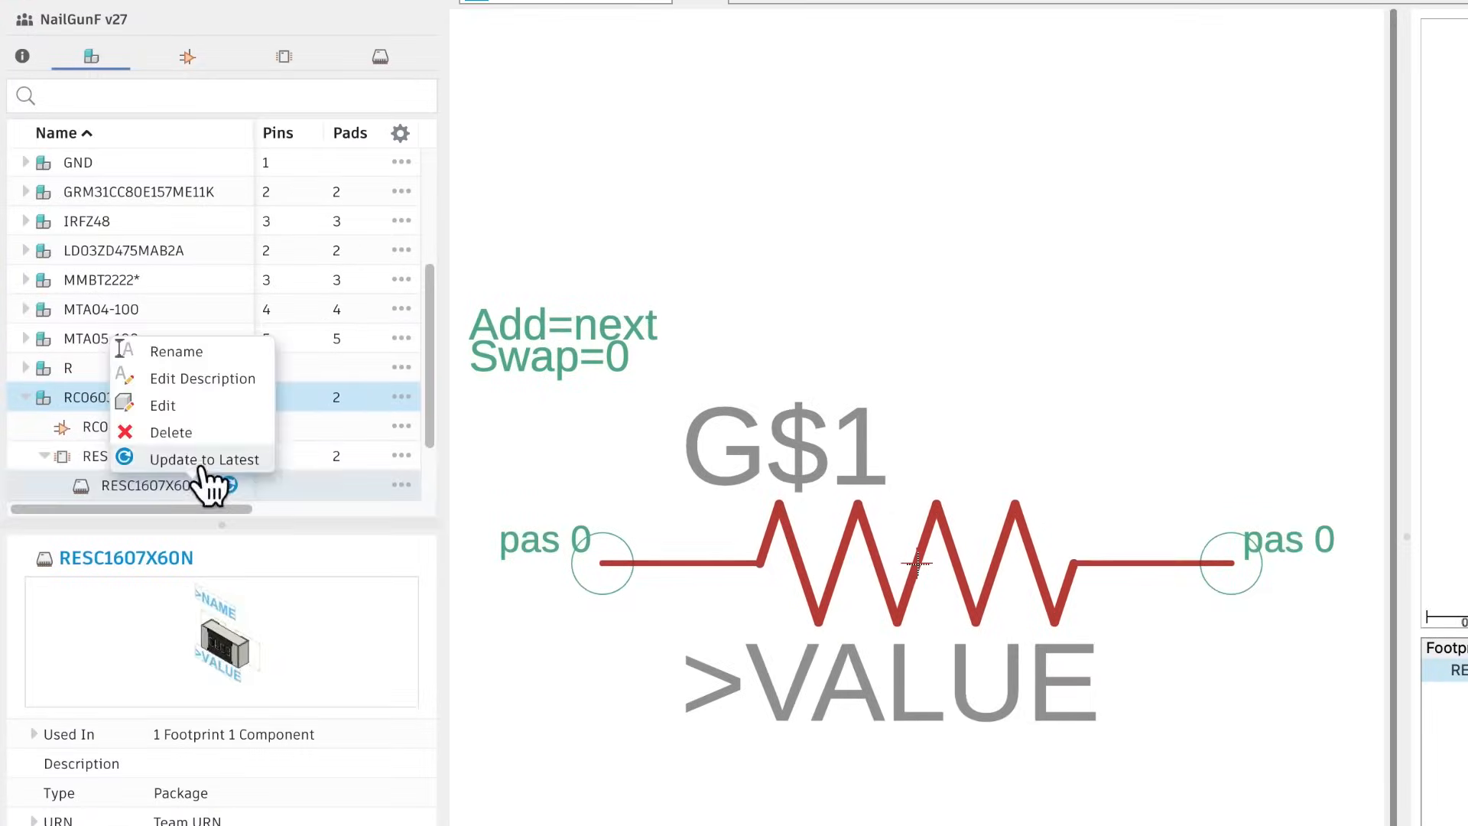
{"action": "left_click", "coordinate": [204, 459]}
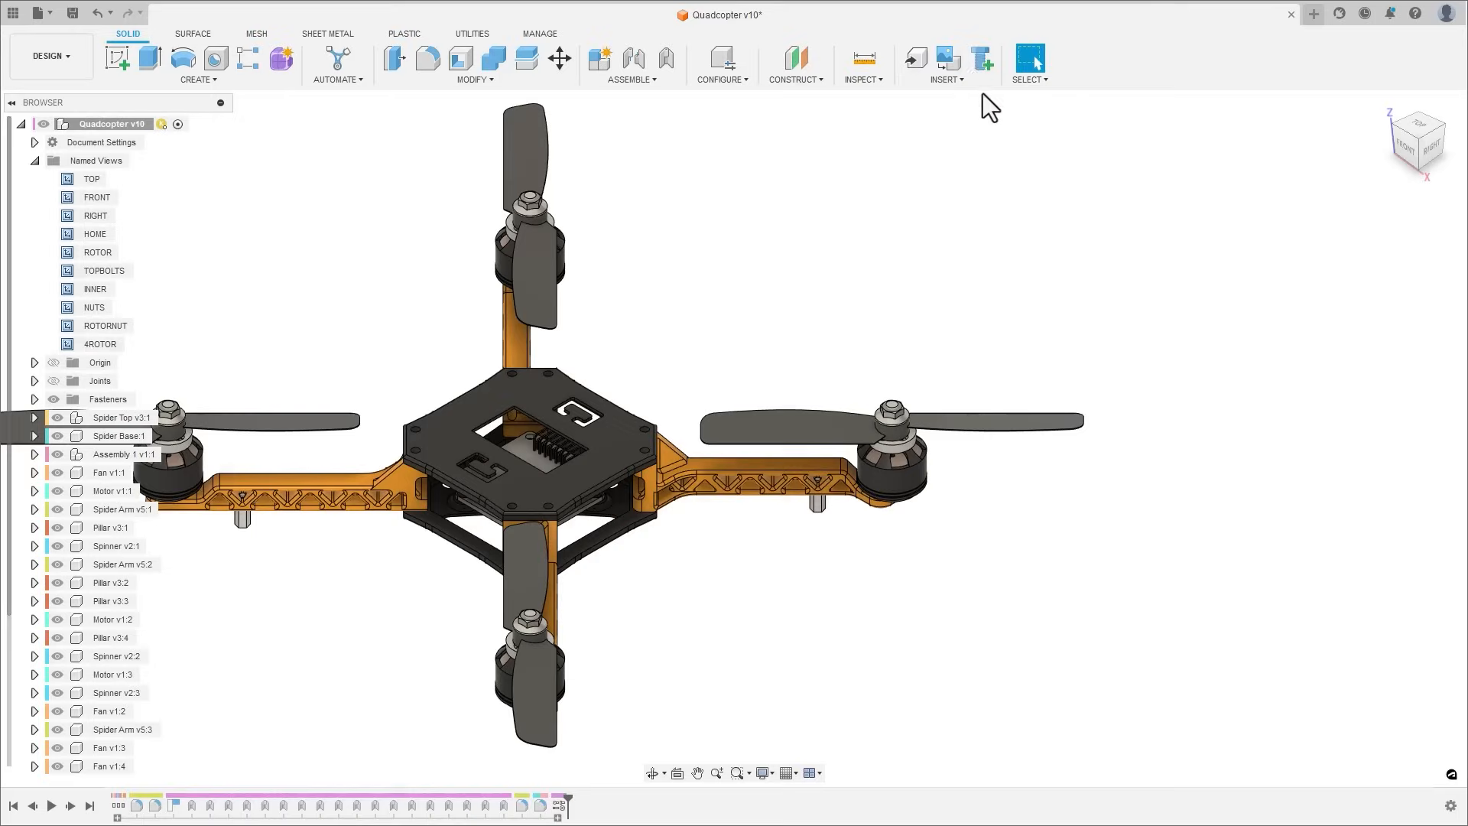
- Browse the fastener library's Bolts And Screws, Nuts and Washers categories
{"action": "left_click", "coordinate": [982, 58]}
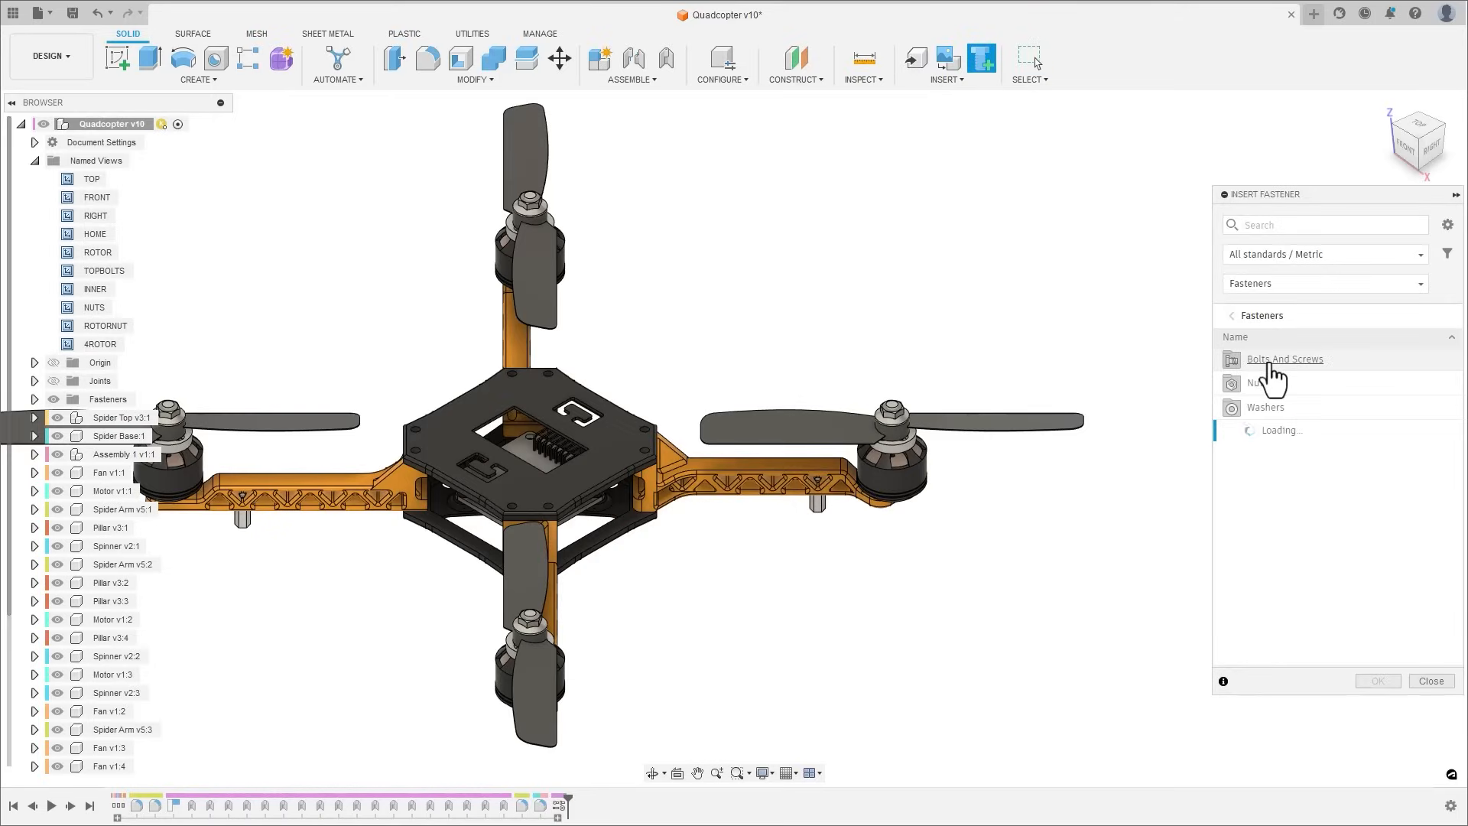
{"action": "left_click", "coordinate": [1285, 358]}
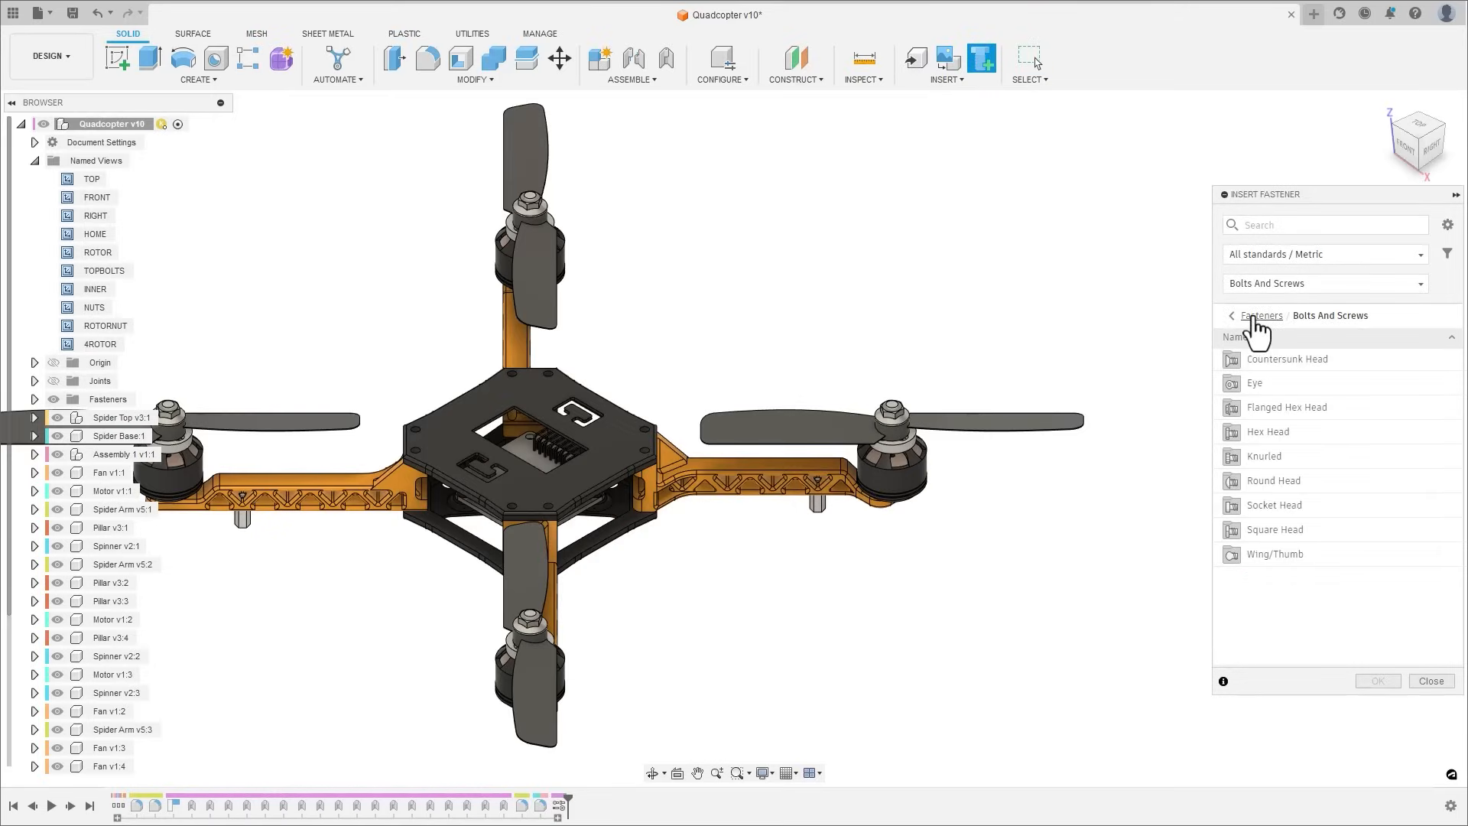
{"action": "left_click", "coordinate": [1263, 316]}
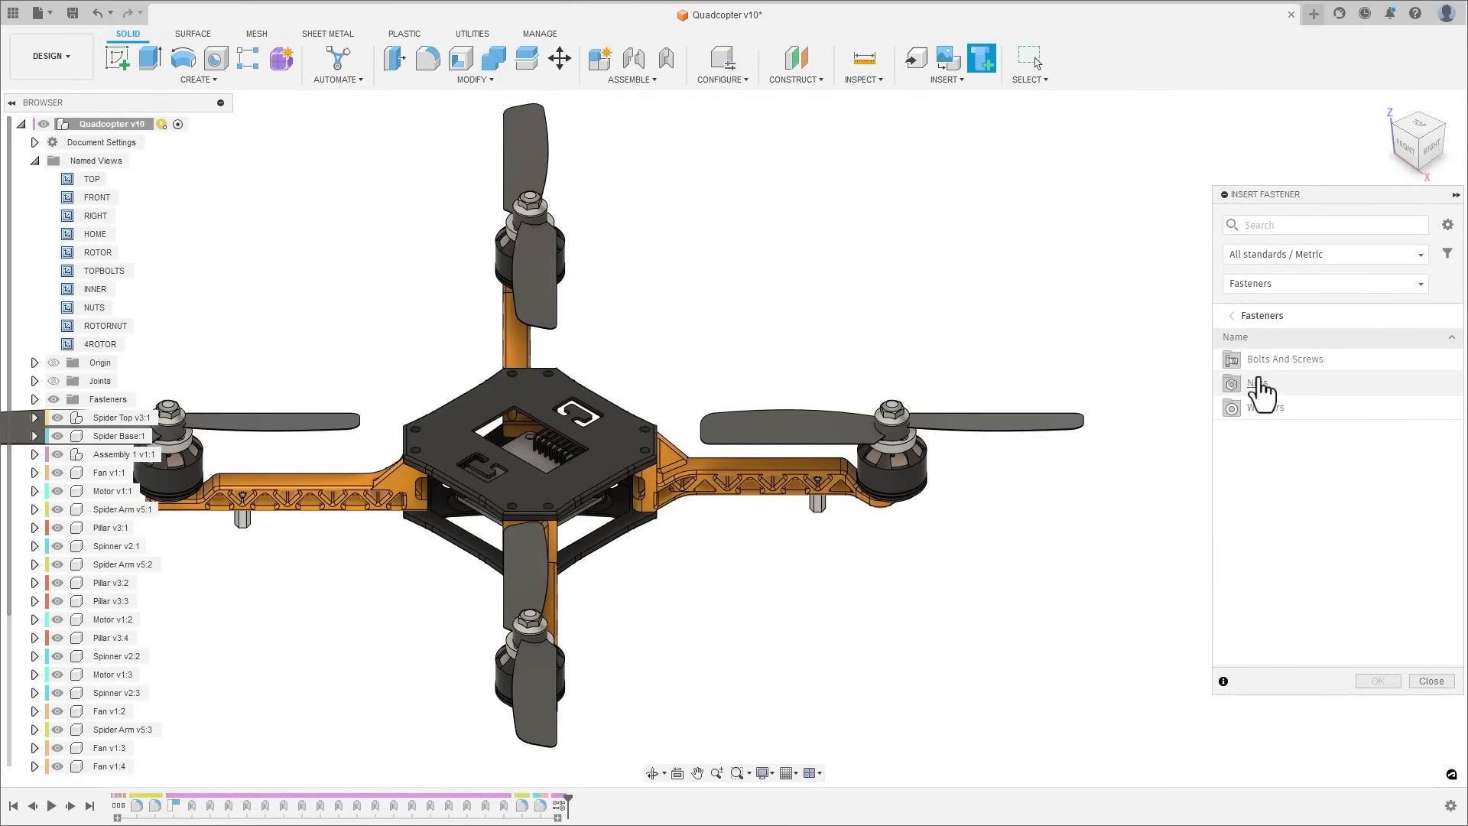
{"action": "left_click", "coordinate": [1257, 382]}
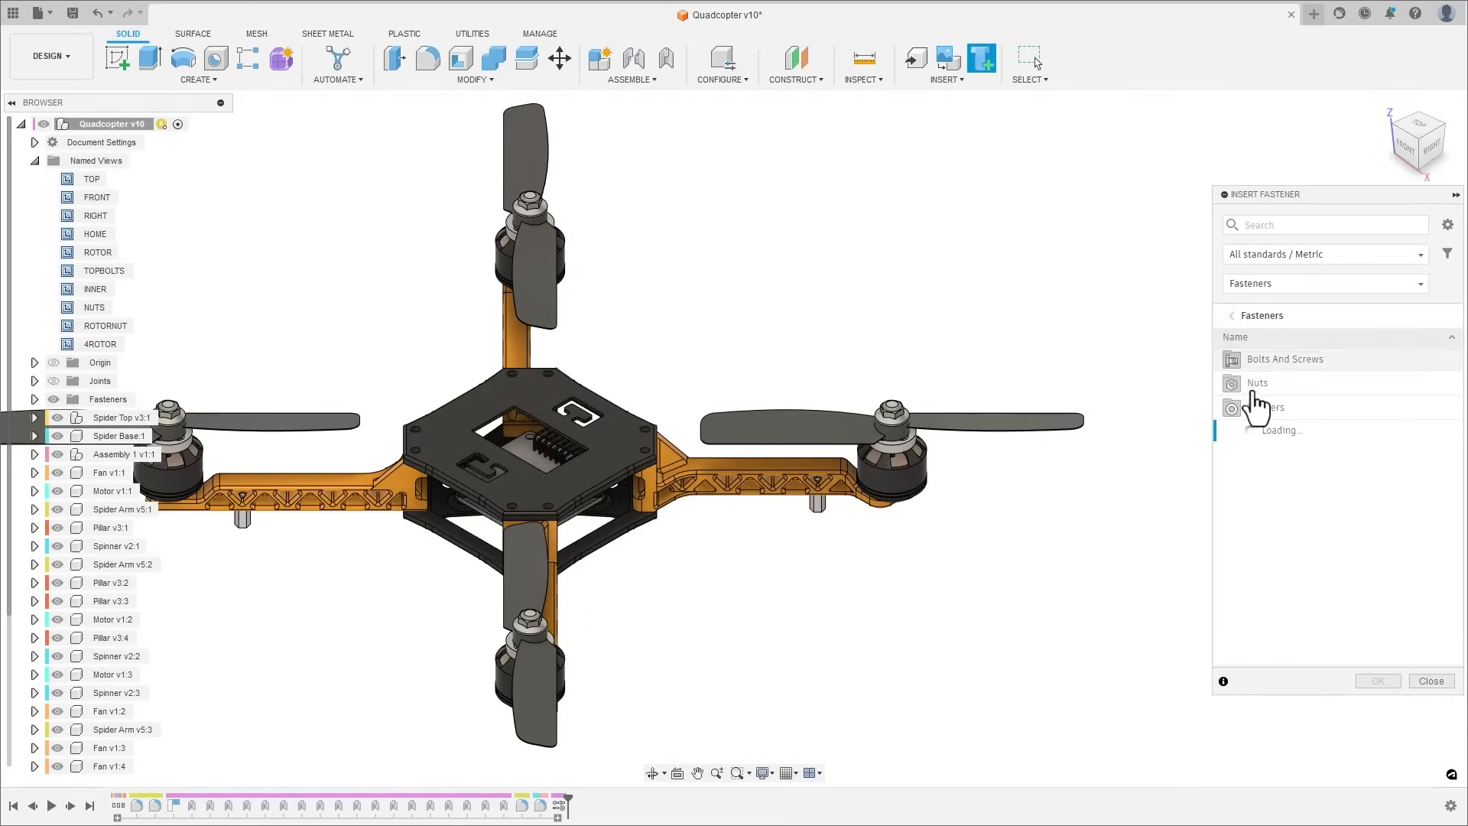
{"action": "left_click", "coordinate": [1267, 406]}
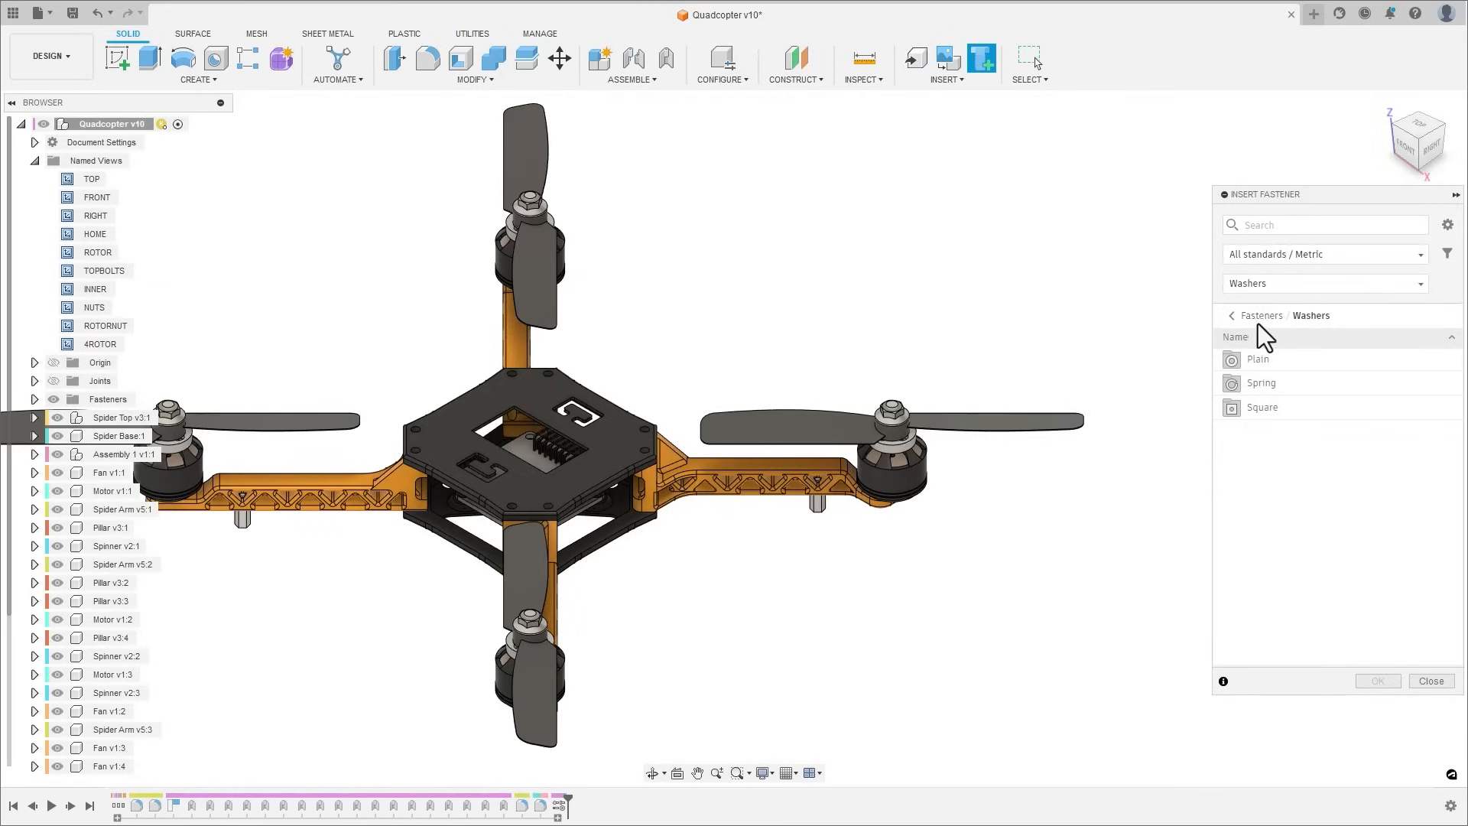
{"action": "left_click", "coordinate": [1232, 316]}
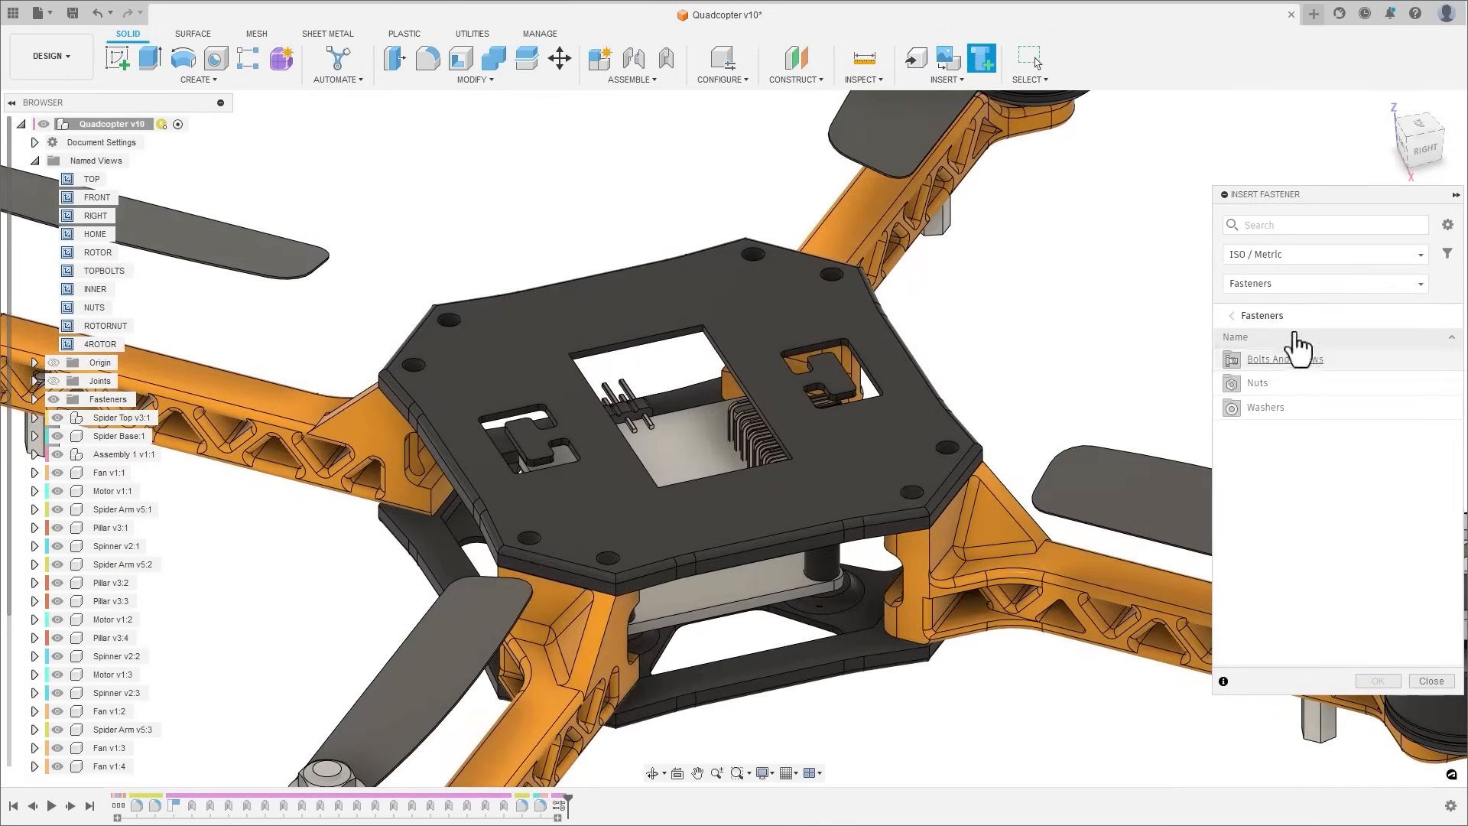
- Search SHCS and insert M3 × 25 mm hex socket head cap screws into eight holes
{"action": "type", "text": "SHCS"}
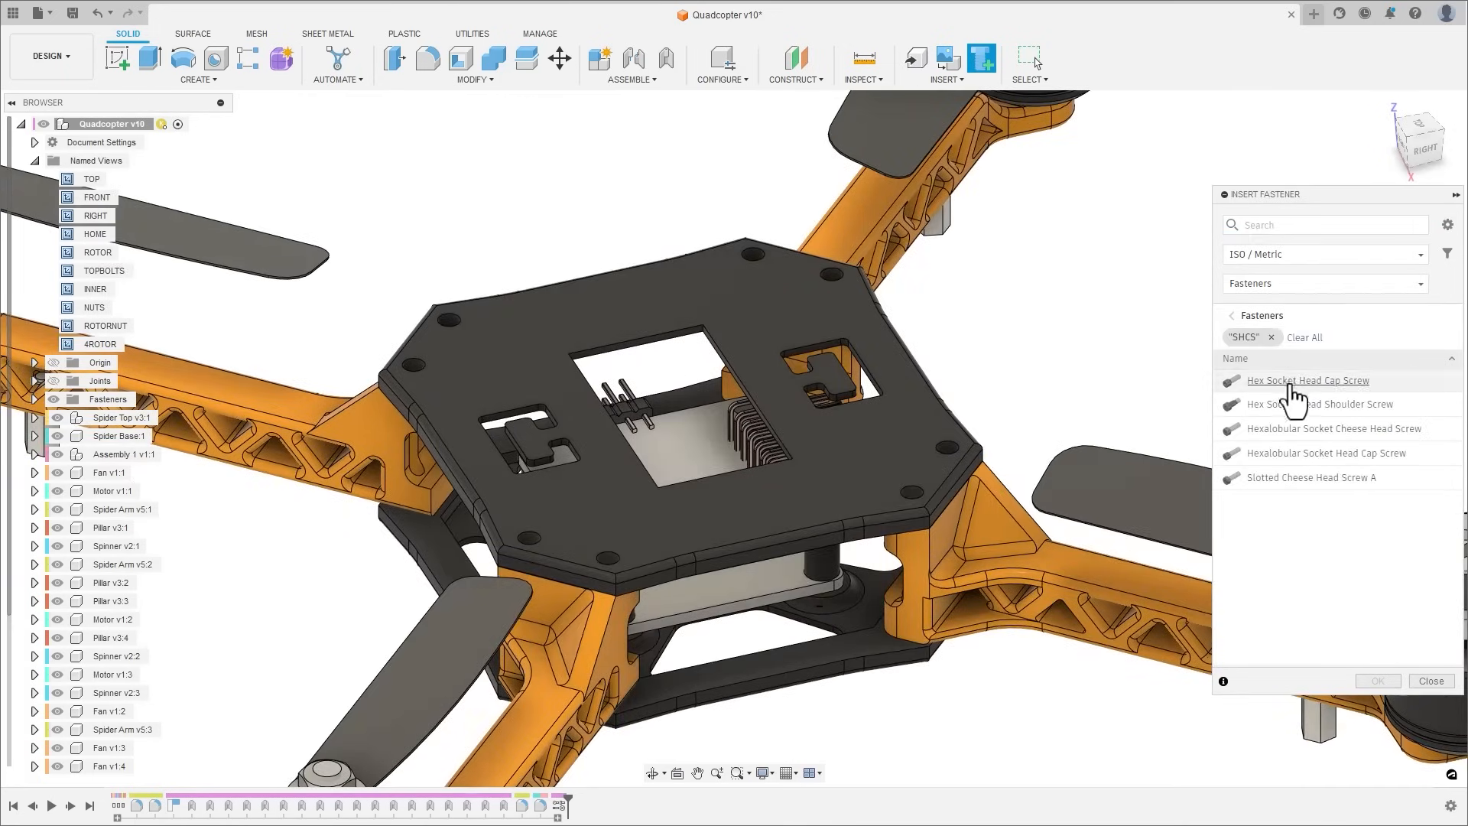
{"action": "left_click", "coordinate": [1307, 380]}
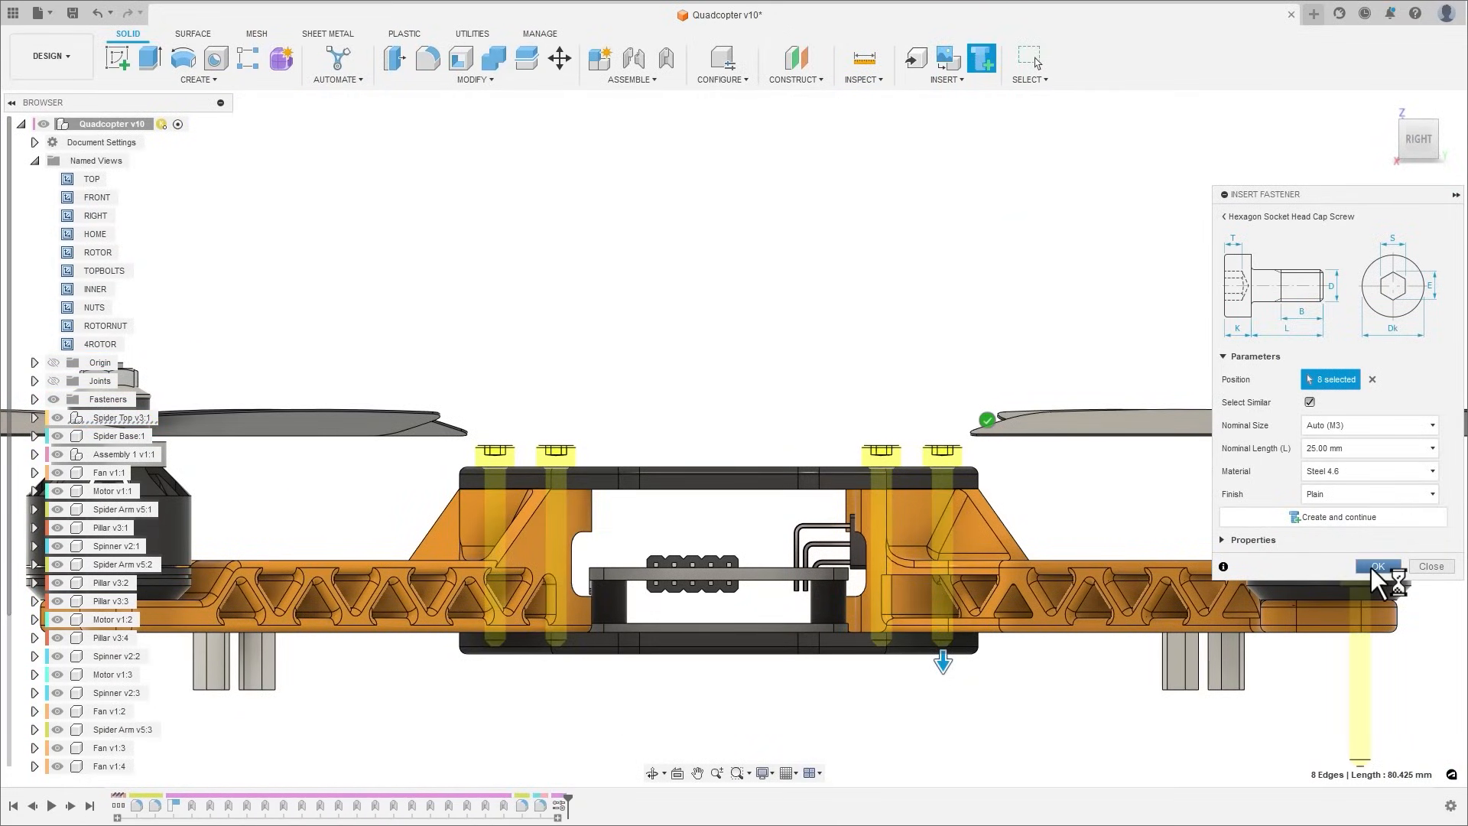
{"action": "left_click", "coordinate": [1377, 566]}
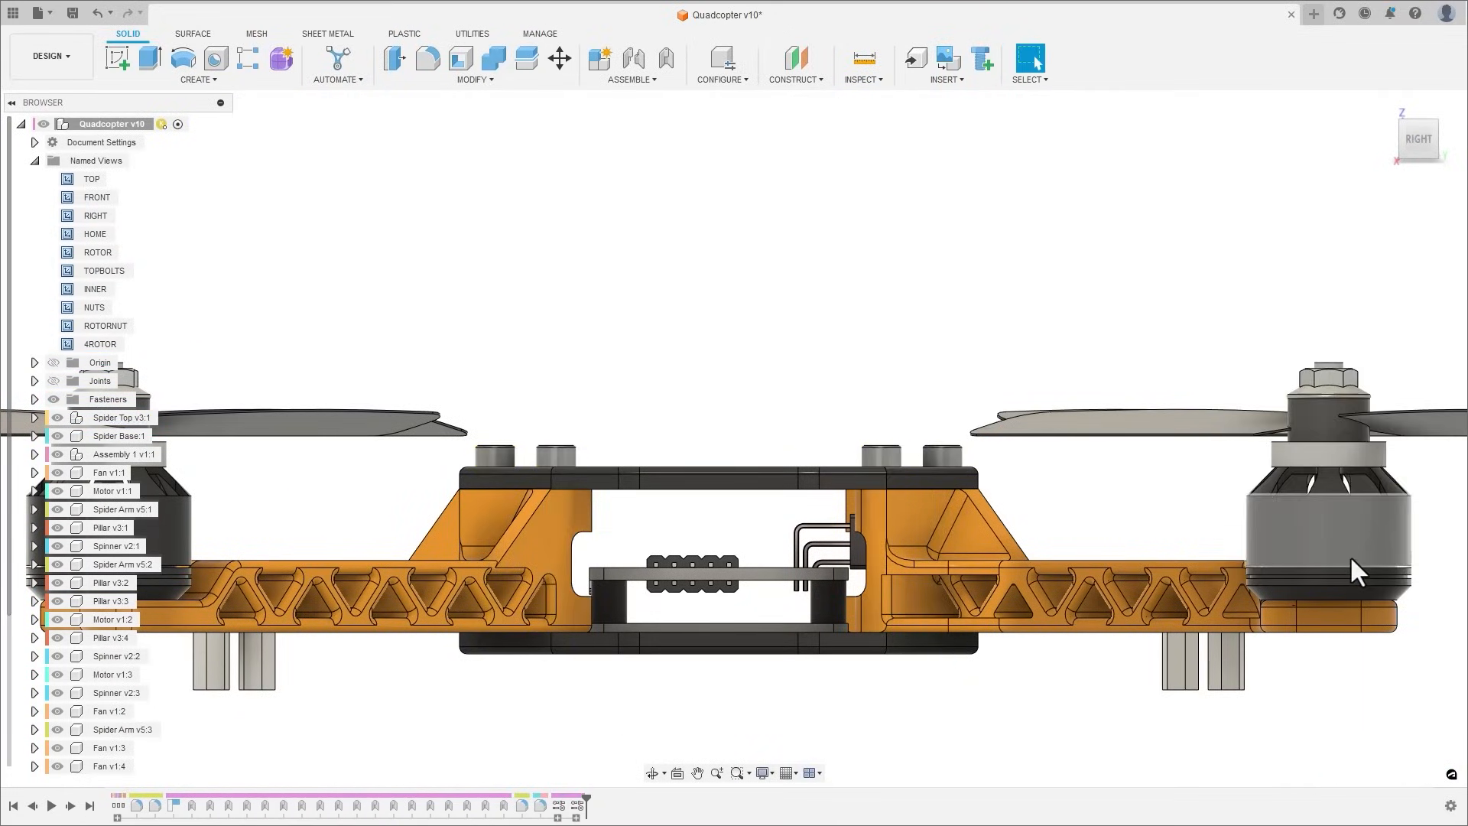
- Add flat washers under the eight screw heads via Select Similar, plus flanged hex nuts
{"action": "left_click", "coordinate": [982, 58]}
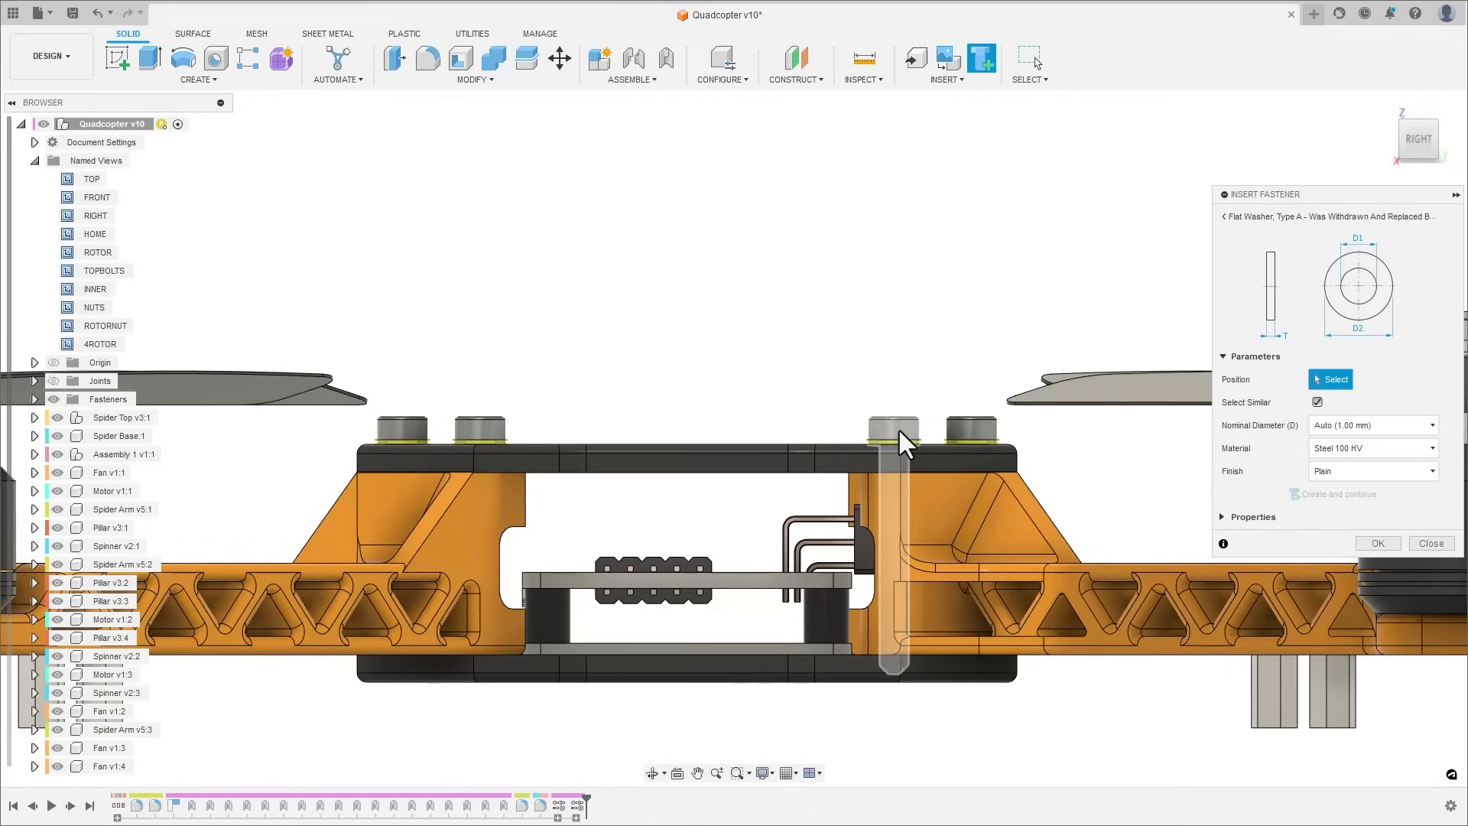
{"action": "left_click", "coordinate": [899, 430]}
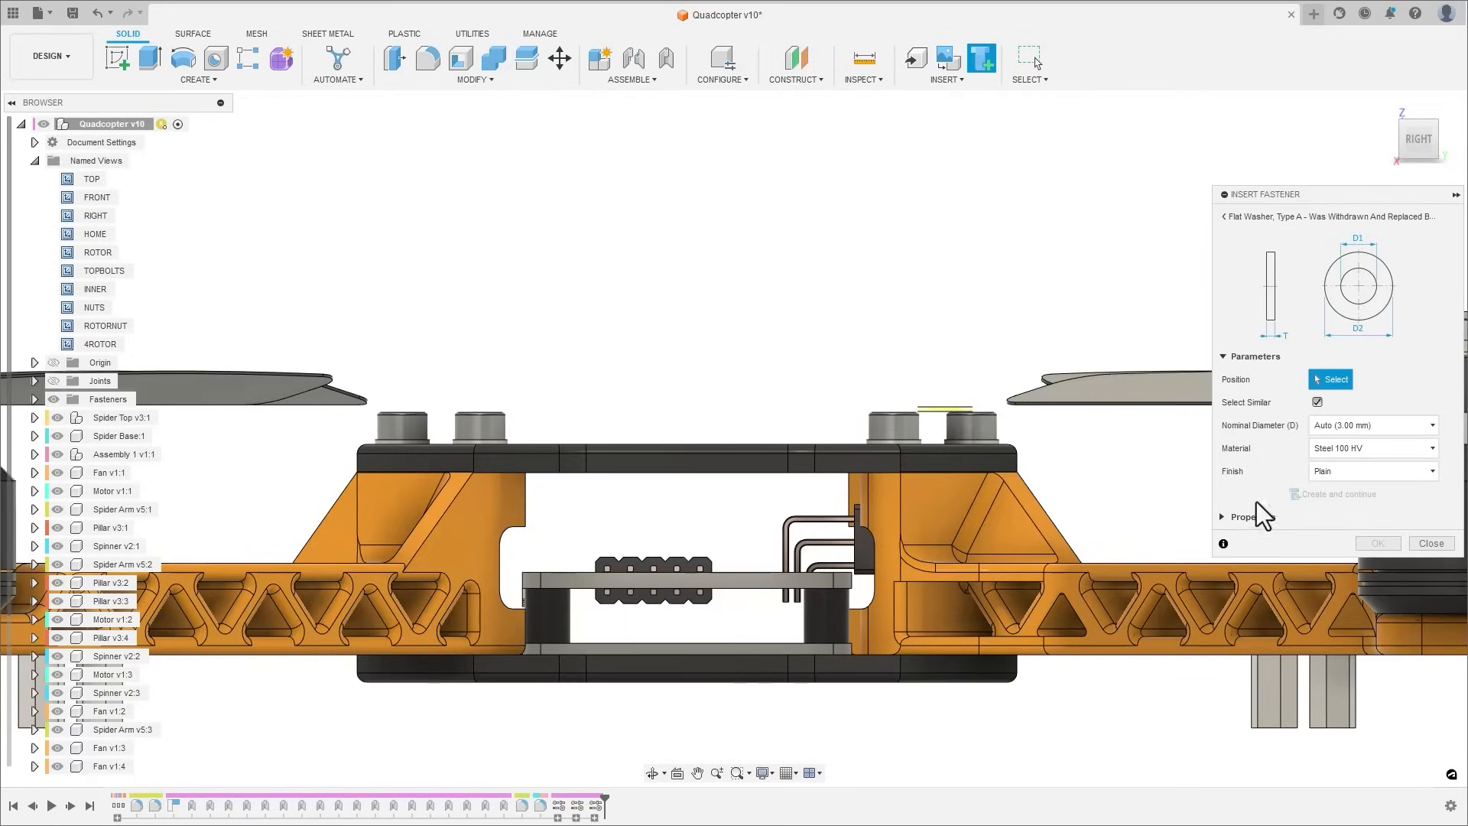
{"action": "left_click", "coordinate": [1431, 543]}
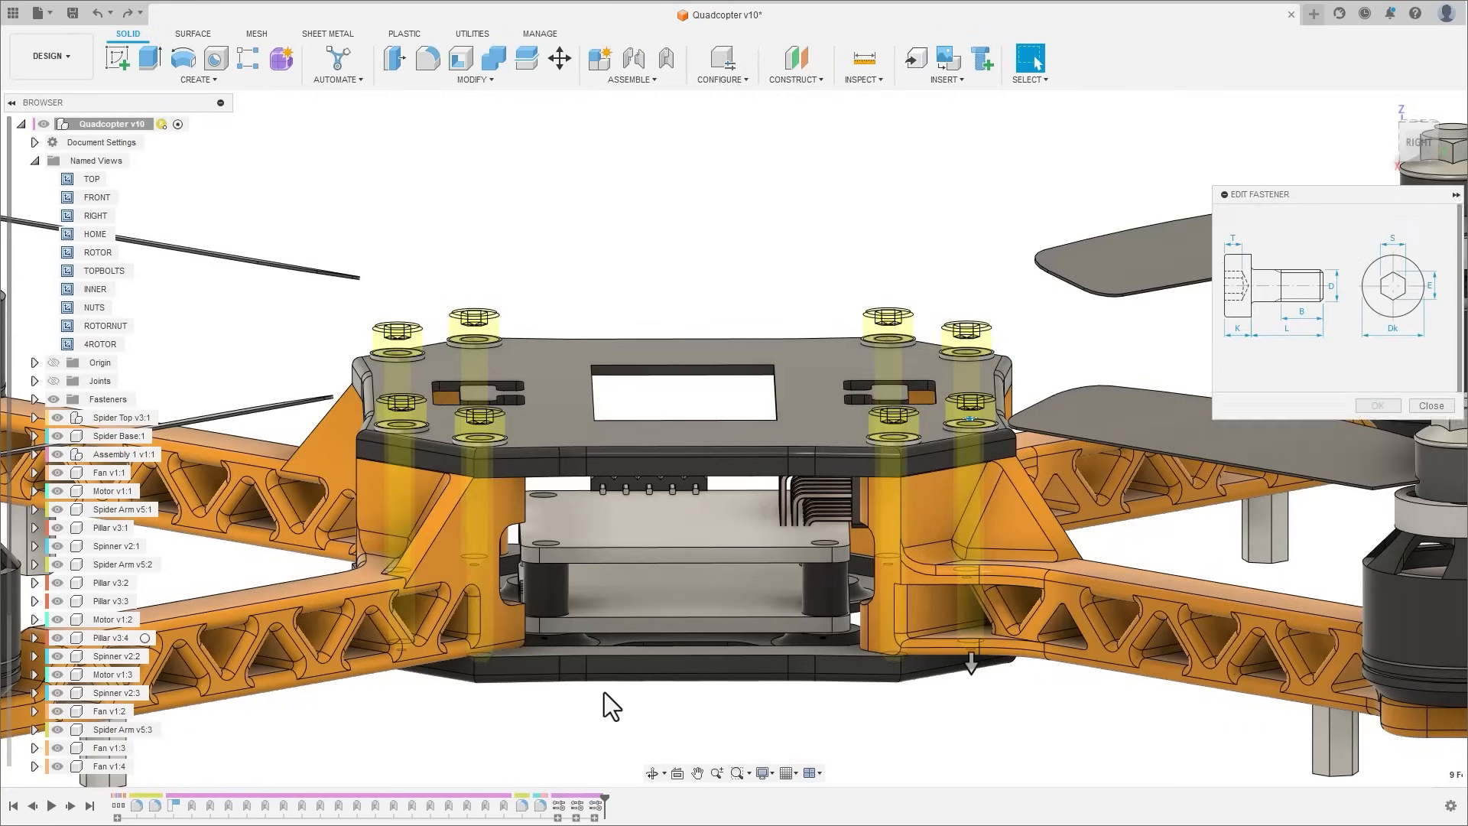
{"action": "left_click", "coordinate": [1368, 379]}
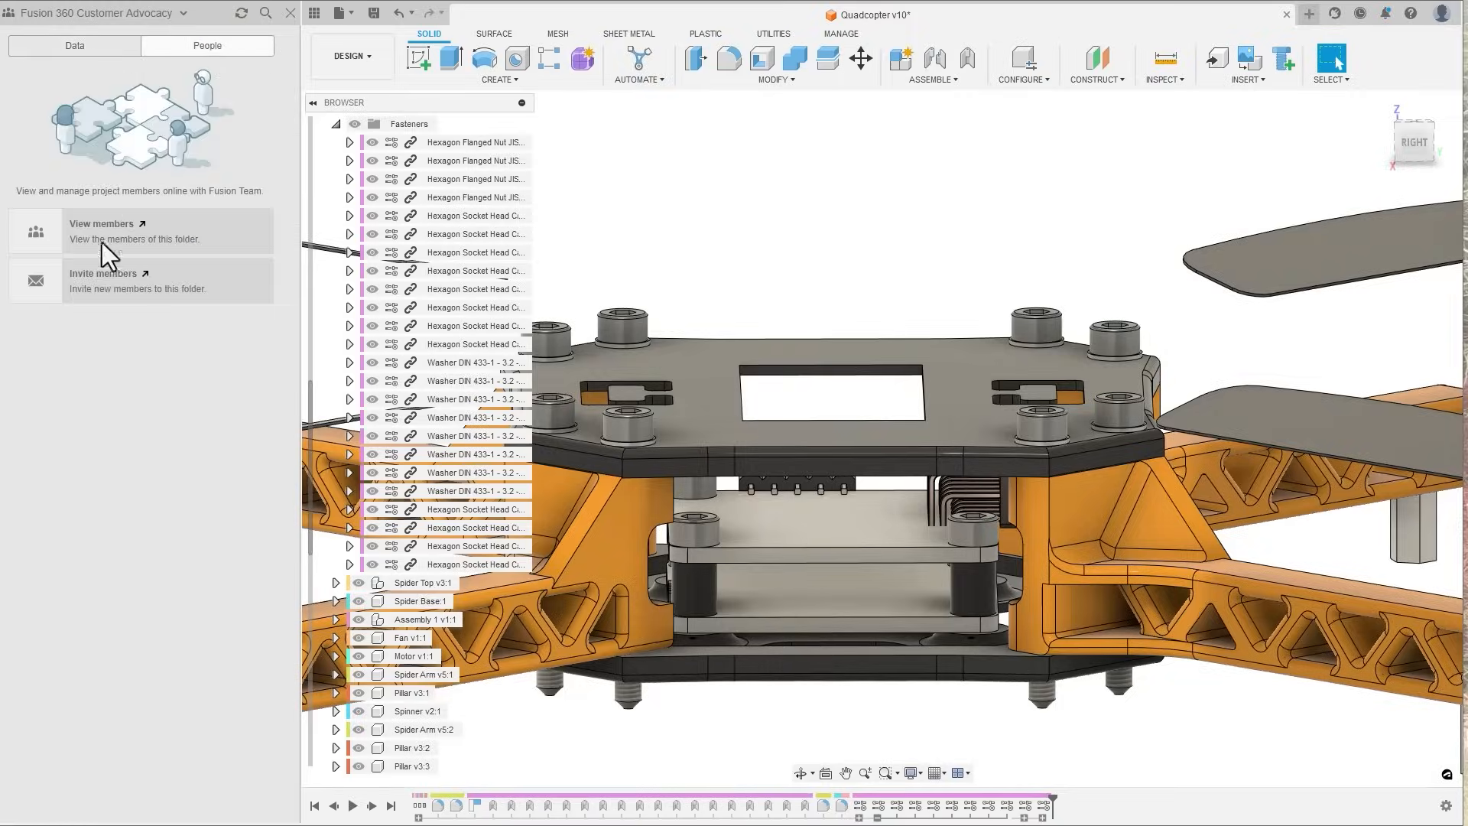
- Review the Fasteners project's Viewer-to-Administrator invite roles, then open Motor and GearBox Assembly
{"action": "left_click", "coordinate": [106, 278]}
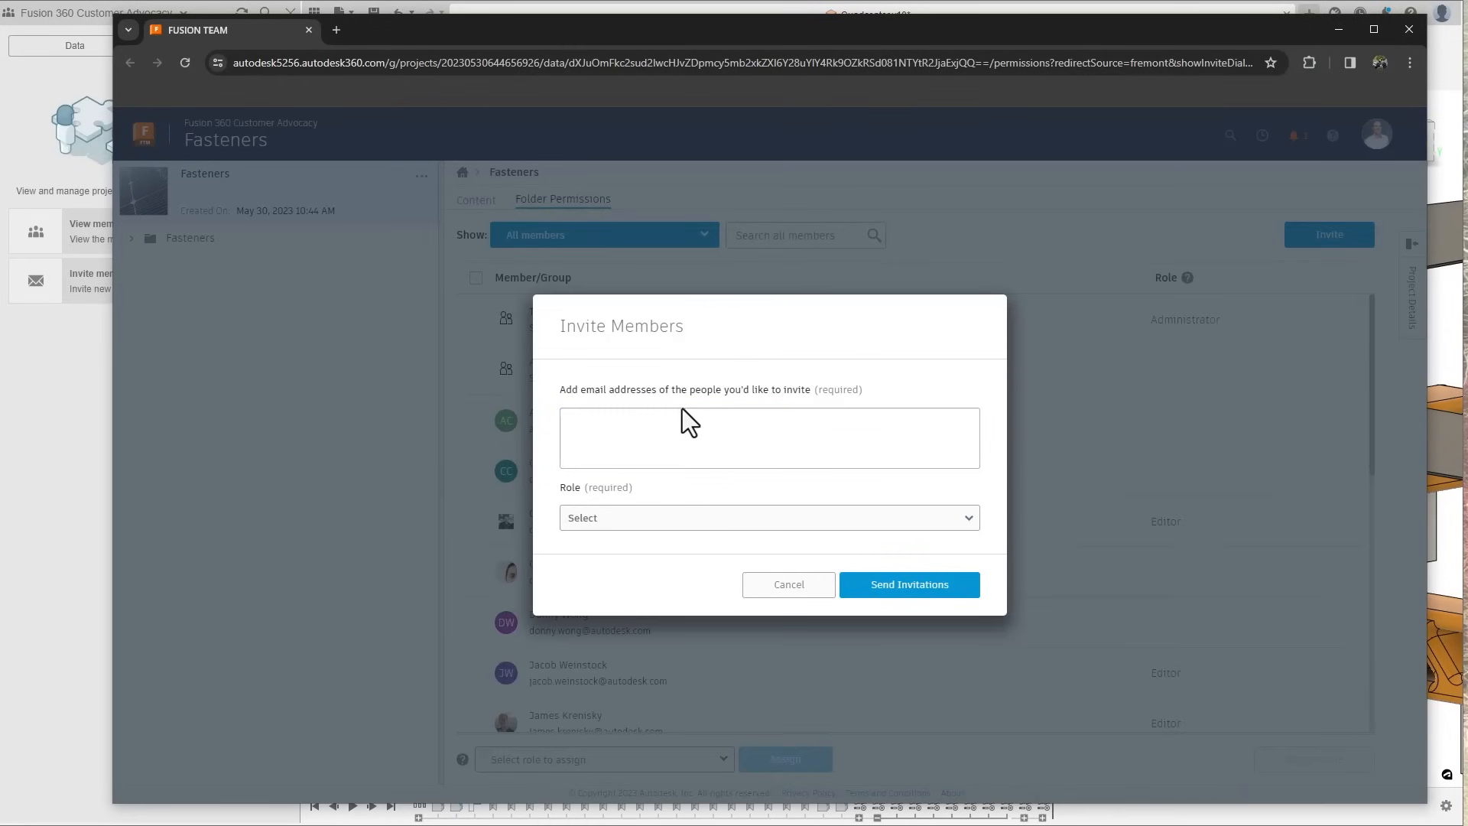
{"action": "left_click", "coordinate": [768, 517]}
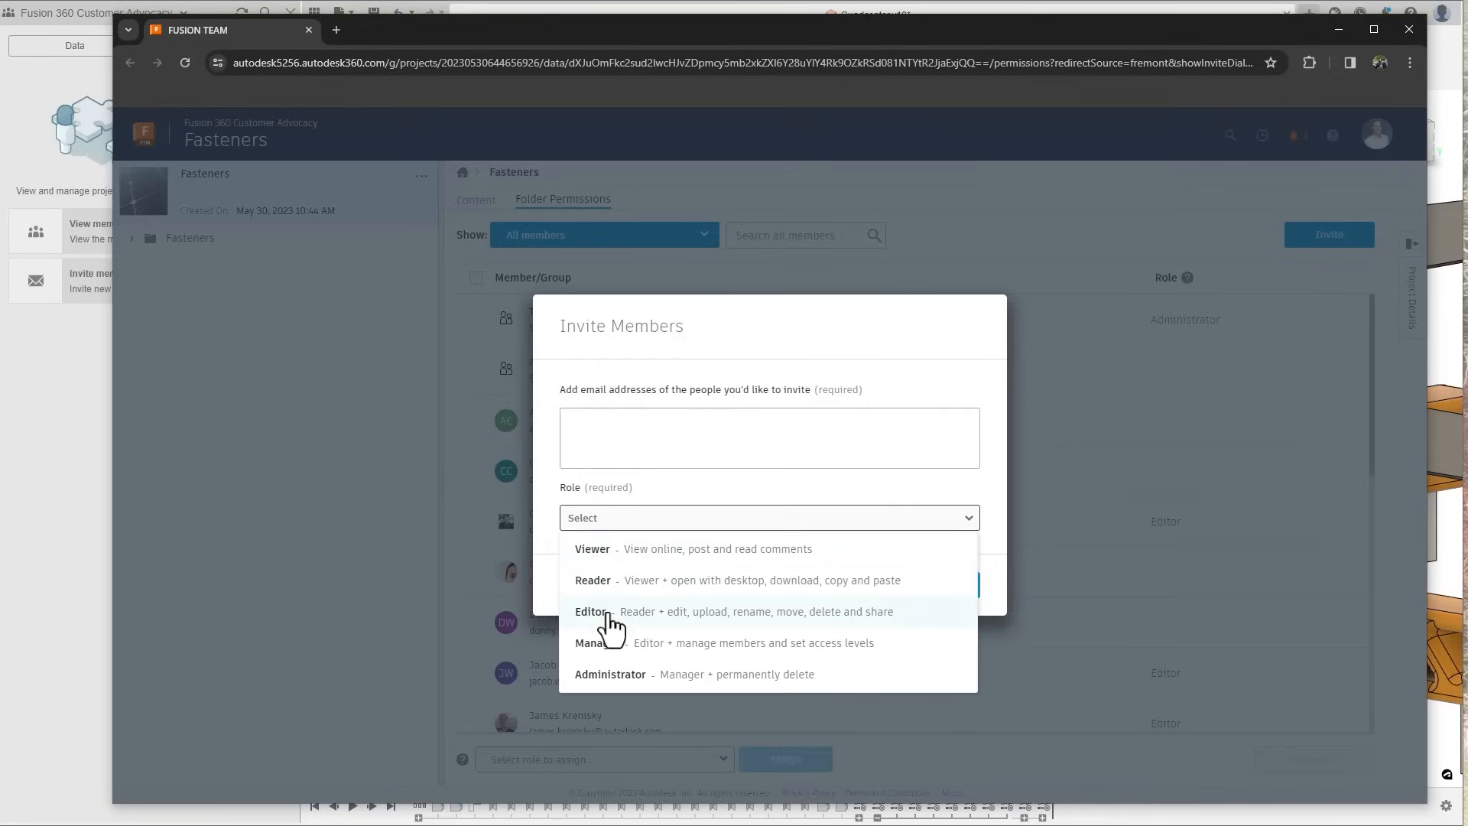
{"action": "type", "text": "perso"}
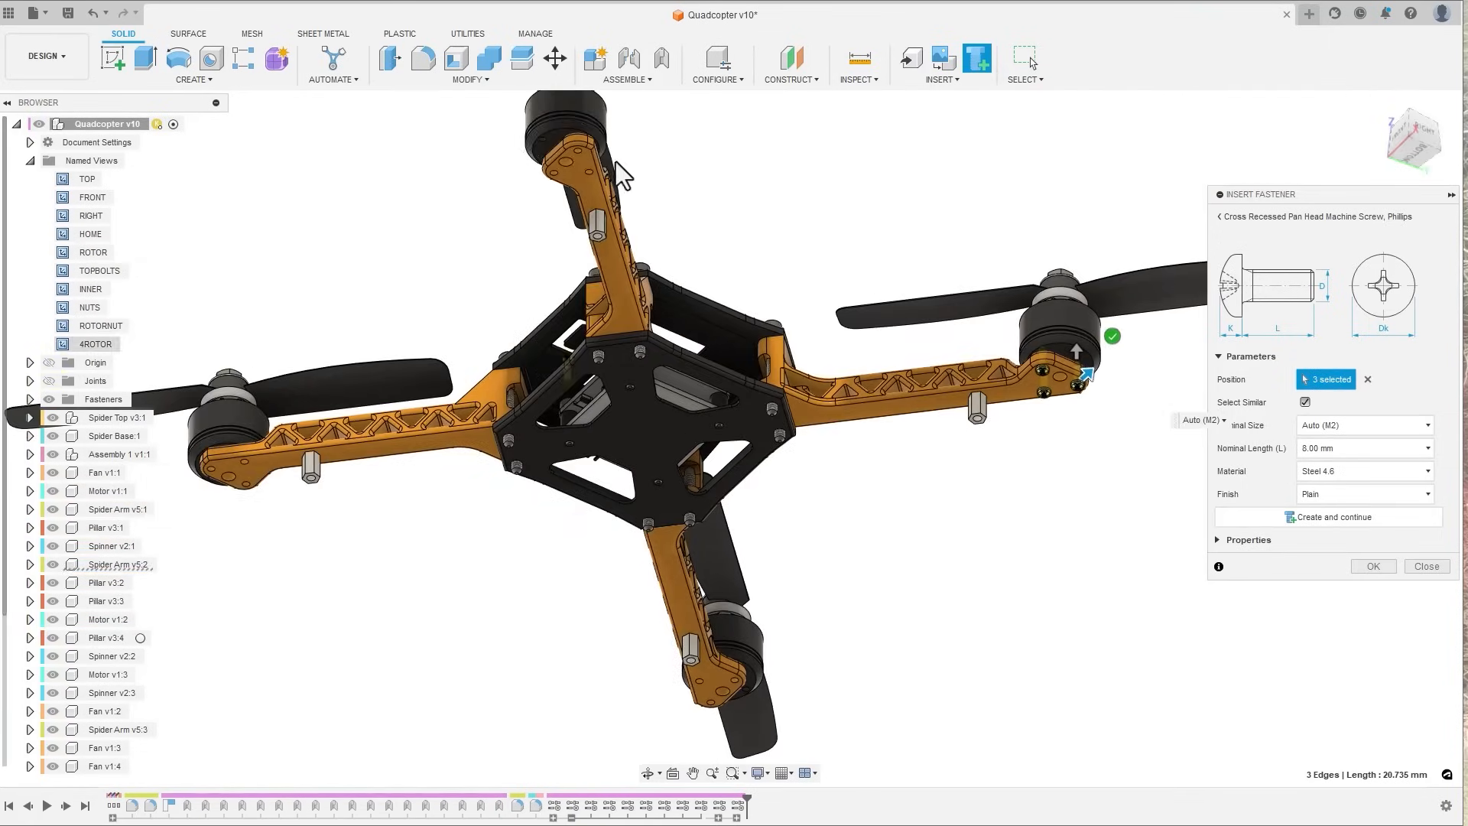
{"action": "left_click", "coordinate": [245, 487]}
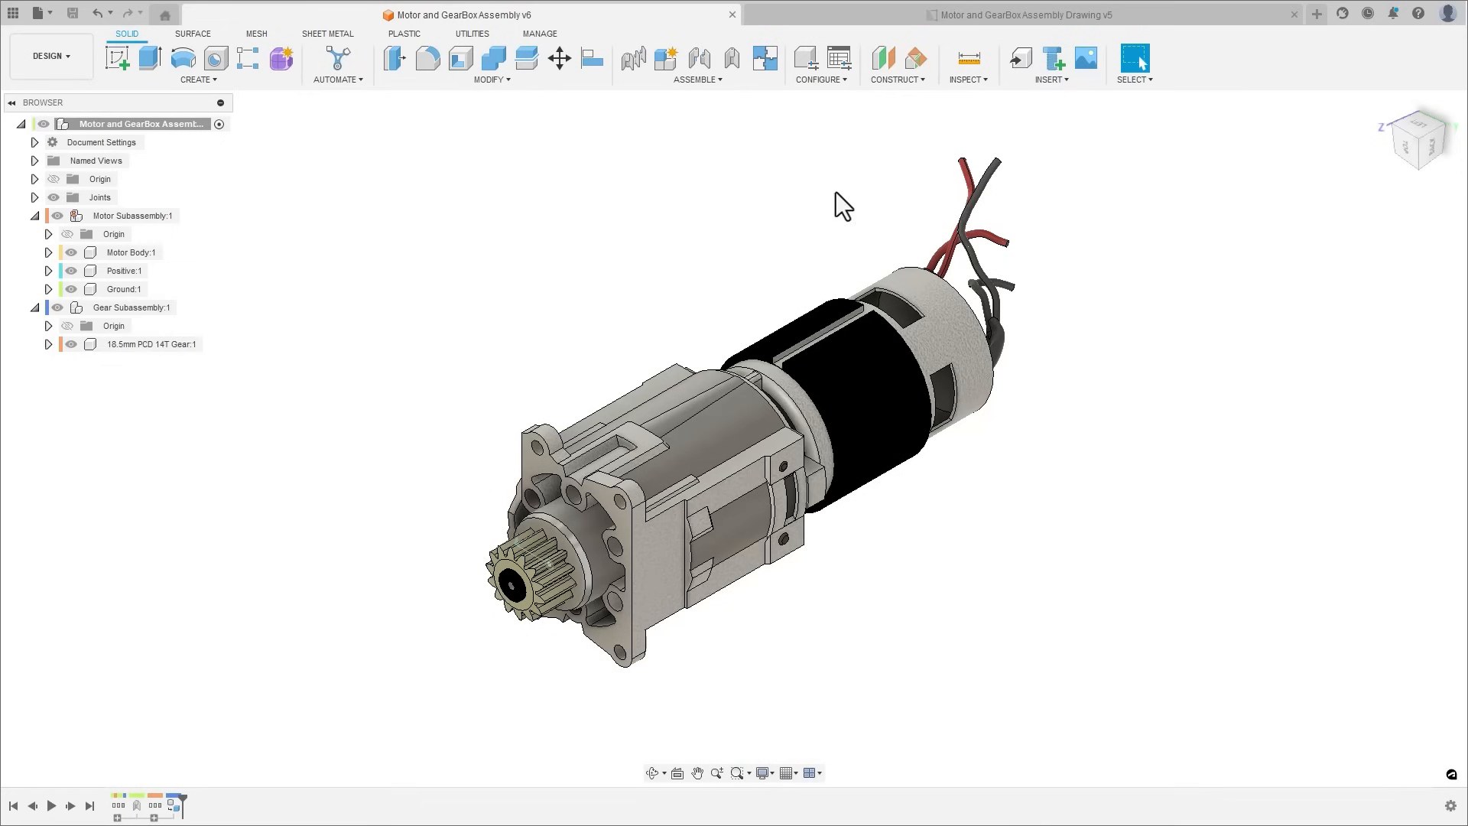
- Copy a Motor and GearBox Assembly version, drawings included, into the Legacy Parts folder
{"action": "left_click", "coordinate": [1021, 14]}
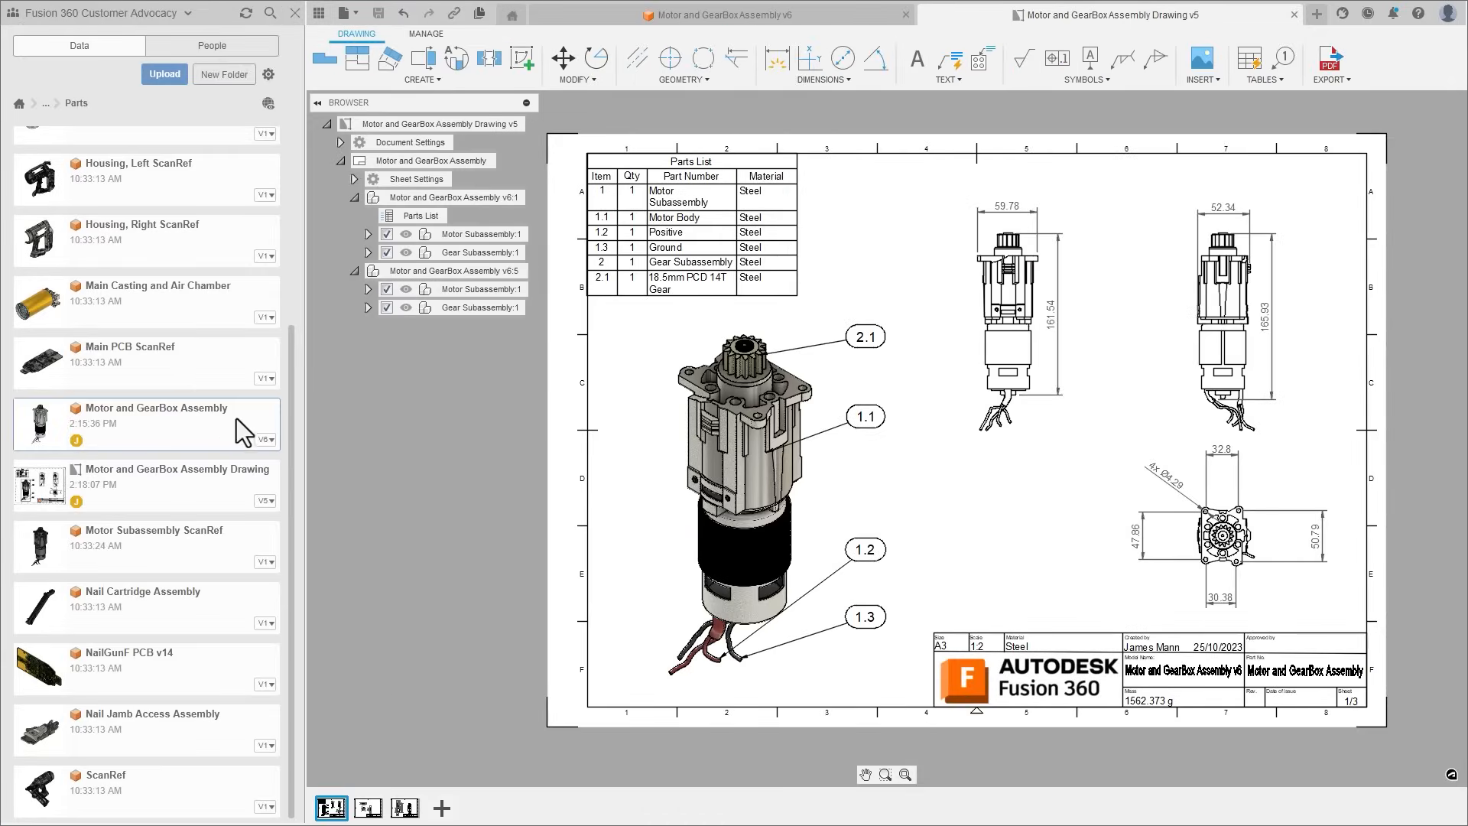
{"action": "left_click", "coordinate": [156, 422]}
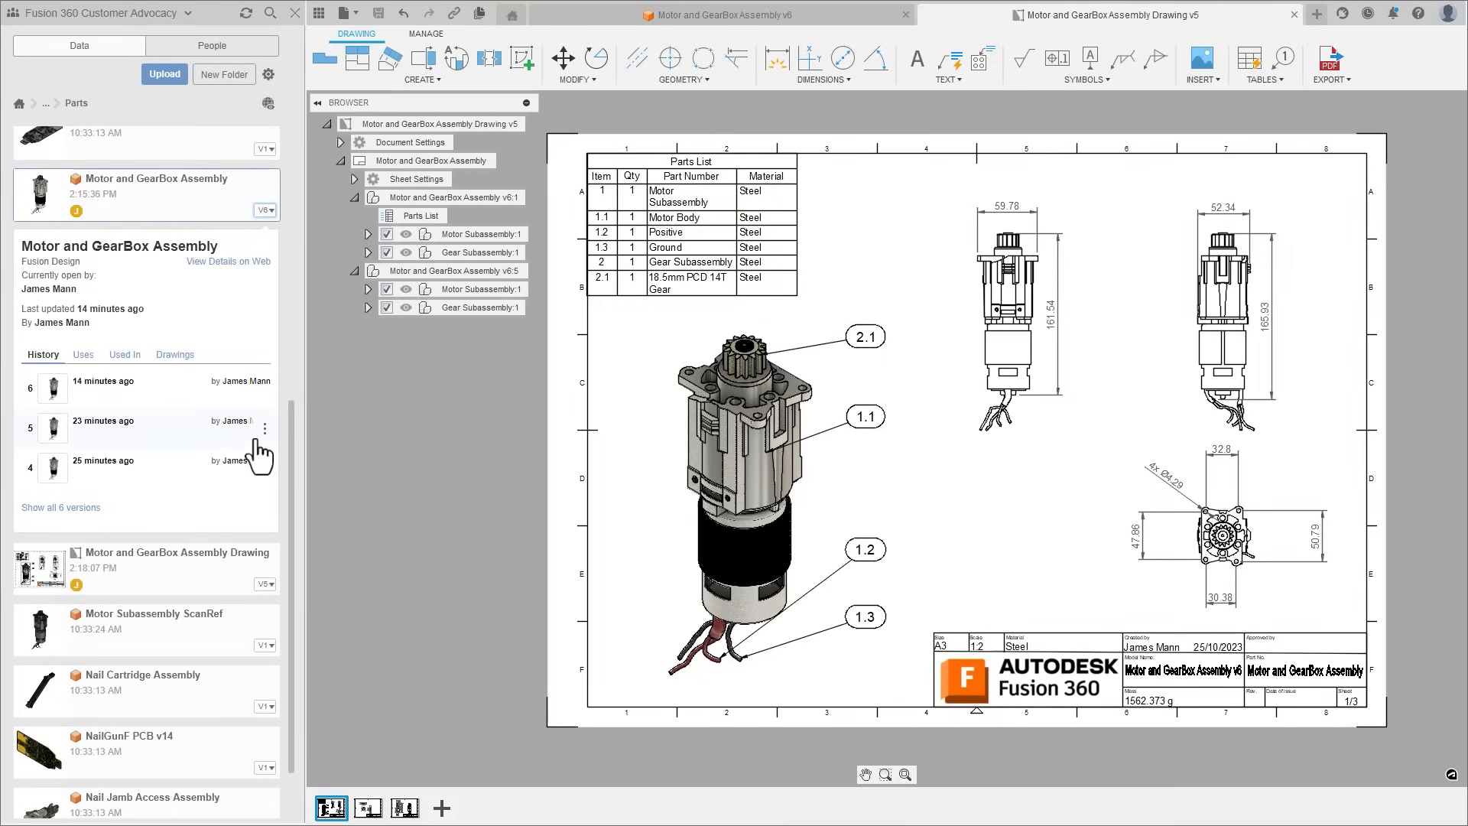
{"action": "left_click", "coordinate": [60, 507]}
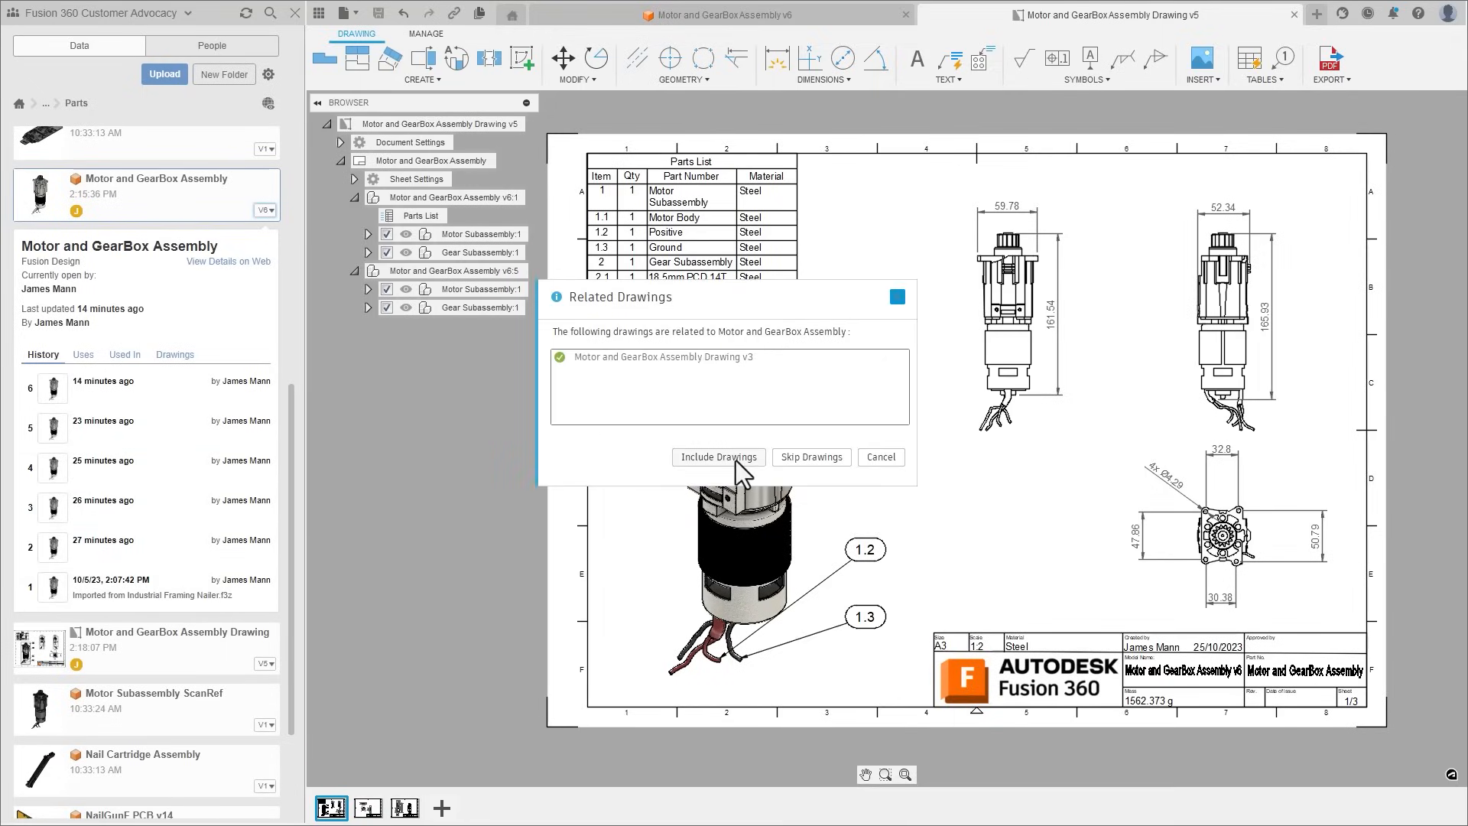
{"action": "left_click", "coordinate": [717, 457]}
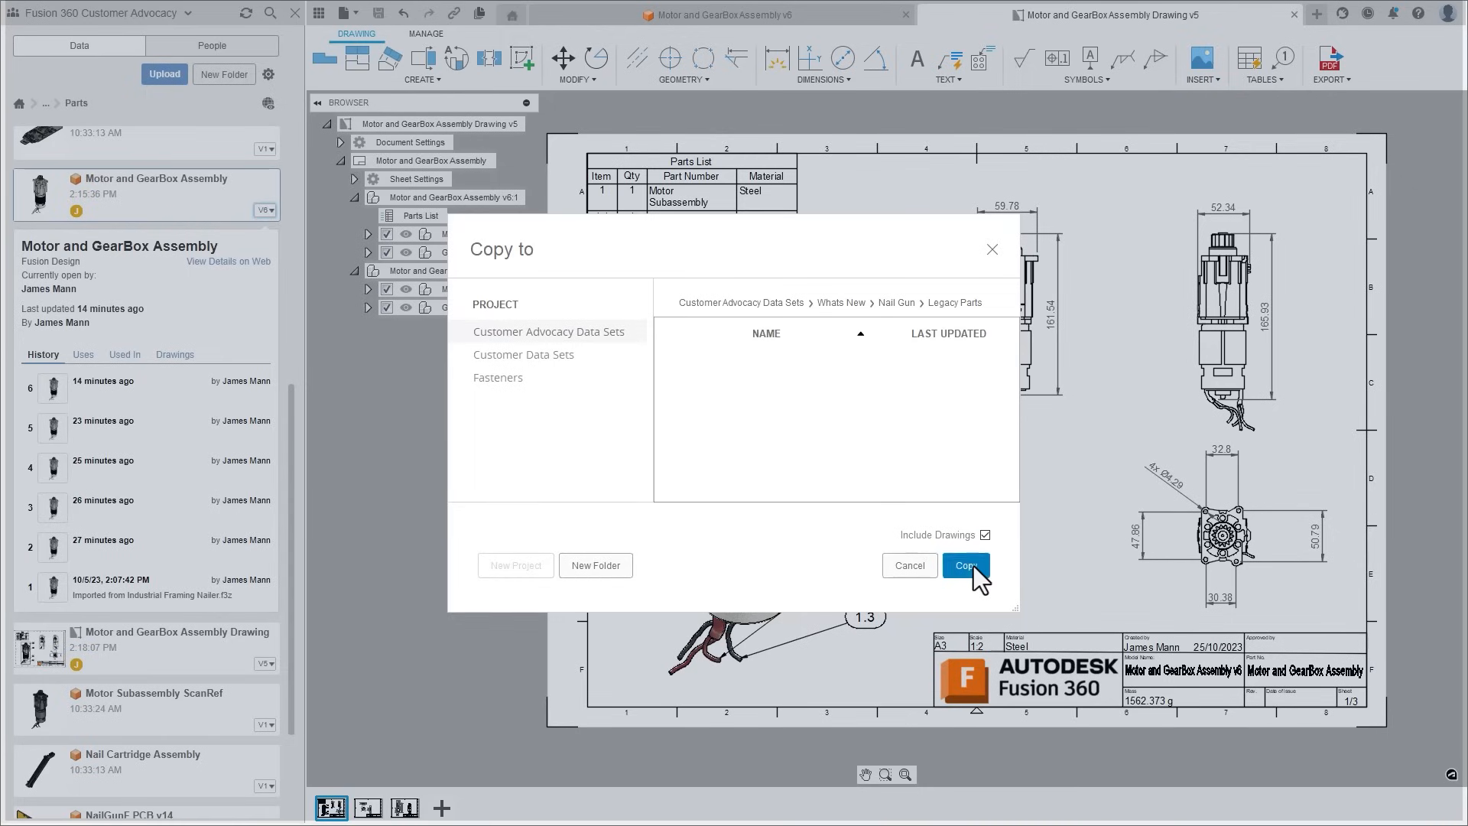
{"action": "left_click", "coordinate": [965, 565]}
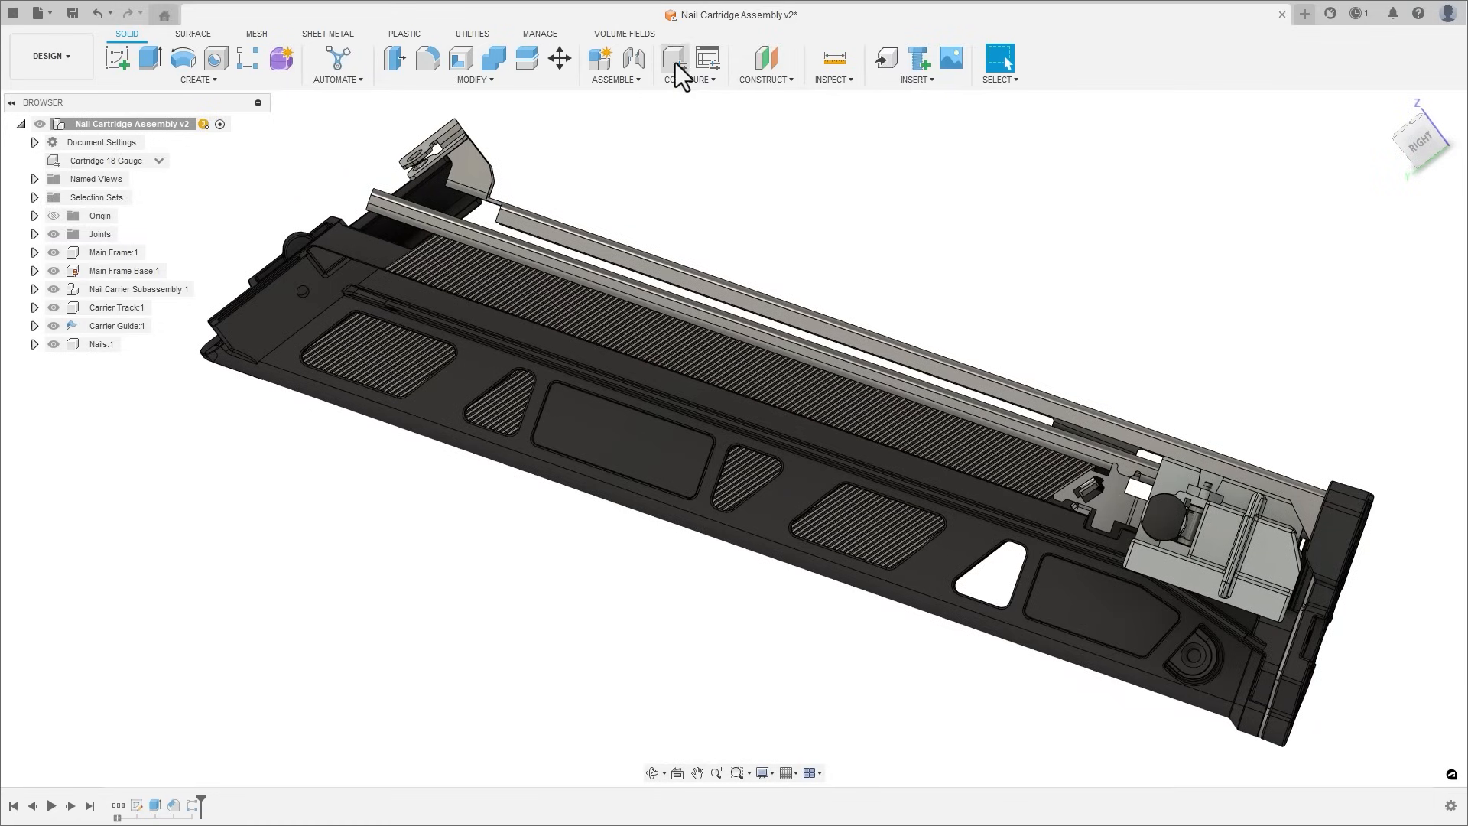
- Let Nails properties vary per configuration, with descriptions 15 Gauge through 23 Gauge
{"action": "left_click", "coordinate": [689, 58]}
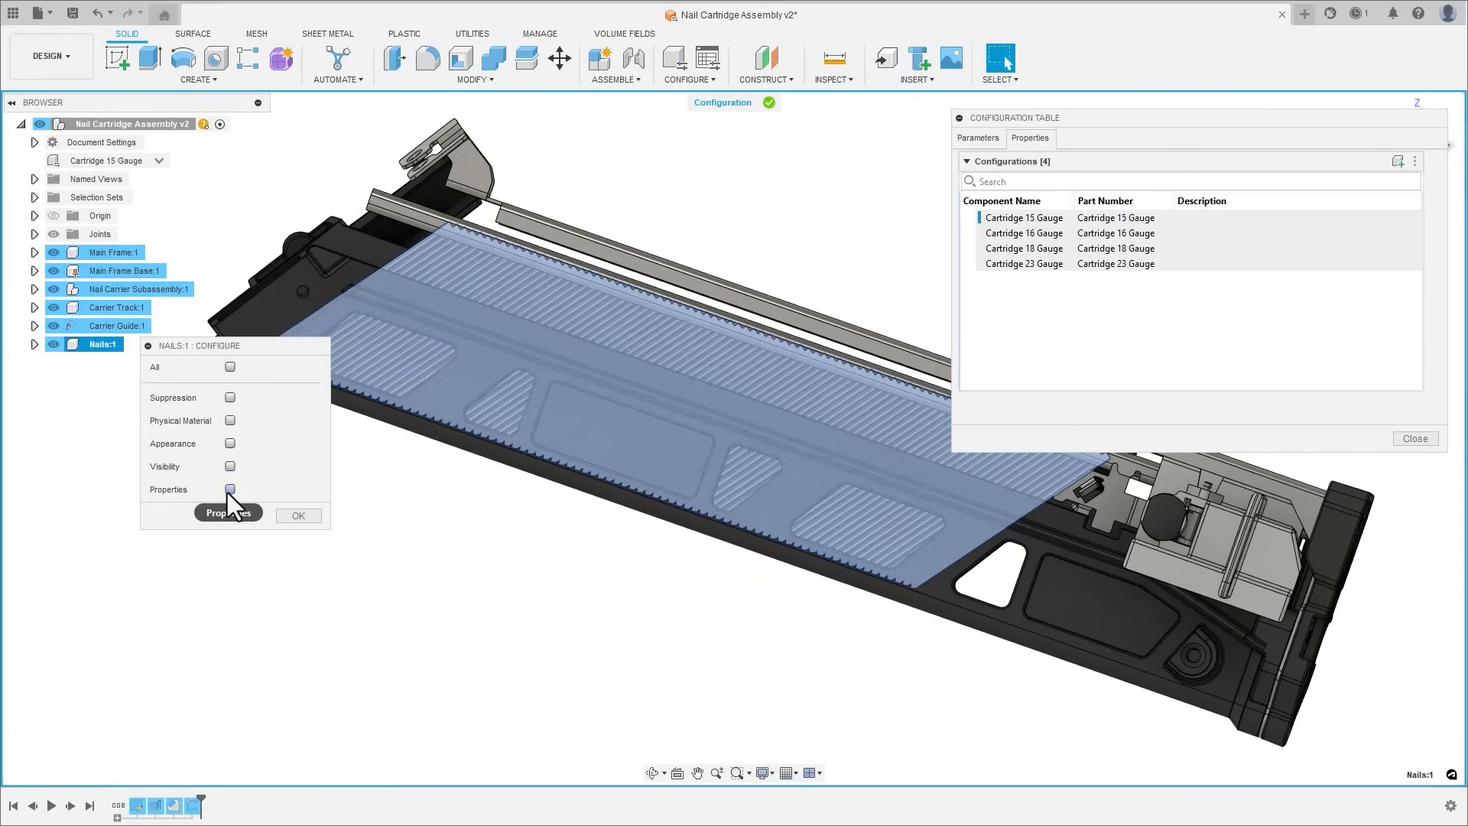
{"action": "left_click", "coordinate": [230, 489]}
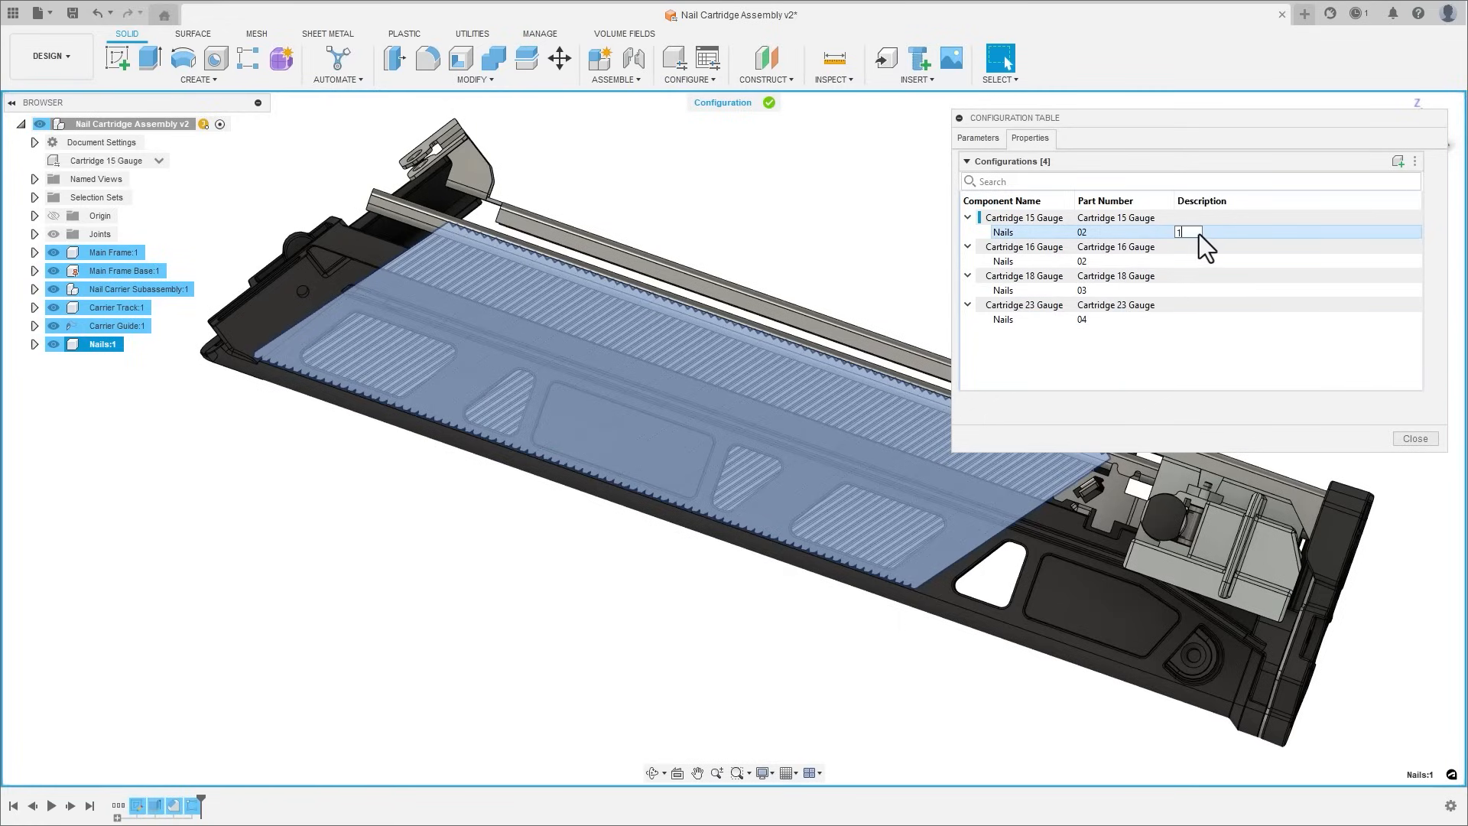
{"action": "type", "text": "15 Gauge"}
{"action": "left_click", "coordinate": [1298, 261]}
{"action": "type", "text": "16 Gauge"}
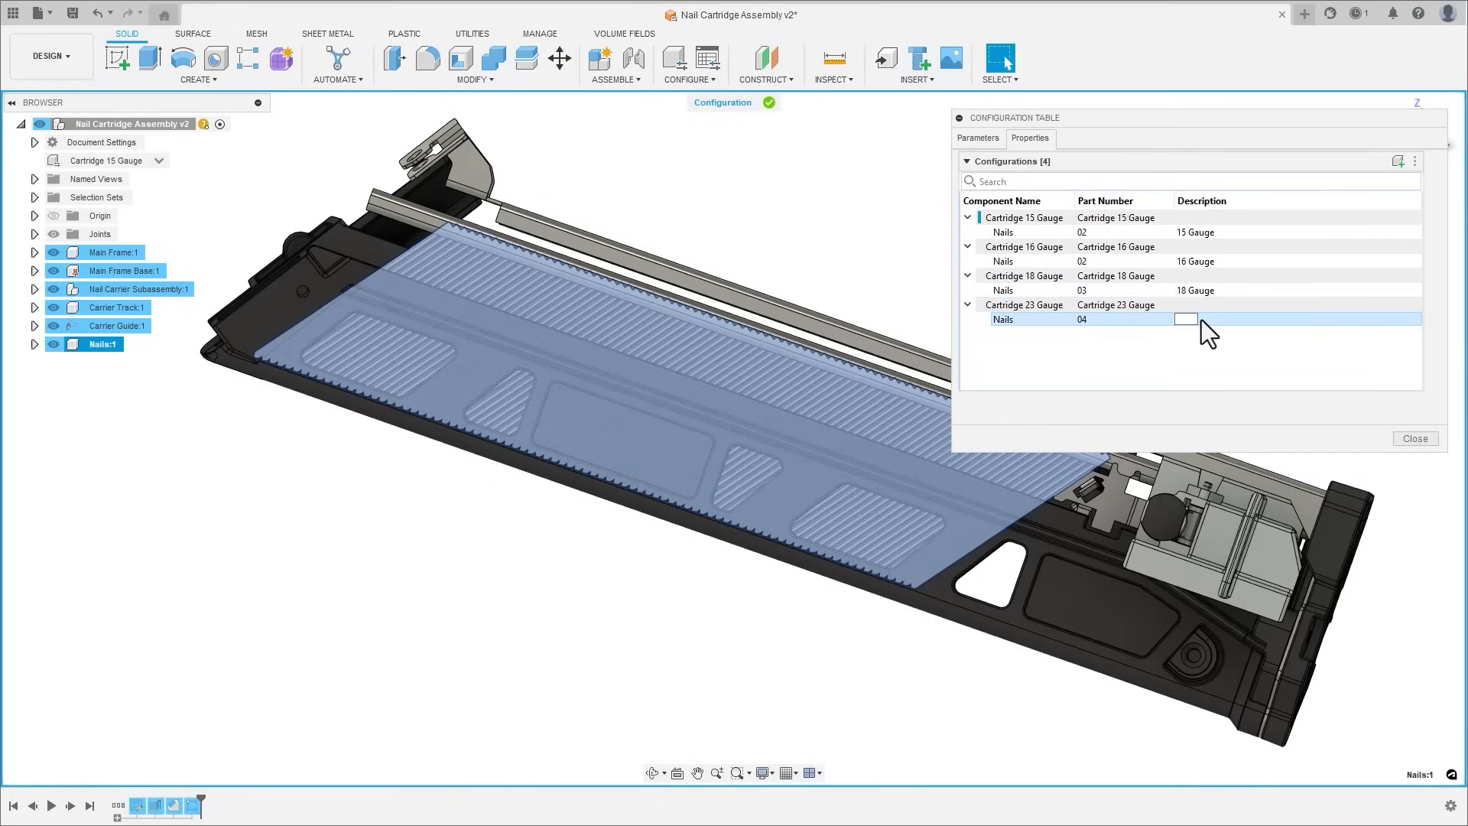
{"action": "type", "text": "23 Gauge"}
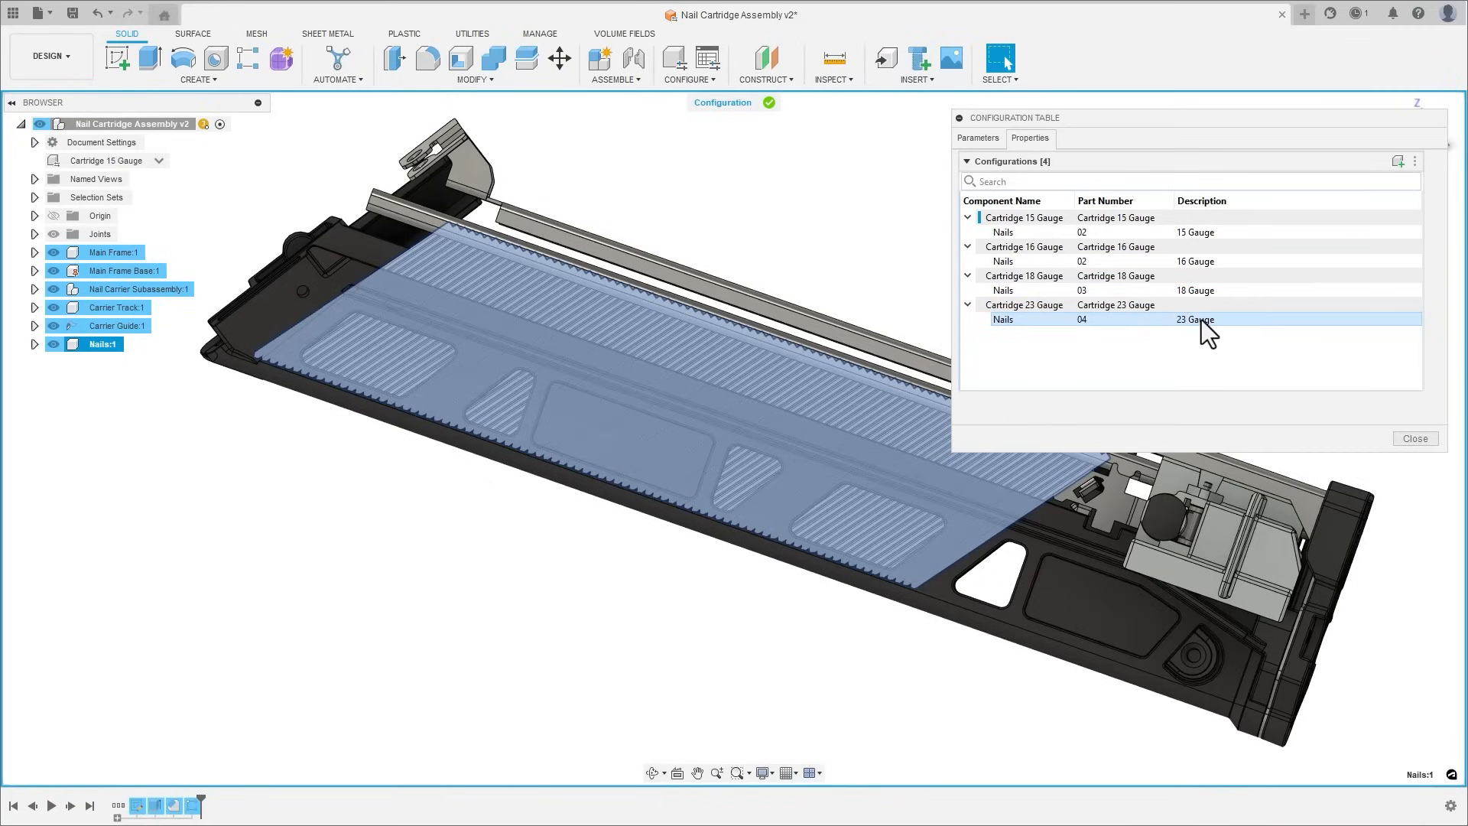
{"action": "left_click", "coordinate": [1414, 438]}
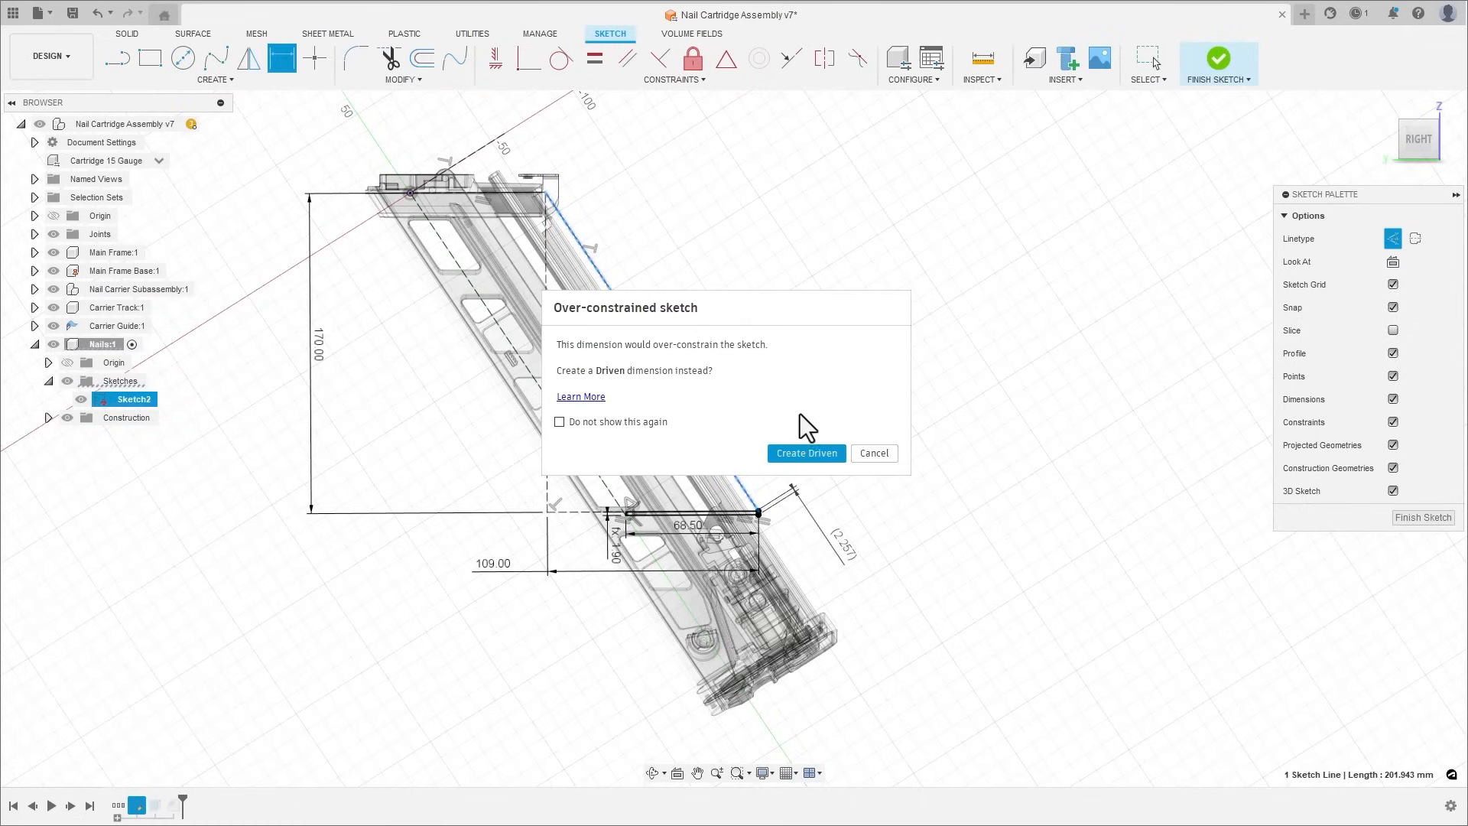
- Accept the dimension as driven and expand the Nails sketch parameters
{"action": "left_click", "coordinate": [806, 452]}
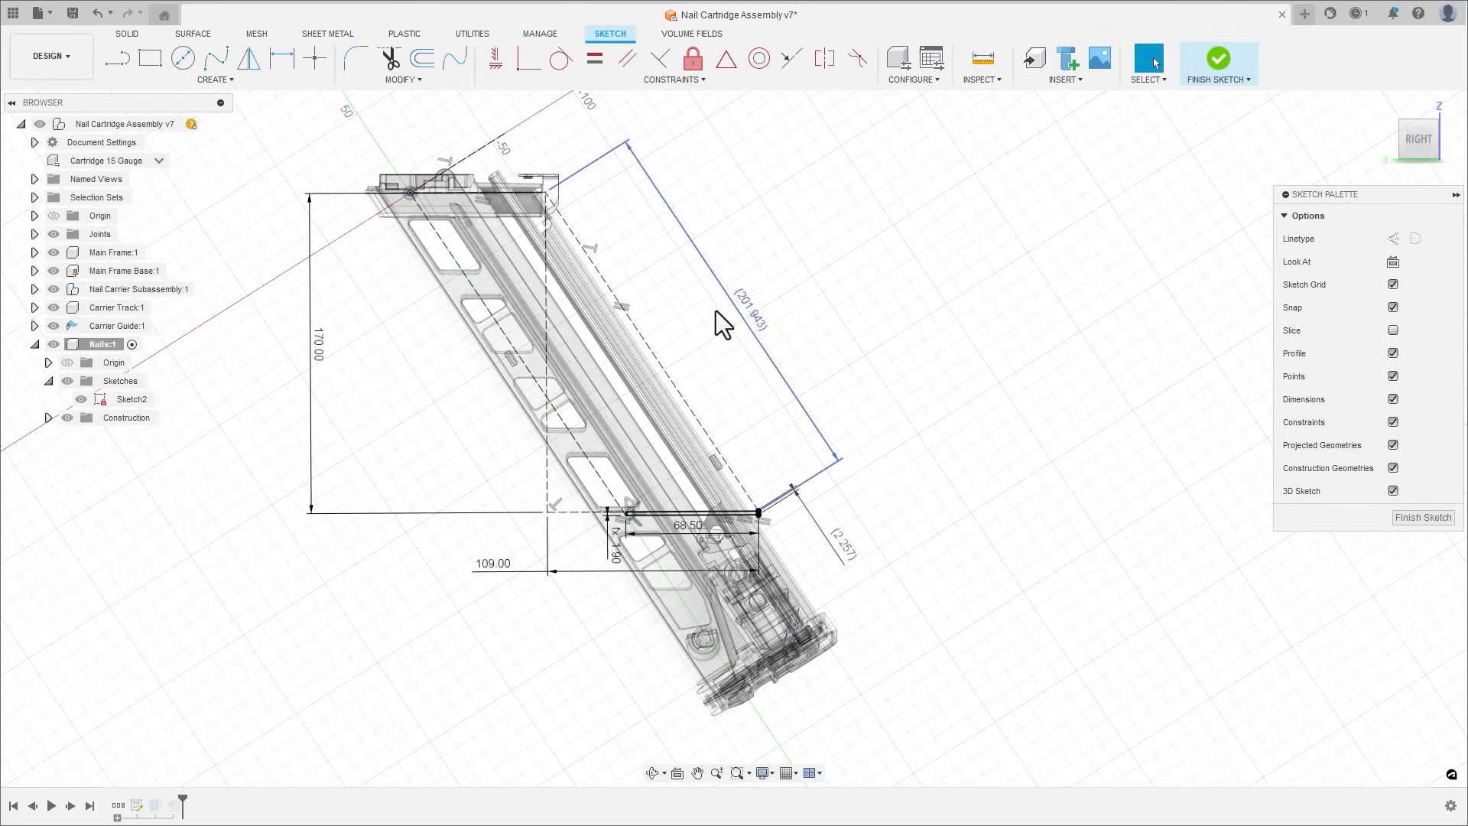
{"action": "left_click", "coordinate": [183, 59]}
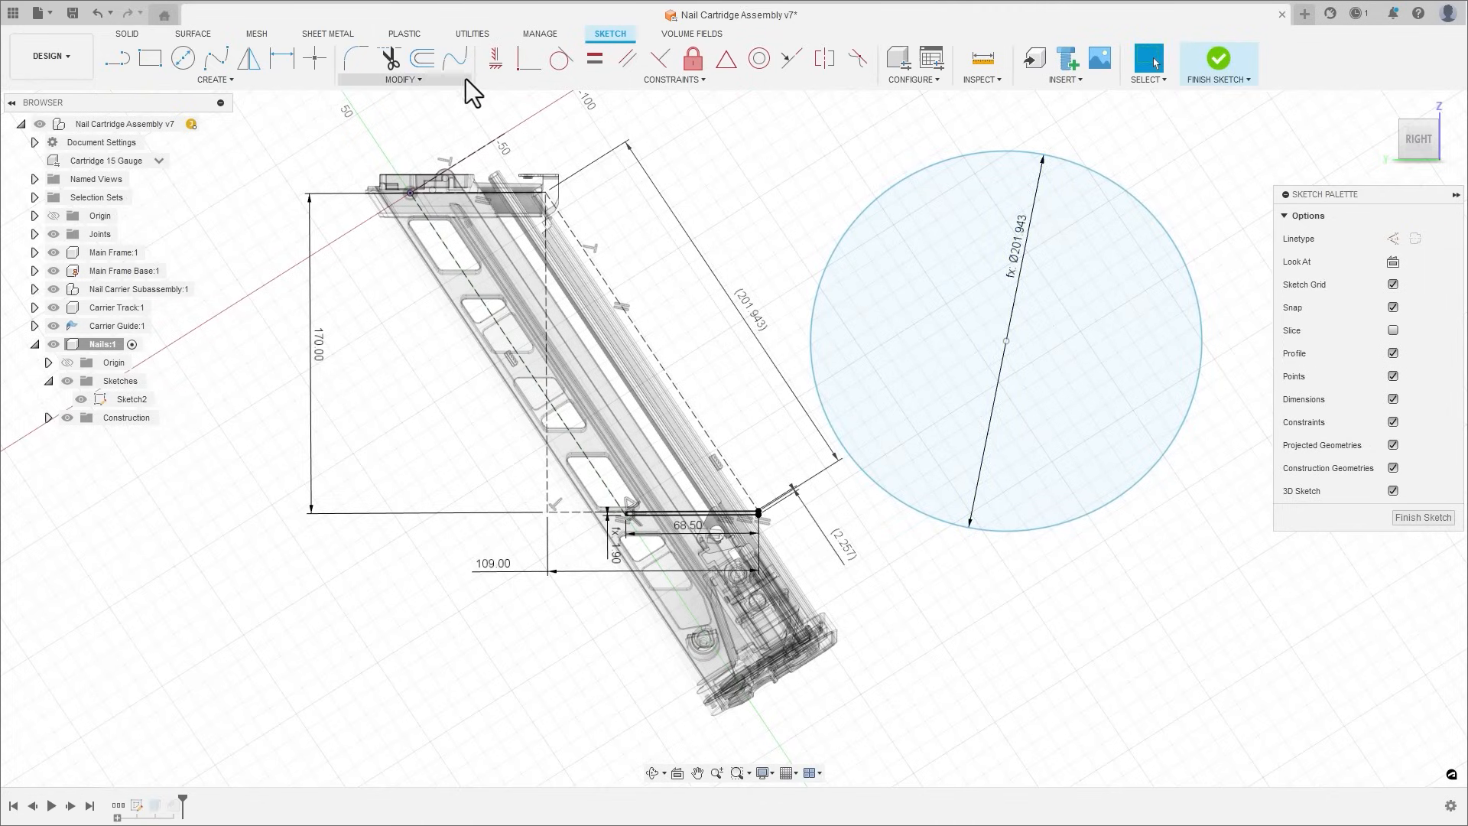
{"action": "left_click", "coordinate": [404, 79]}
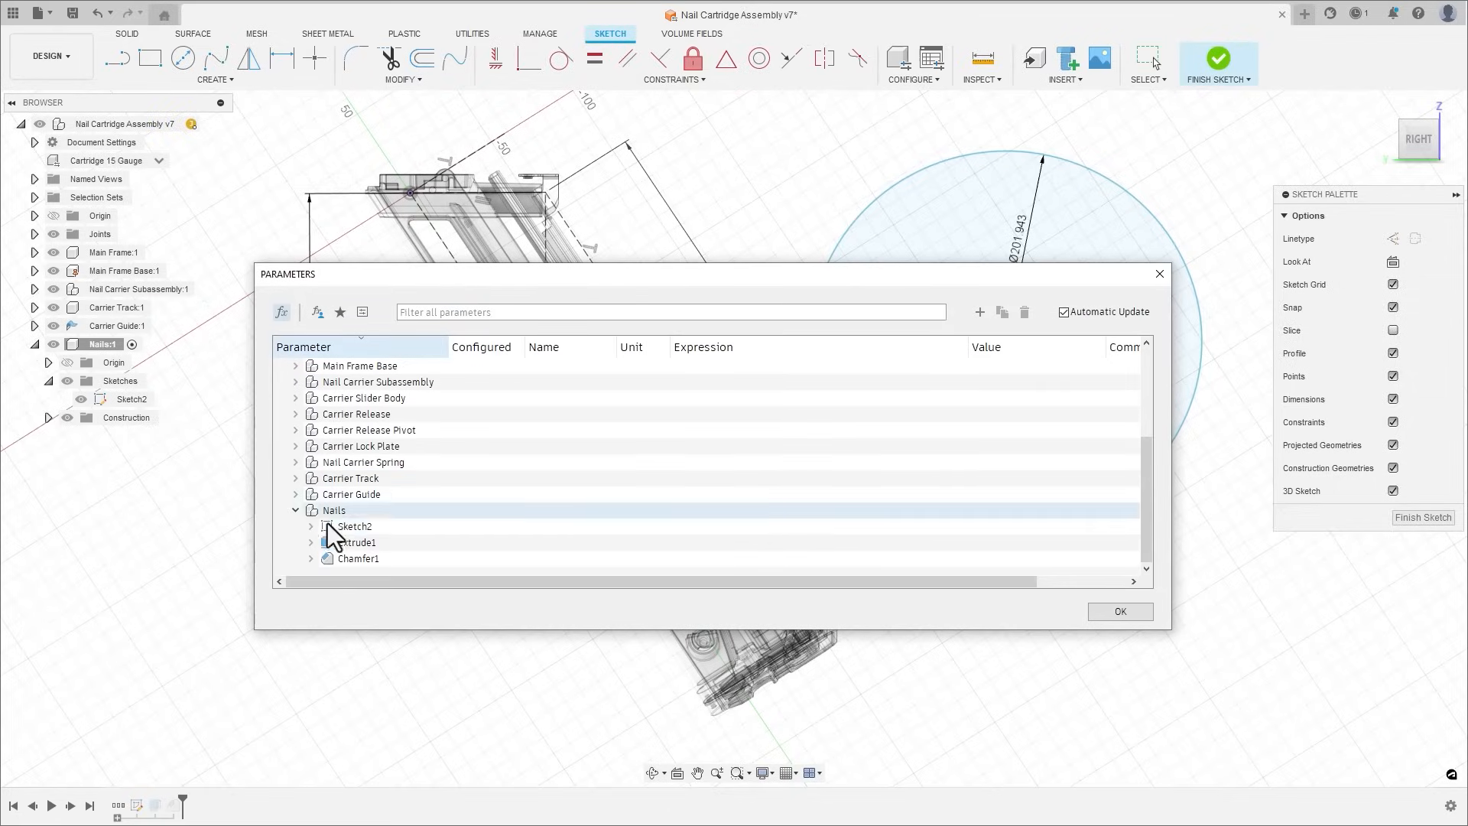
{"action": "left_click", "coordinate": [312, 526]}
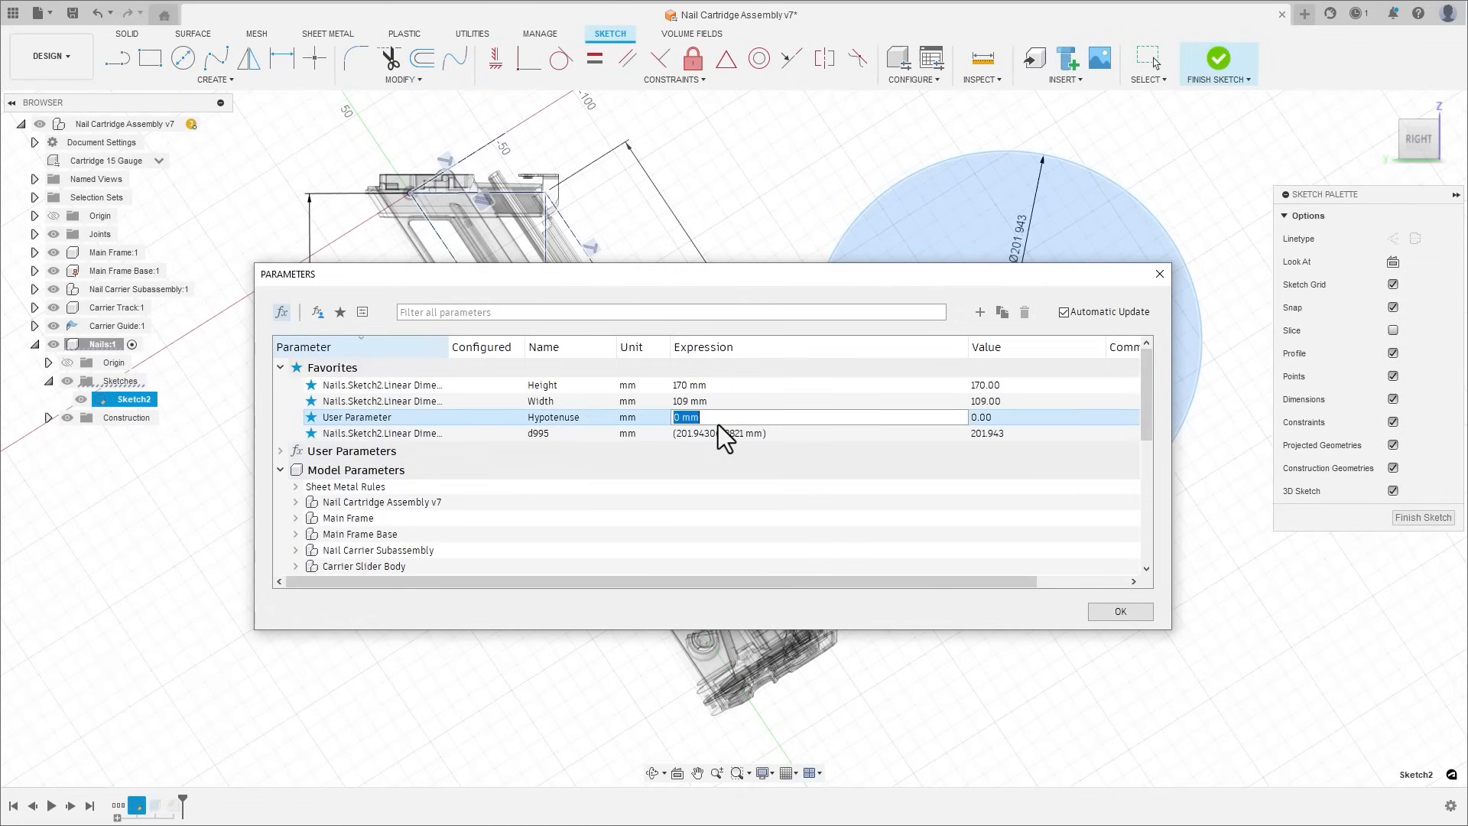
- Set the Hypotenuse expression to sqrt(Height^2 + Width^2), giving 201.943 mm
{"action": "type", "text": "sqrt"}
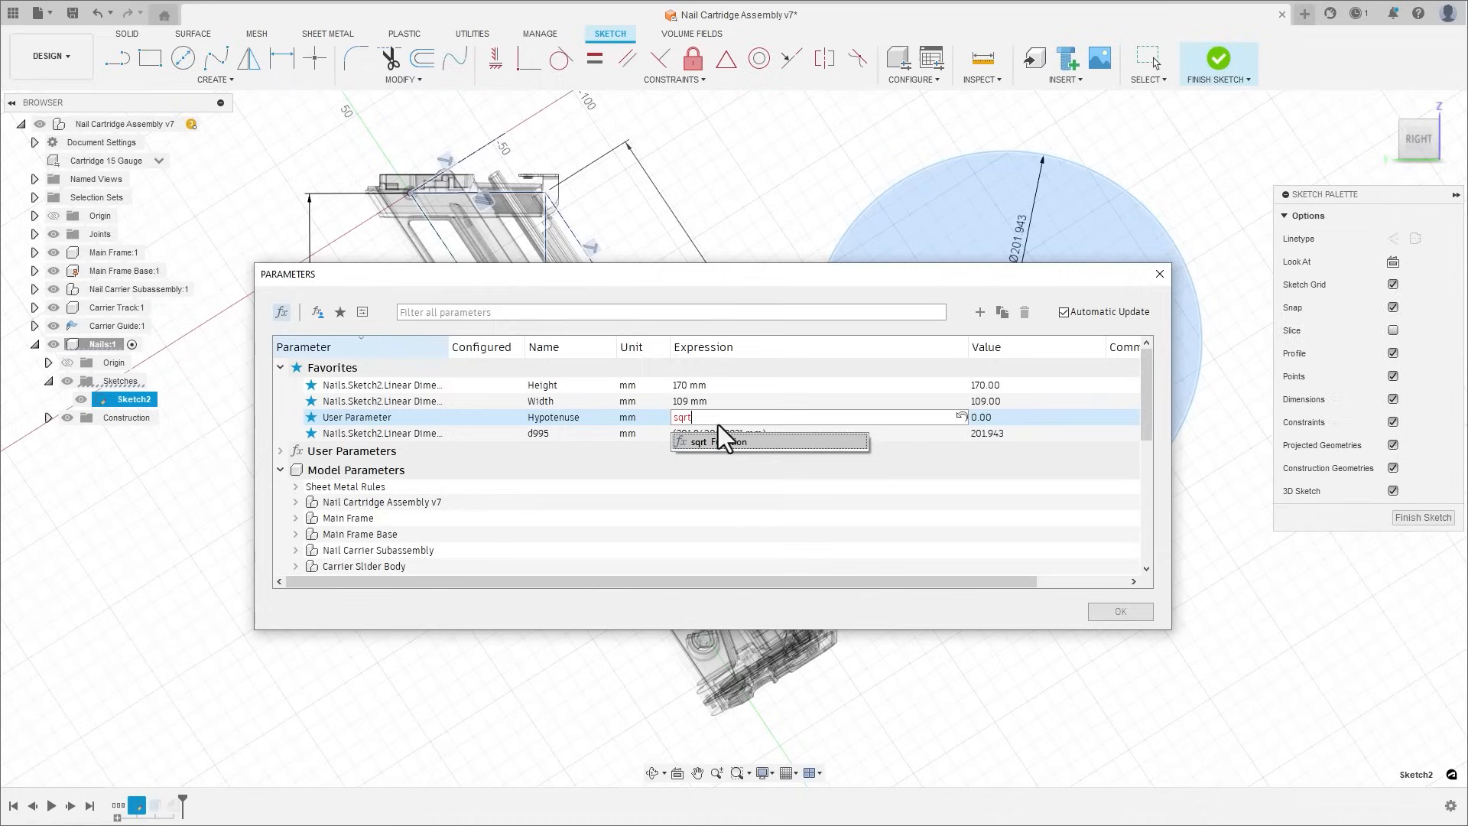
{"action": "type", "text": "(he"}
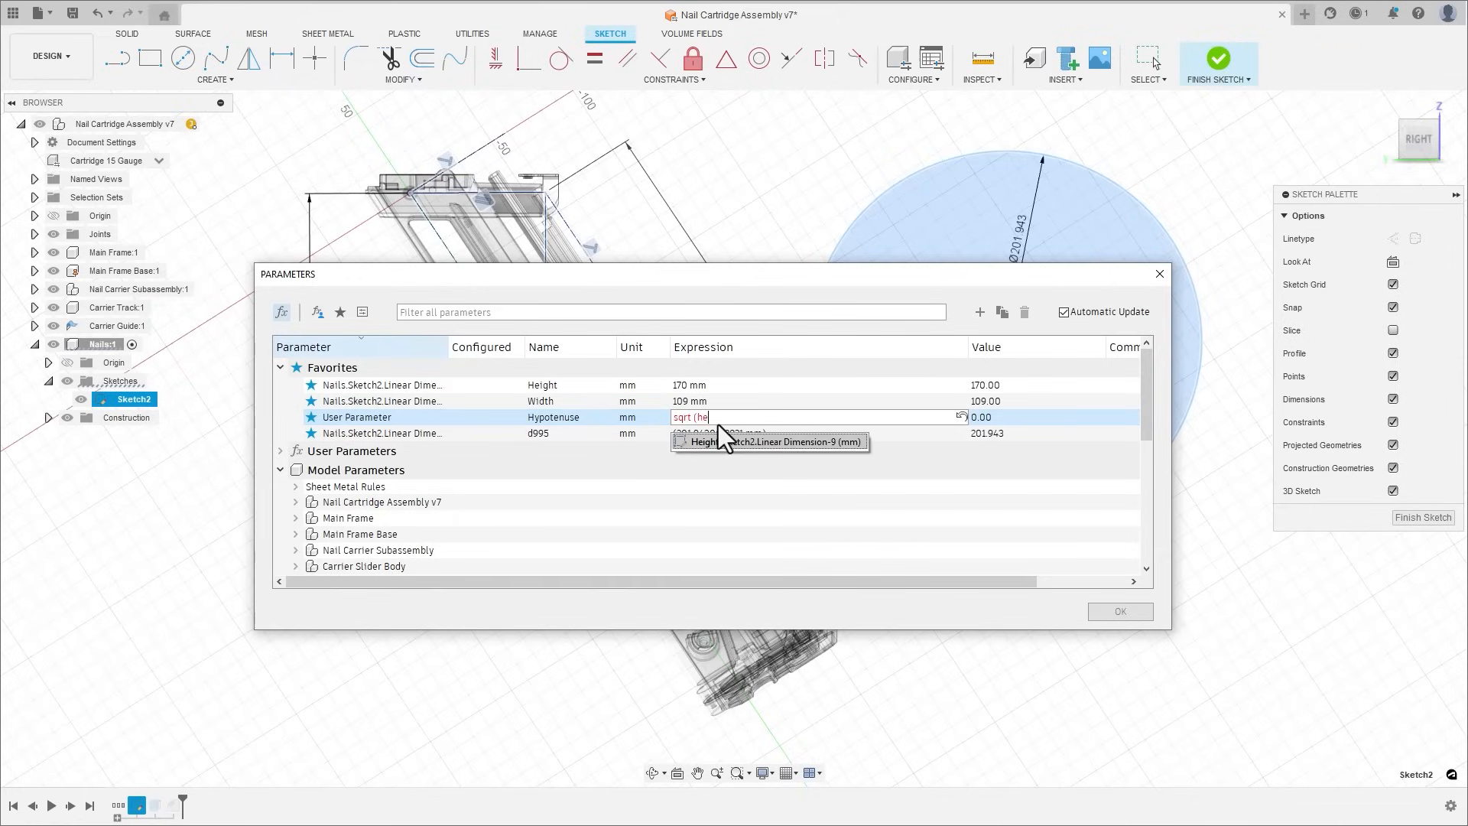
{"action": "type", "text": "Height^2"}
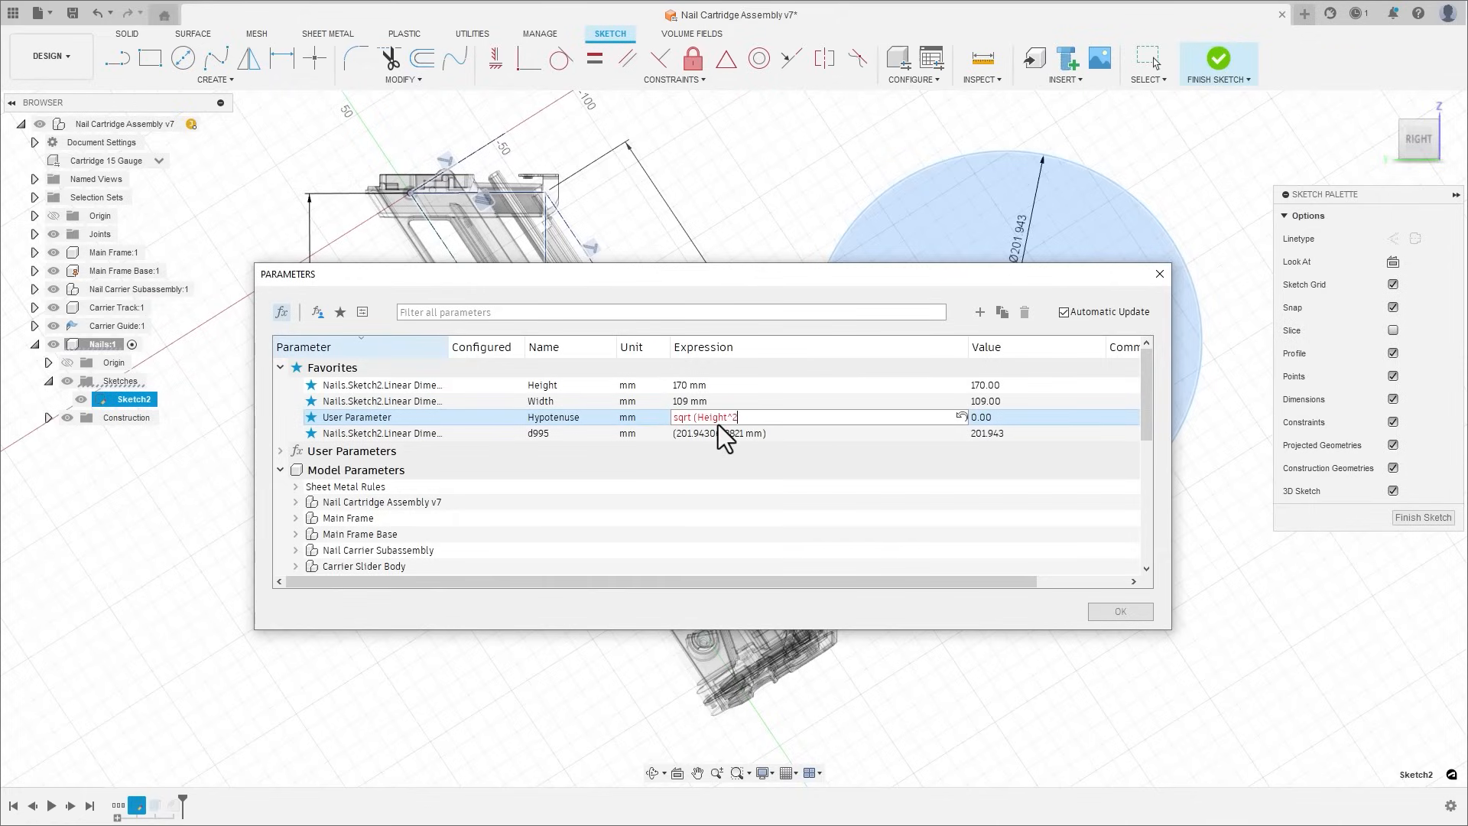
{"action": "type", "text": "+ Width ^ 2"}
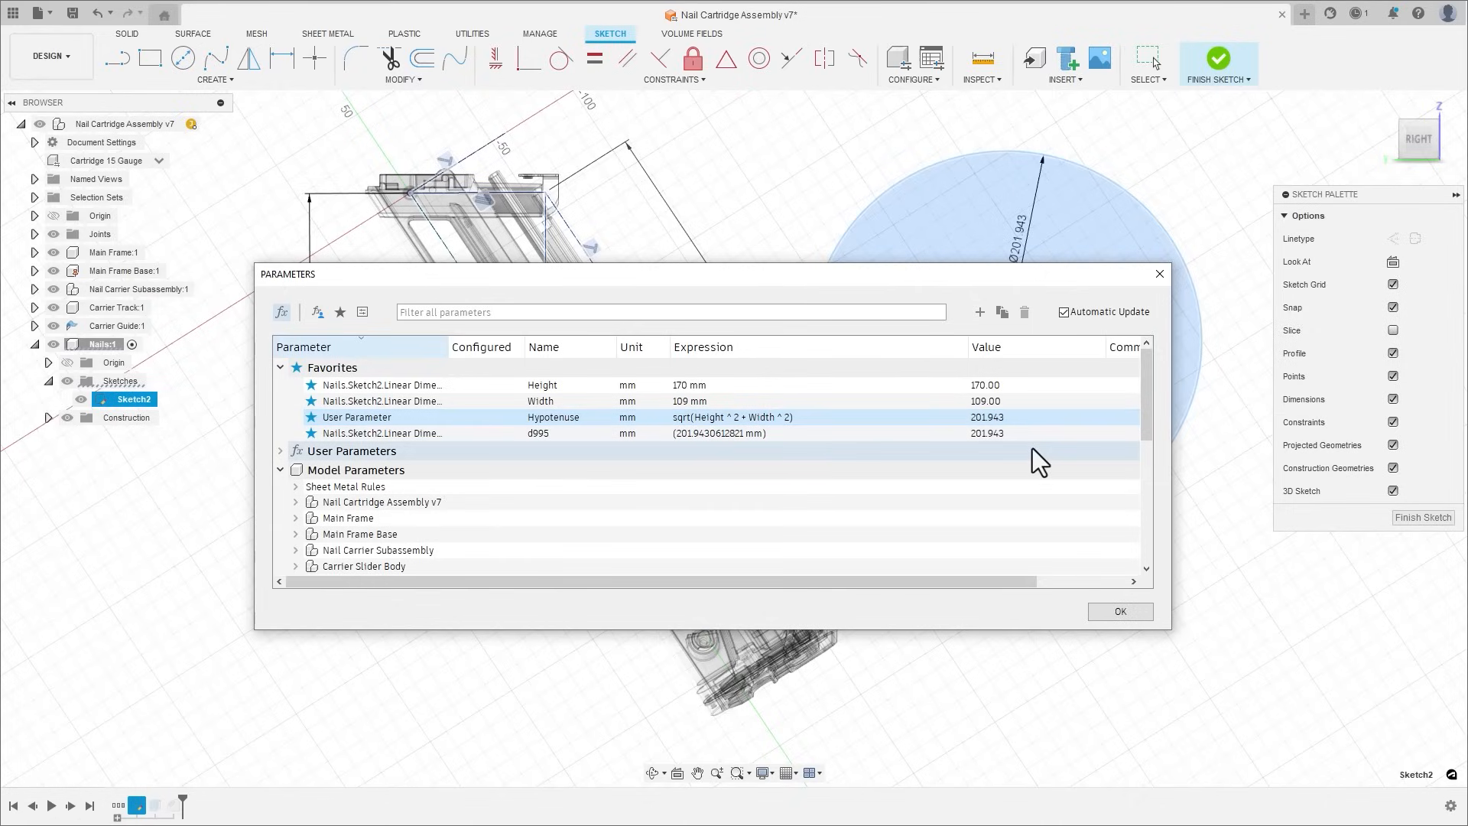
{"action": "left_click", "coordinate": [364, 14]}
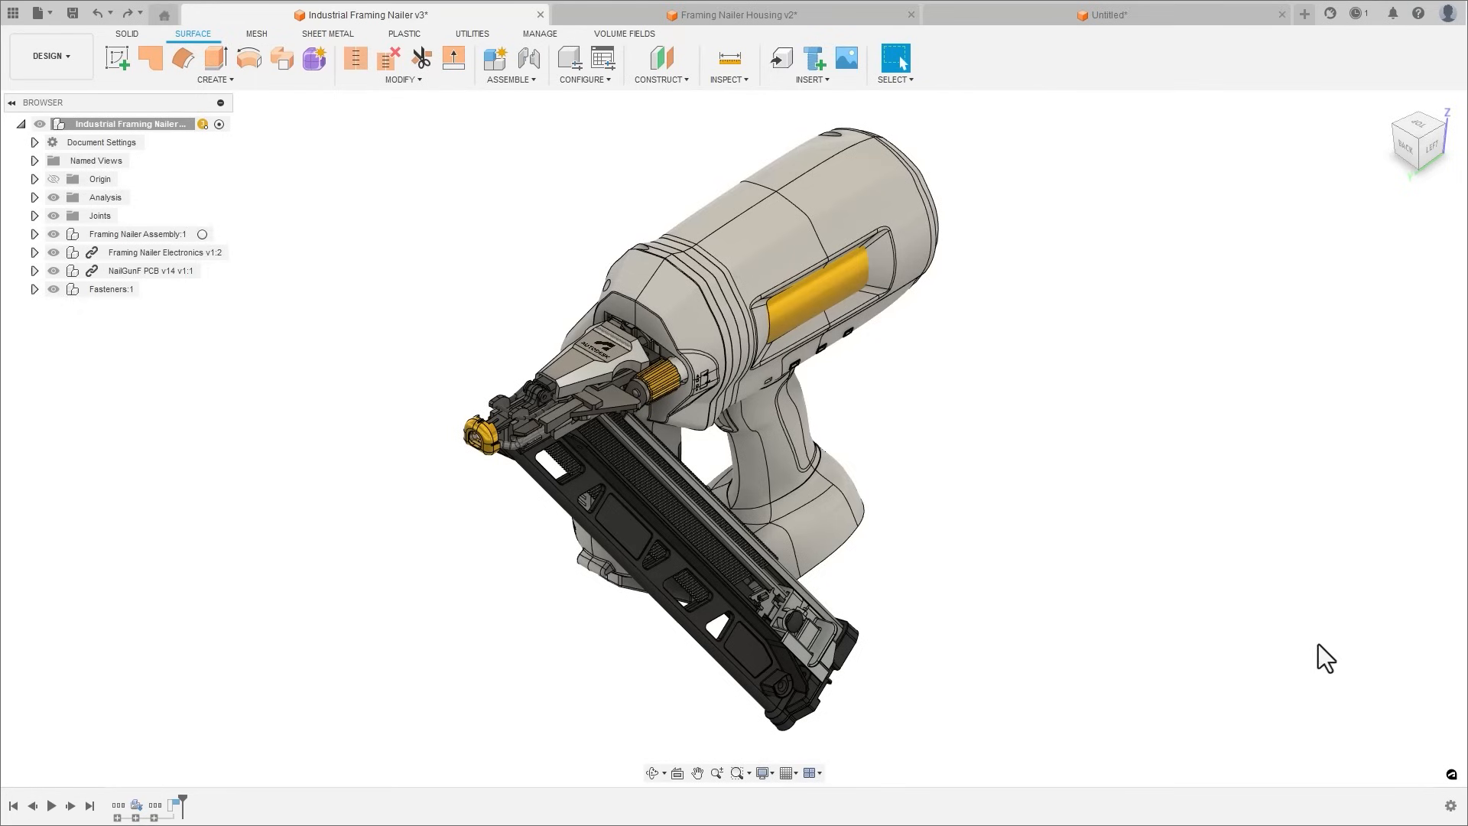
- Edit the nailer housing in place and patch its window opening
{"action": "right_click", "coordinate": [767, 267]}
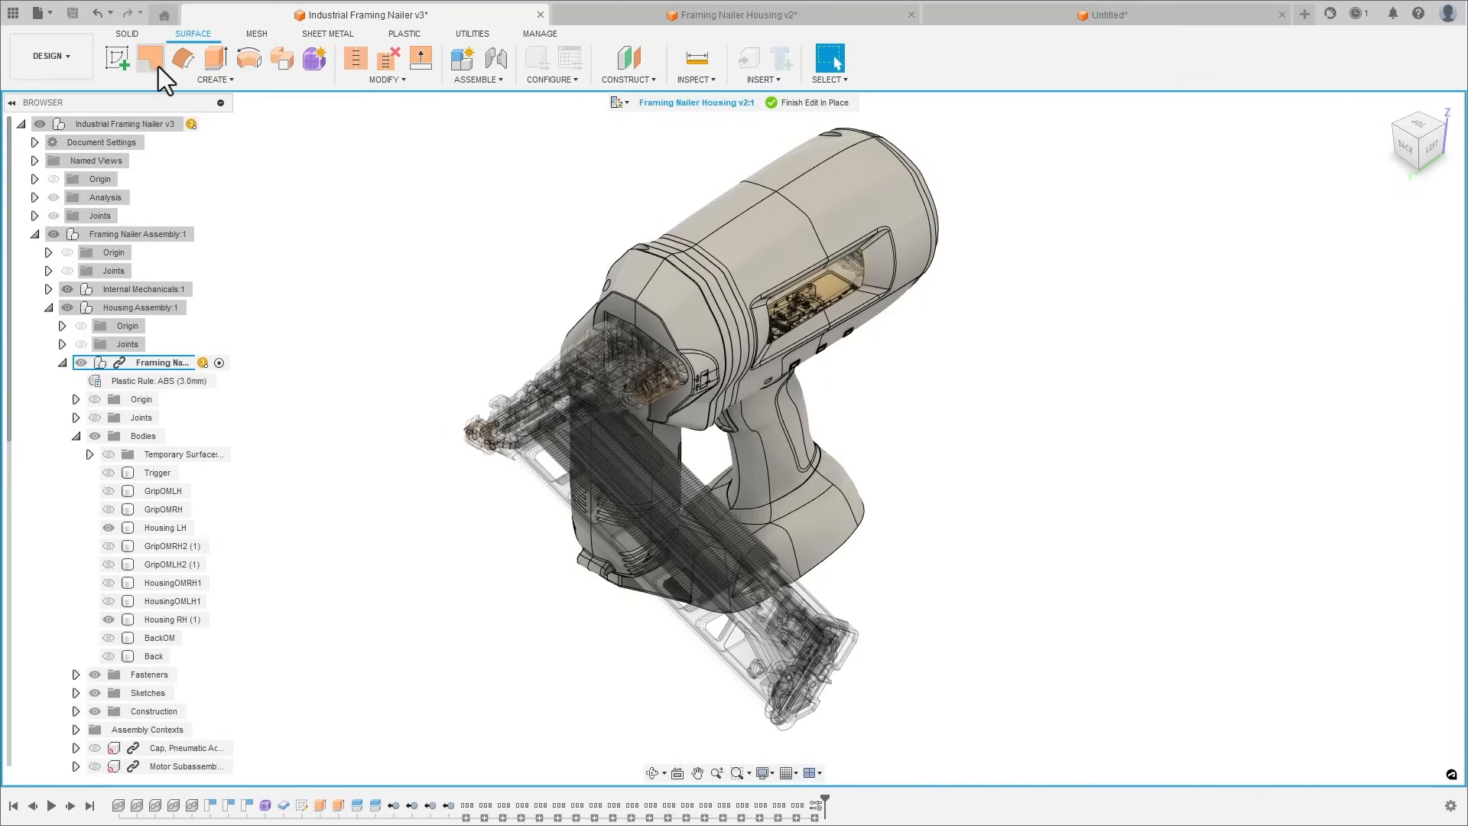
{"action": "left_click", "coordinate": [148, 57]}
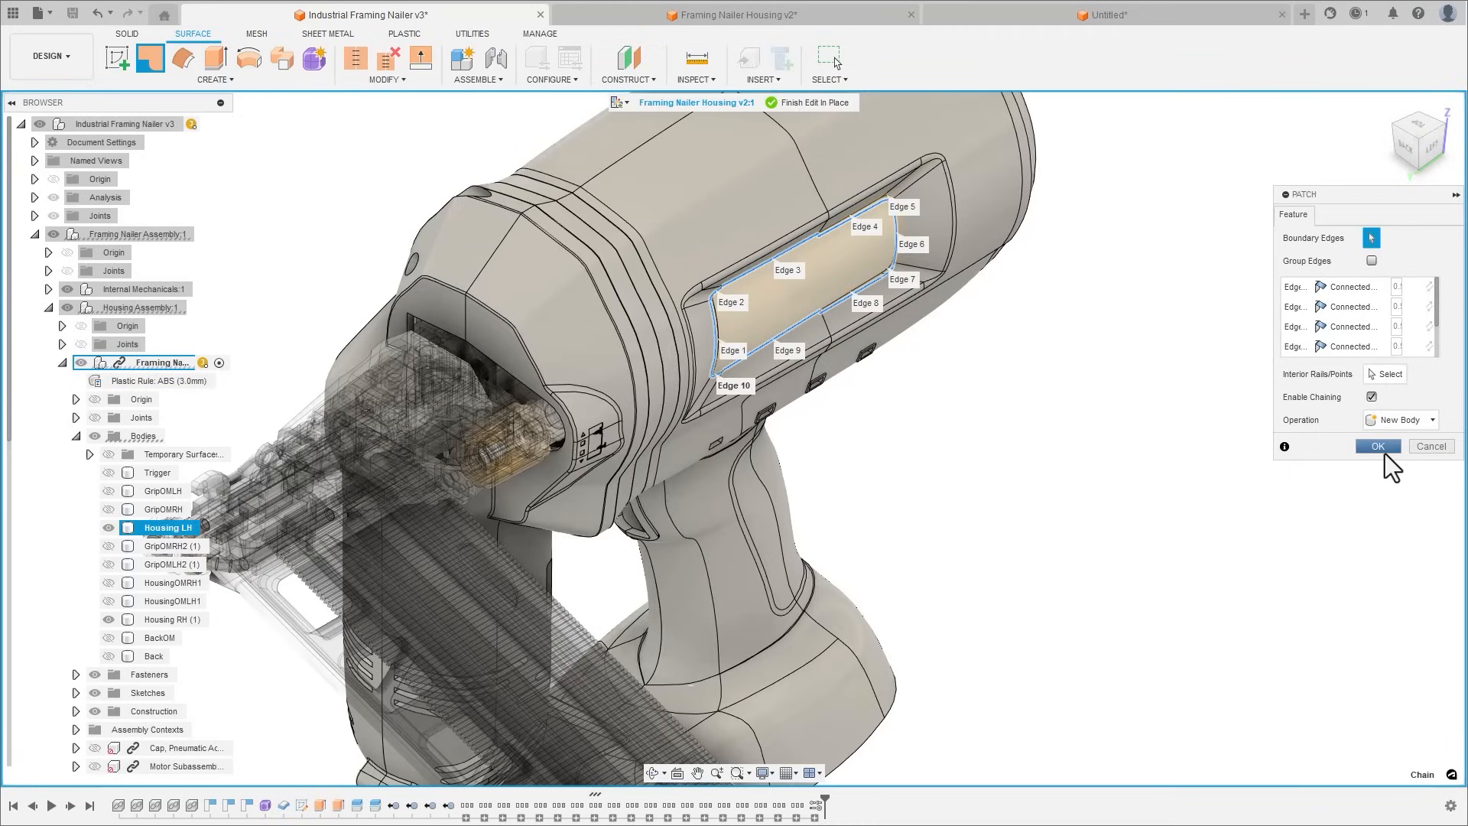
{"action": "left_click", "coordinate": [1377, 445]}
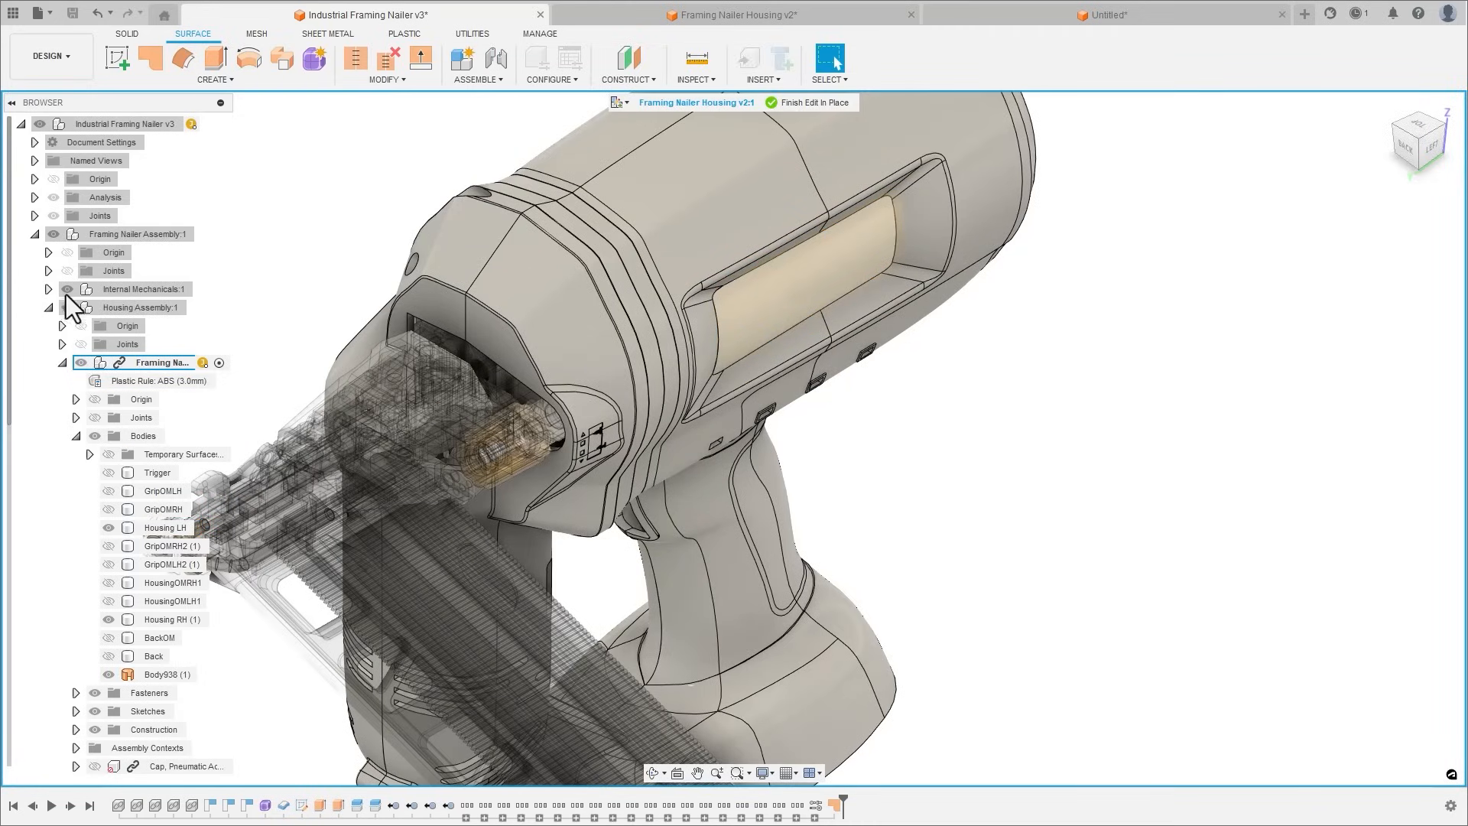
- Offset the housing window face 35 mm into a new surface body
{"action": "left_click", "coordinate": [183, 58]}
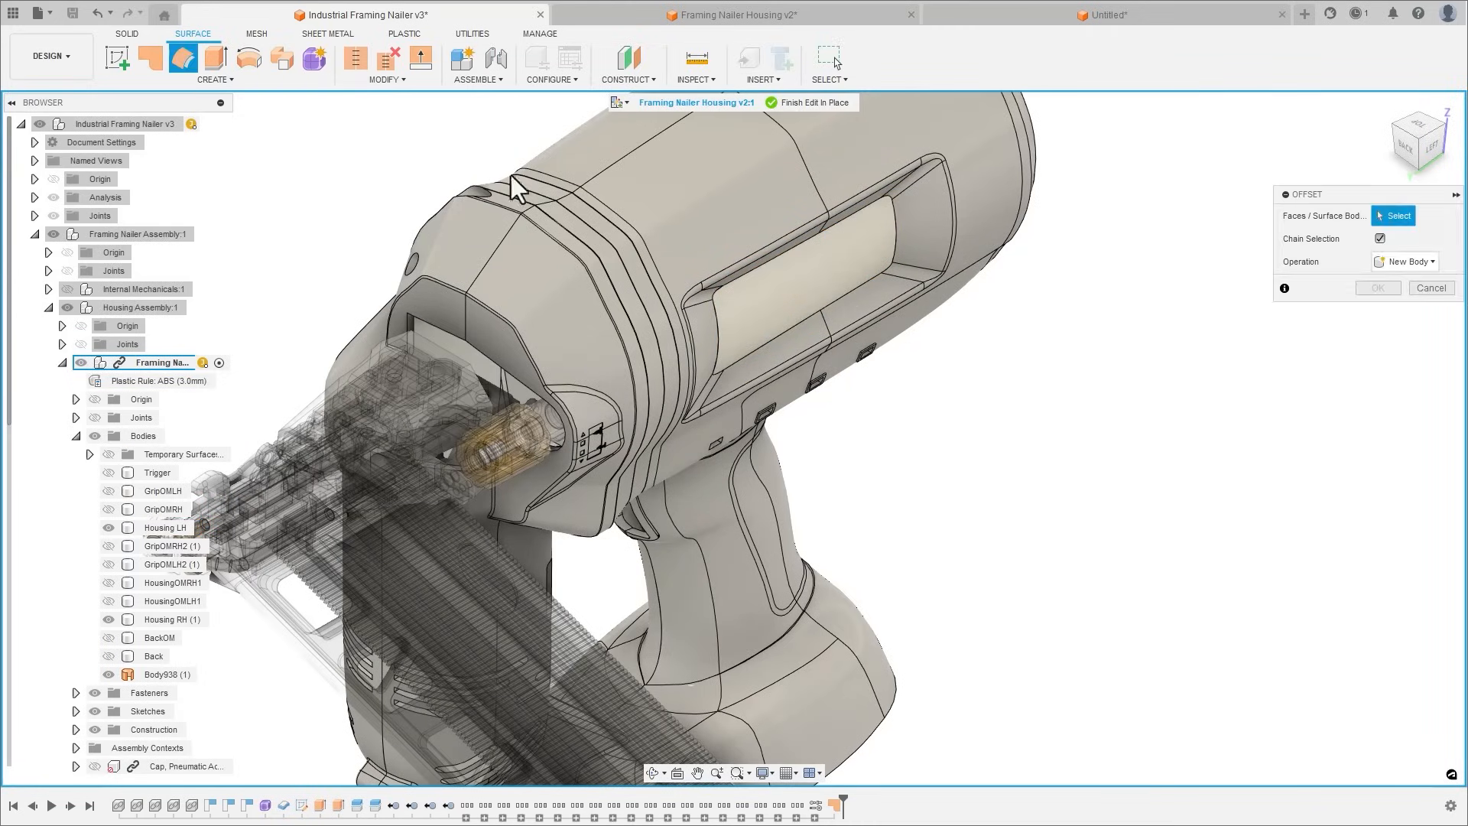
{"action": "left_click", "coordinate": [843, 281]}
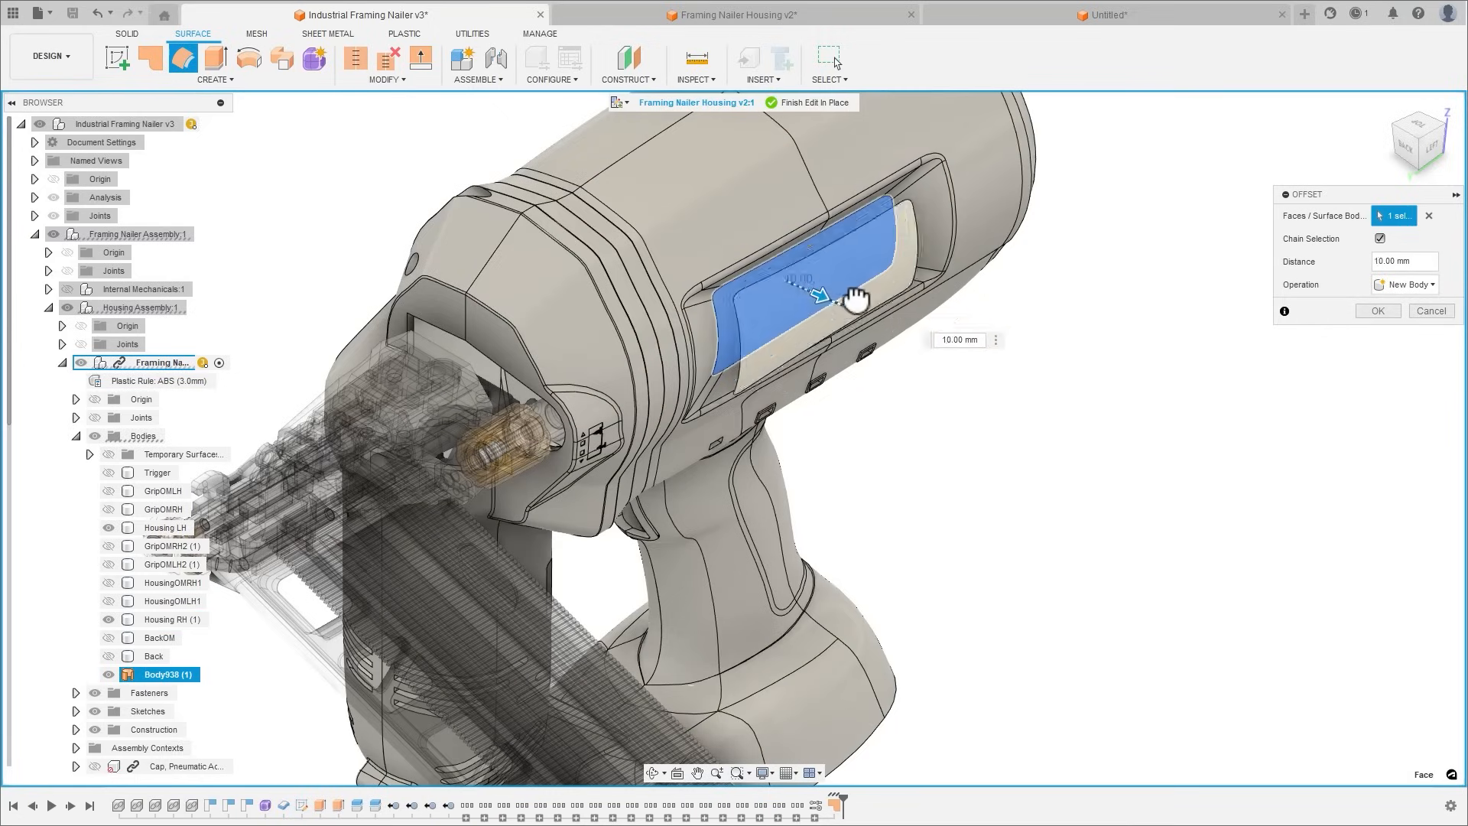
{"action": "left_click_drag", "start_coordinate": [838, 295], "coordinate": [871, 316]}
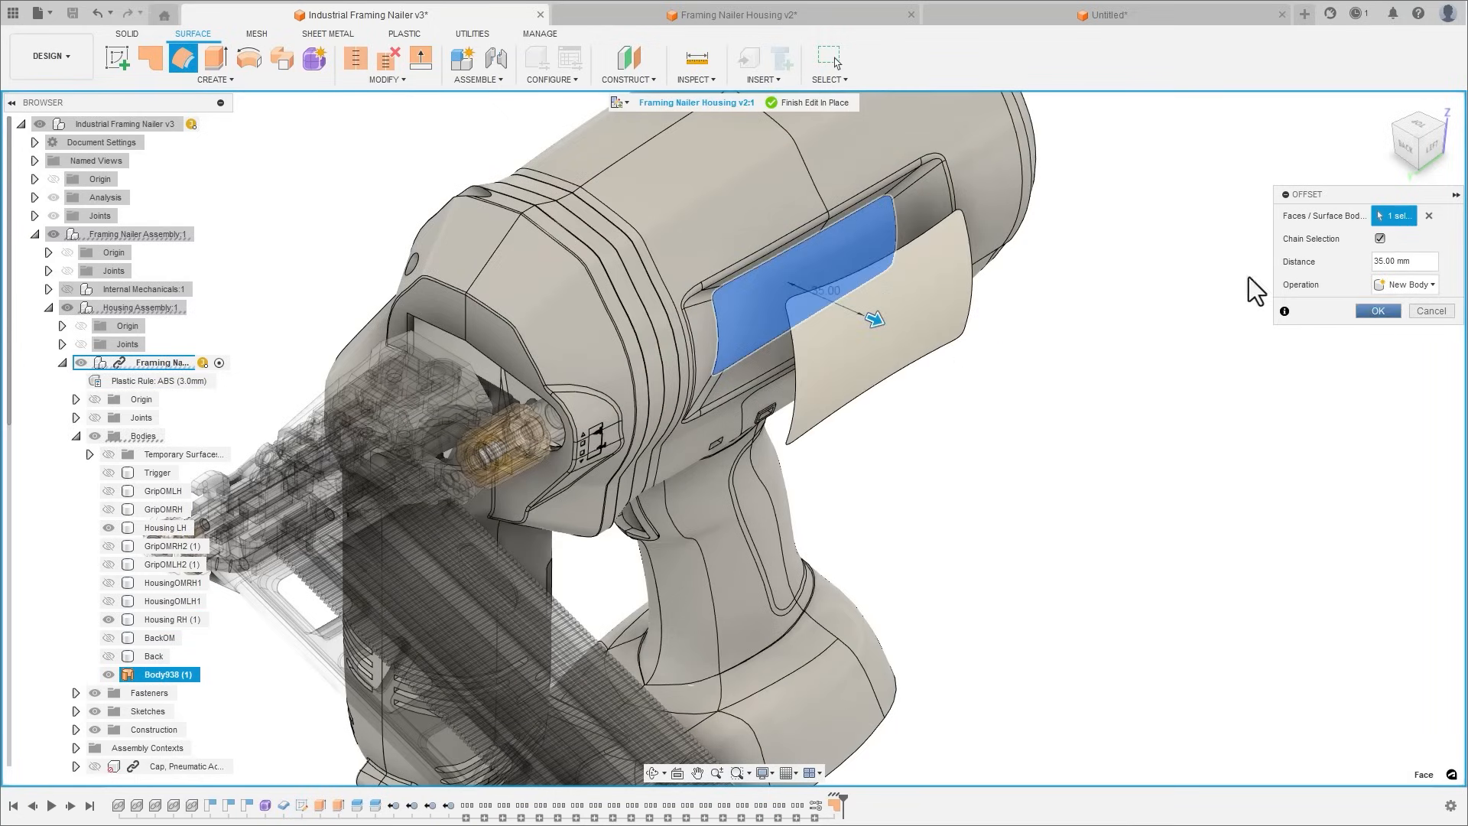
{"action": "left_click", "coordinate": [1376, 310]}
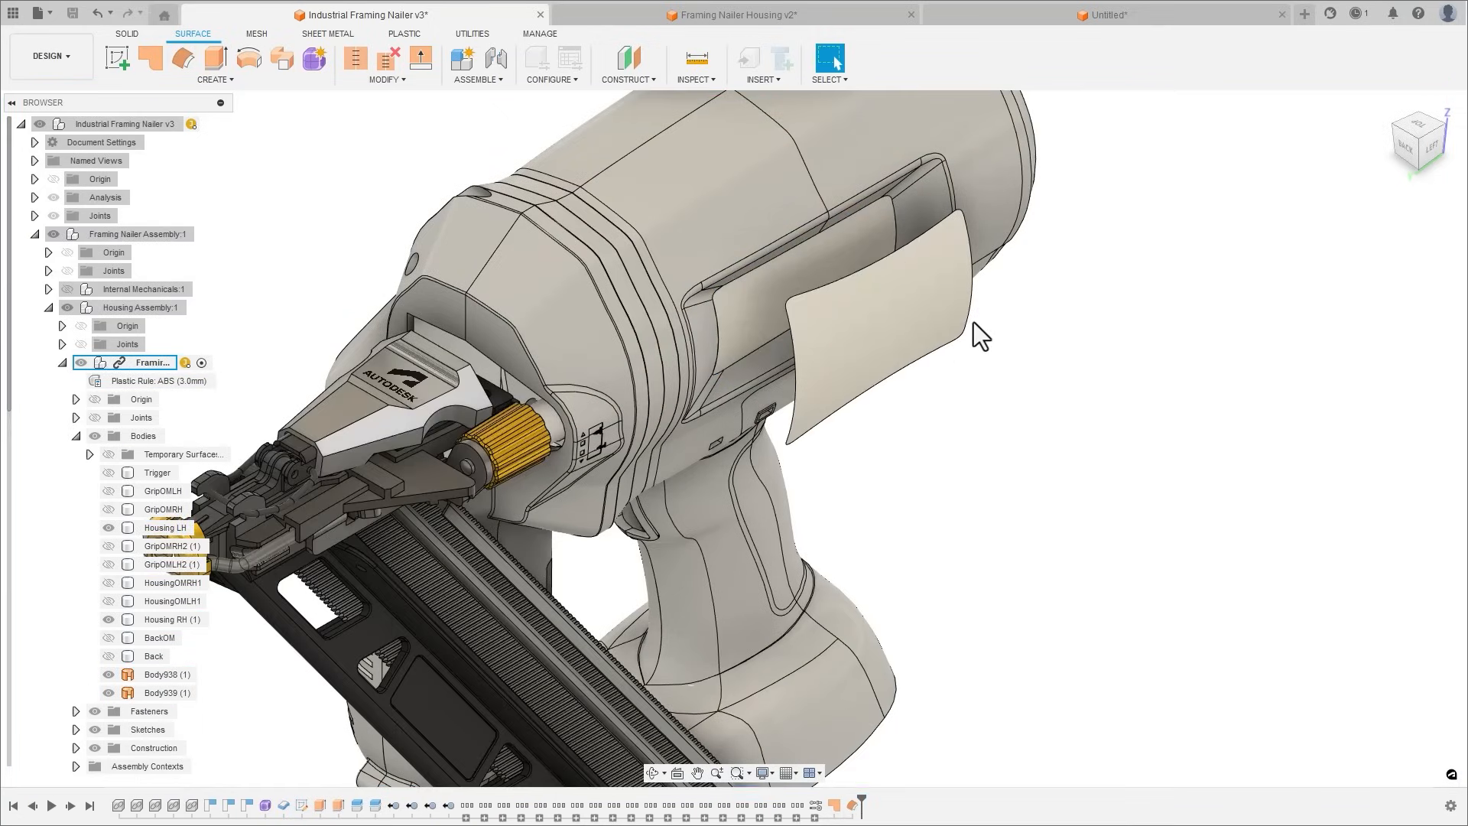
{"action": "left_click", "coordinate": [1105, 14]}
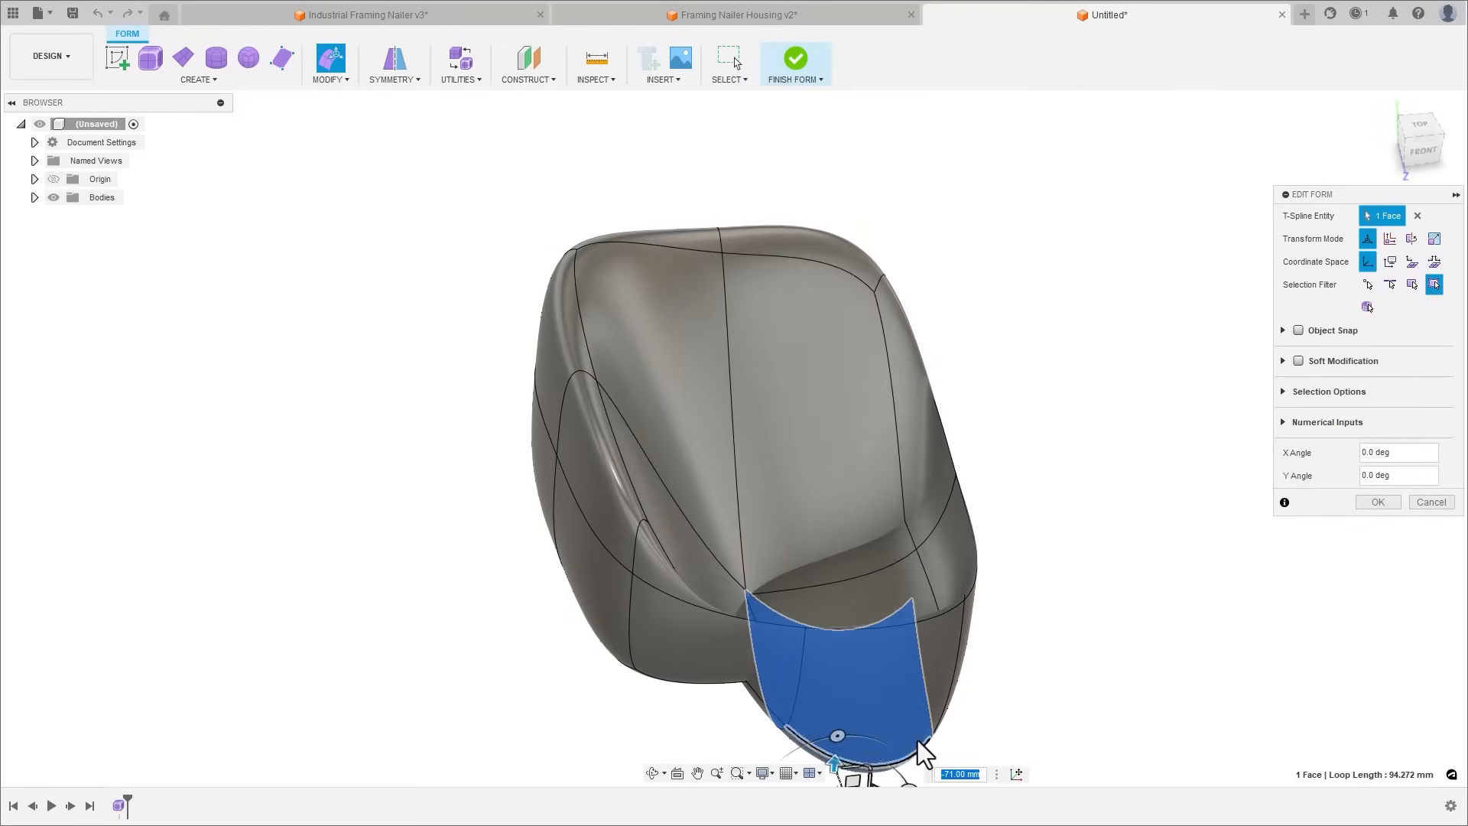
- Finish both T-spline forms, review the conversion errors, and zoom into the housing's crossing faces
{"action": "left_click", "coordinate": [795, 57]}
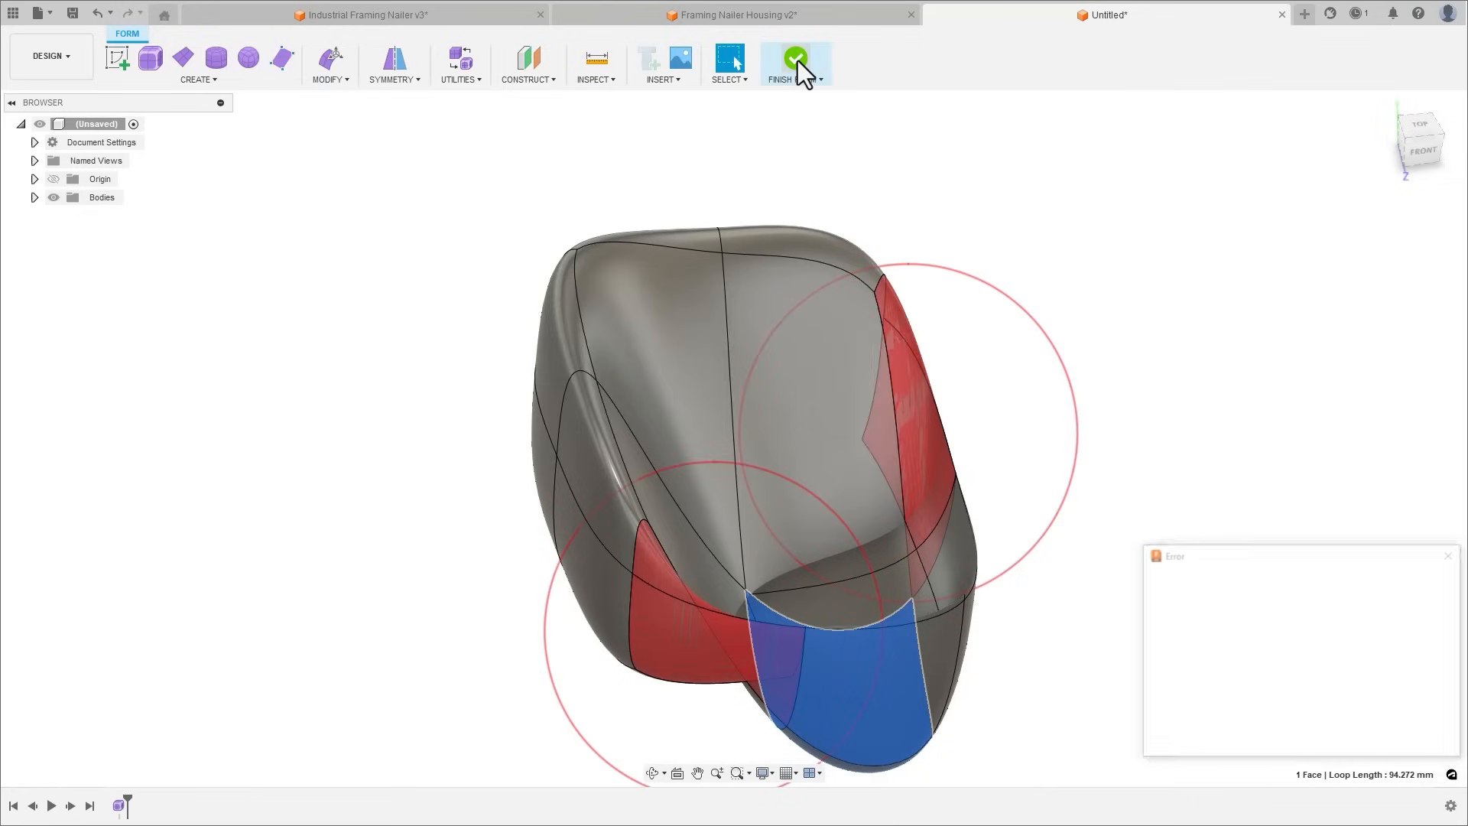
{"action": "left_click", "coordinate": [794, 58]}
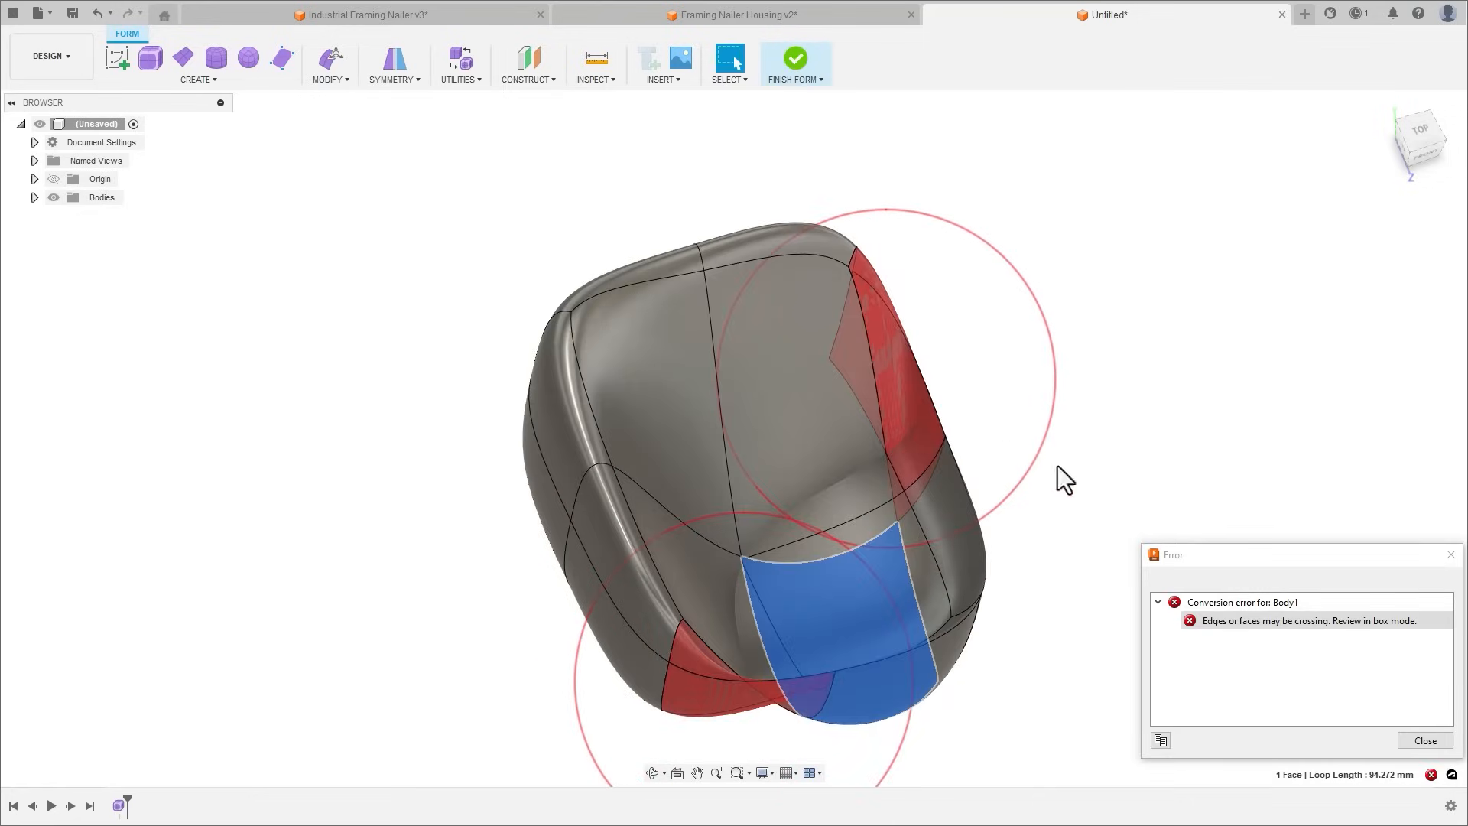
{"action": "left_click", "coordinate": [734, 16]}
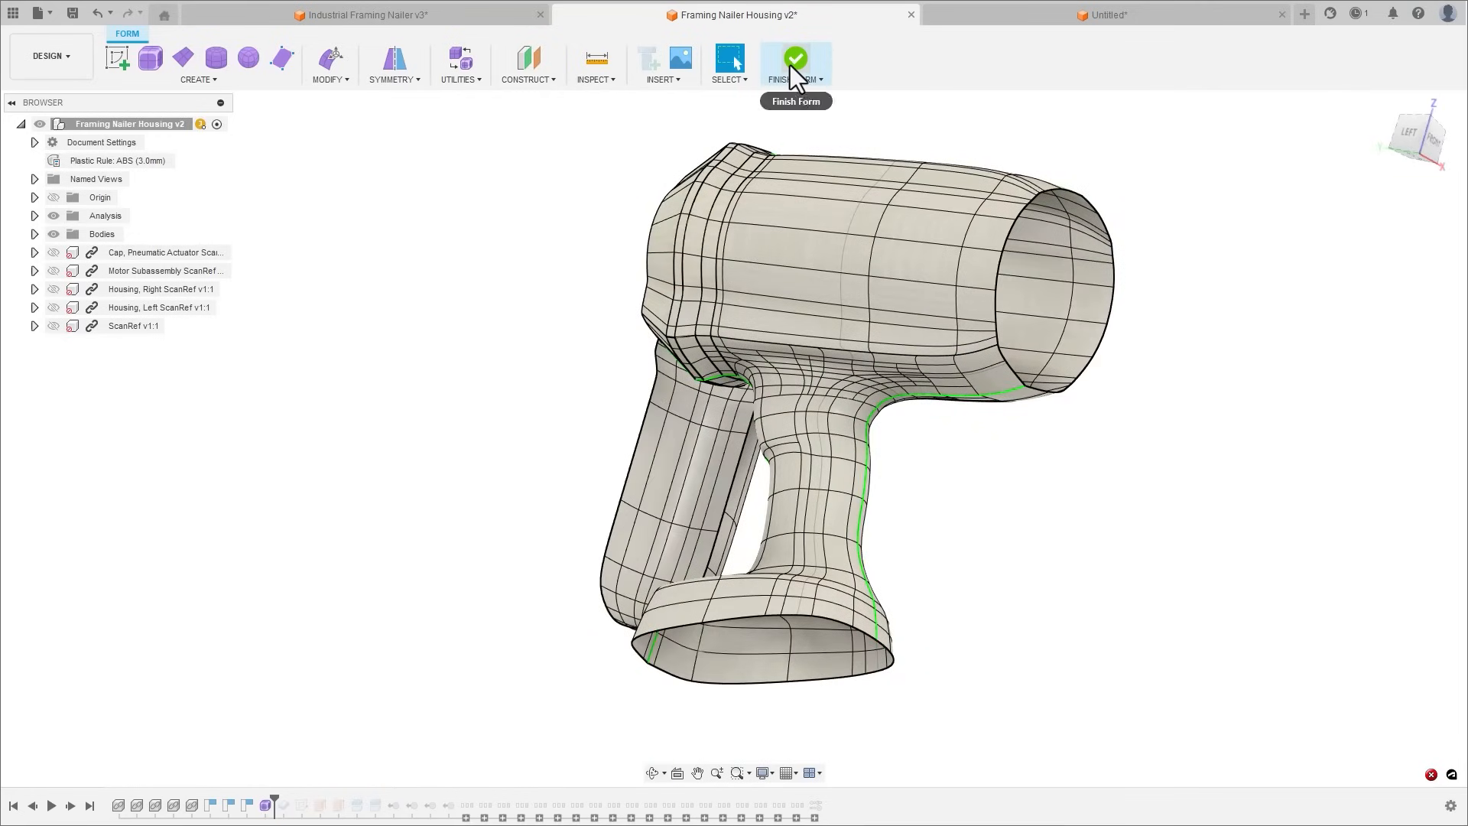
{"action": "left_click", "coordinate": [795, 61]}
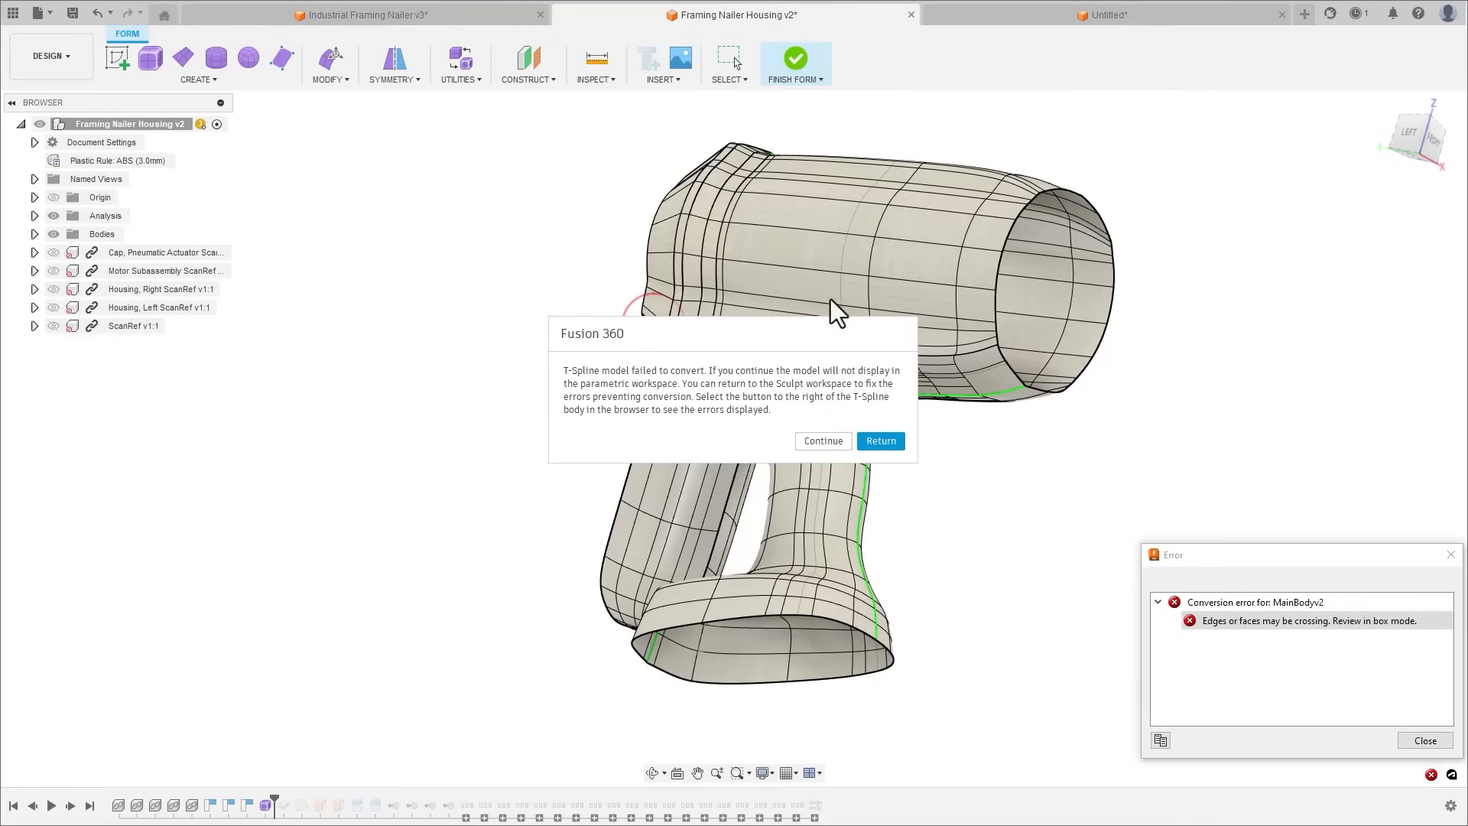
{"action": "left_click", "coordinate": [879, 441]}
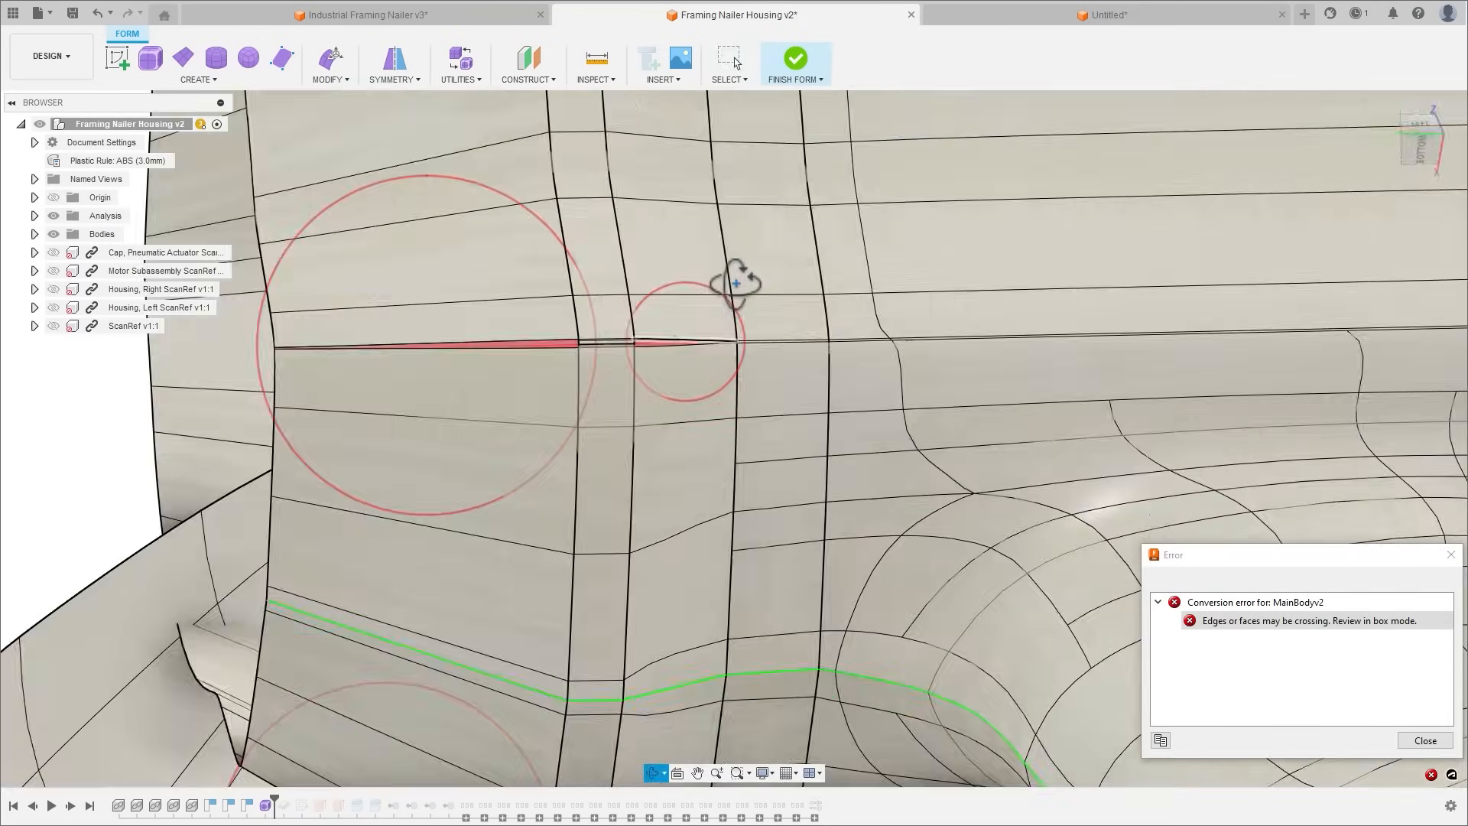
{"action": "left_click_drag", "start_coordinate": [735, 280], "coordinate": [697, 365]}
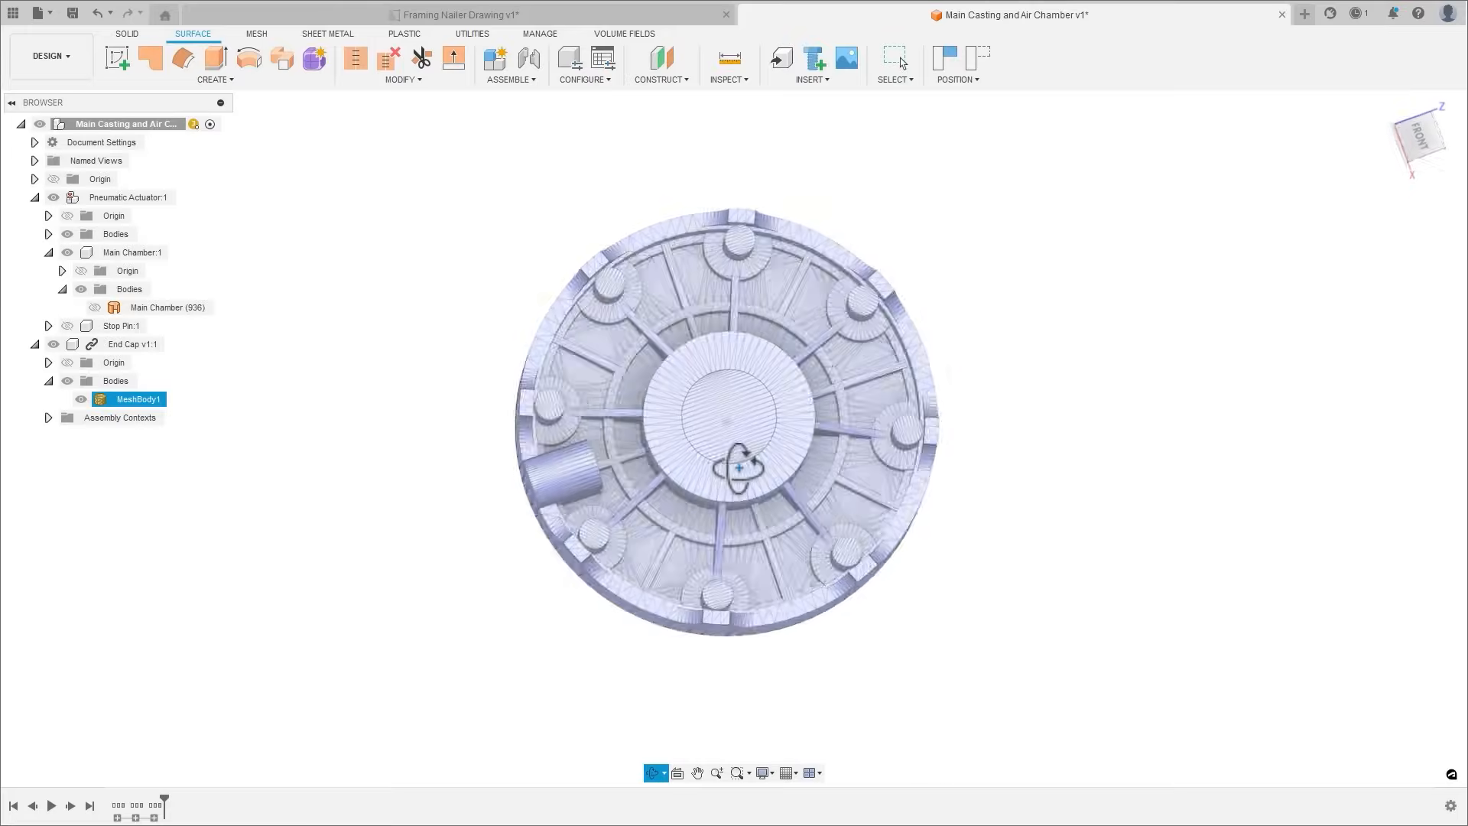
- Add the 82.41 height dimension to the End Cap side view, then begin dimensioning section A-A
{"action": "left_click", "coordinate": [458, 14]}
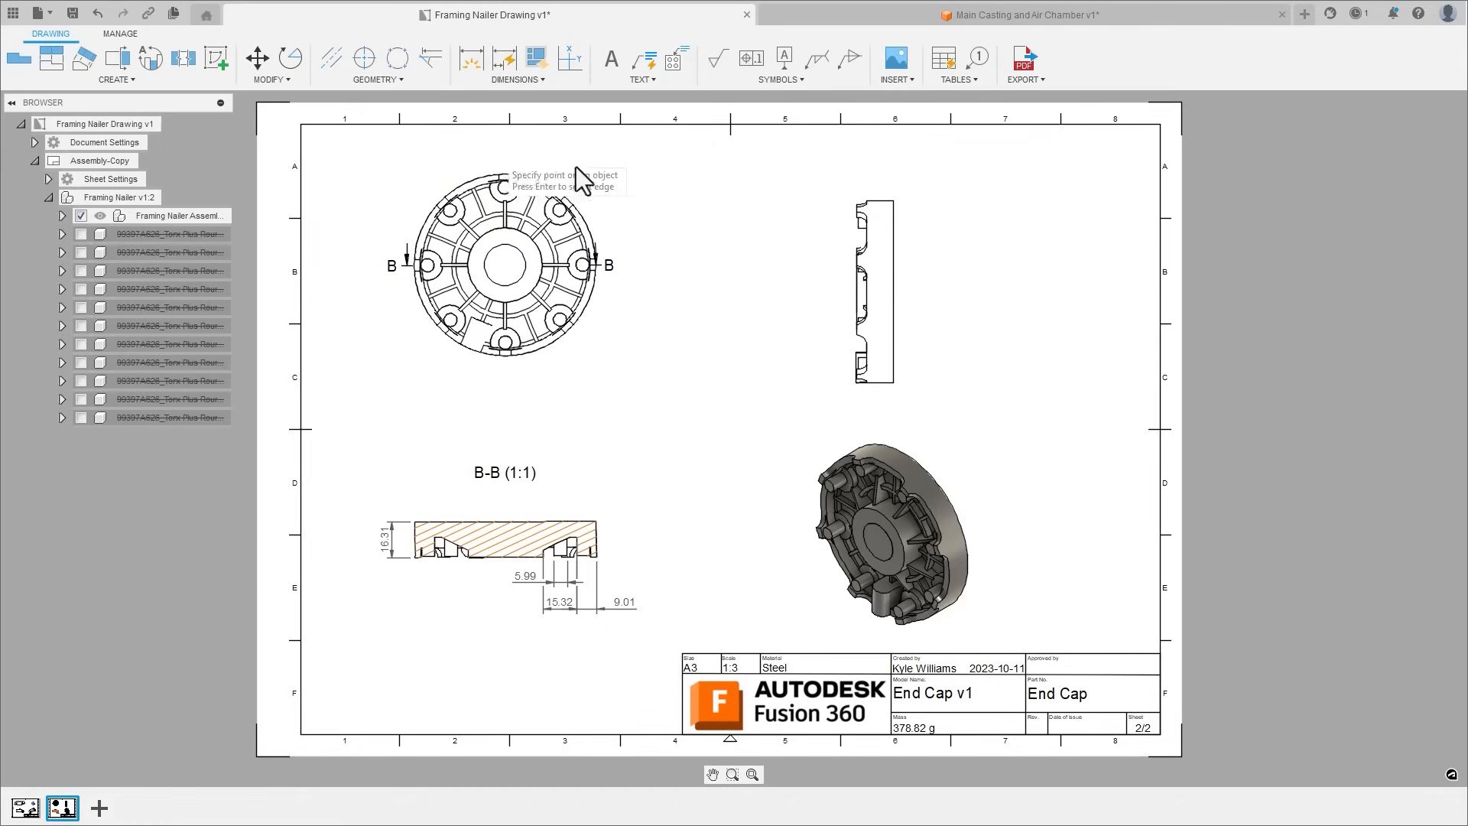
{"action": "left_click", "coordinate": [583, 179]}
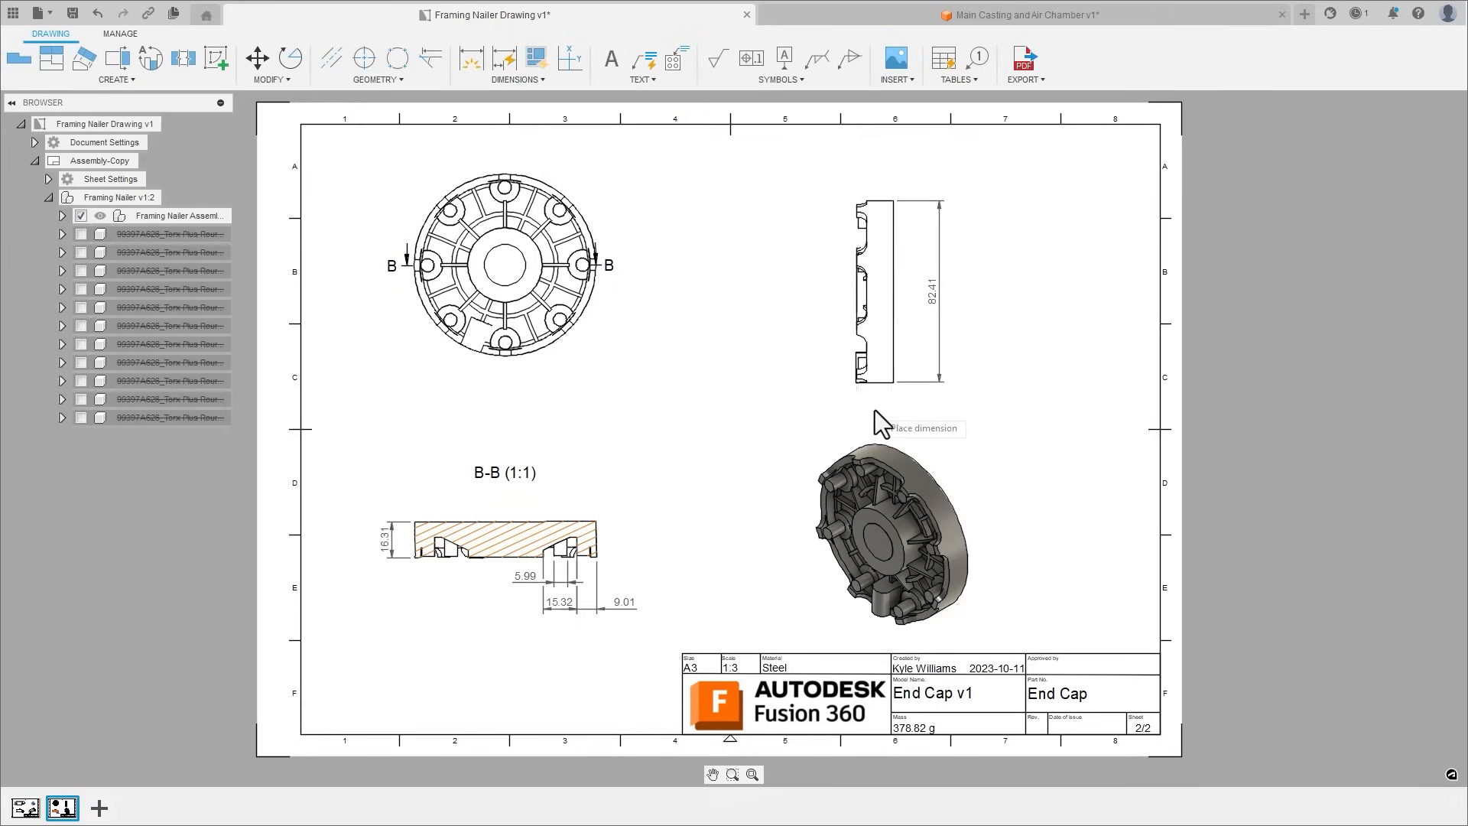
{"action": "left_click", "coordinate": [1020, 14]}
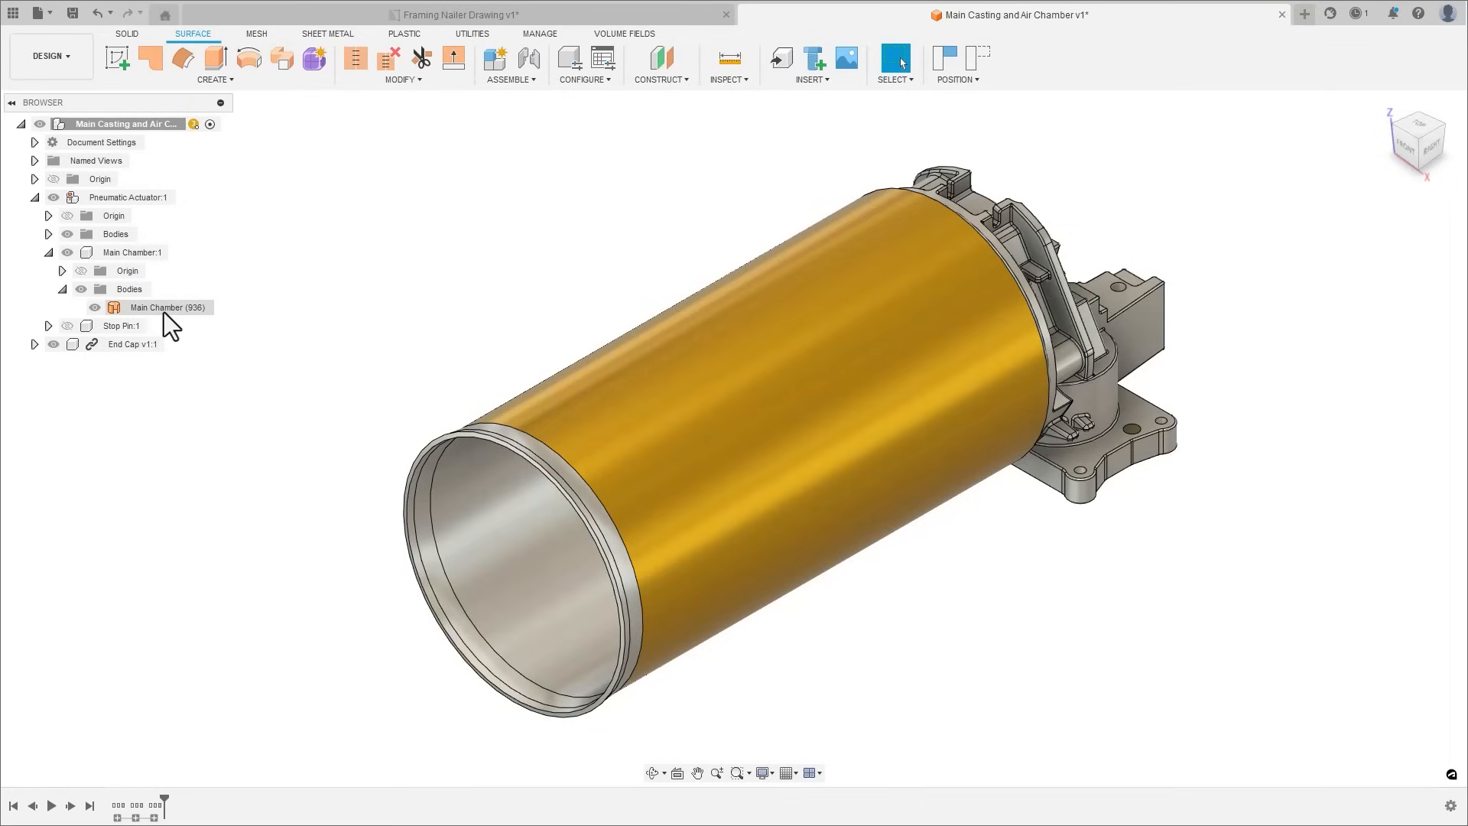
{"action": "left_click", "coordinate": [459, 14]}
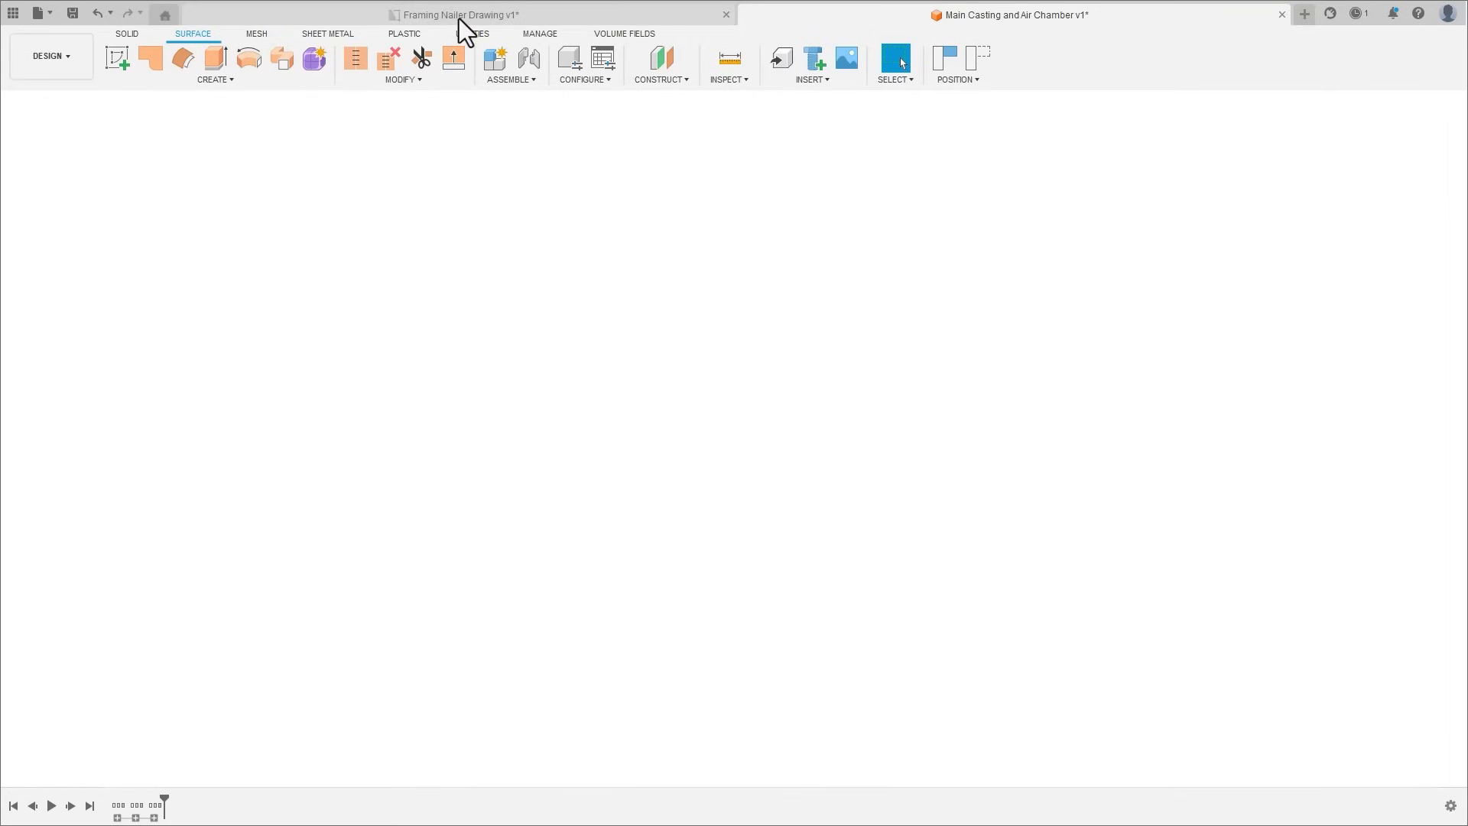
{"action": "left_click", "coordinate": [459, 14]}
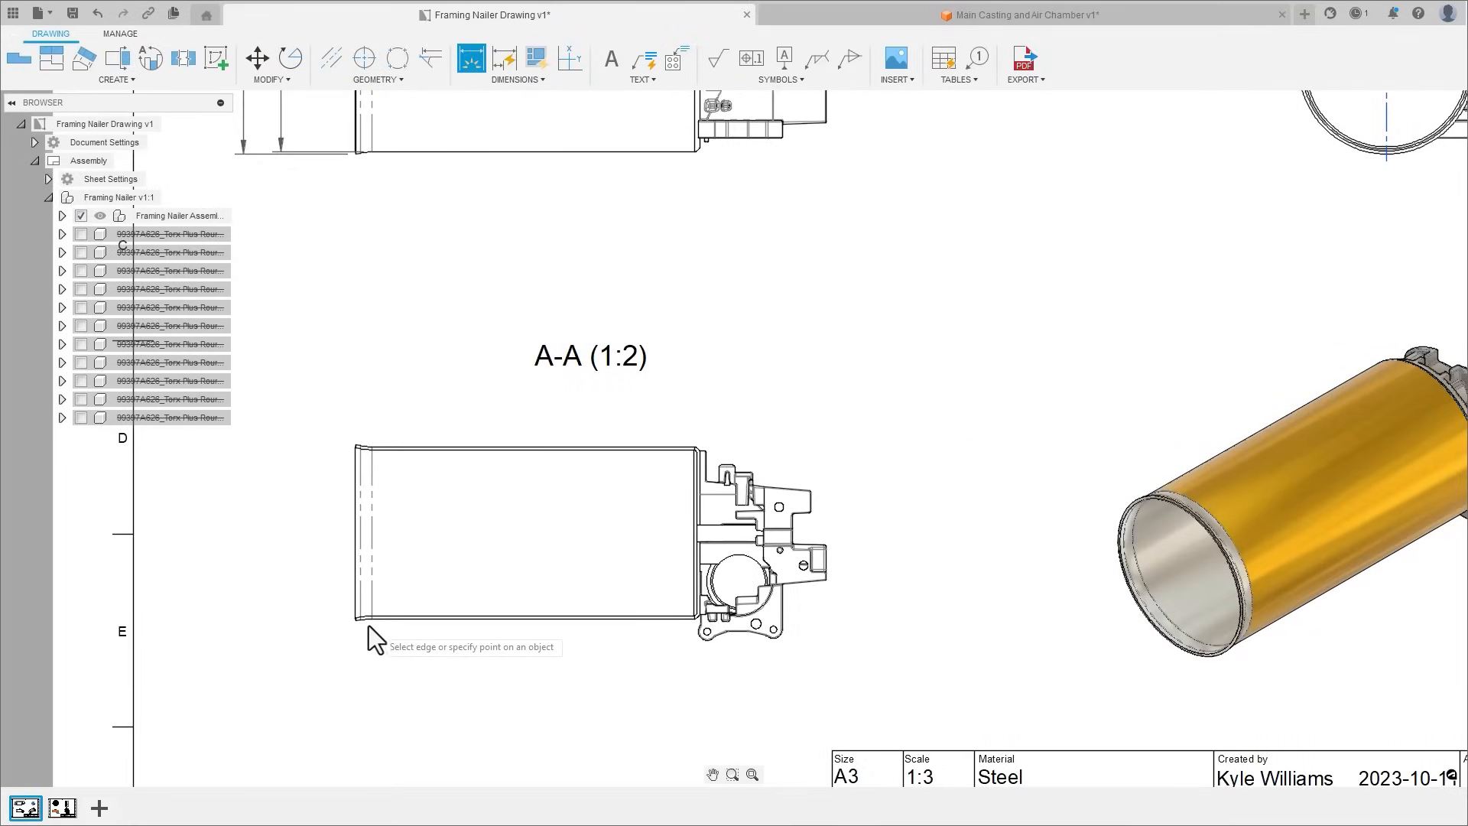
{"action": "mouse_move", "coordinate": [364, 468]}
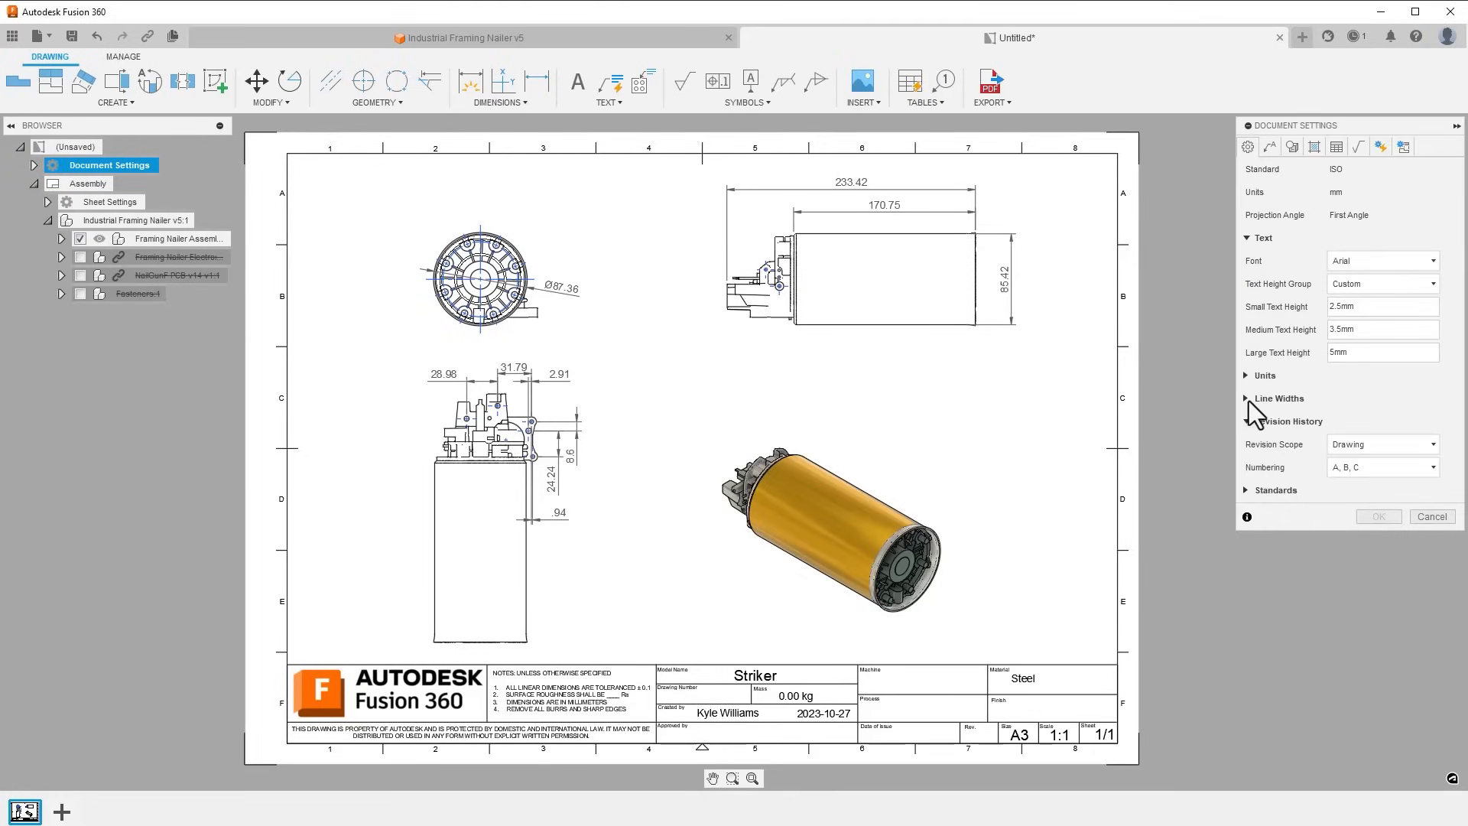
- Adjust the Striker drawing's Line Widths and Line Type Scale in Document Settings and apply
{"action": "left_click", "coordinate": [1277, 398]}
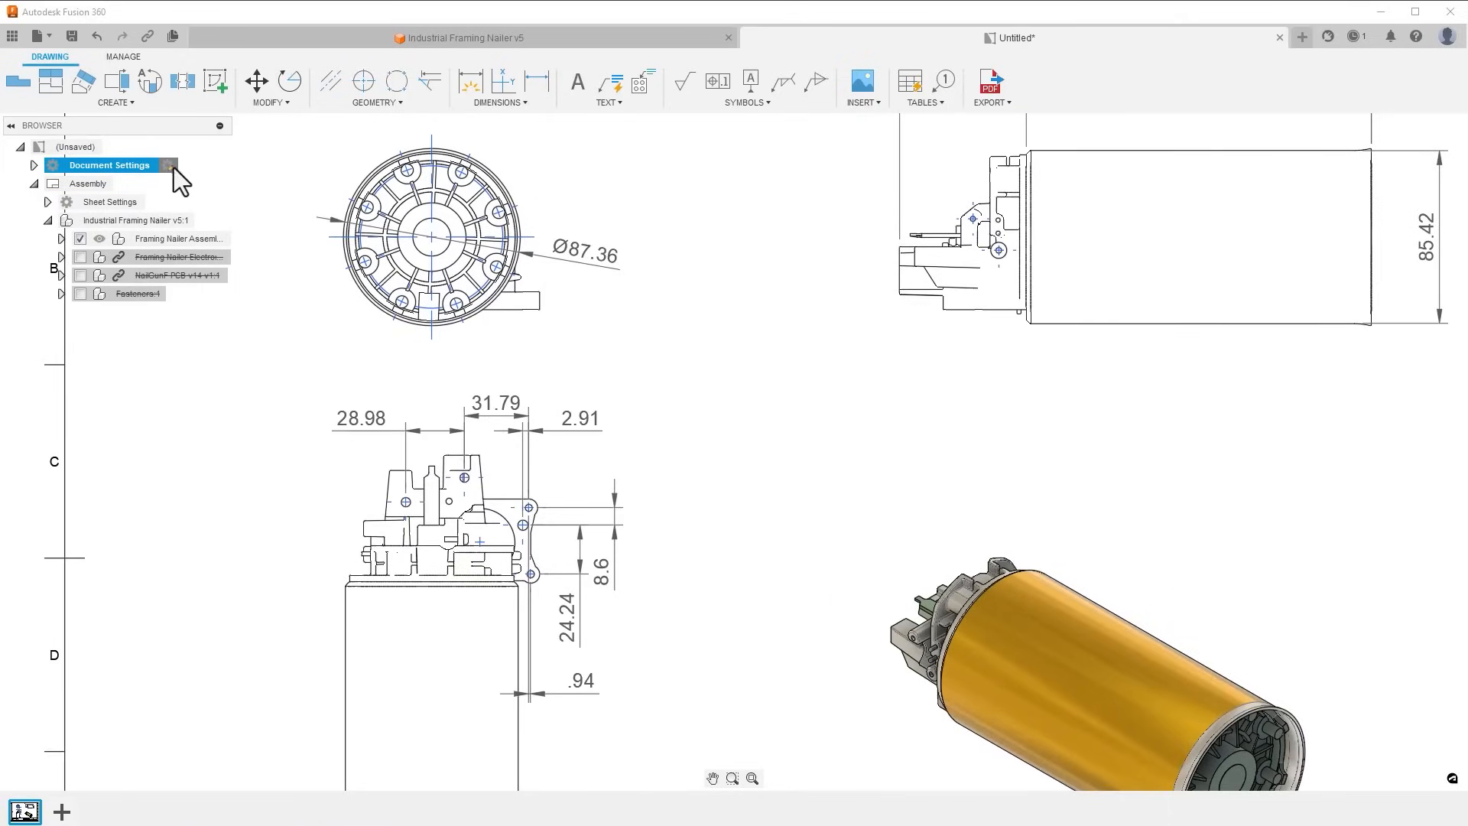
{"action": "left_click", "coordinate": [109, 165]}
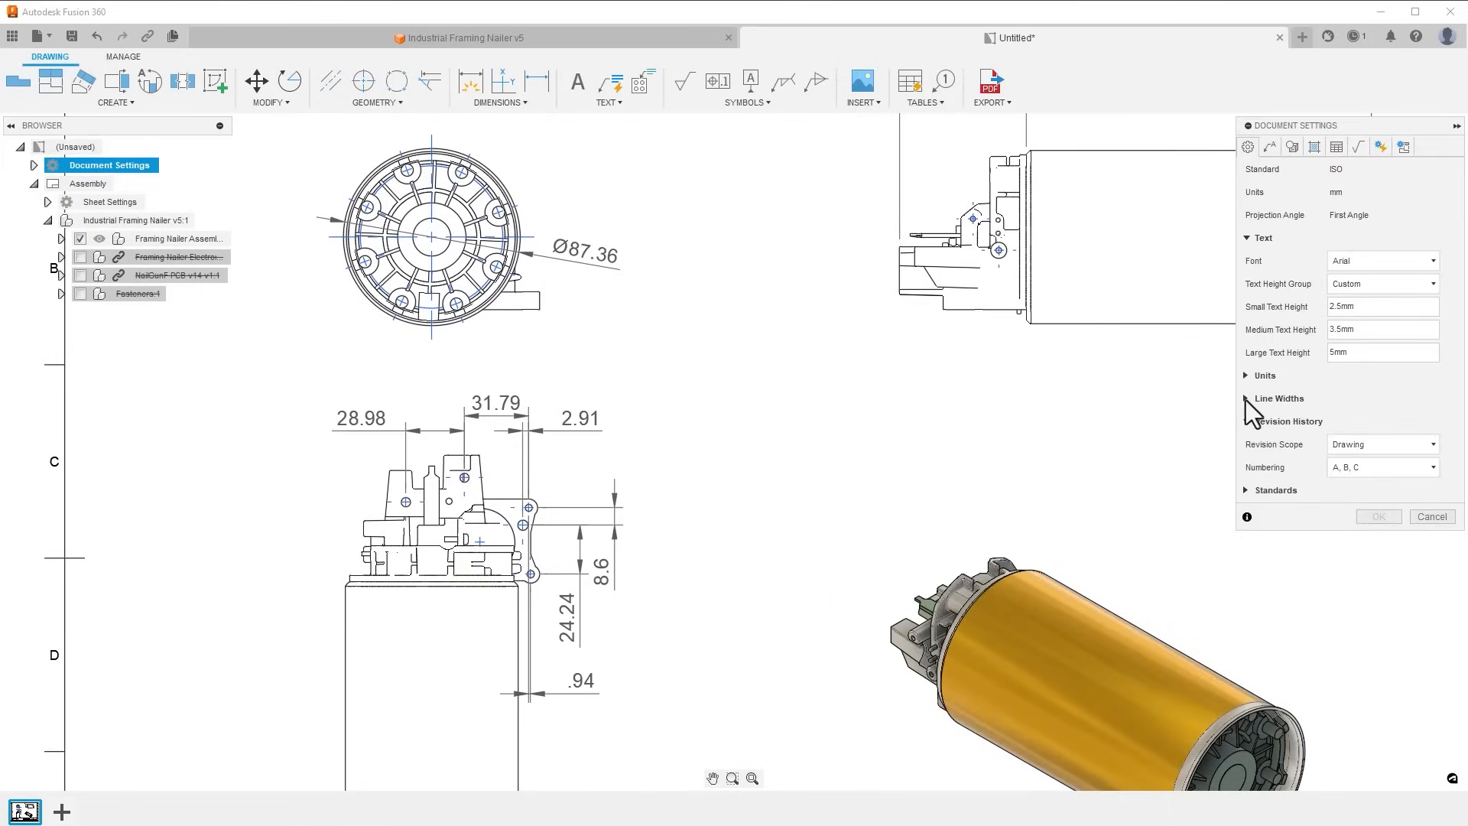
{"action": "left_click", "coordinate": [1275, 397]}
{"action": "type", "text": "5"}
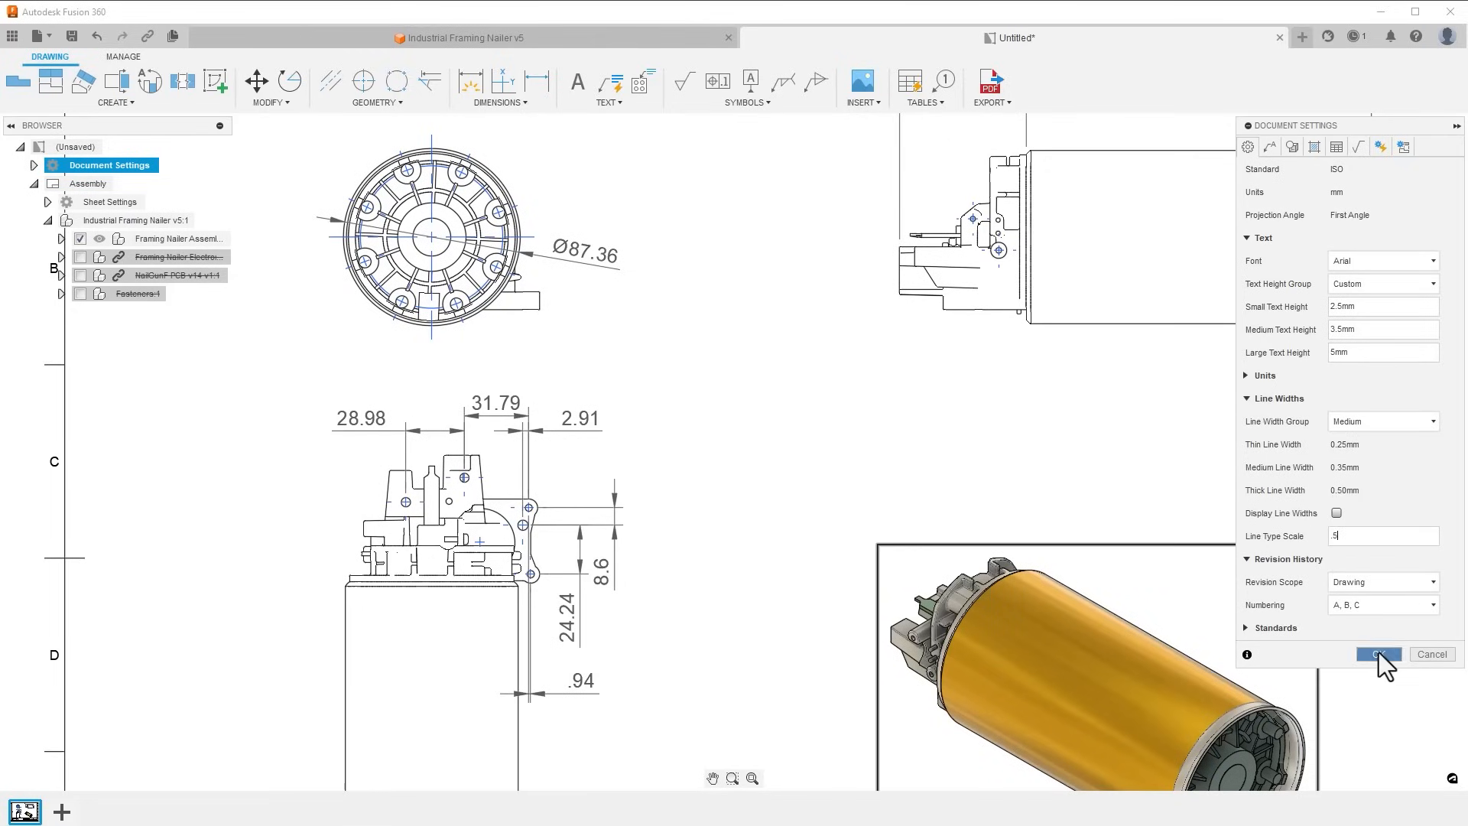
{"action": "left_click", "coordinate": [1377, 654]}
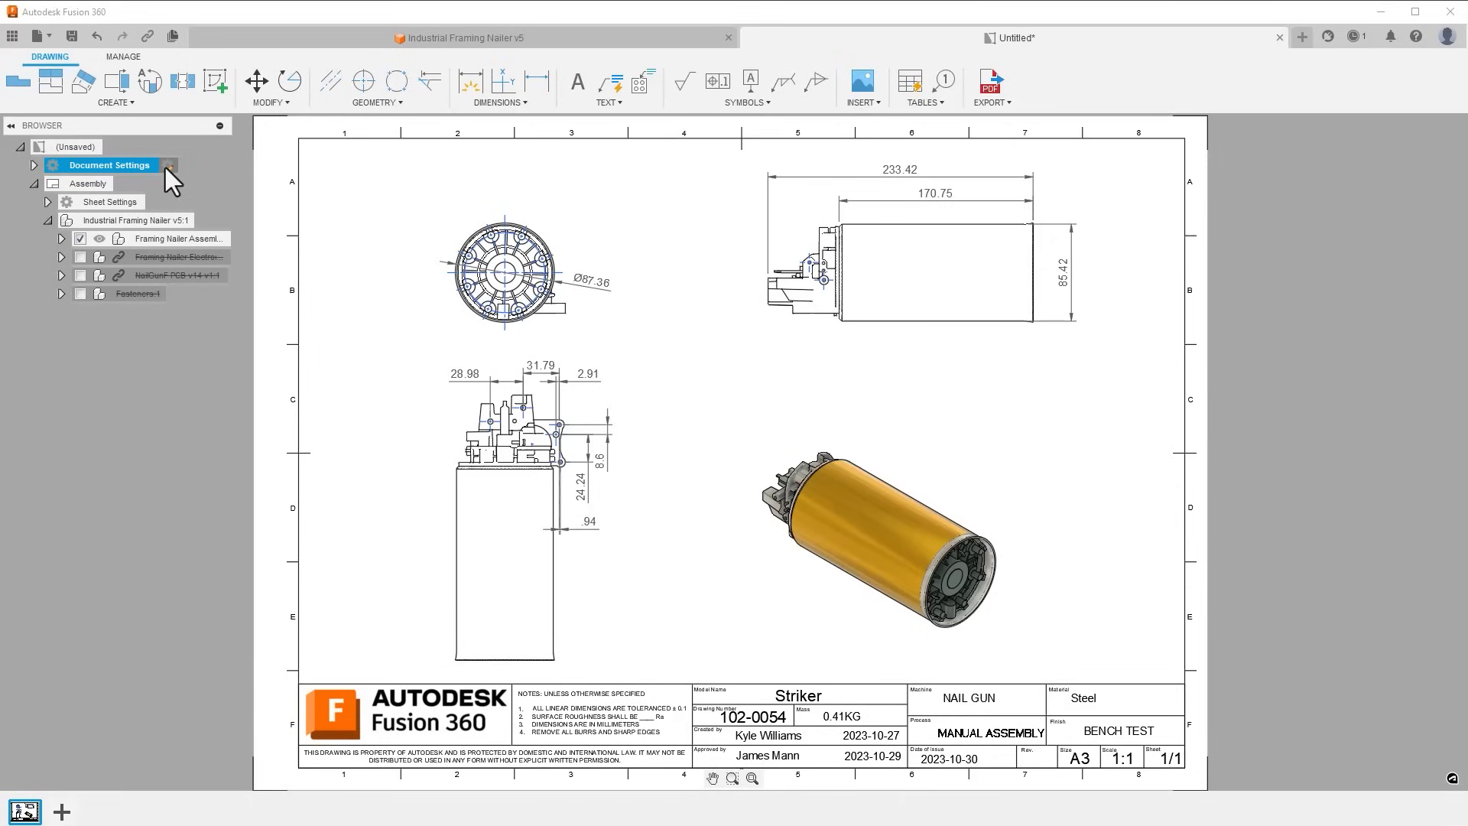
- Choose a custom Text Height Group with Small 1.1 mm, Medium 2.95 mm, Large 5.99 mm
{"action": "left_click", "coordinate": [168, 165]}
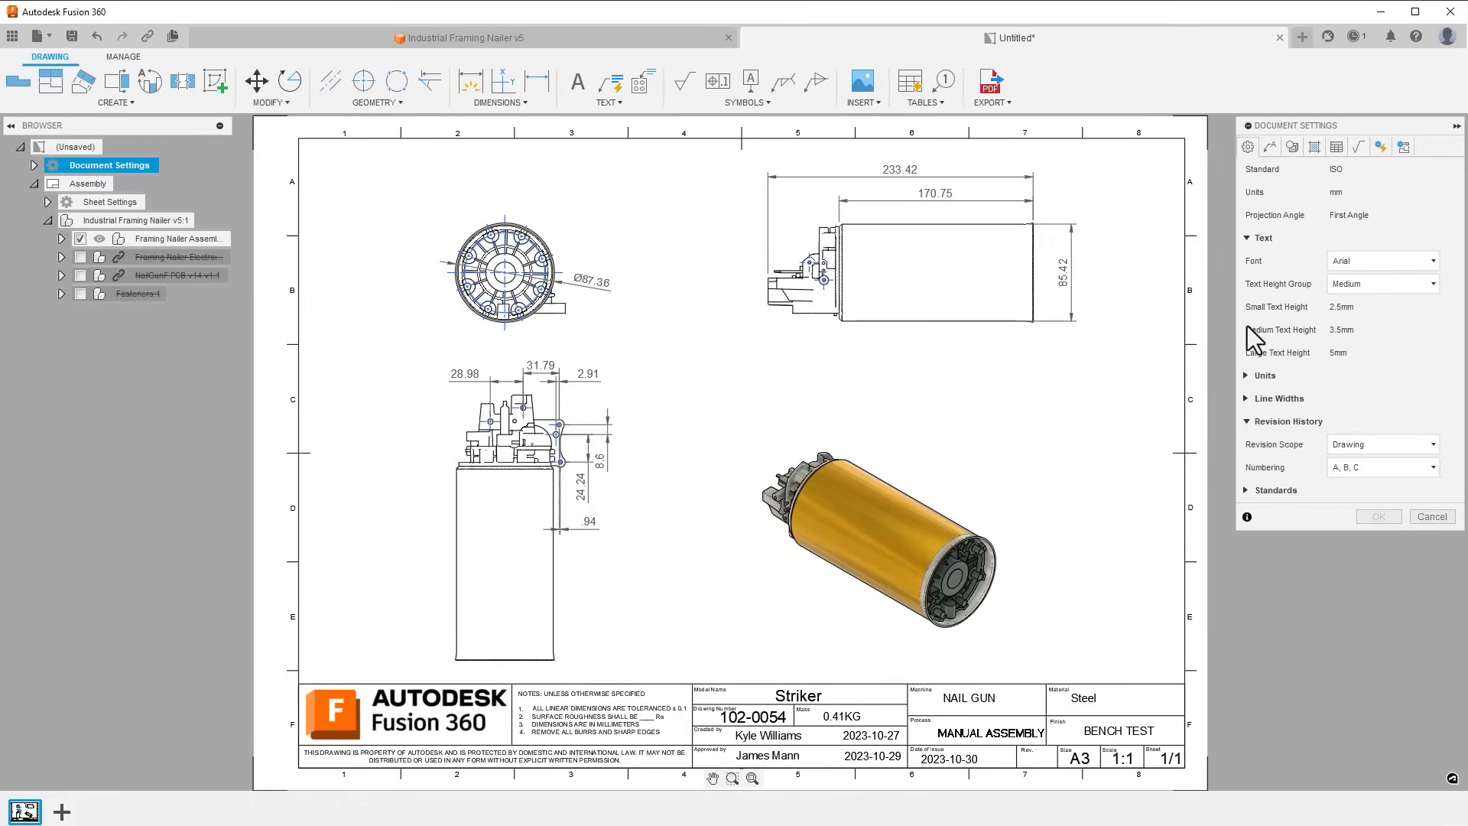
{"action": "left_click", "coordinate": [1382, 283]}
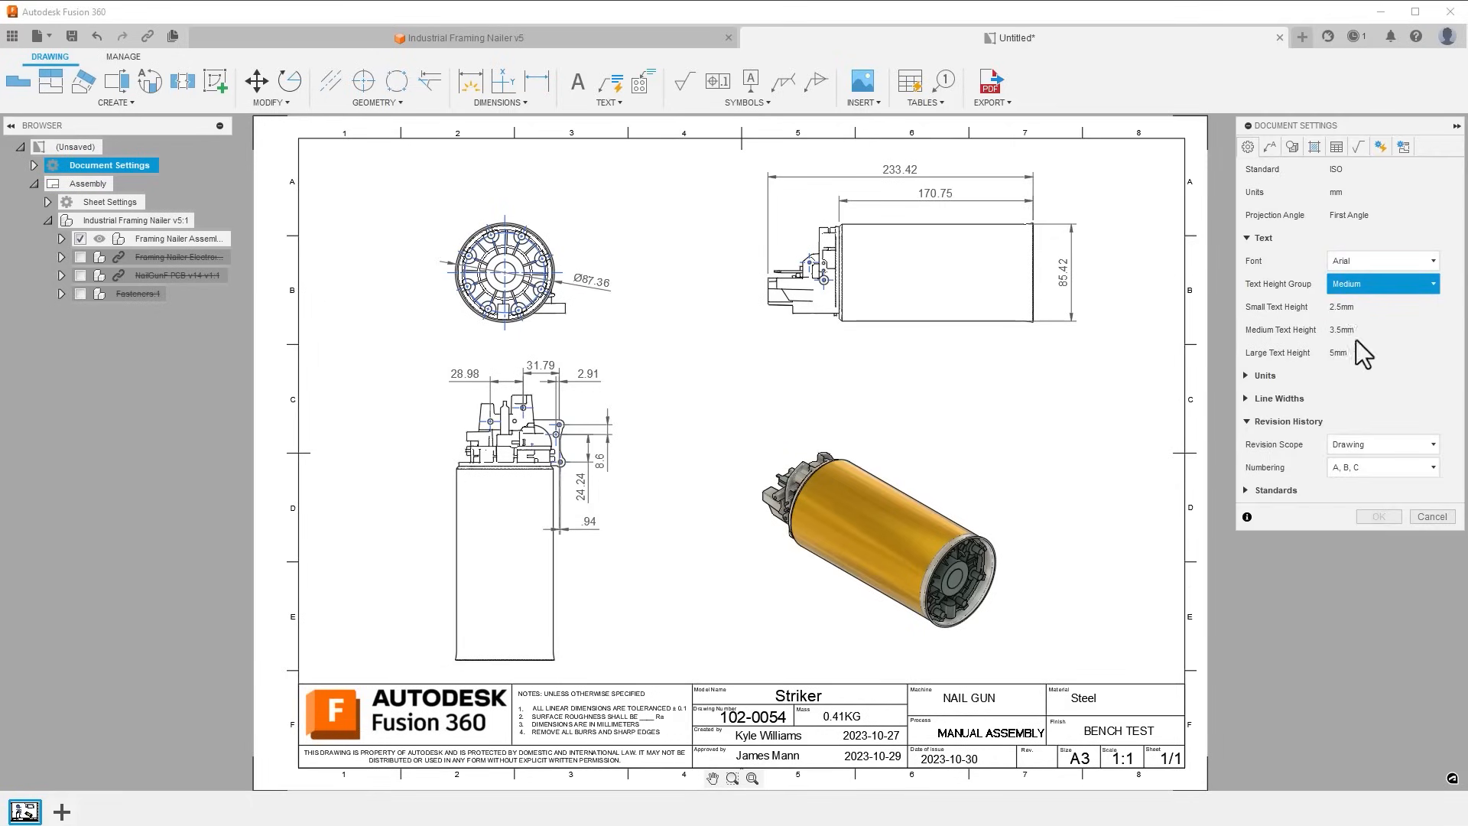
{"action": "left_click", "coordinate": [1381, 284]}
{"action": "type", "text": "1.1"}
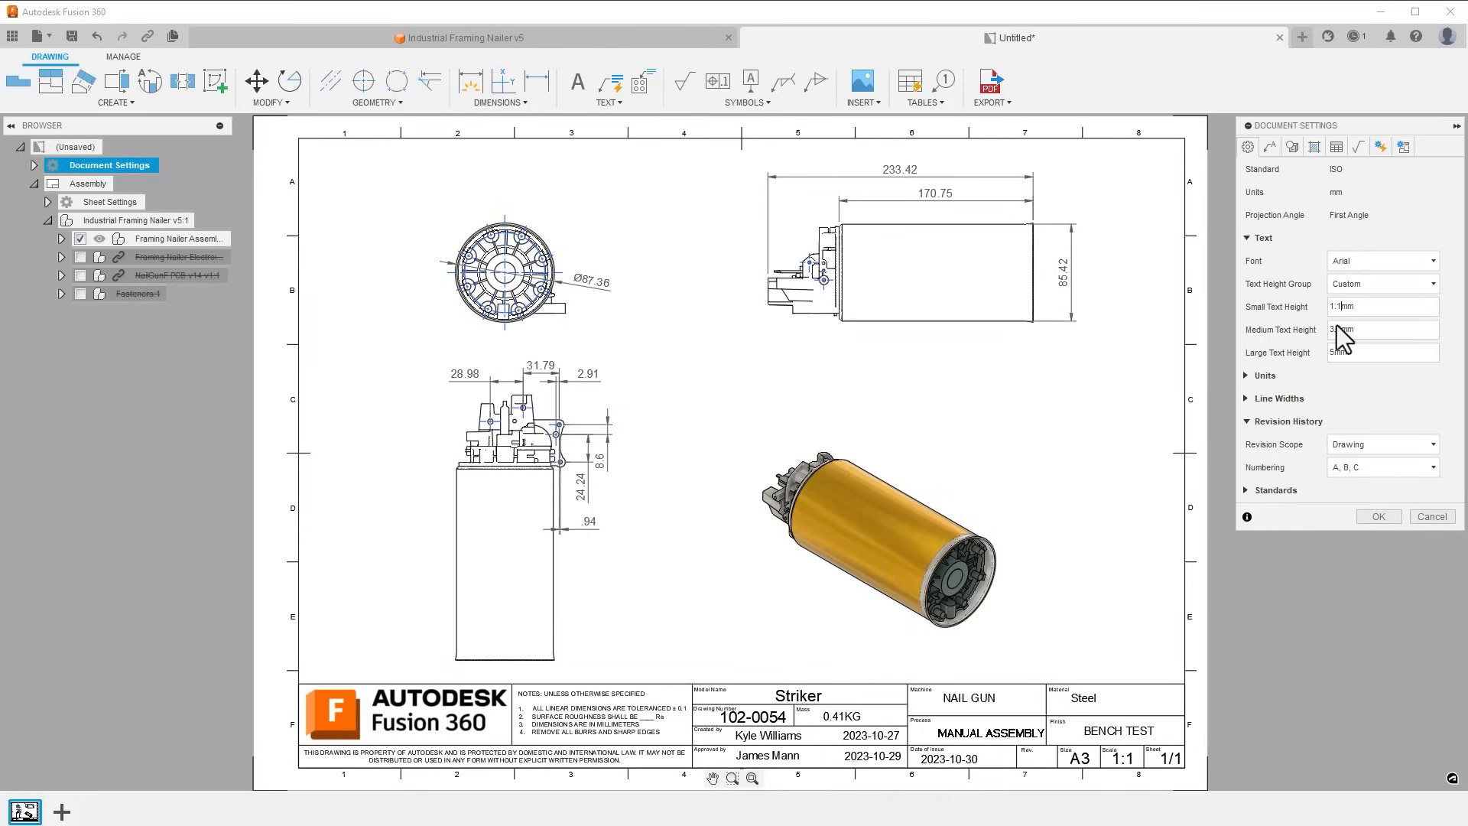
{"action": "left_click", "coordinate": [1377, 329]}
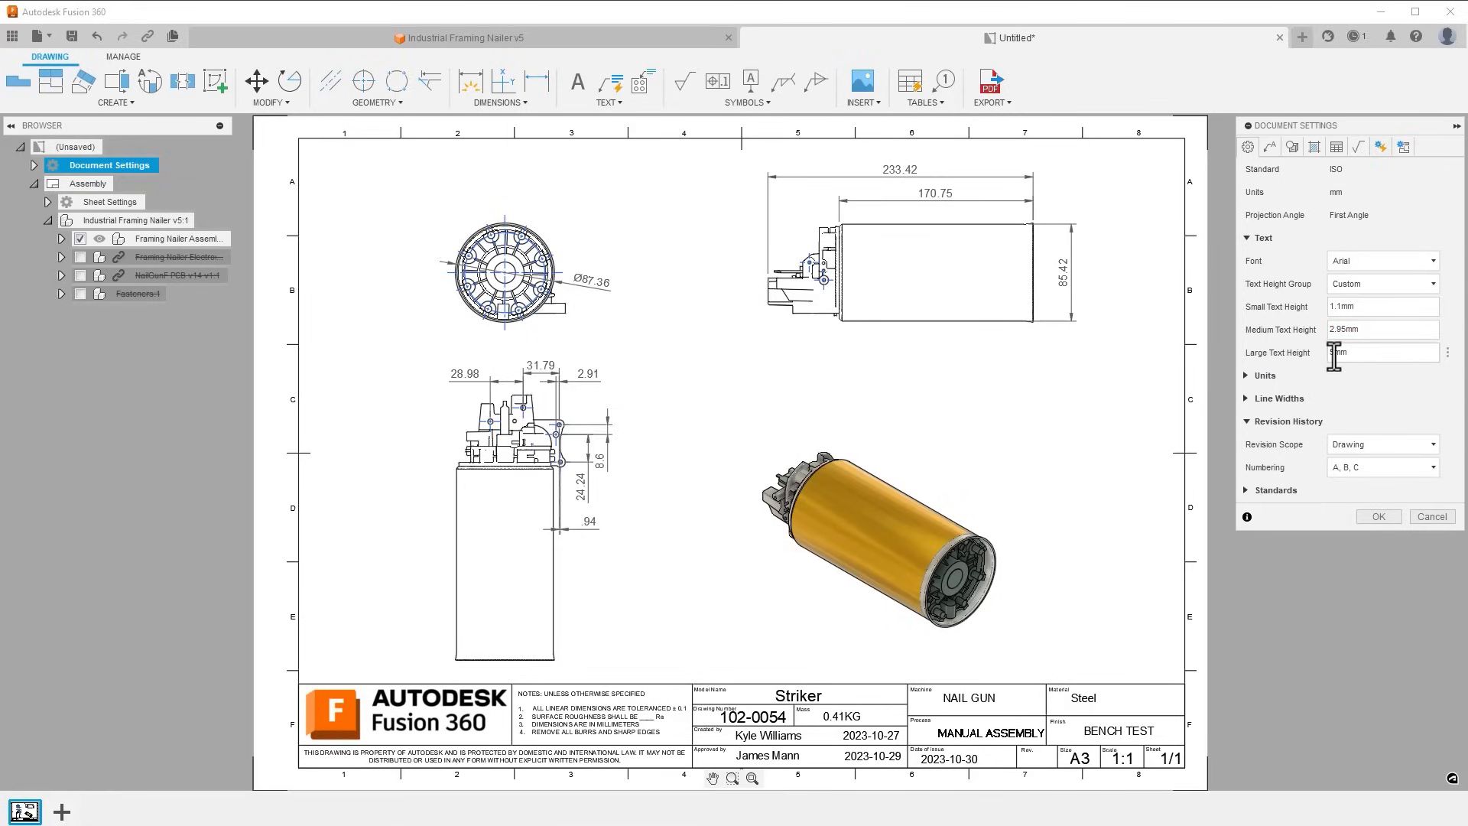
{"action": "type", "text": "5.99mm"}
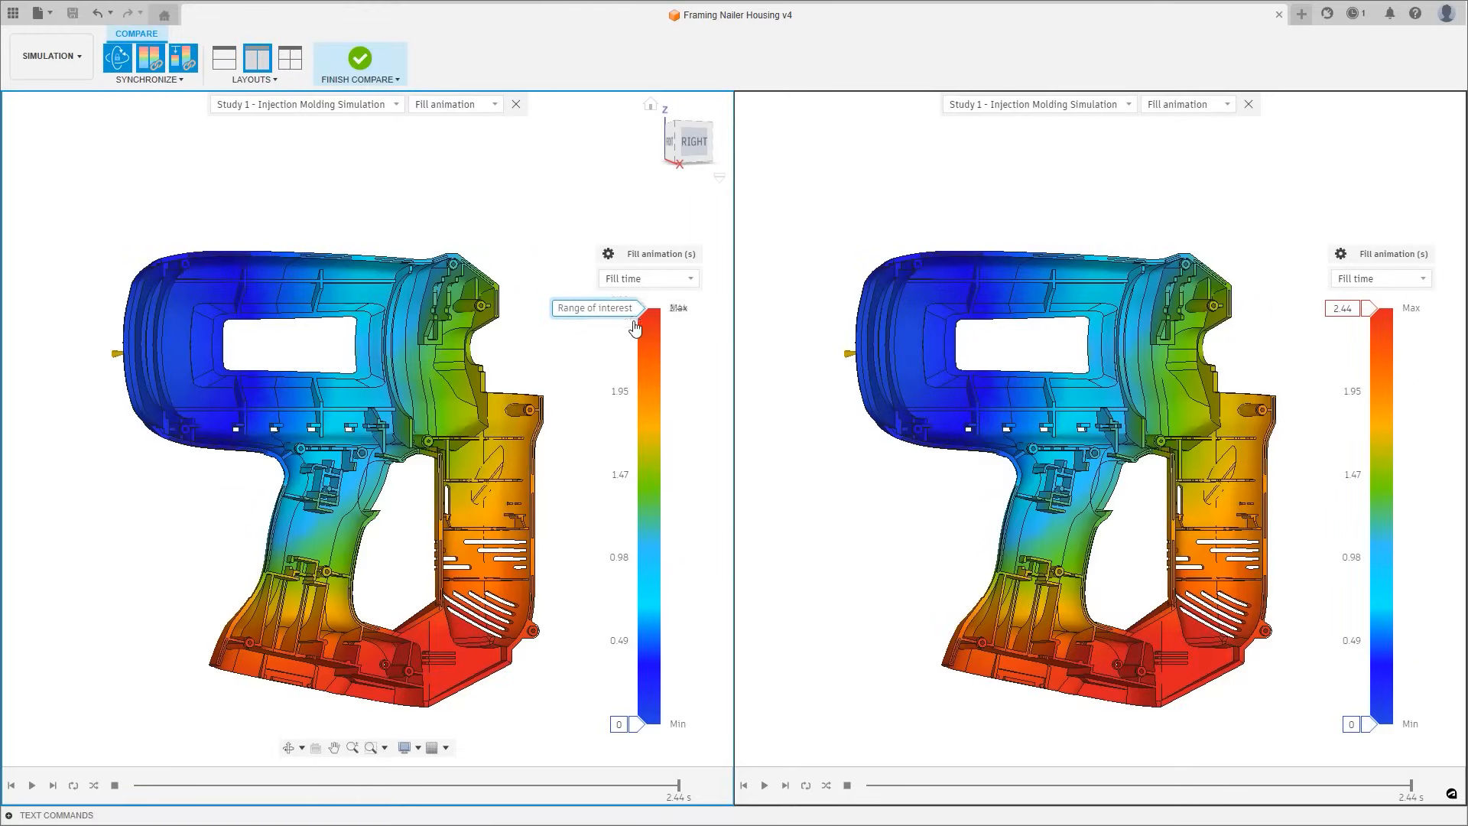
- Cap the fill-time legend near 1.56 s and scrub the slider to show partial filling
{"action": "left_click_drag", "start_coordinate": [635, 318], "coordinate": [621, 459]}
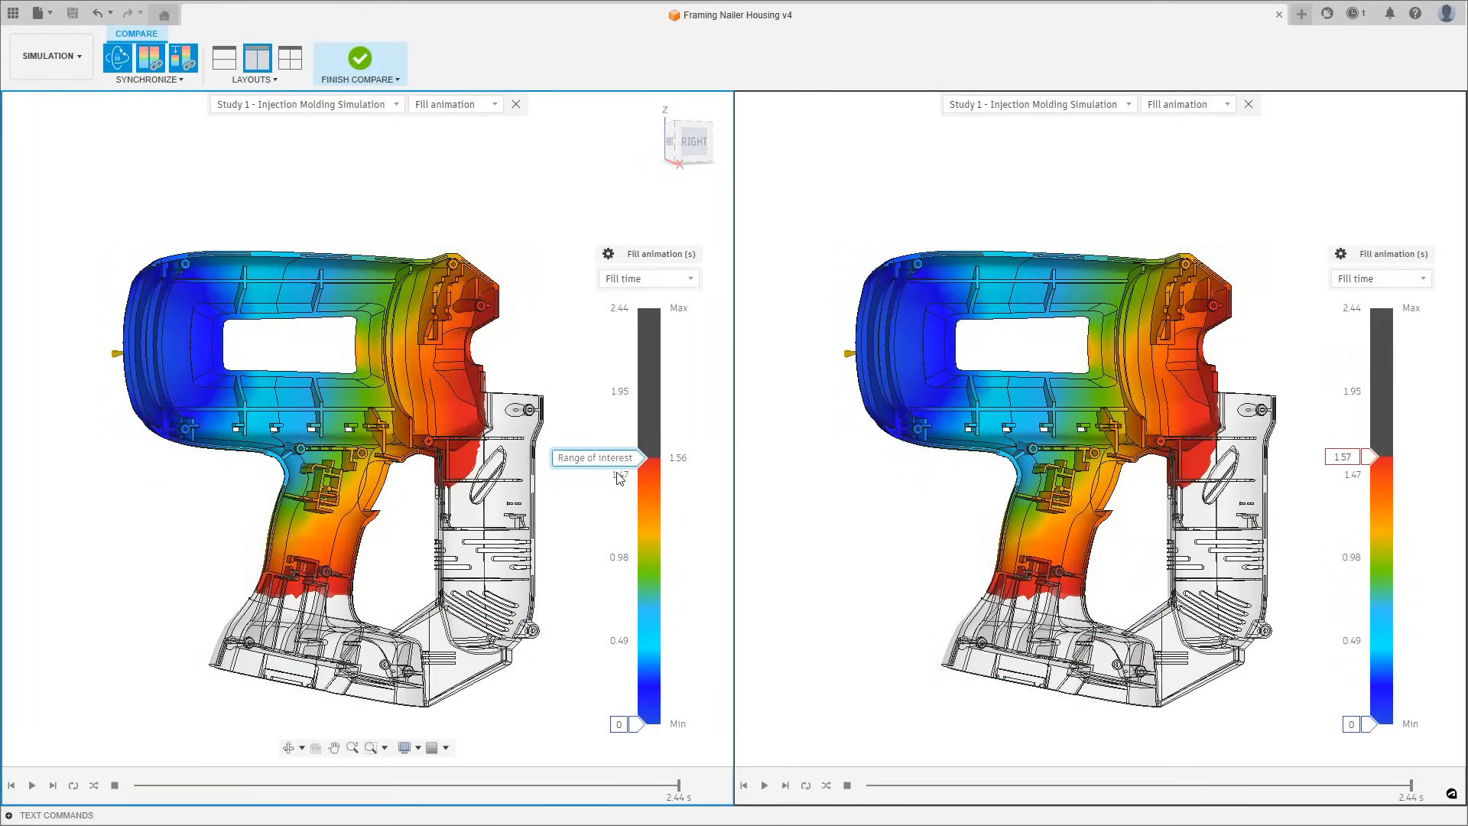
{"action": "left_click_drag", "start_coordinate": [621, 458], "coordinate": [622, 329]}
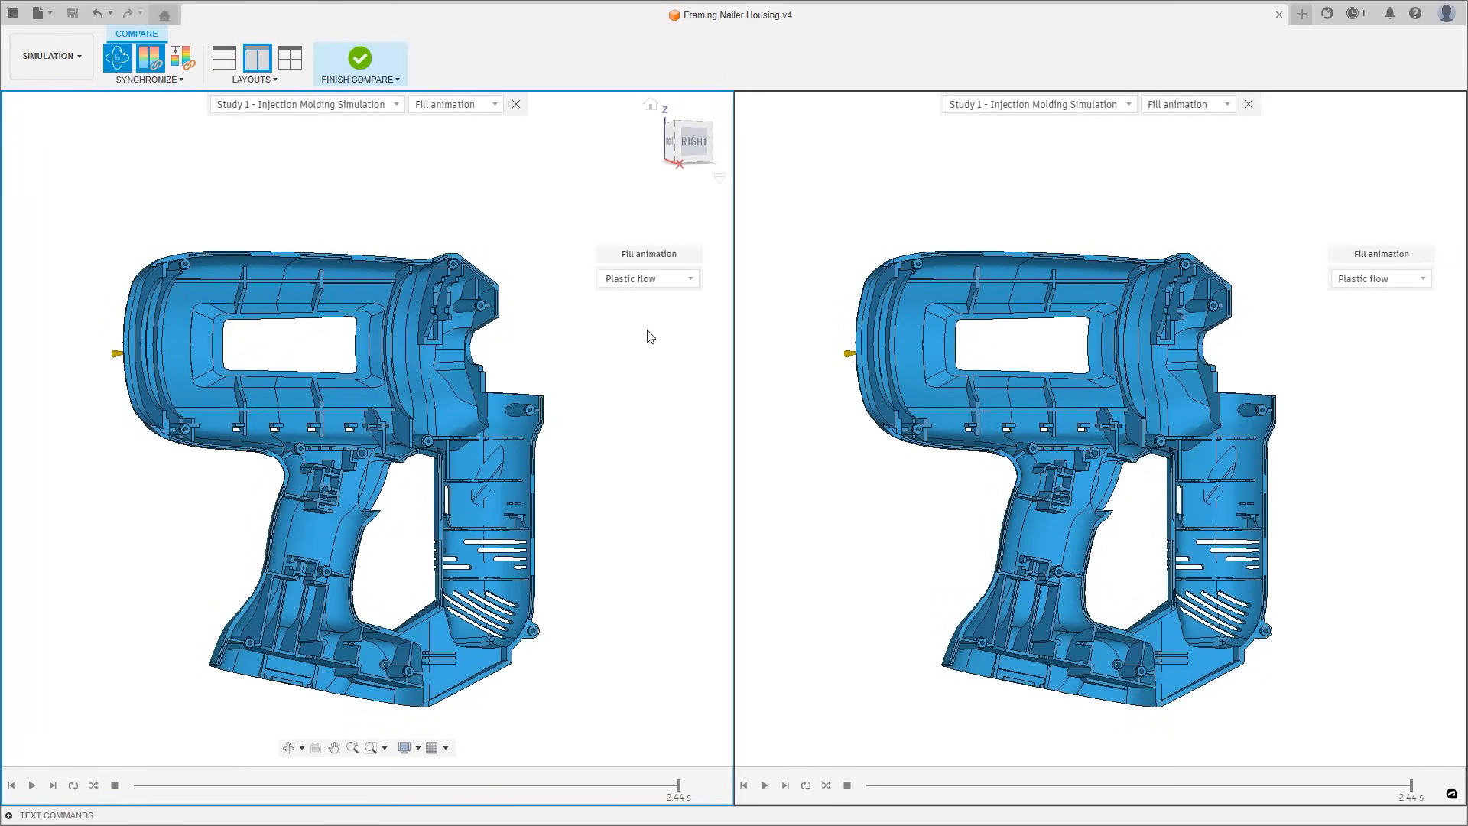
{"action": "left_click", "coordinate": [648, 278]}
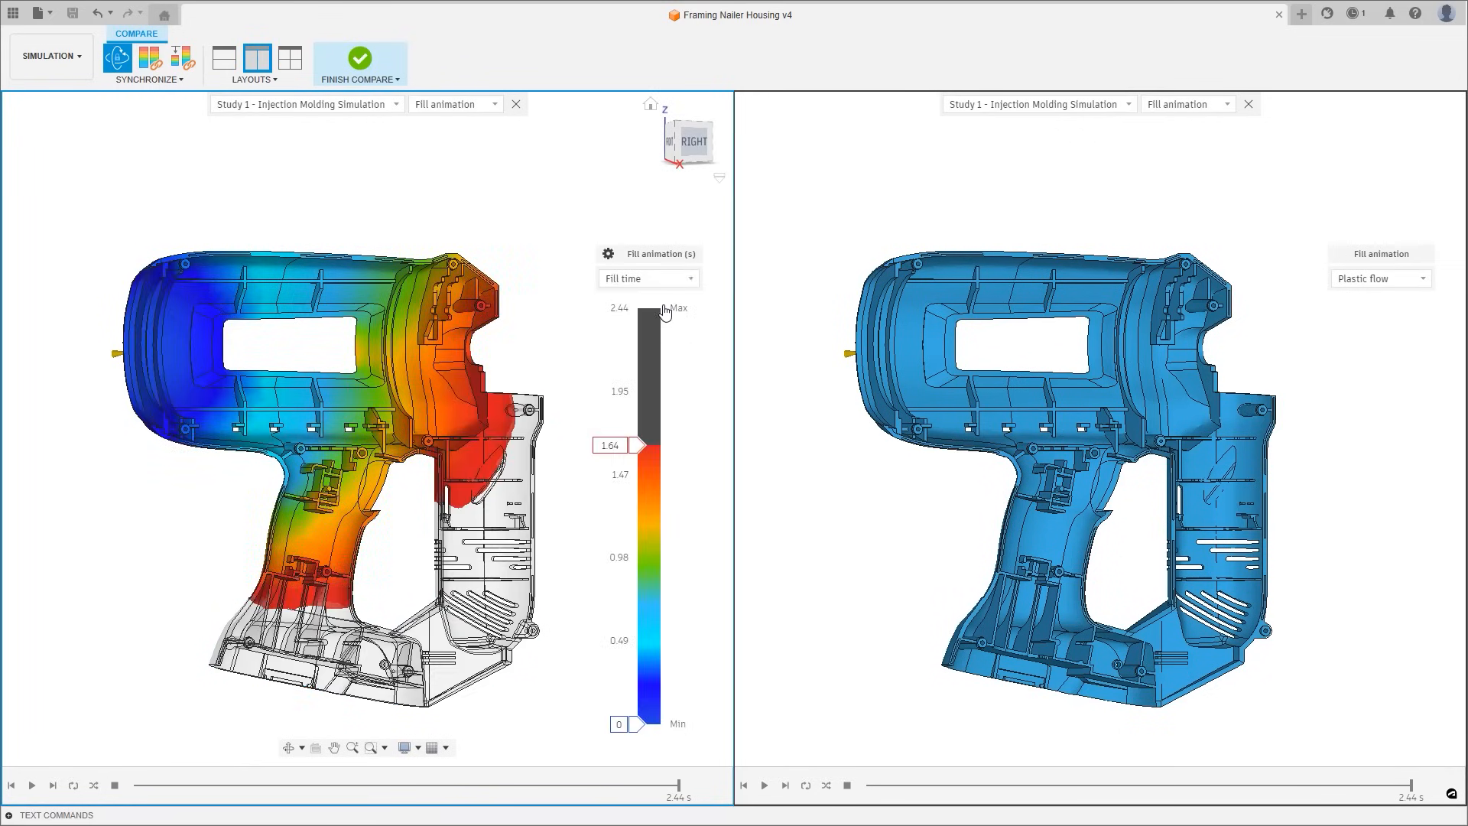
{"action": "left_click_drag", "start_coordinate": [618, 446], "coordinate": [633, 527]}
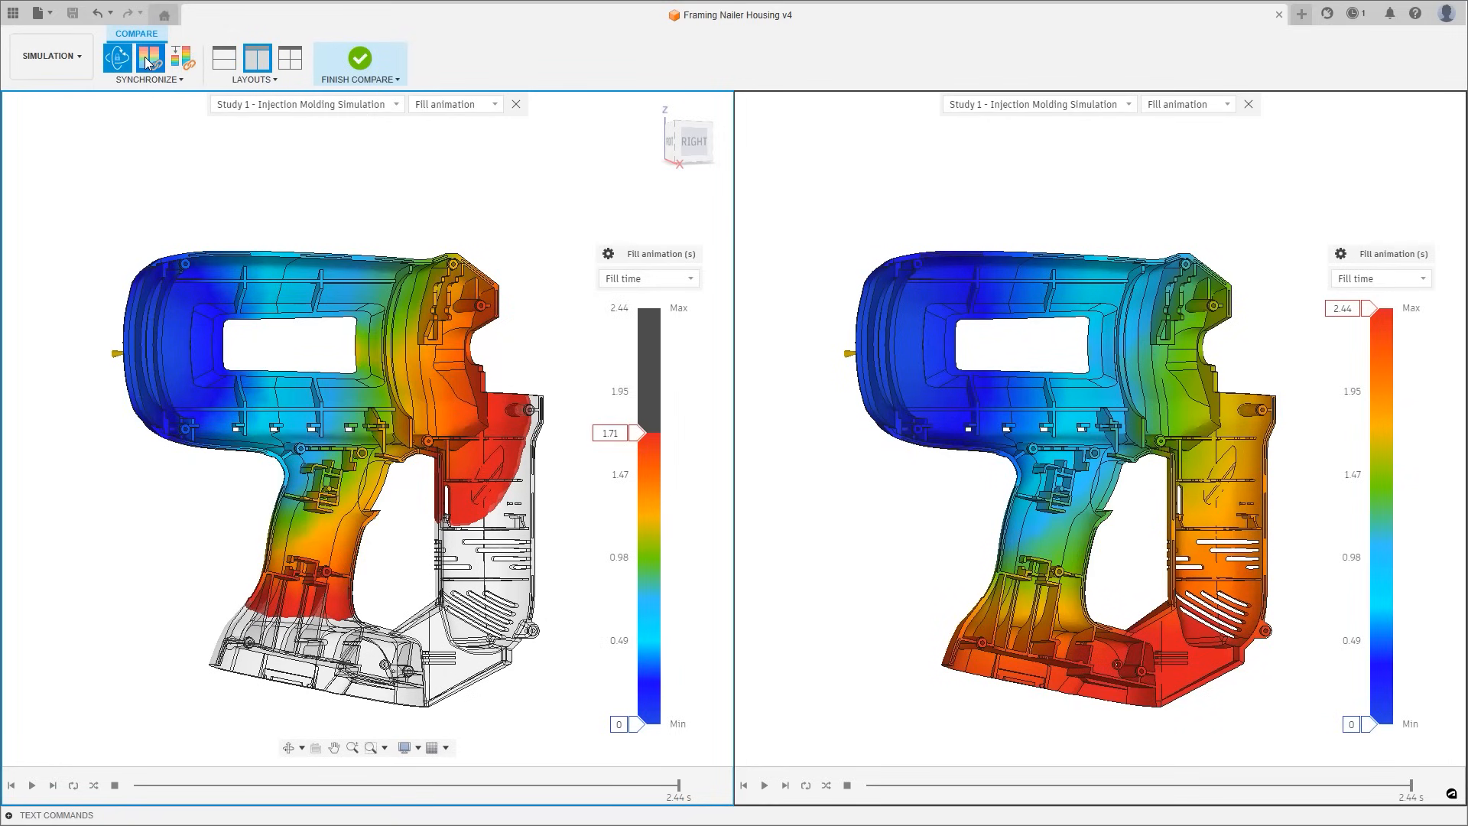
{"action": "left_click_drag", "start_coordinate": [634, 433], "coordinate": [635, 389]}
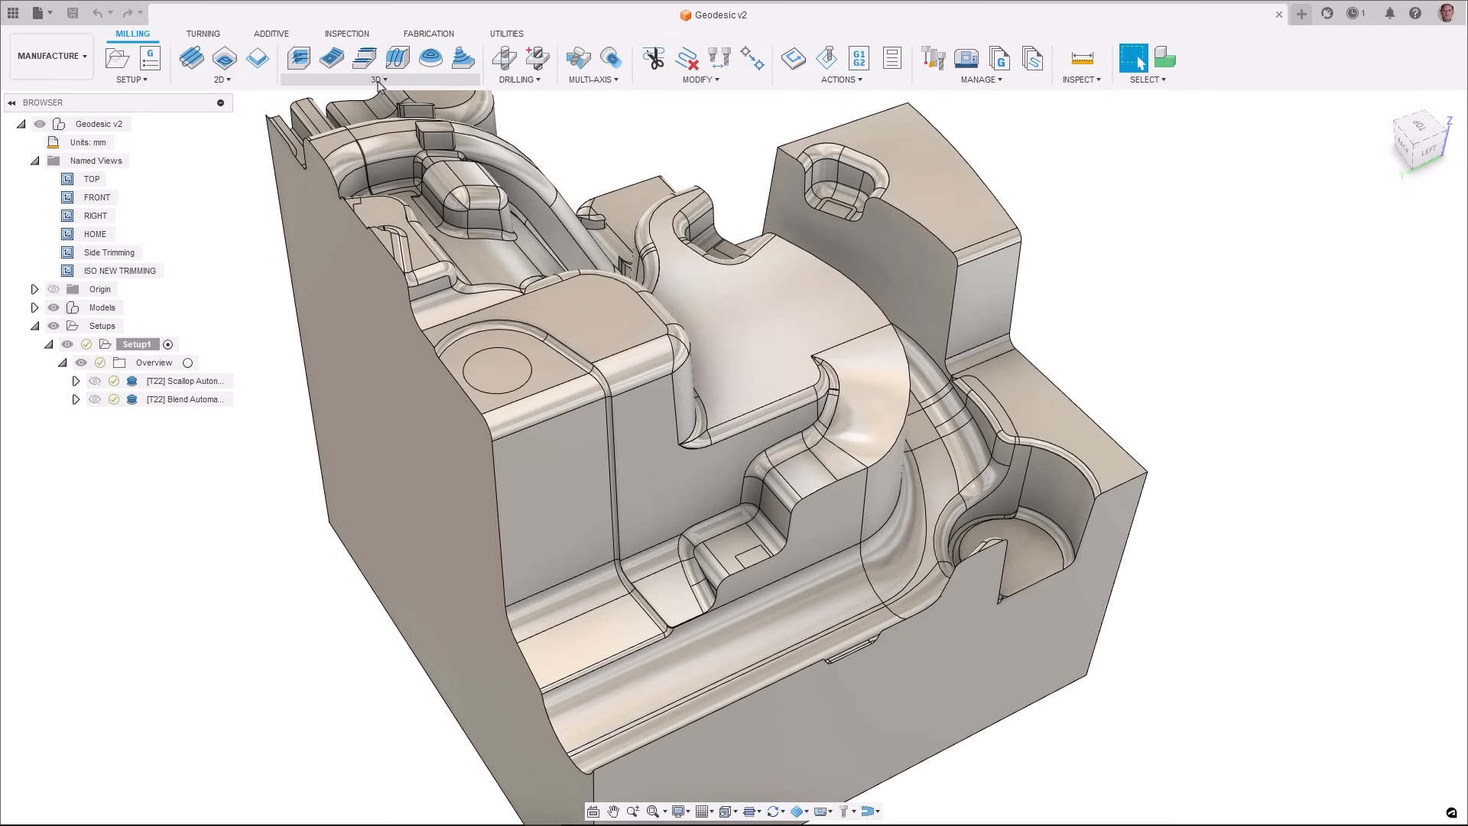
- Preview a new Geodesic toolpath dialog and its geometry settings
{"action": "left_click", "coordinate": [377, 58]}
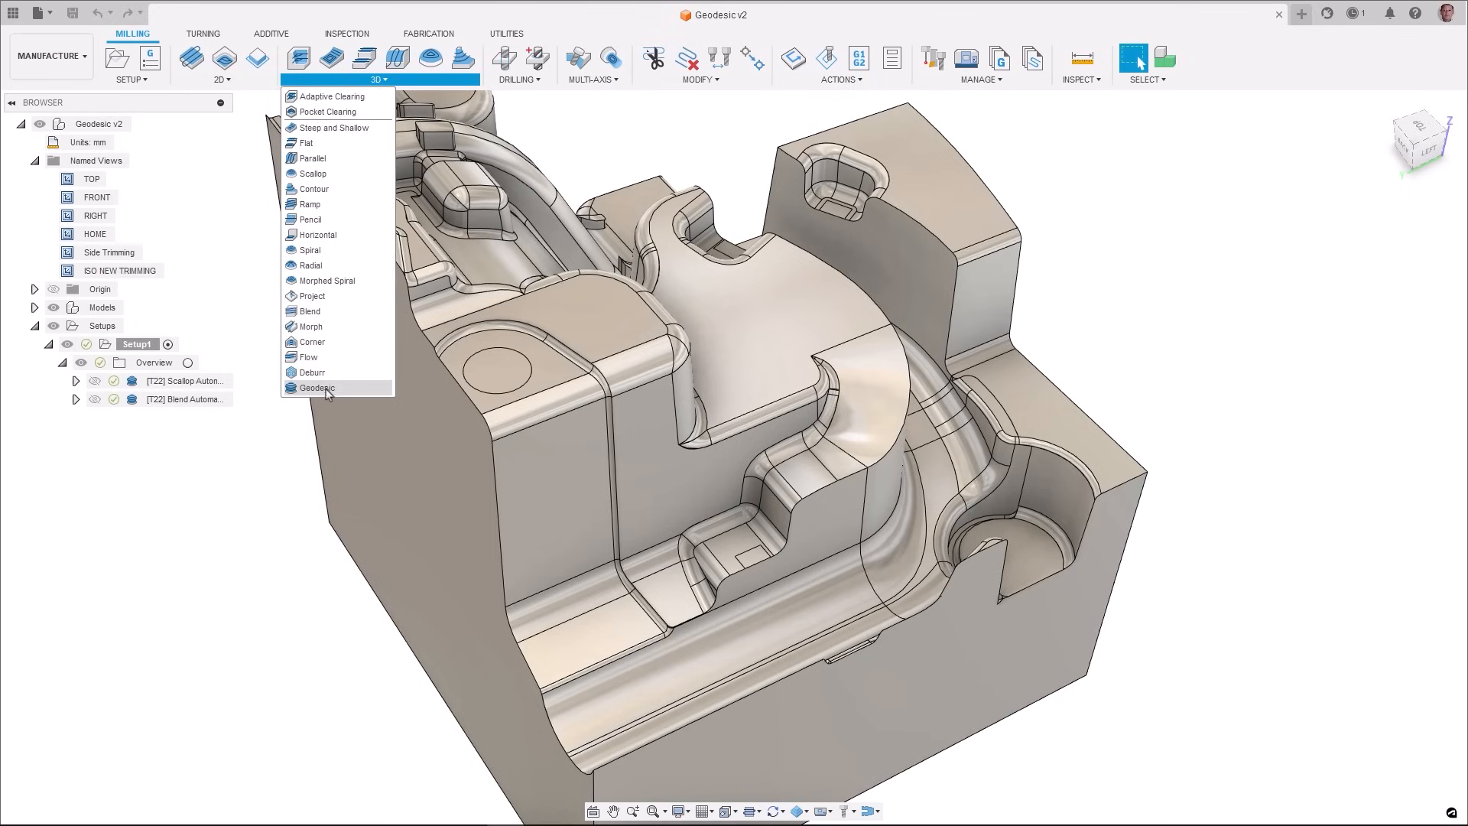
{"action": "left_click", "coordinate": [316, 388]}
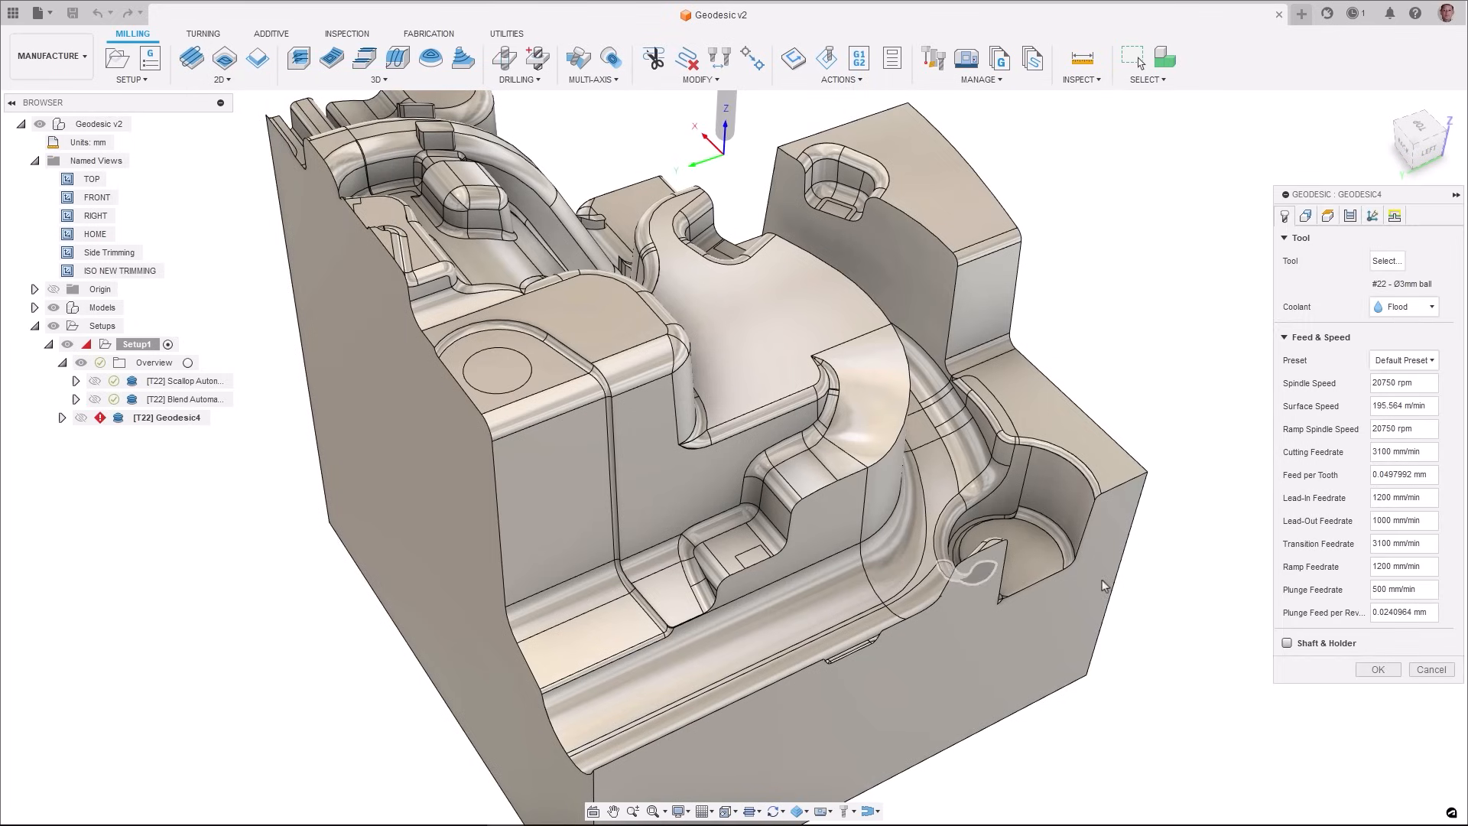
{"action": "left_click", "coordinate": [1305, 216]}
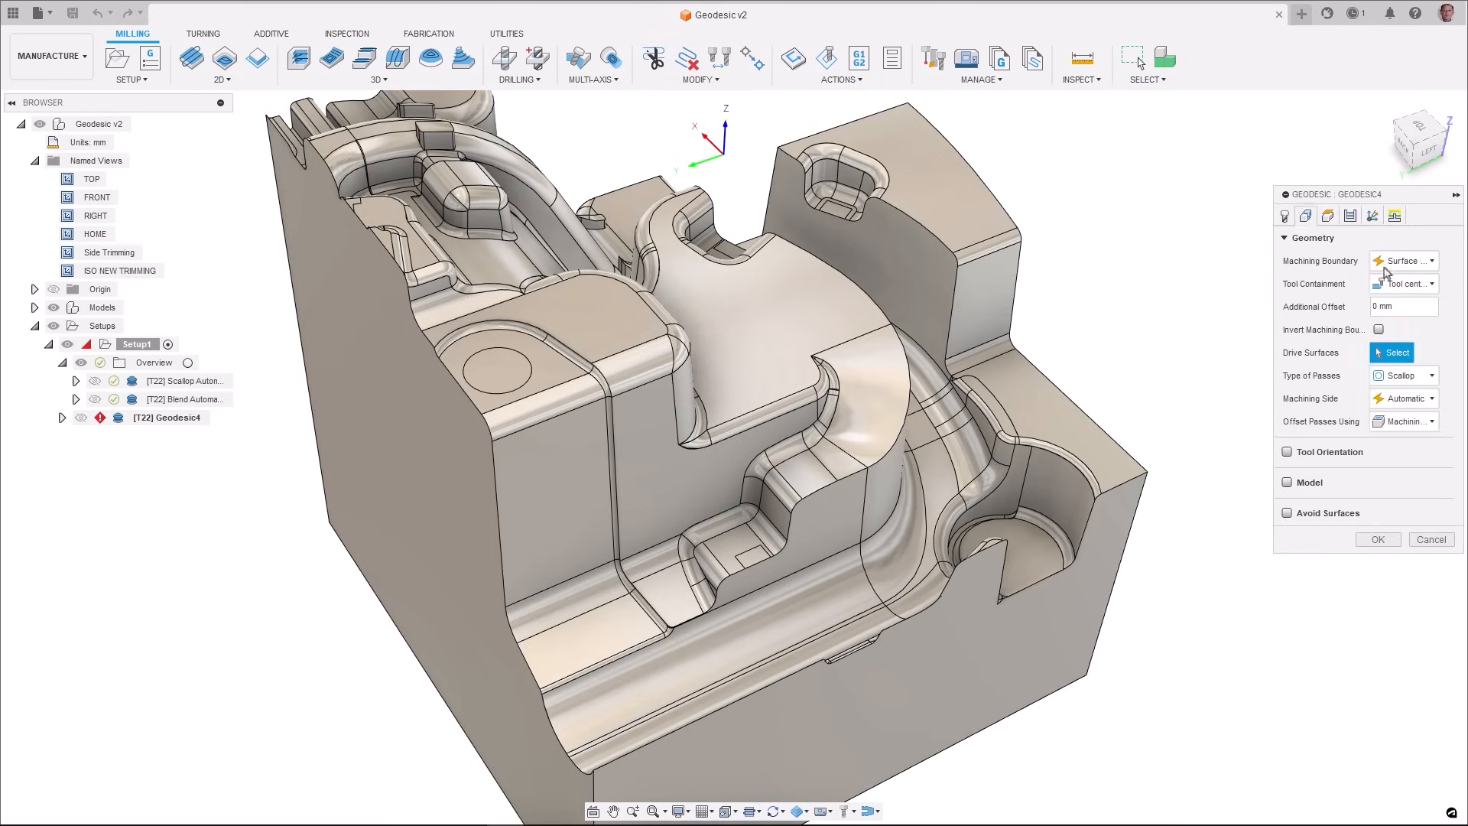
{"action": "left_click", "coordinate": [1428, 376]}
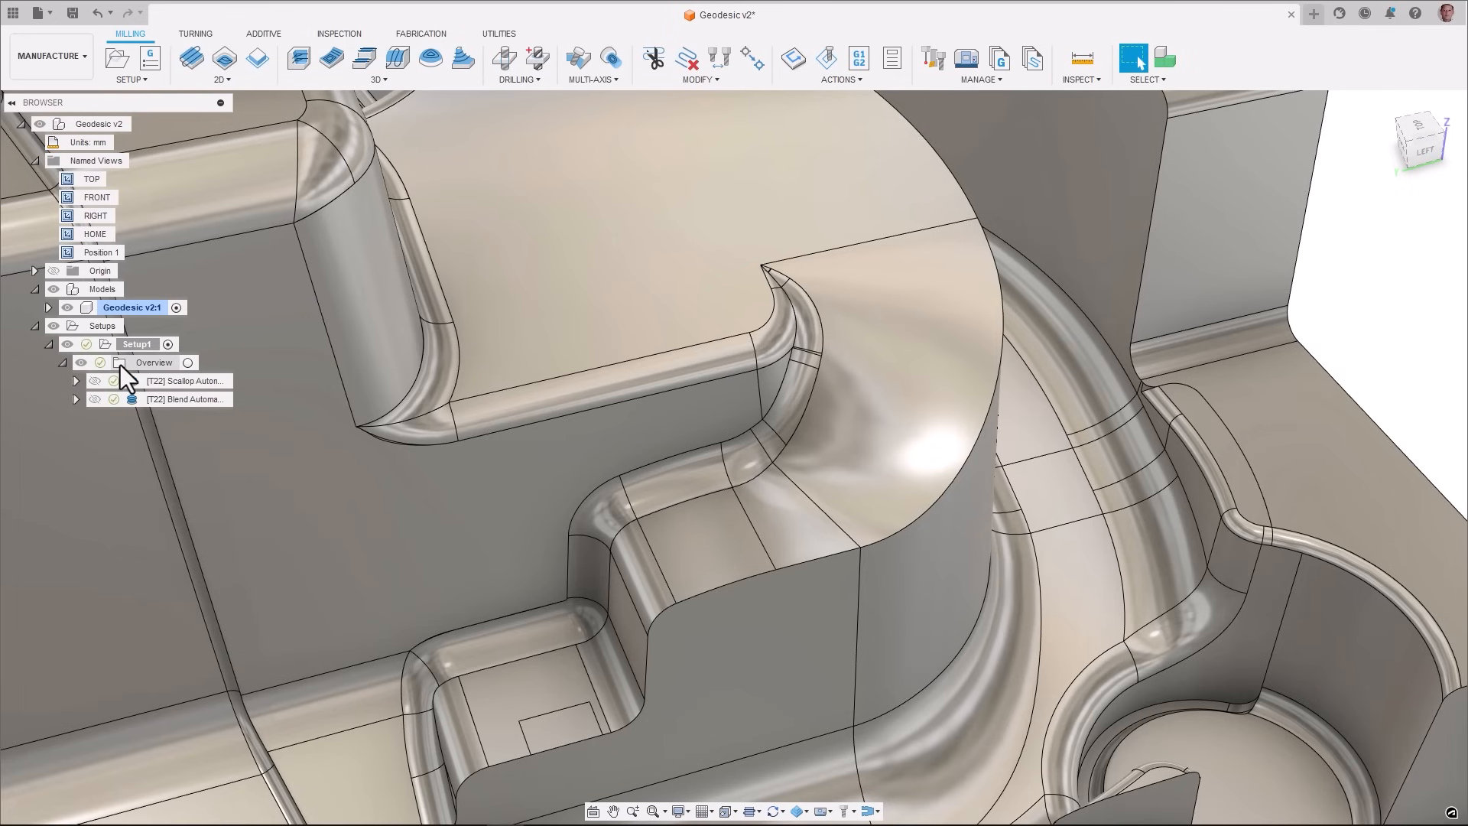
- Display the Scallop Automatic and Blend Automatic toolpaths and simulate them
{"action": "left_click", "coordinate": [183, 381]}
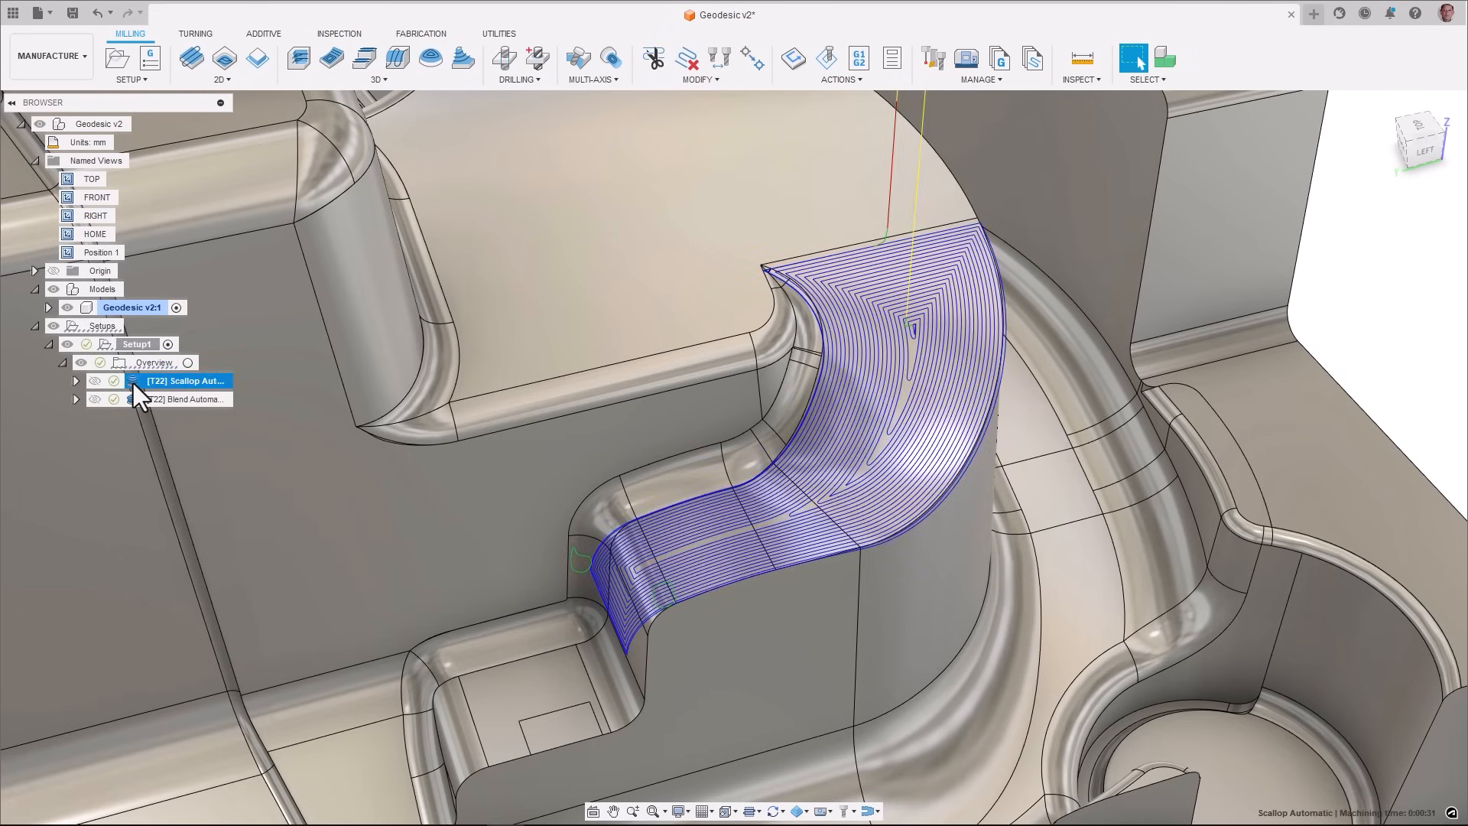
{"action": "left_click", "coordinate": [183, 399]}
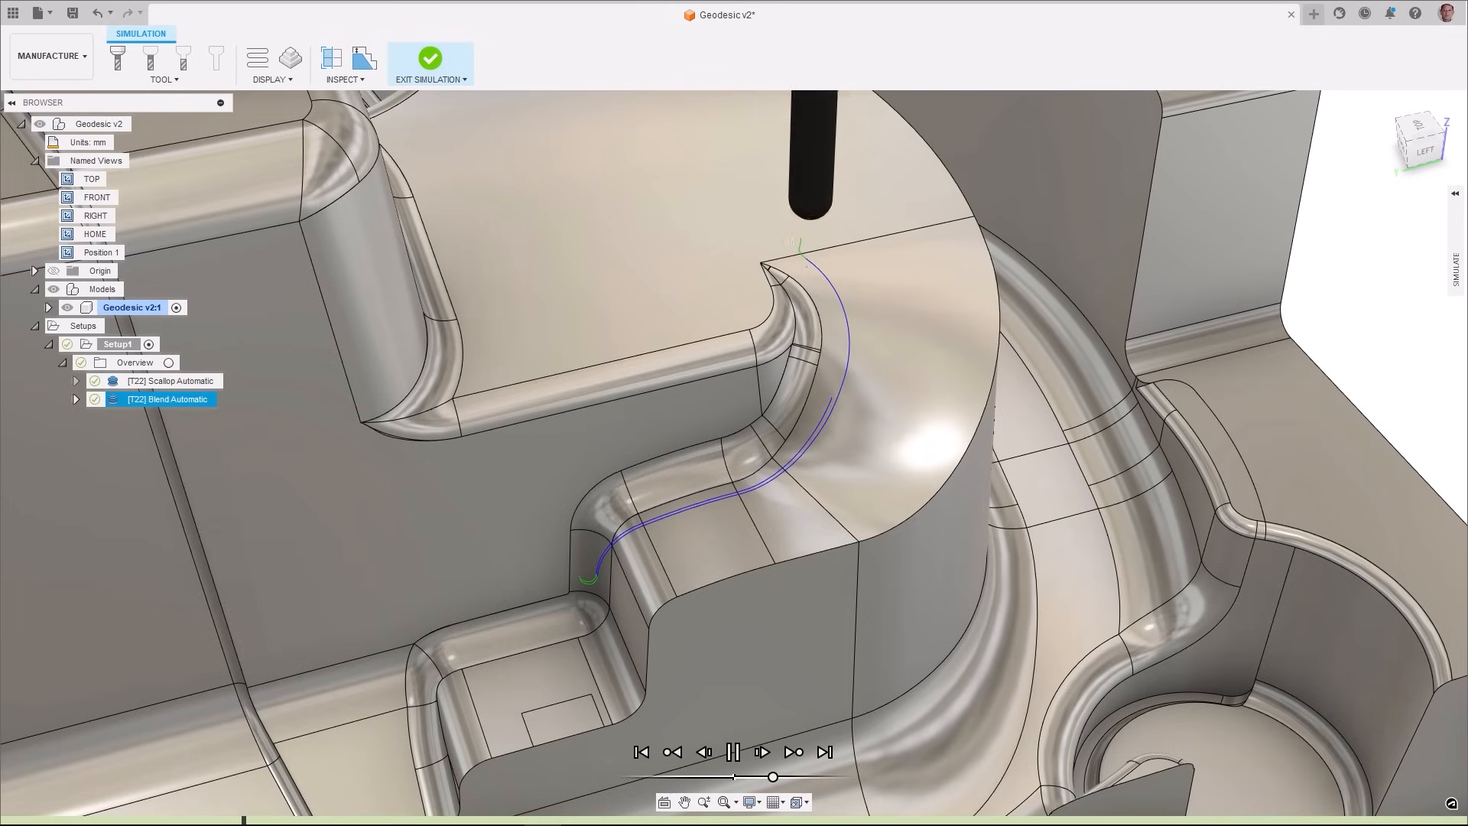
{"action": "left_click", "coordinate": [762, 752]}
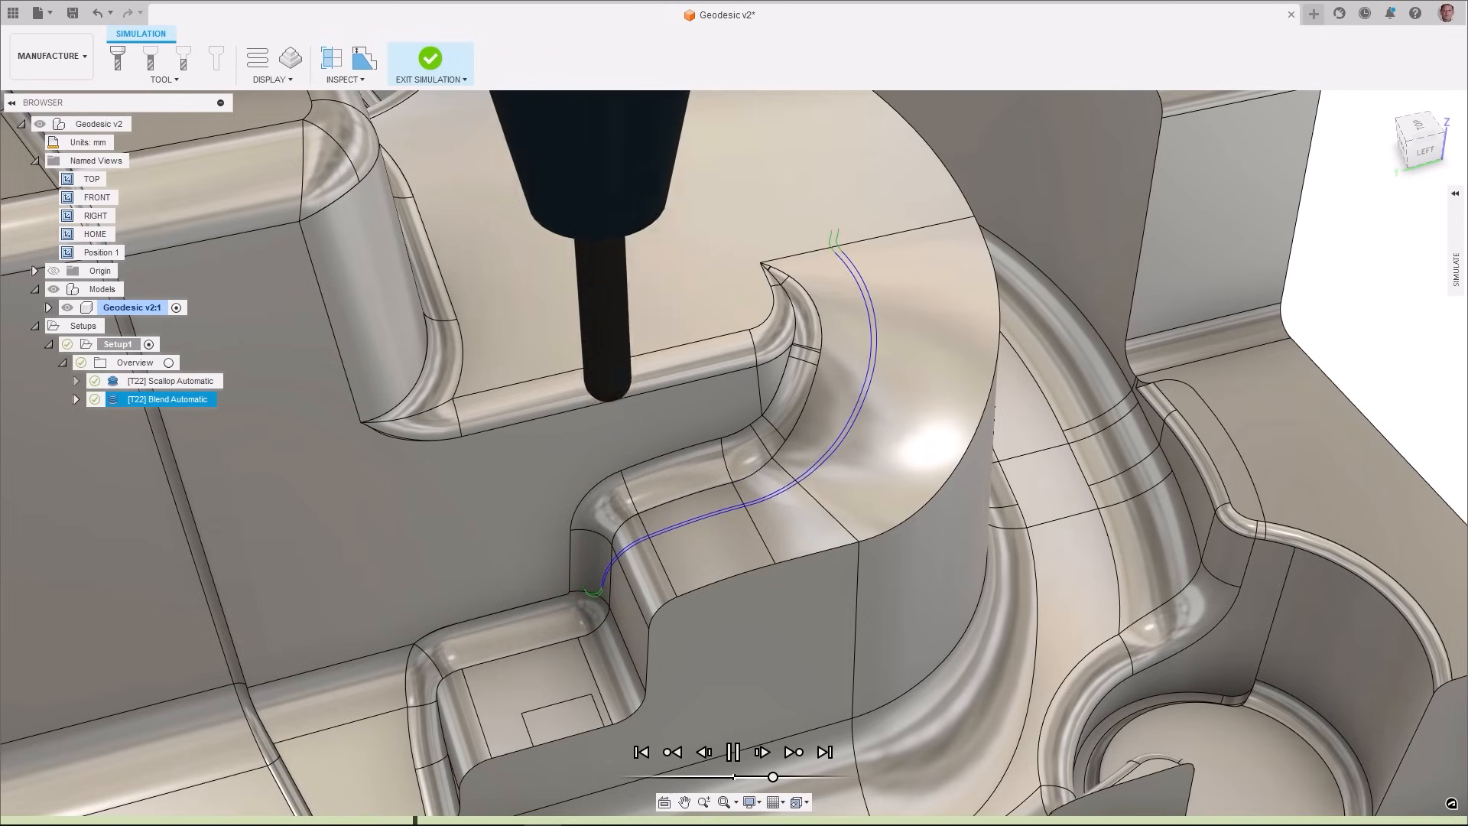
- Edit Blend Automatic to offset passes using Curve selections and begin selecting curves
{"action": "left_click", "coordinate": [429, 58]}
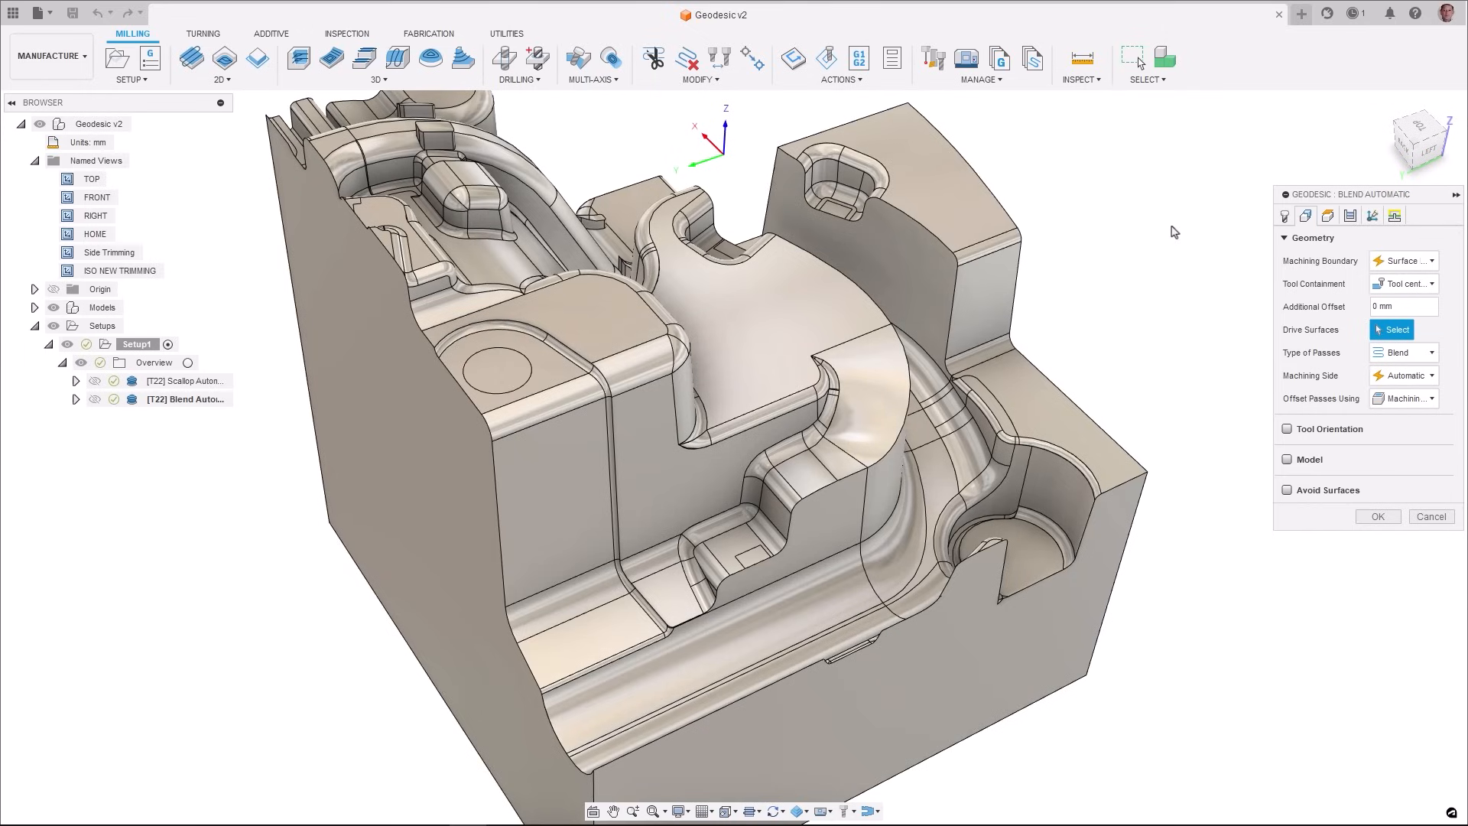
{"action": "left_click", "coordinate": [1402, 397]}
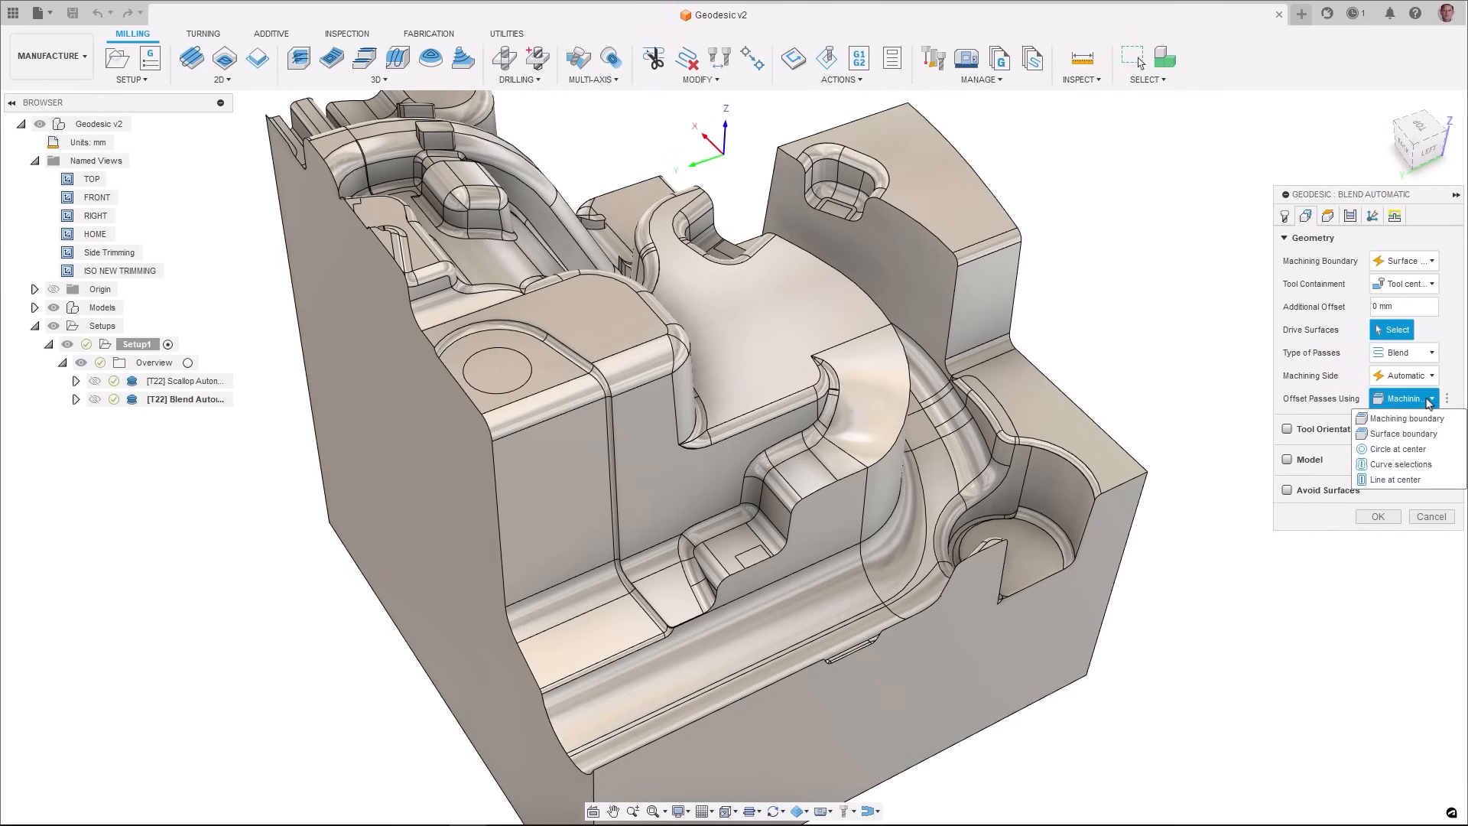
{"action": "left_click", "coordinate": [1398, 463]}
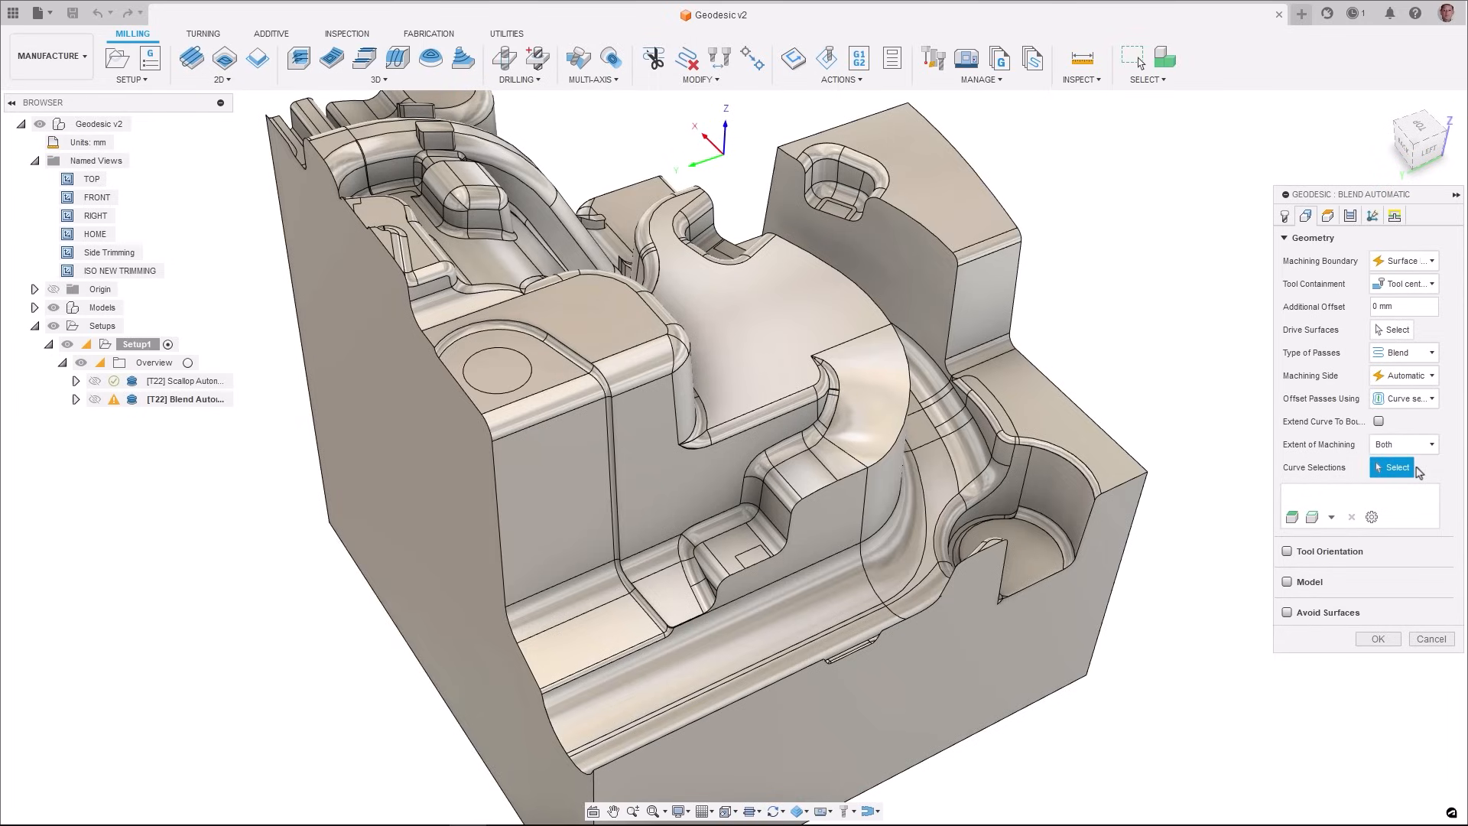
{"action": "left_click", "coordinate": [1402, 306]}
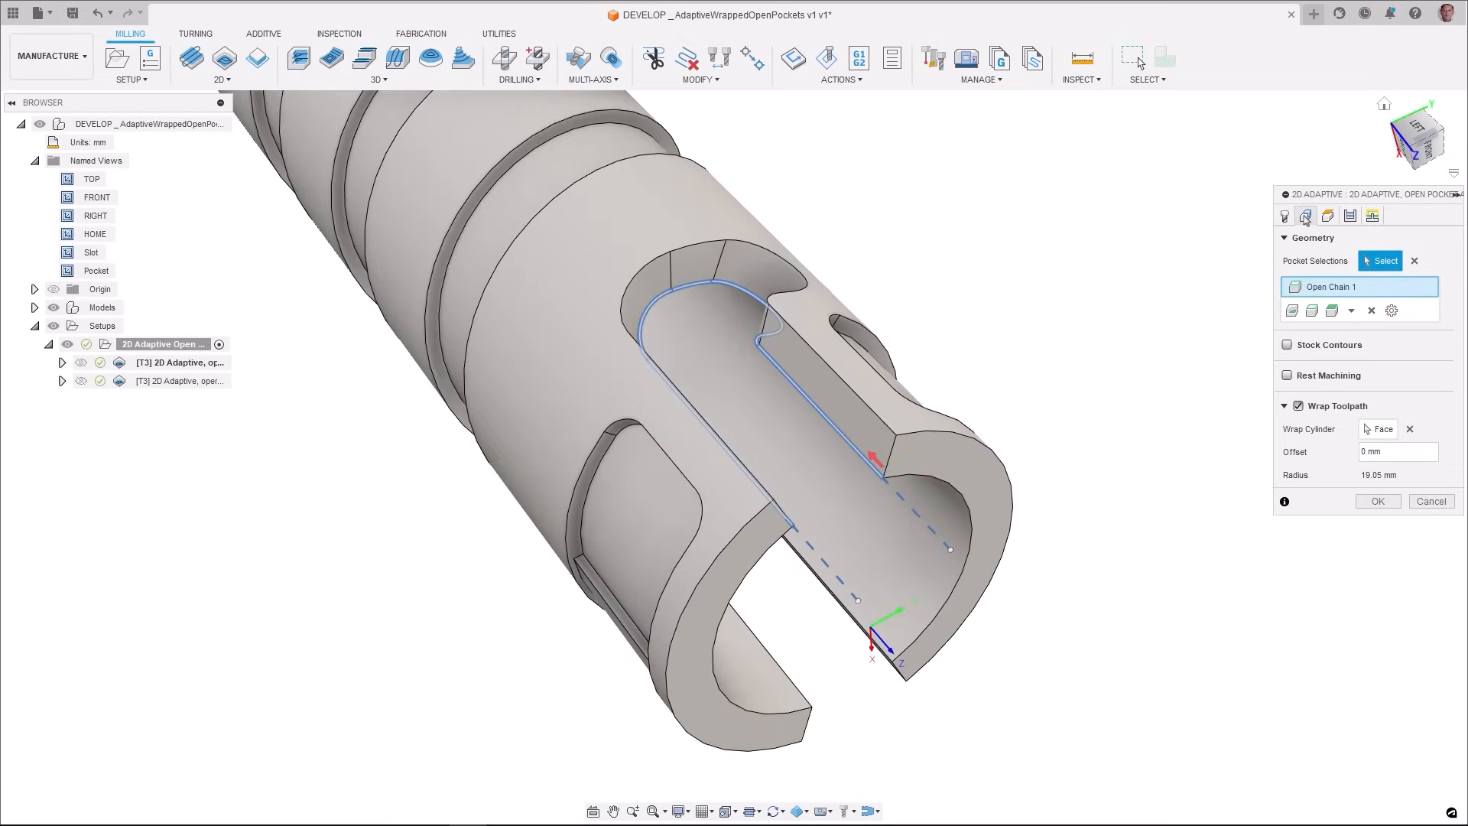
{"action": "mouse_move", "coordinate": [1344, 497]}
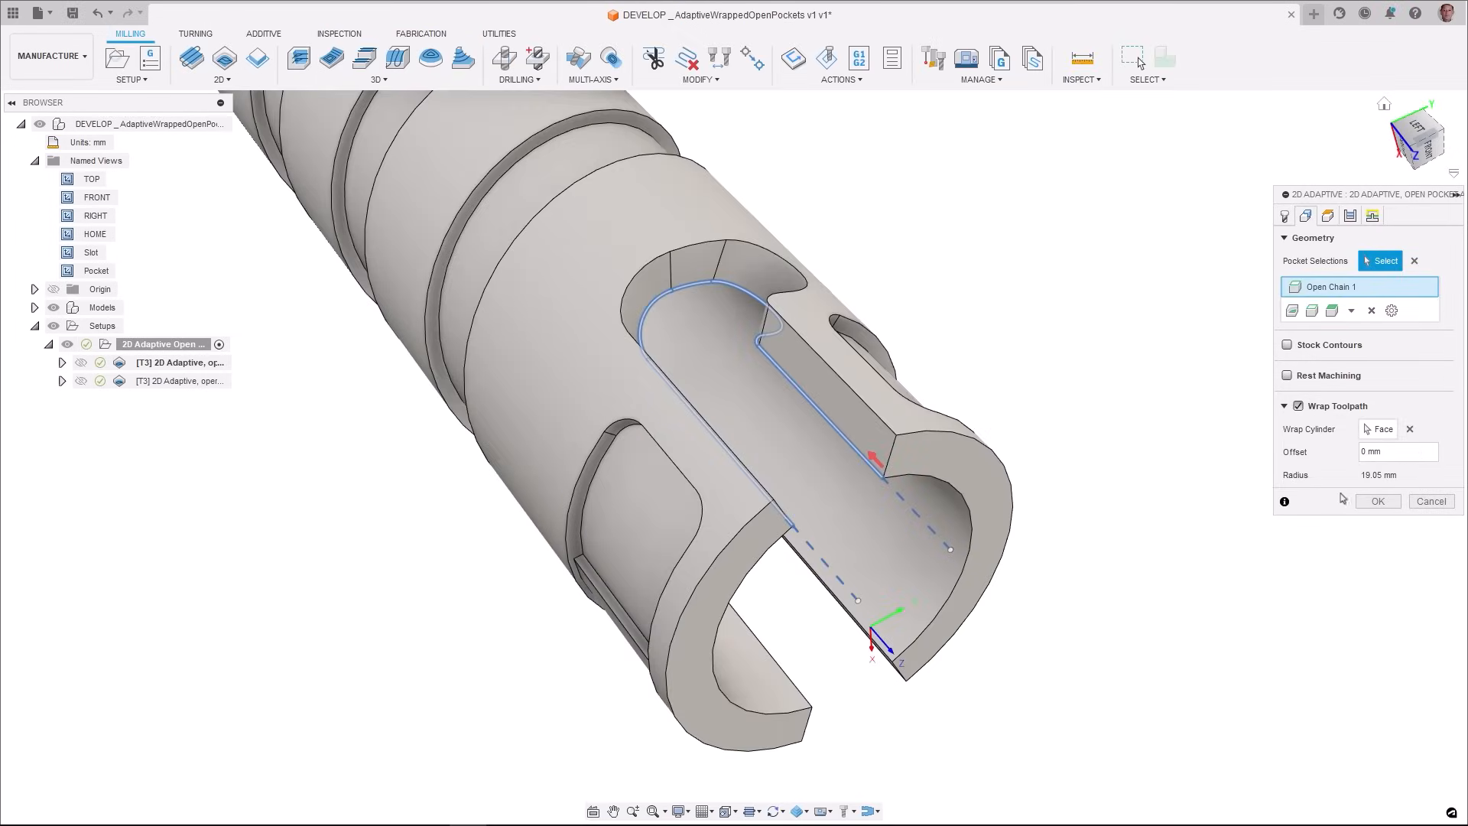
- Confirm the 2D Adaptive with Wrap Toolpath enabled and simulate the wrapped pocket
{"action": "left_click", "coordinate": [1376, 501]}
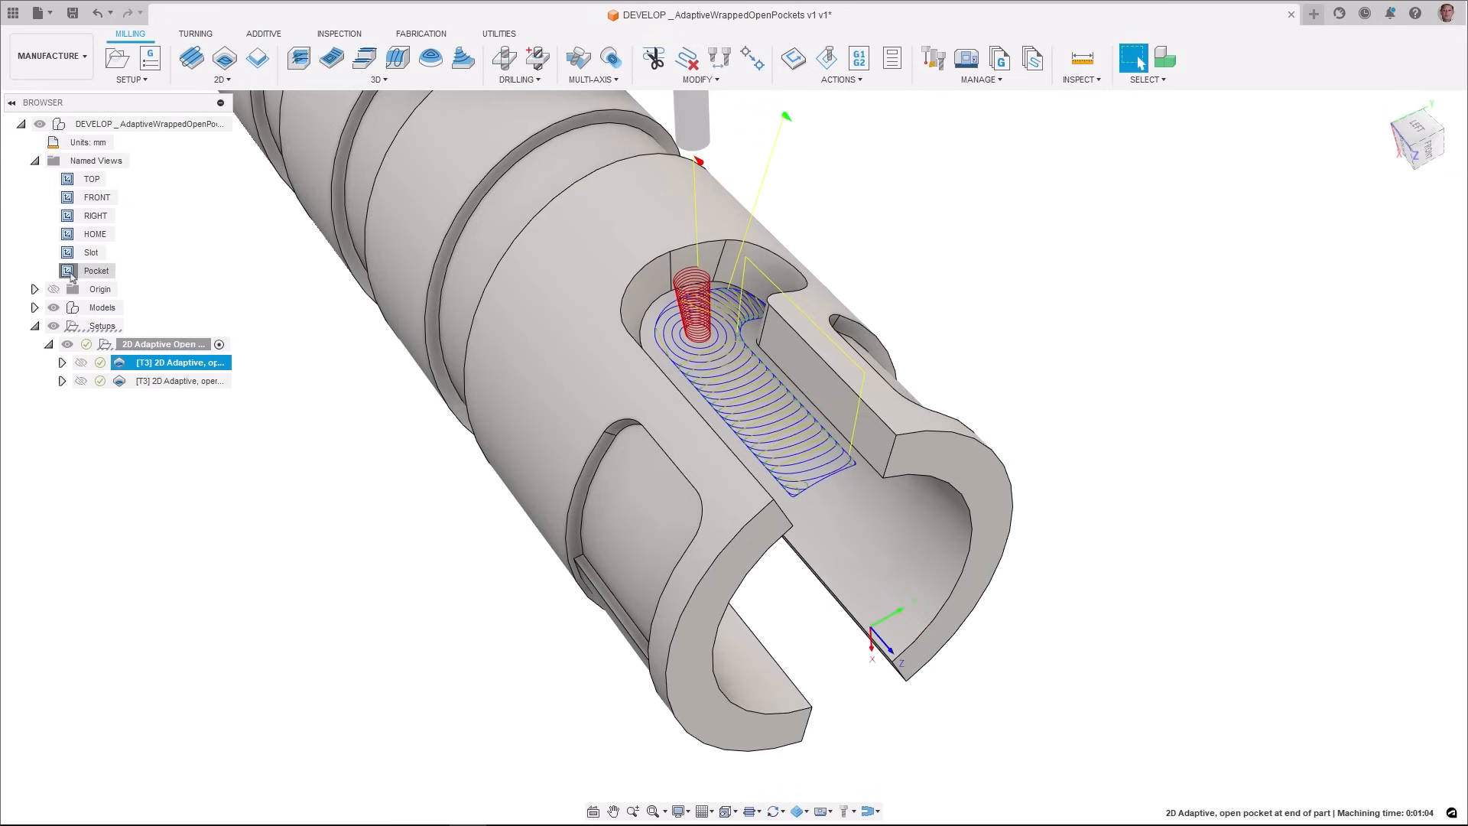
{"action": "left_click", "coordinate": [178, 381]}
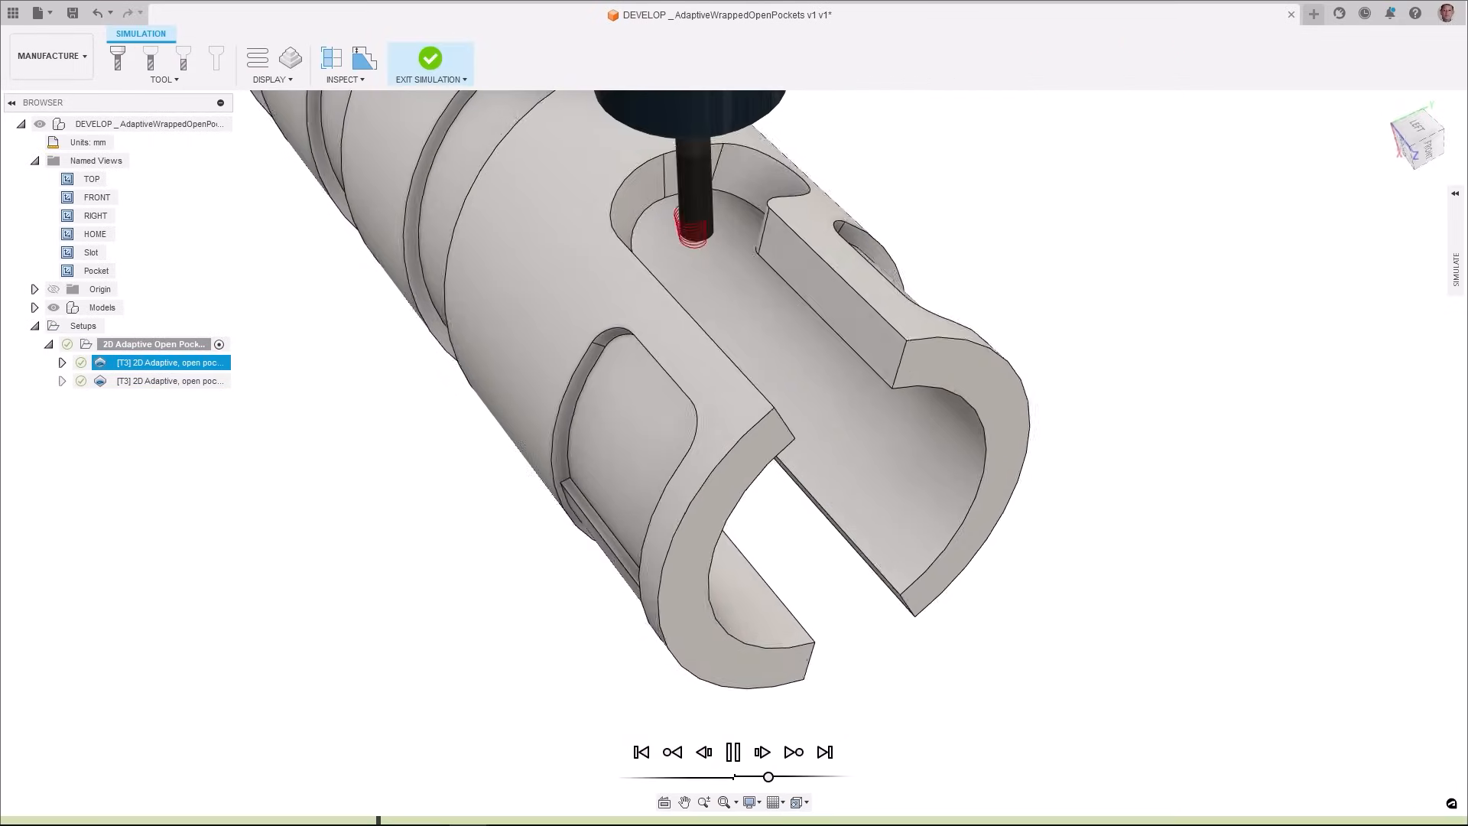
{"action": "left_click", "coordinate": [735, 751]}
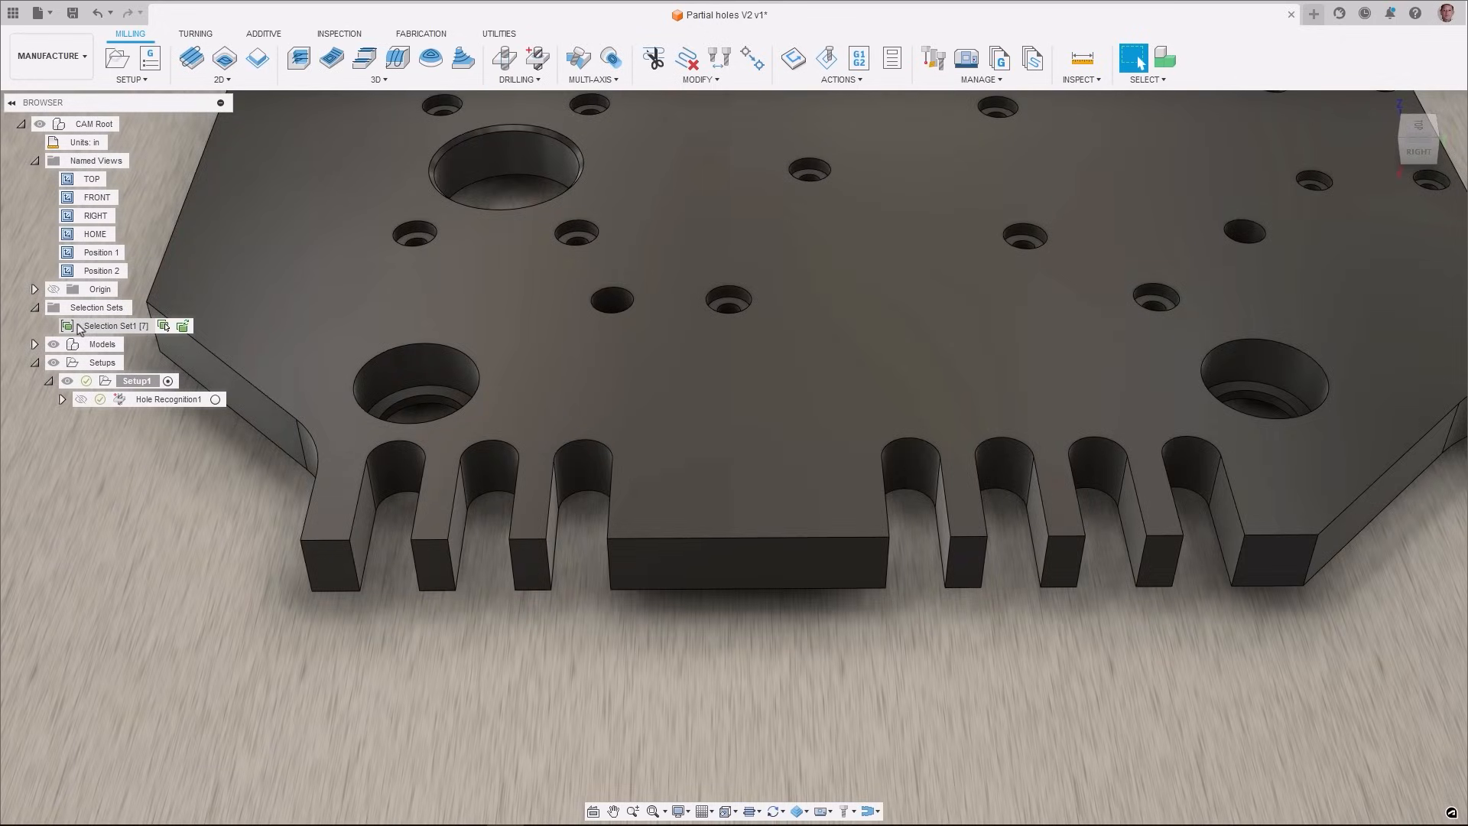
- Enable Include Partial Holes in Hole Recognition, review hole groups, and expand the generated operations
{"action": "left_click", "coordinate": [108, 325]}
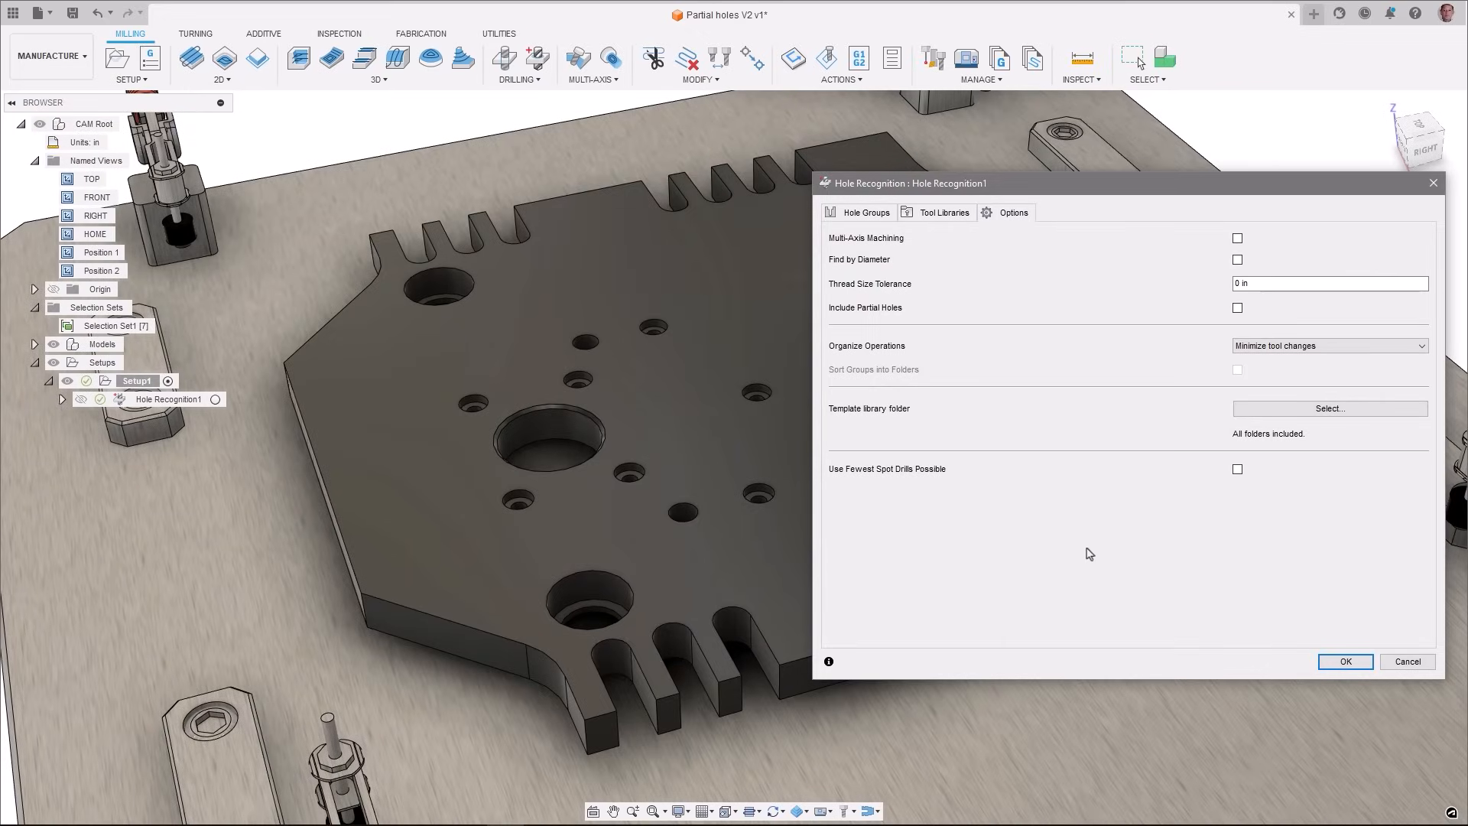
{"action": "left_click", "coordinate": [1237, 308]}
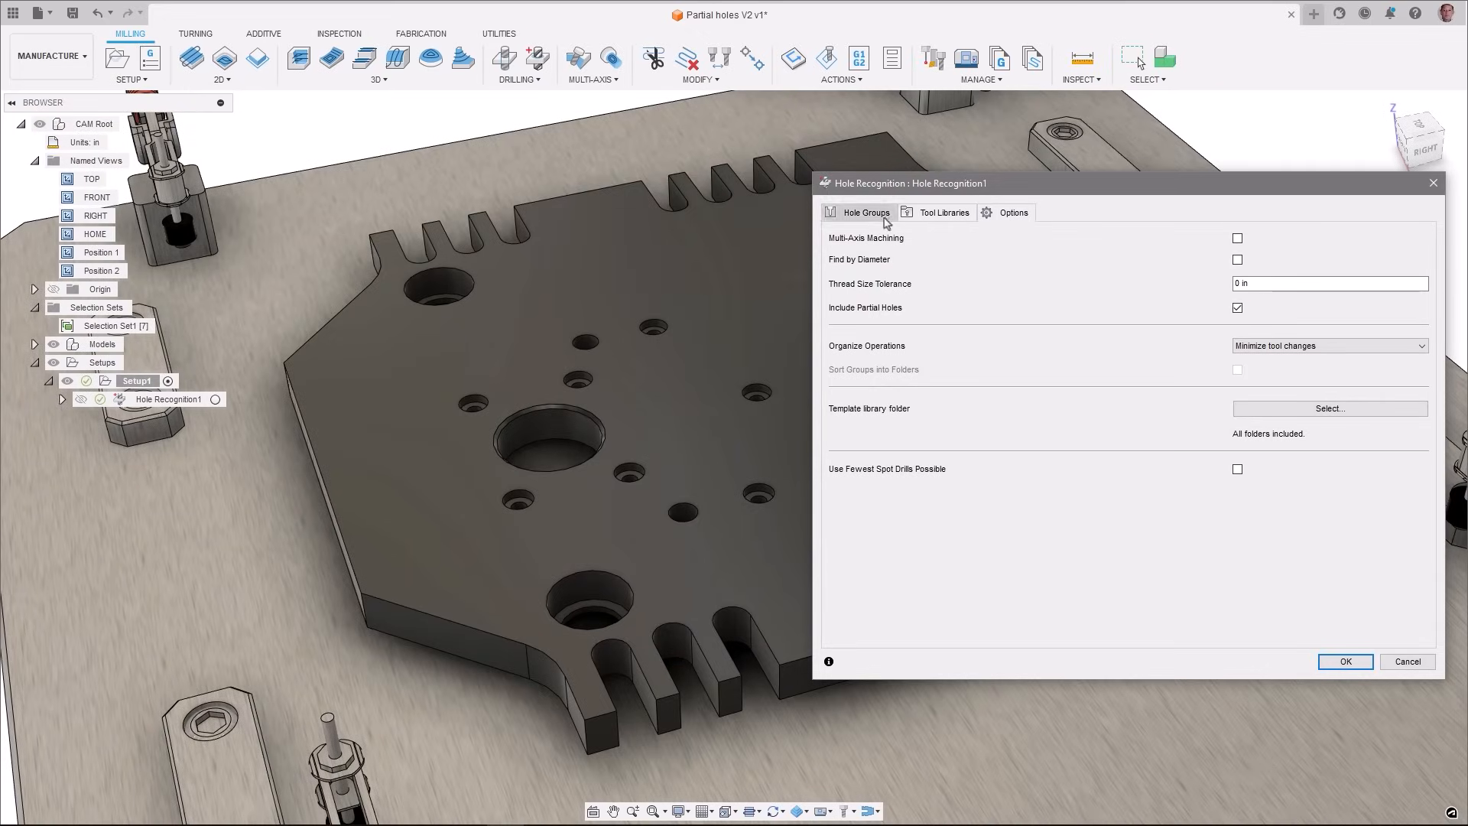
{"action": "left_click", "coordinate": [865, 213]}
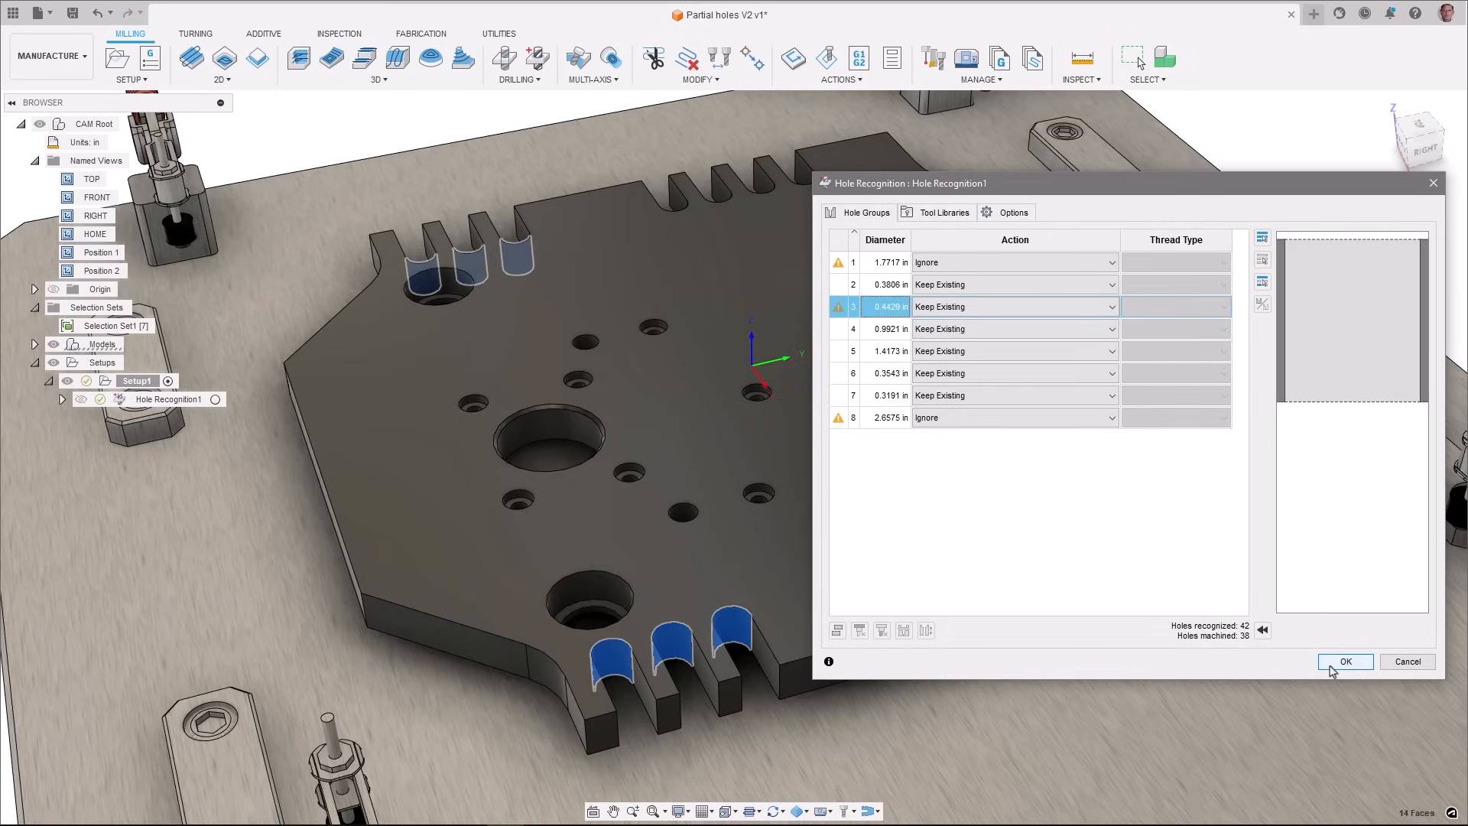
{"action": "left_click", "coordinate": [1345, 662]}
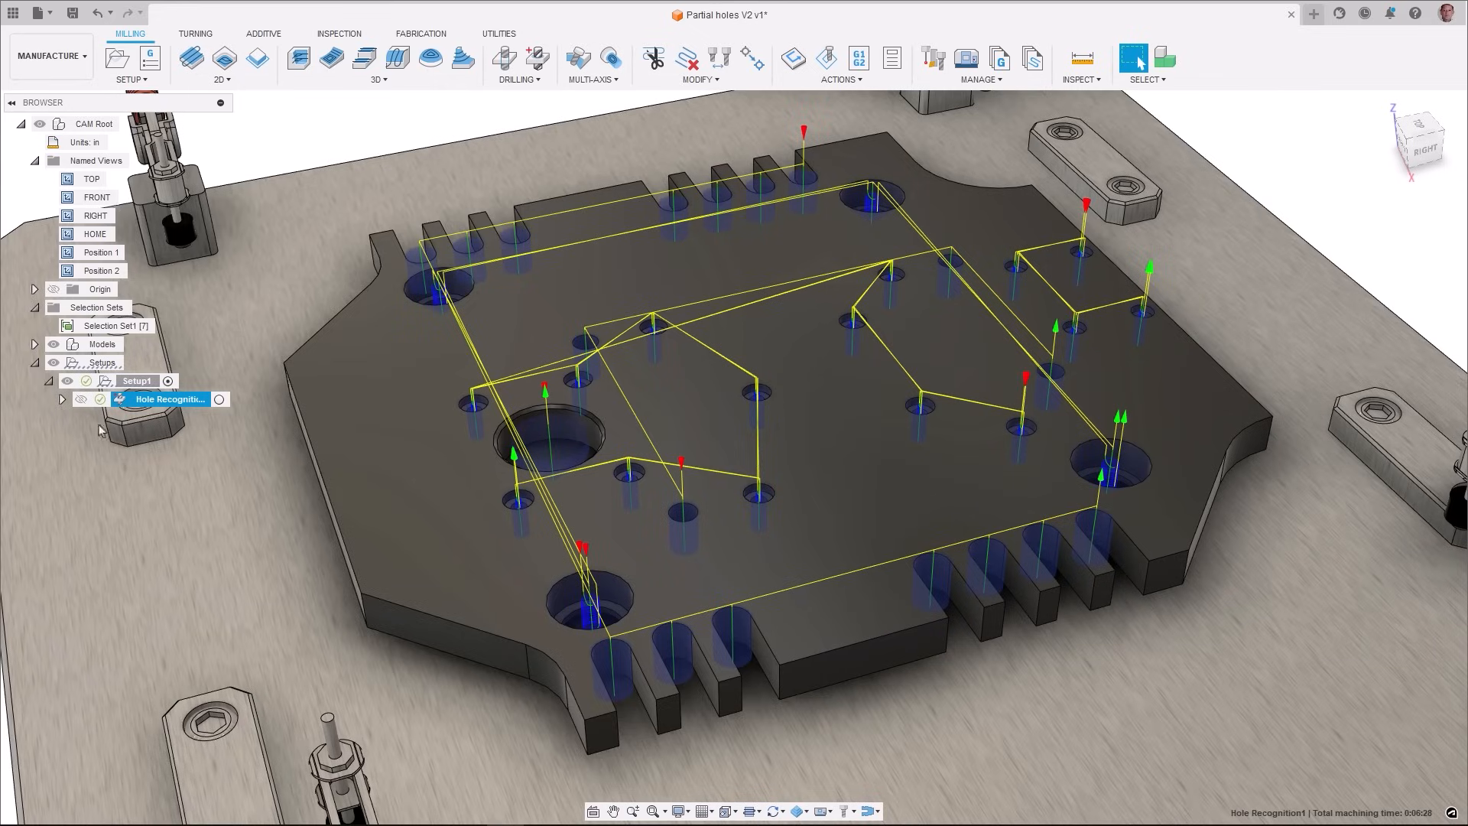
{"action": "left_click", "coordinate": [75, 399]}
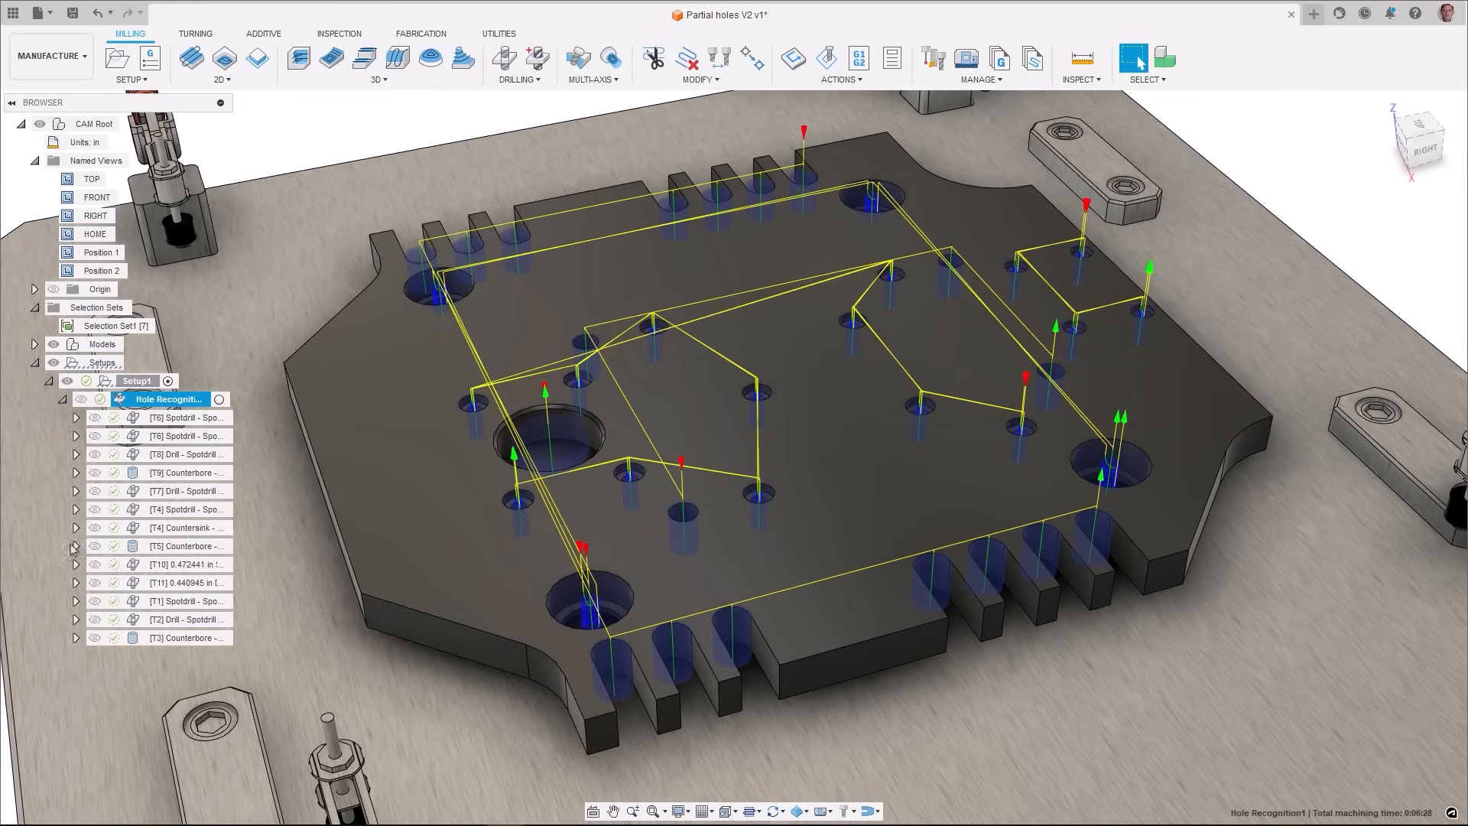
{"action": "left_click", "coordinate": [187, 581]}
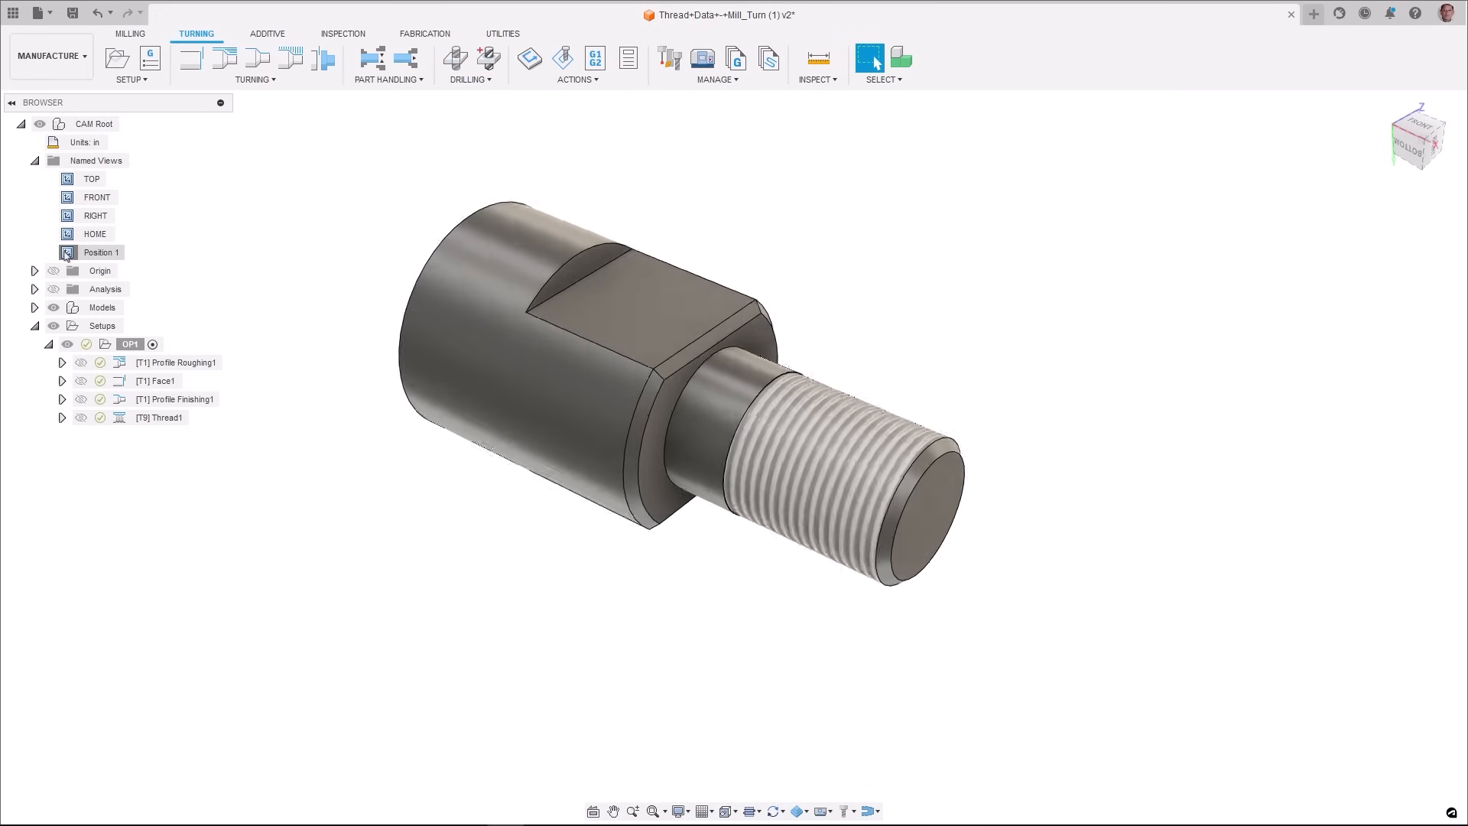
- Show the Thread1 toolpath and edit its threading pass settings
{"action": "left_click", "coordinate": [171, 416]}
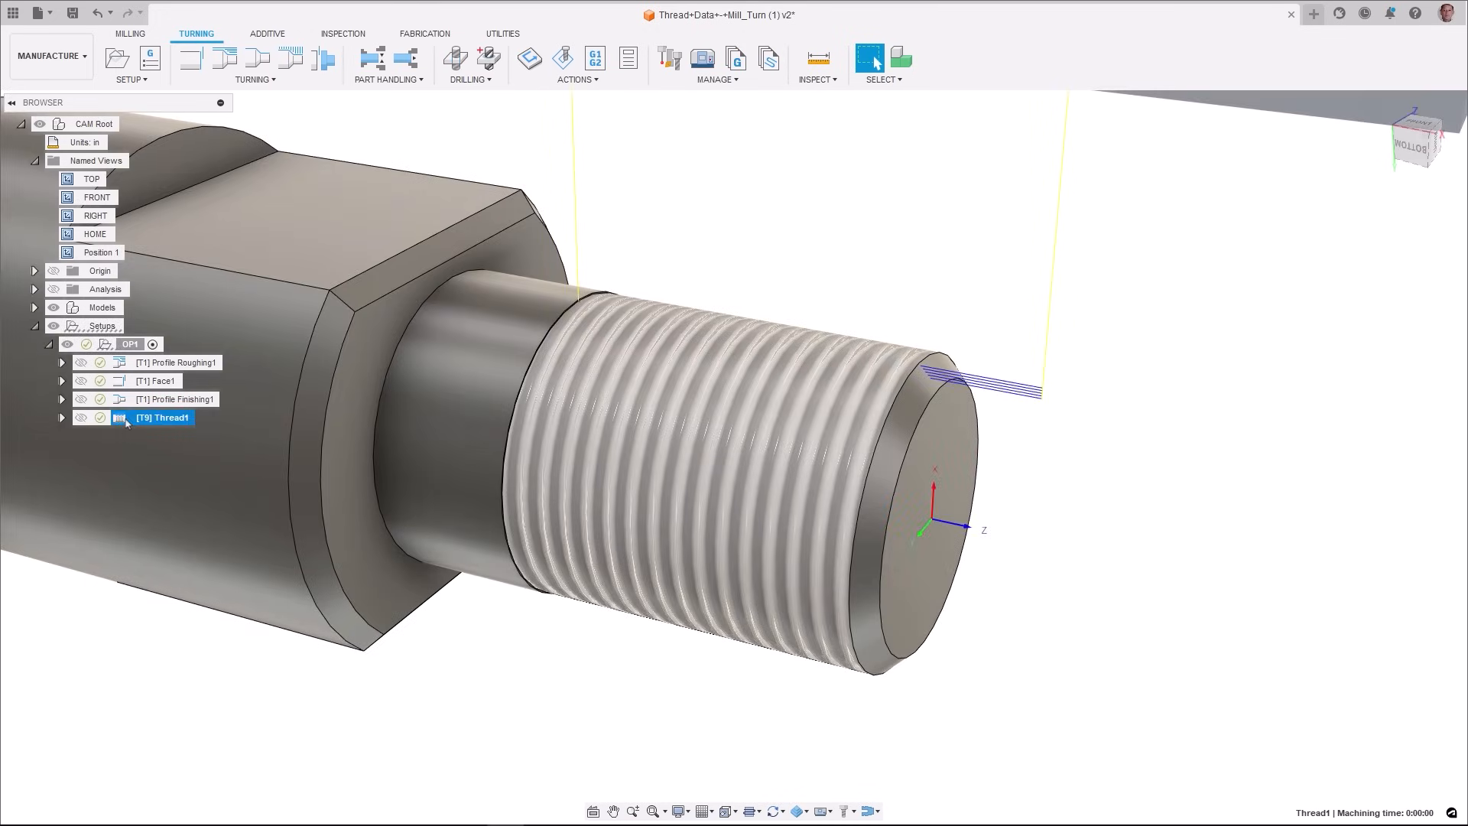
{"action": "double_click", "coordinate": [172, 417]}
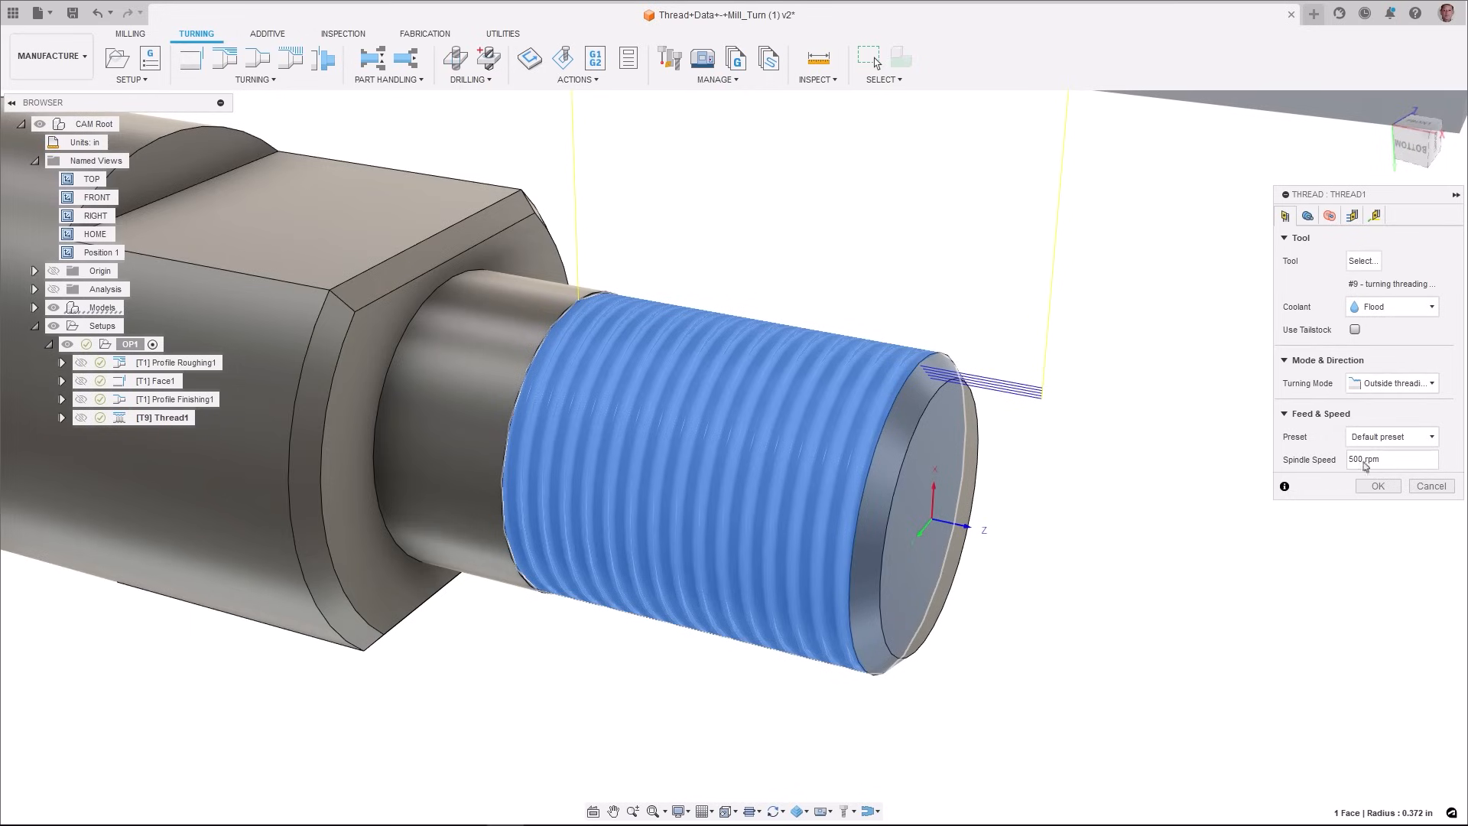
{"action": "left_click", "coordinate": [1352, 215]}
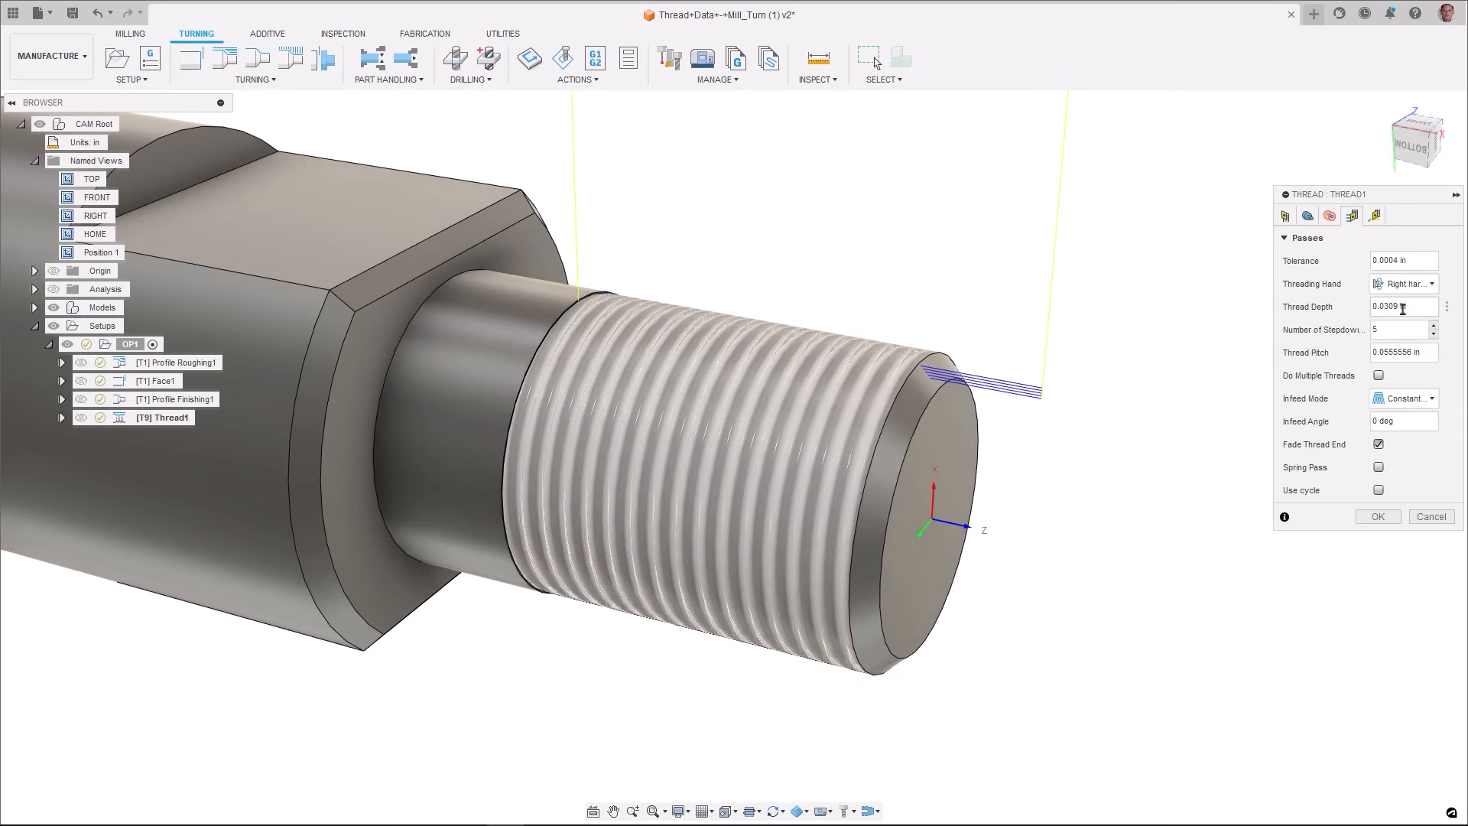
- Inspect the auto_threadDepth (0.0309 in) and auto_threadPitch (0.0555556 in) expressions
{"action": "right_click", "coordinate": [1402, 306]}
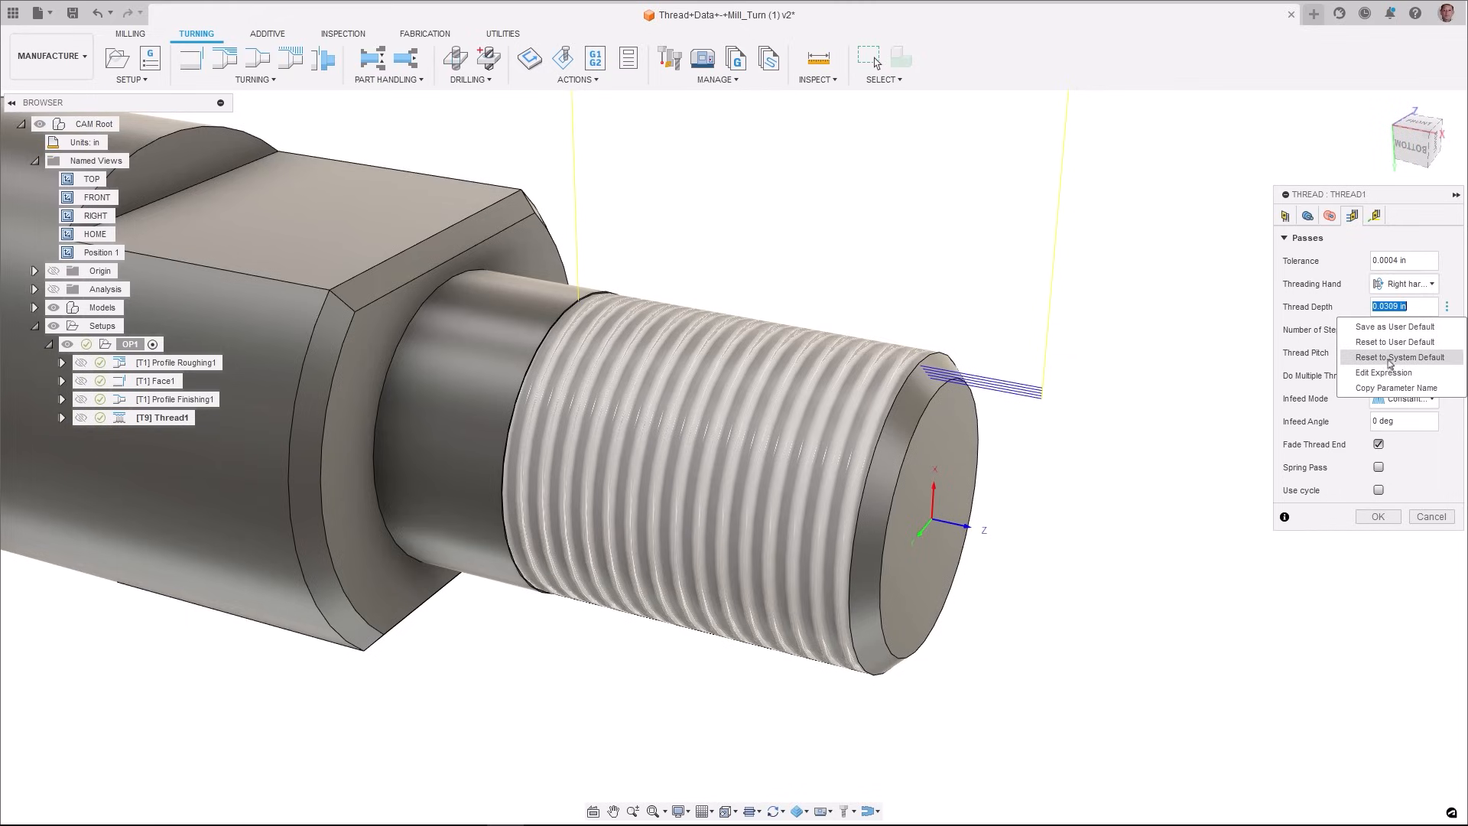
{"action": "left_click", "coordinate": [1385, 372]}
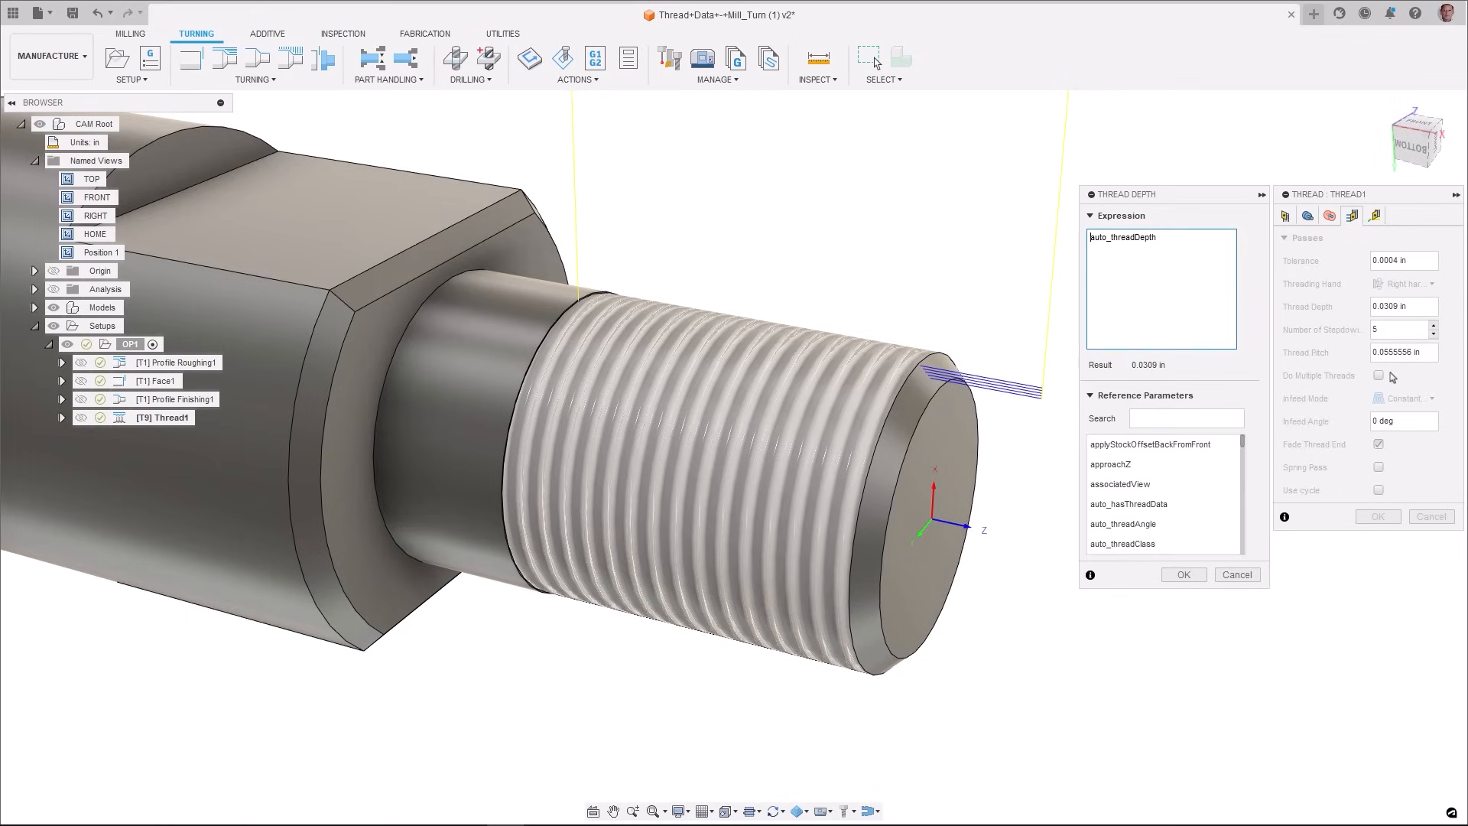
{"action": "left_click", "coordinate": [1183, 575]}
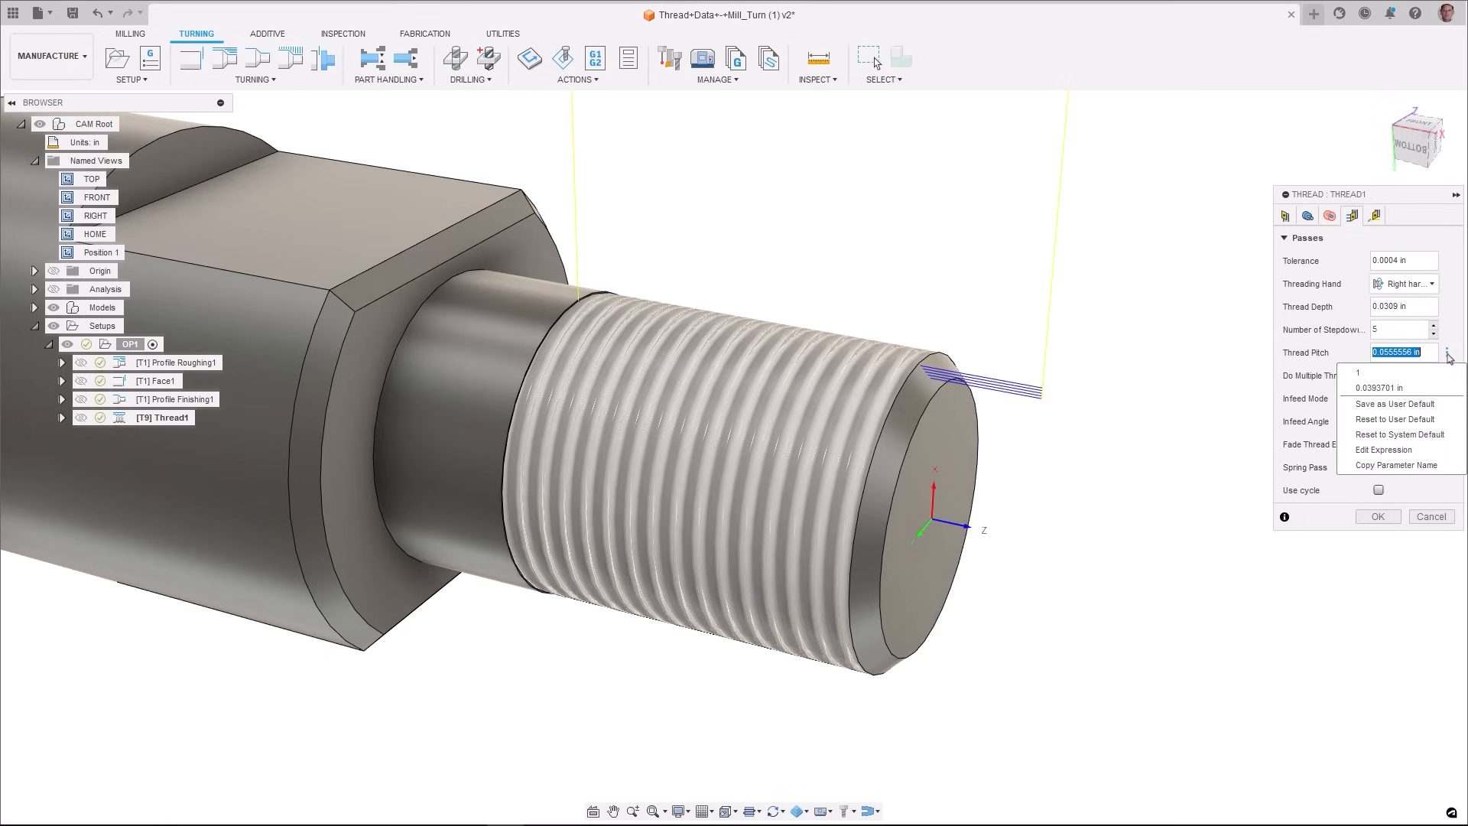
{"action": "left_click", "coordinate": [1384, 449]}
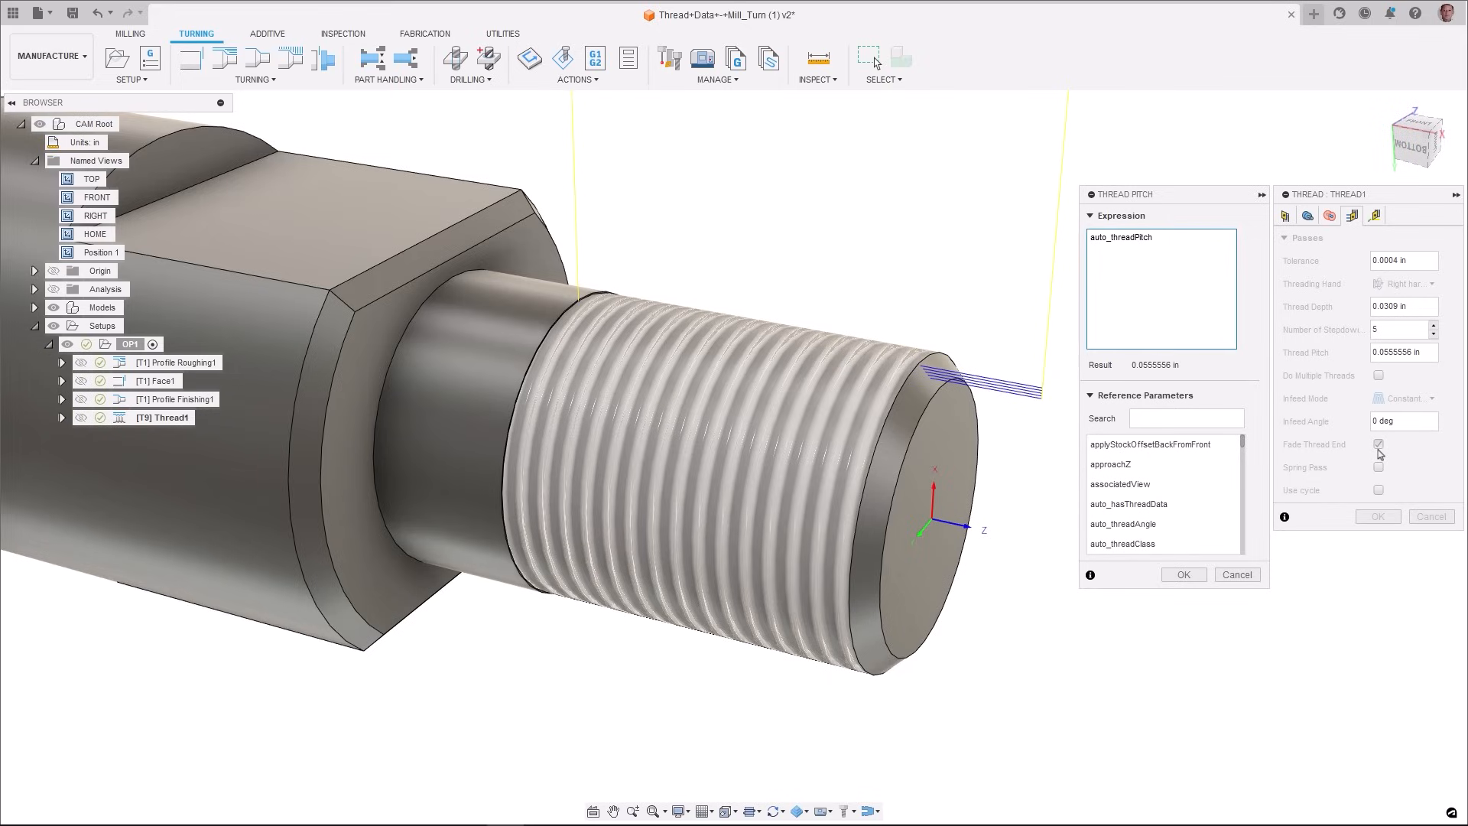
{"action": "left_click", "coordinate": [1183, 574]}
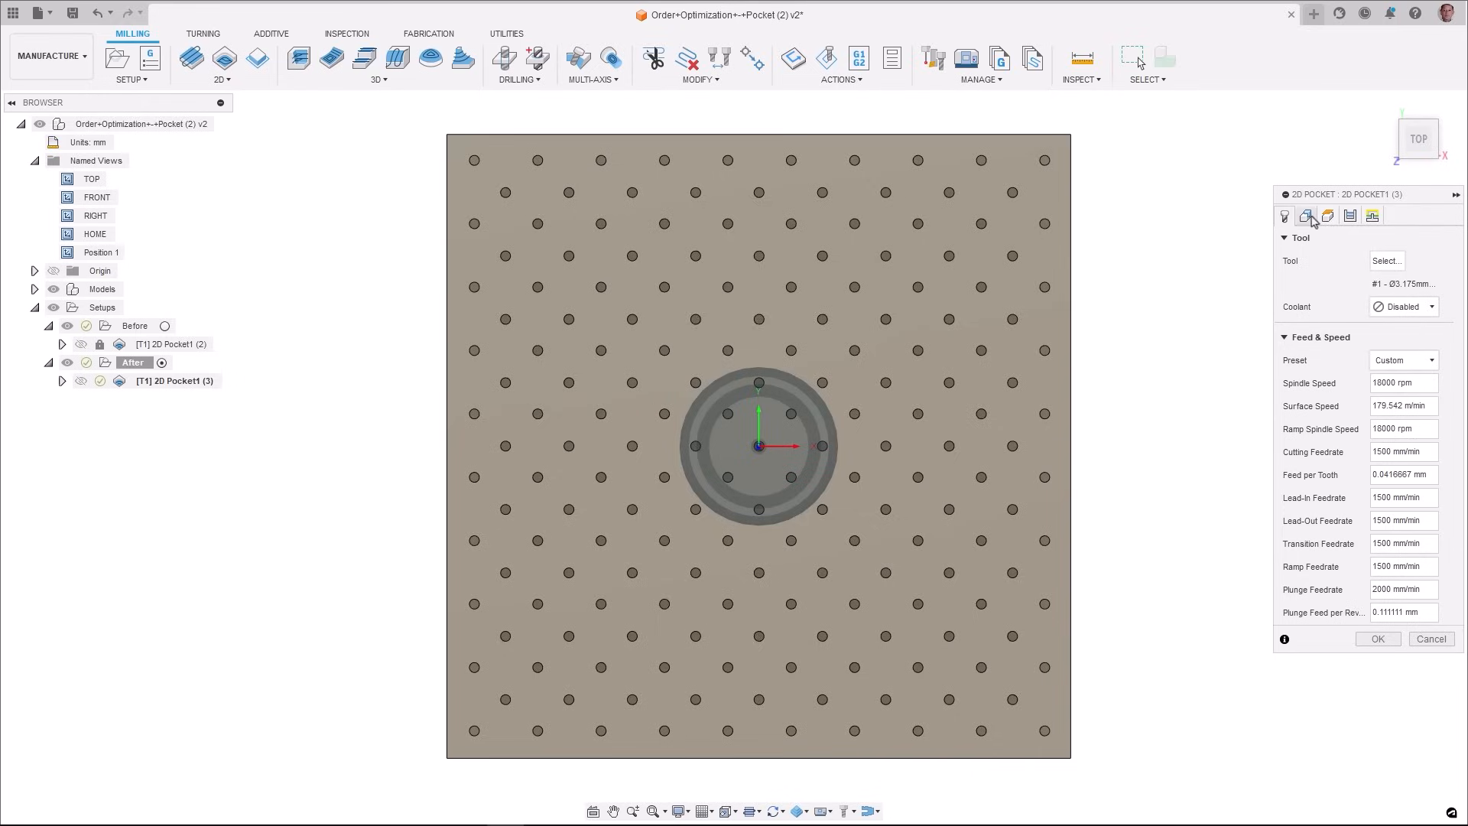
- Compute the After setup's 2D pocket and display the Before pocket's tangled 4:13 toolpath
{"action": "left_click", "coordinate": [1307, 216]}
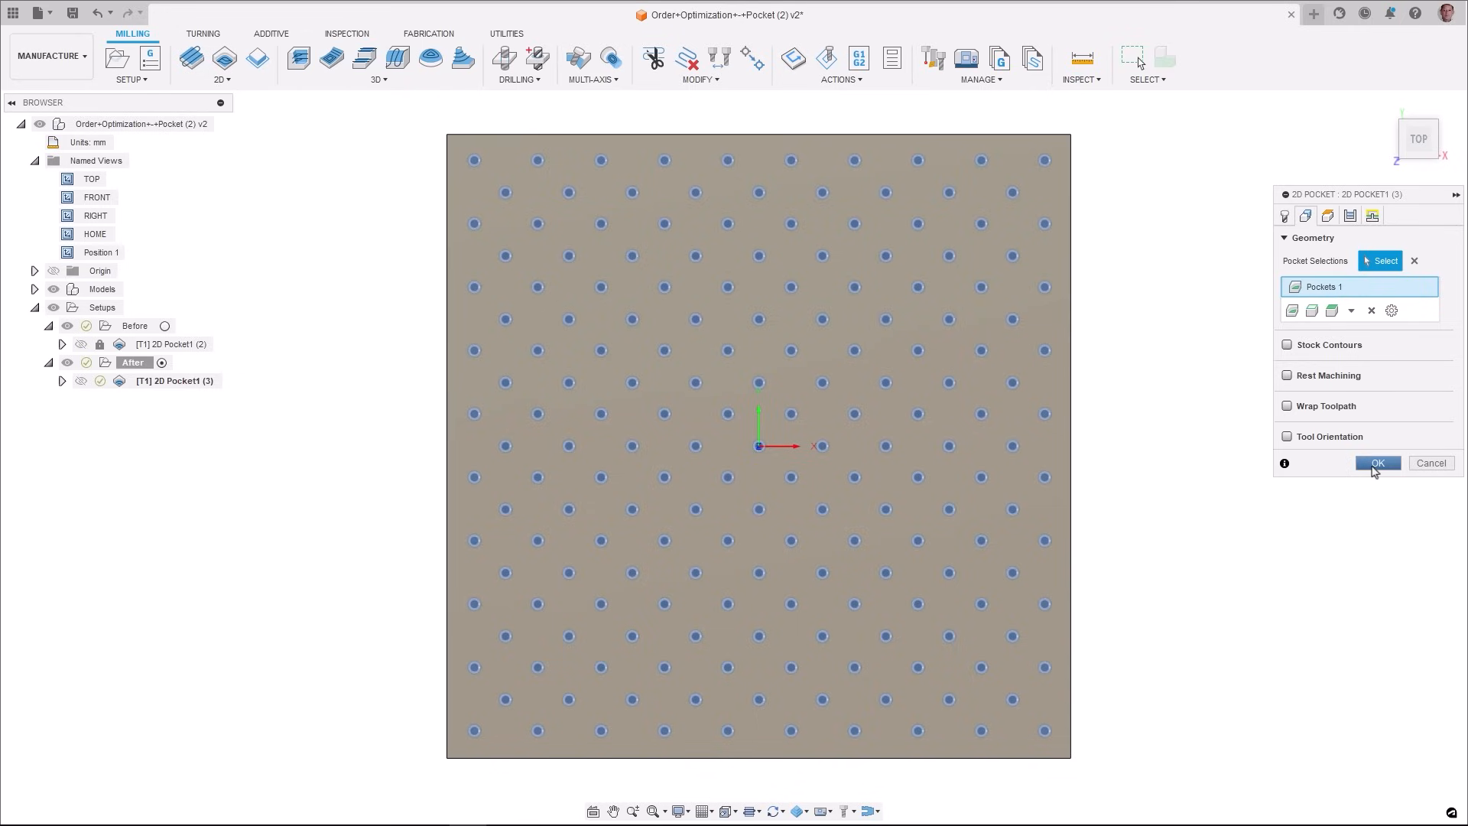
{"action": "left_click", "coordinate": [1378, 463]}
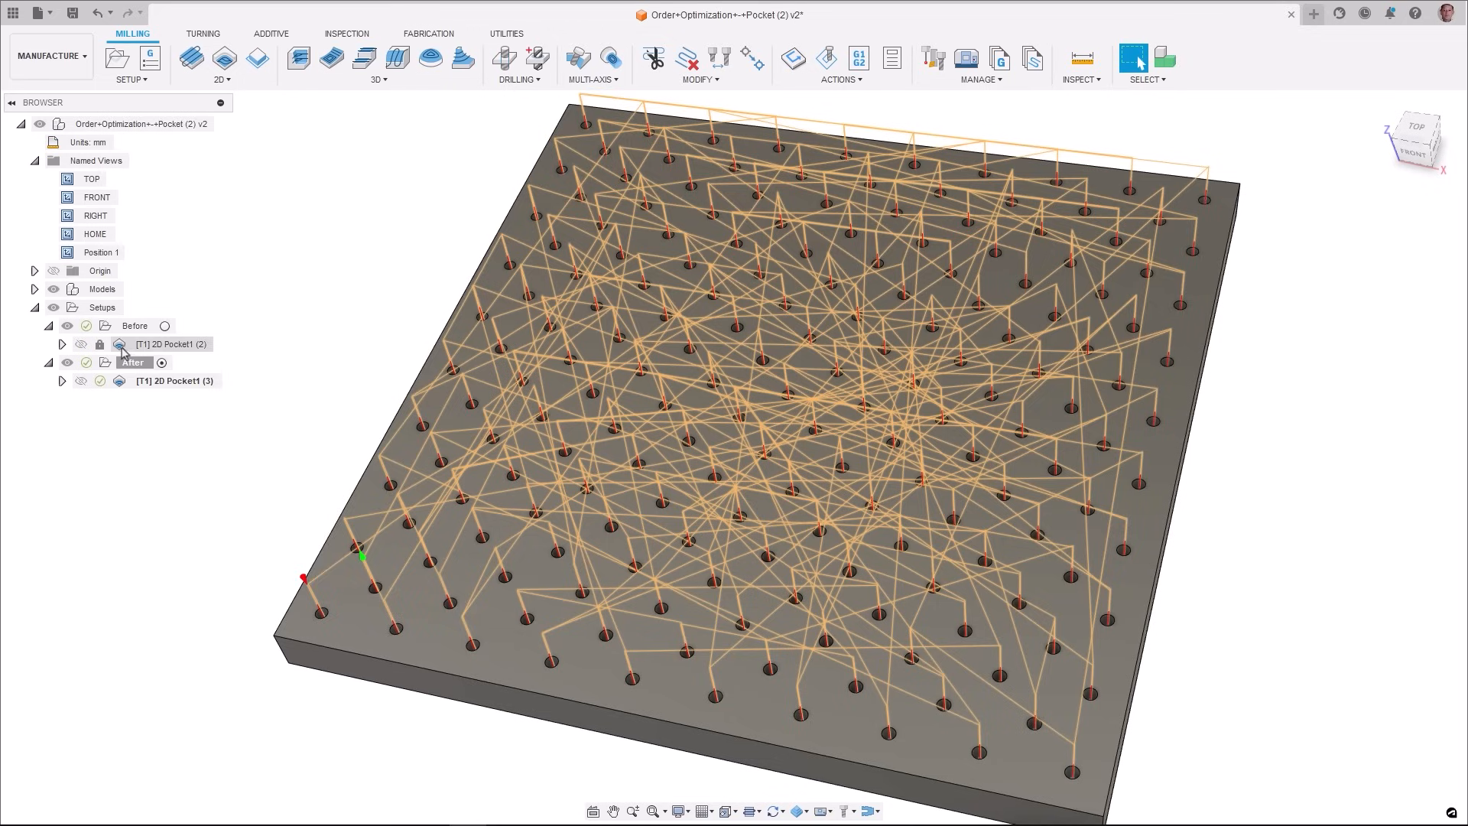
{"action": "left_click", "coordinate": [171, 344]}
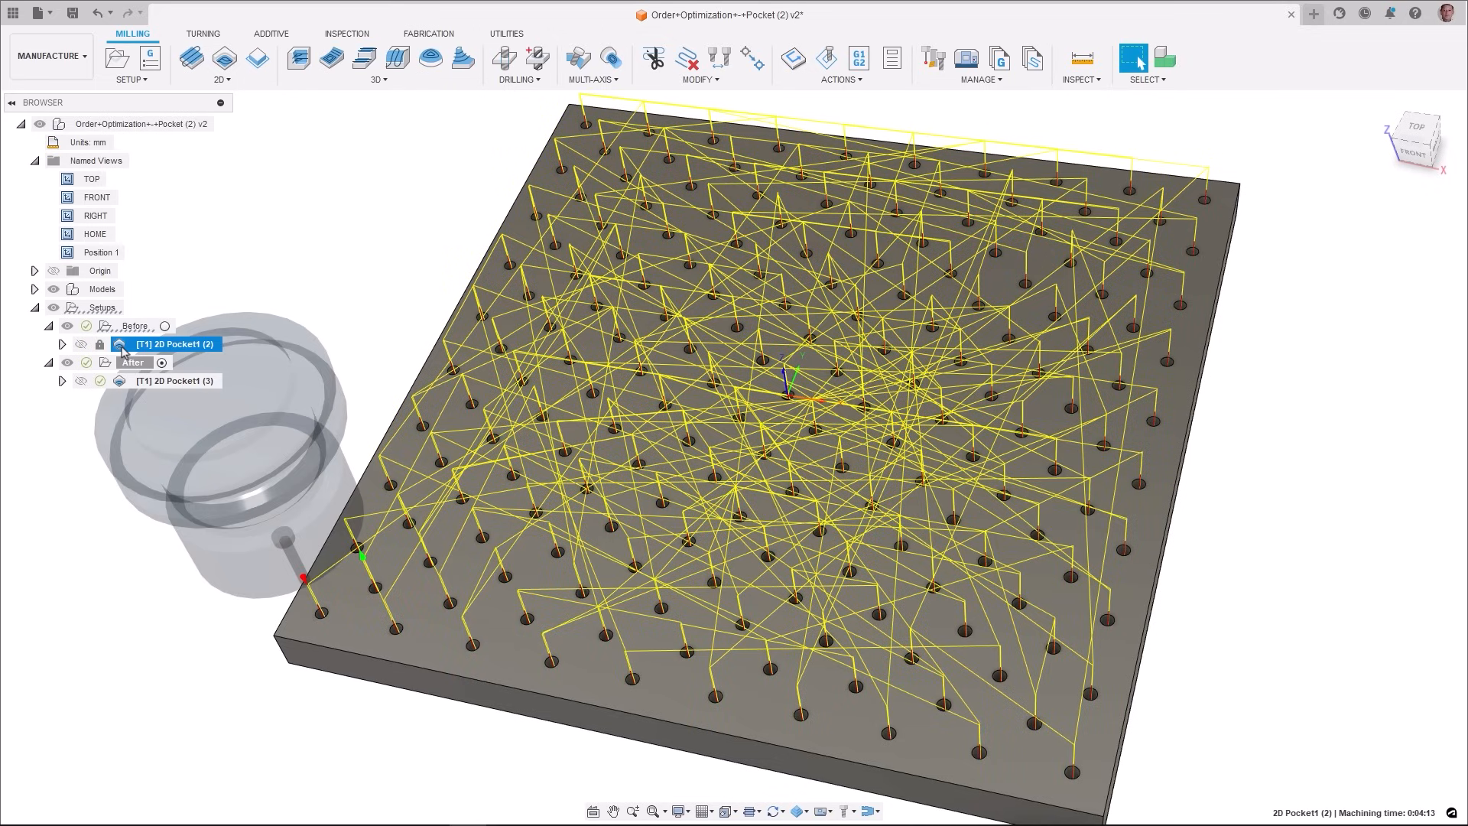
{"action": "left_click", "coordinate": [174, 380]}
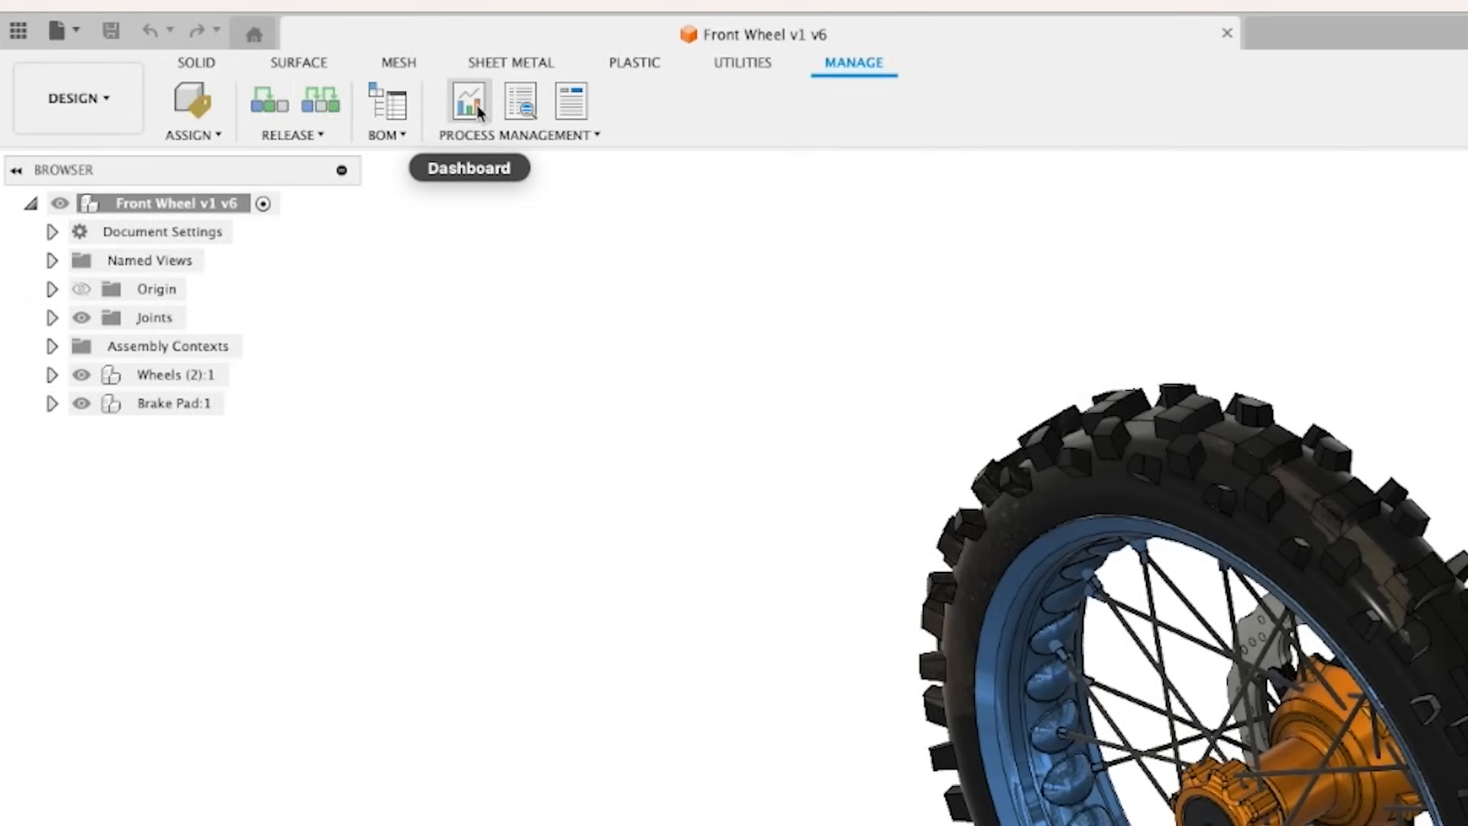
{"action": "mouse_move", "coordinate": [520, 100]}
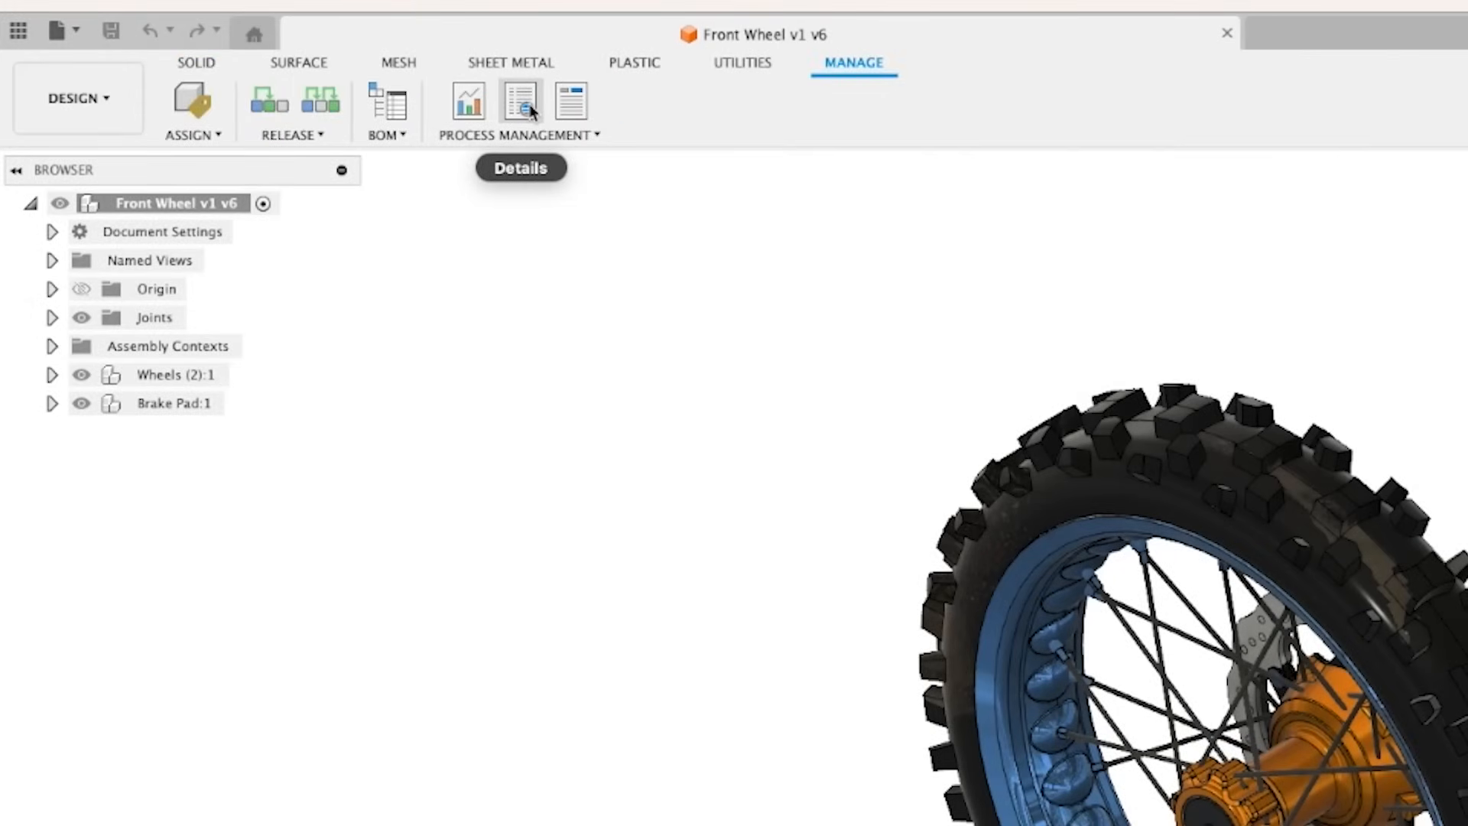
- Show the Front Wheel's Process Management options and open its Change Orders
{"action": "left_click", "coordinate": [517, 133]}
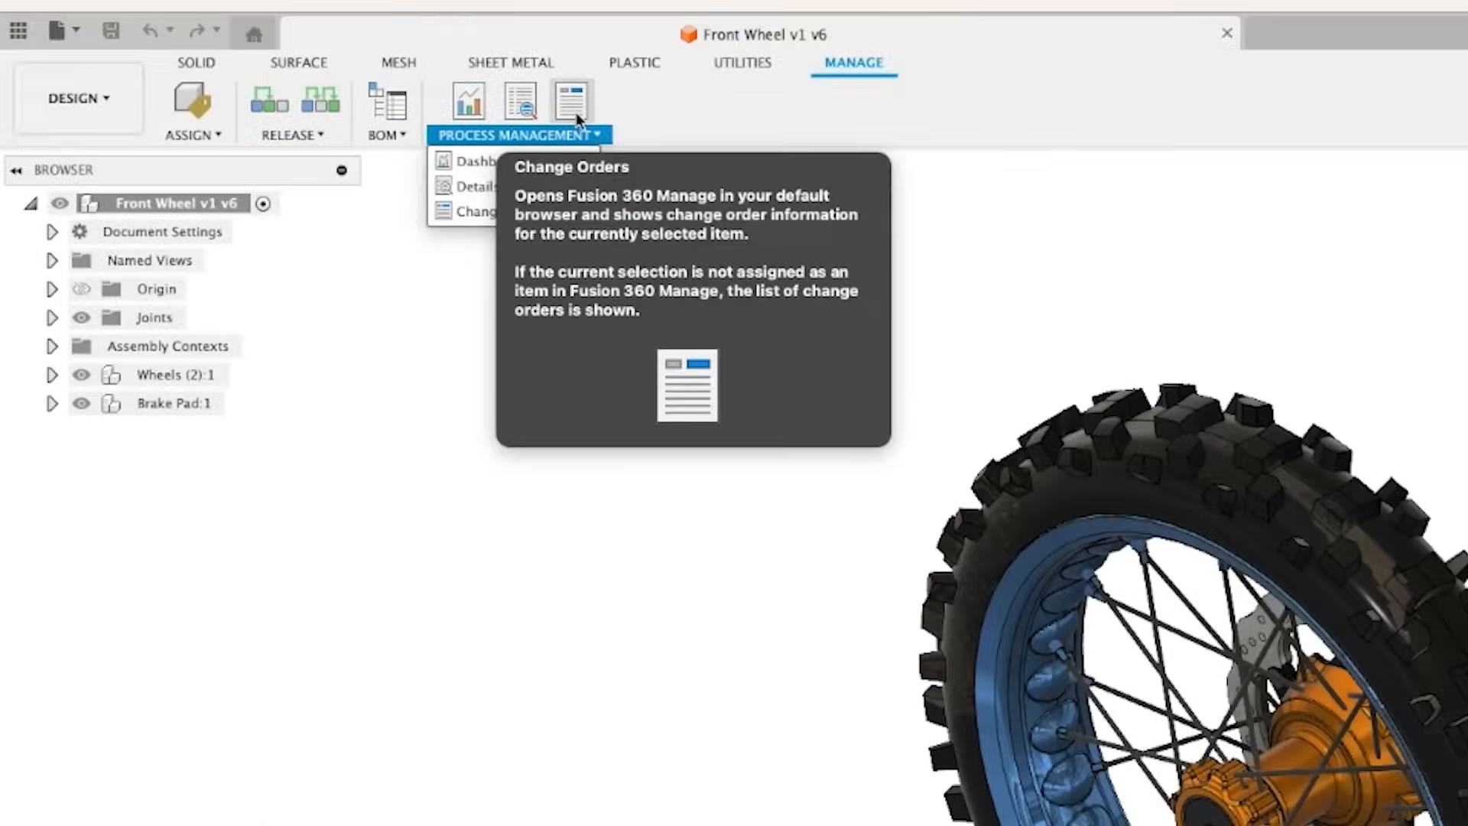
{"action": "left_click", "coordinate": [496, 211]}
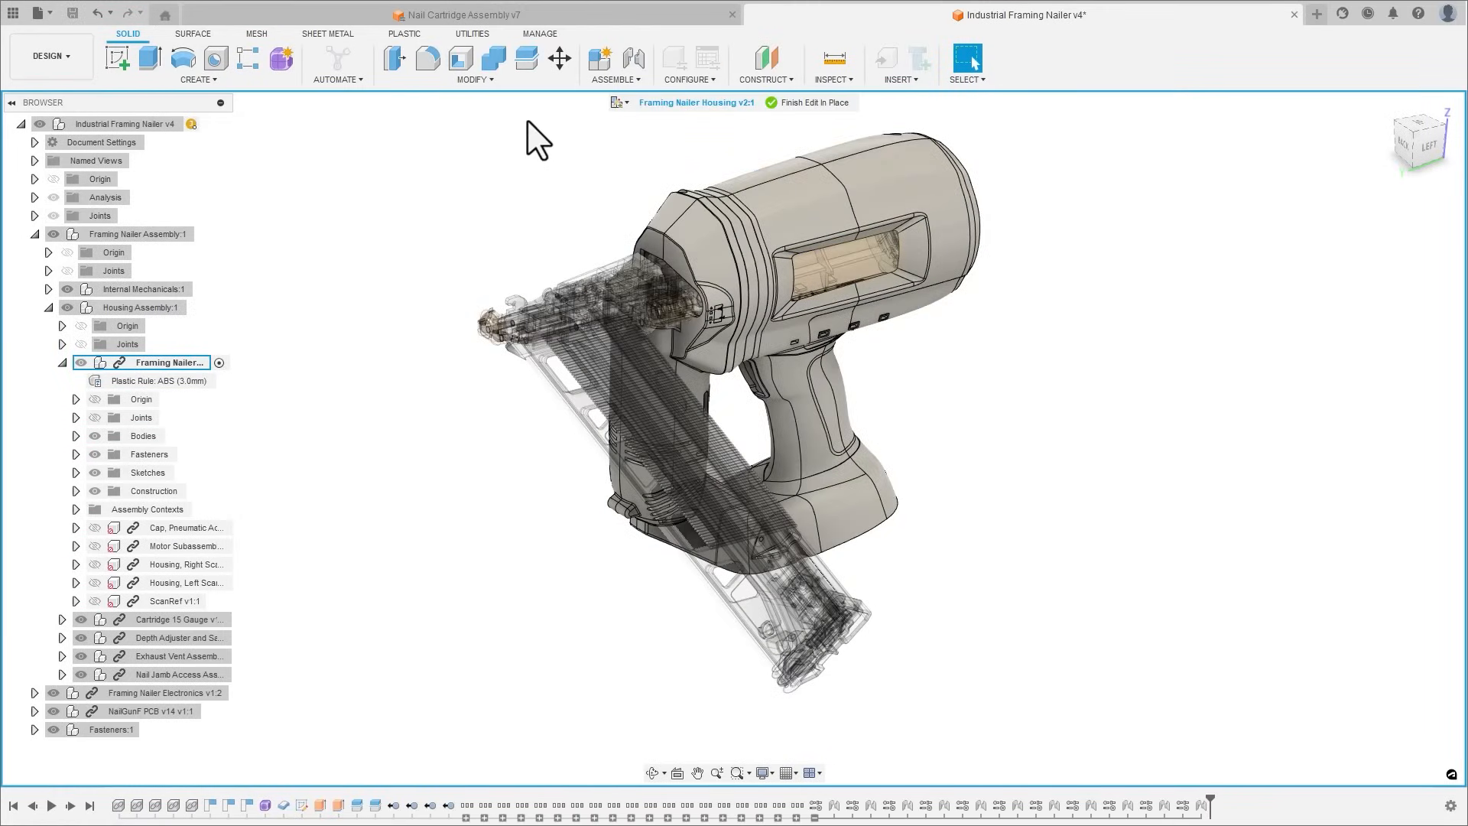
{"action": "mouse_move", "coordinate": [434, 398]}
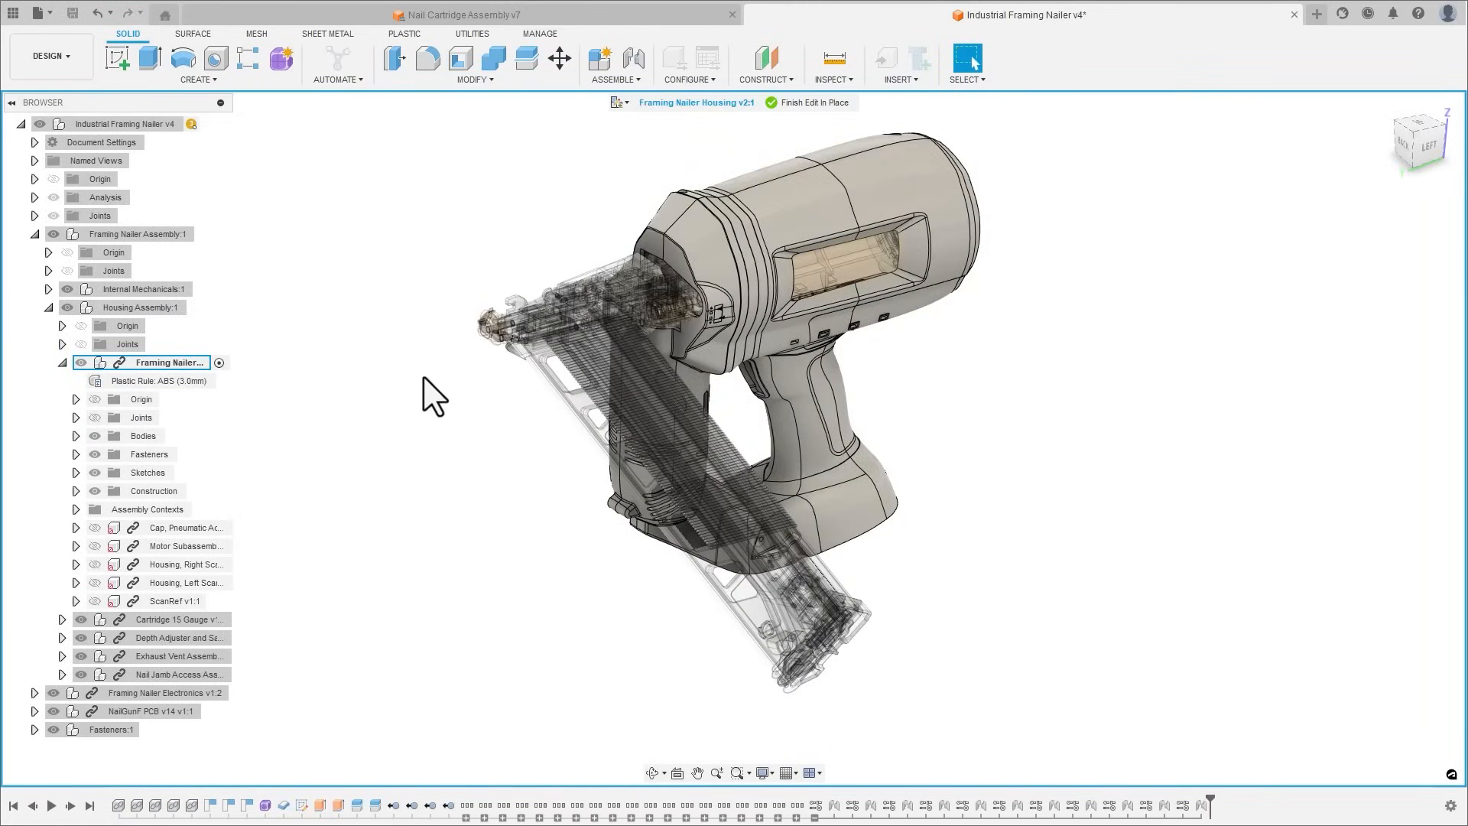
- Remove the face appearances from the nailer housing so it shows dark plastic
{"action": "left_click", "coordinate": [967, 55]}
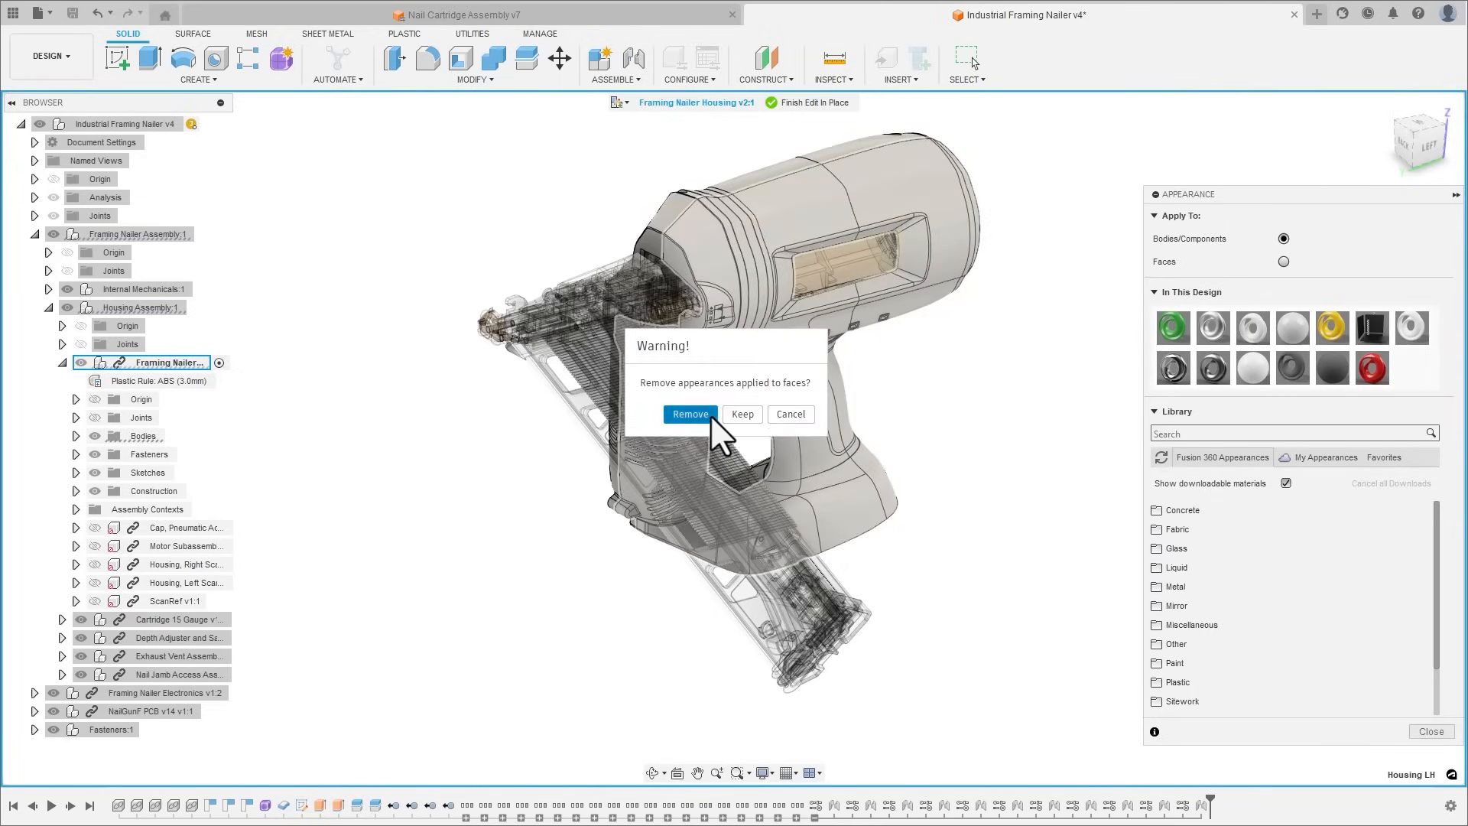
{"action": "left_click", "coordinate": [689, 414]}
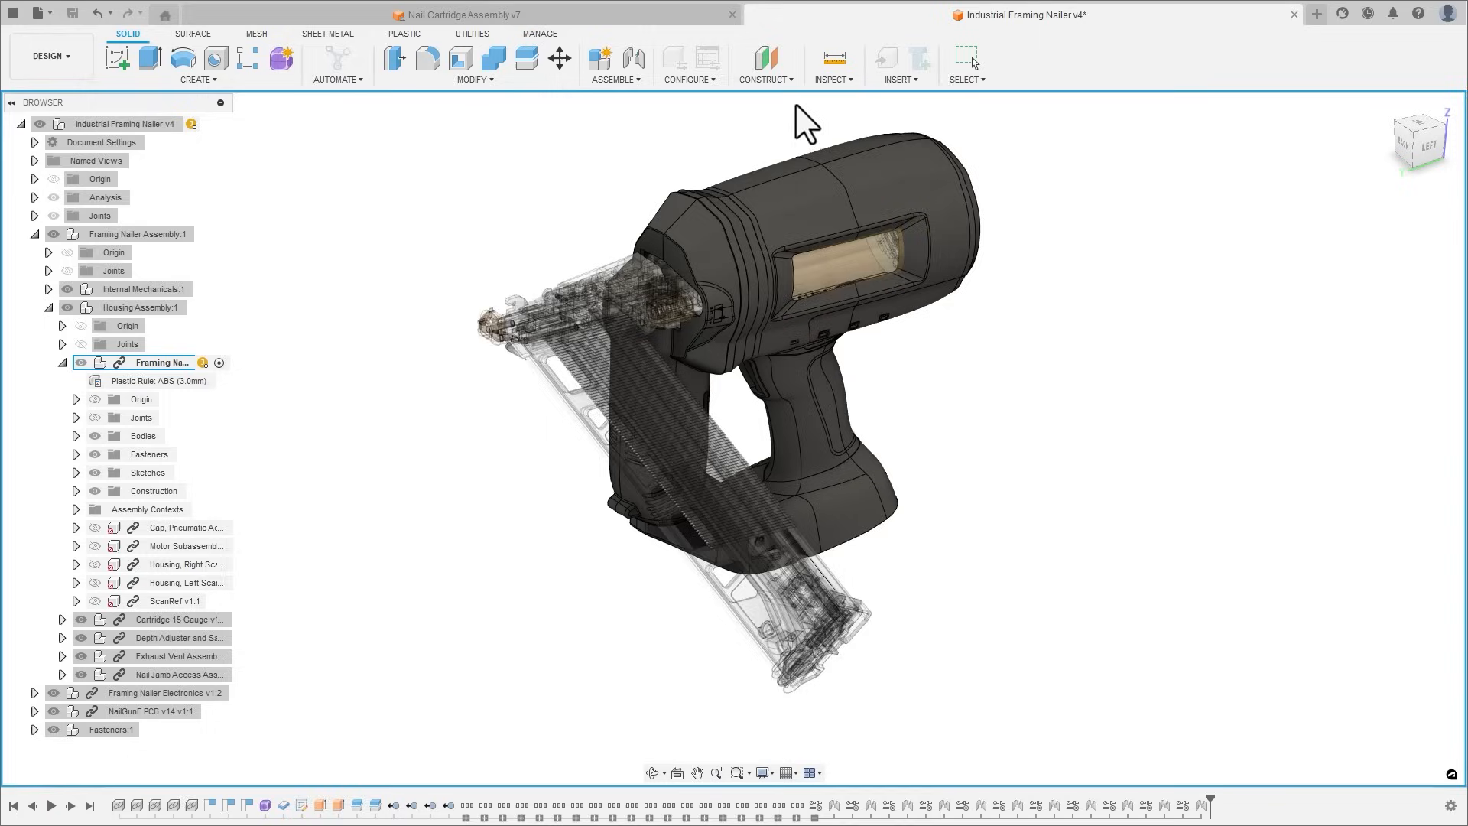
- Break the Framing Nailer Electronics link, including subcomponents
{"action": "right_click", "coordinate": [164, 692]}
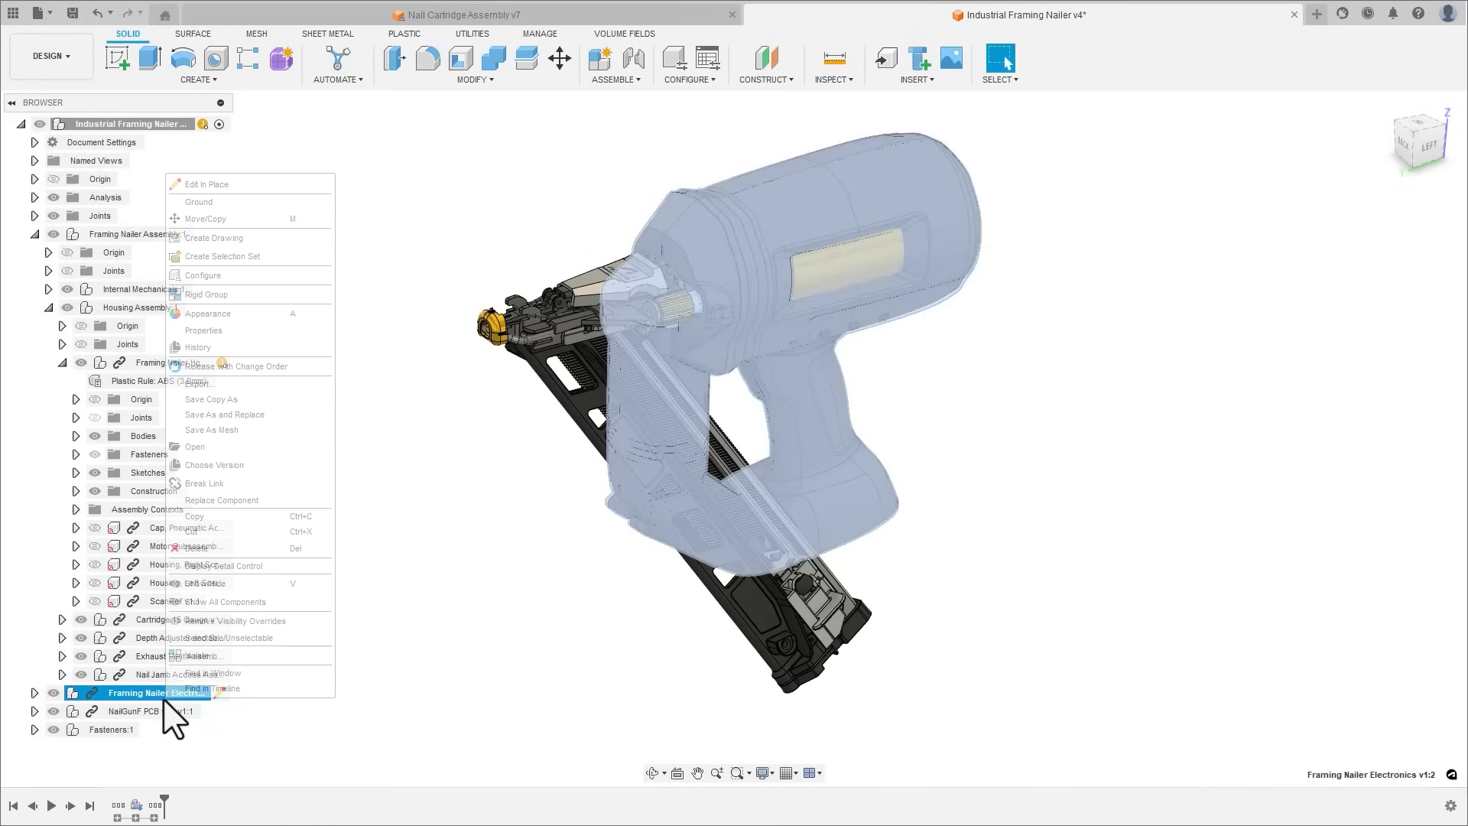
{"action": "left_click", "coordinate": [204, 483]}
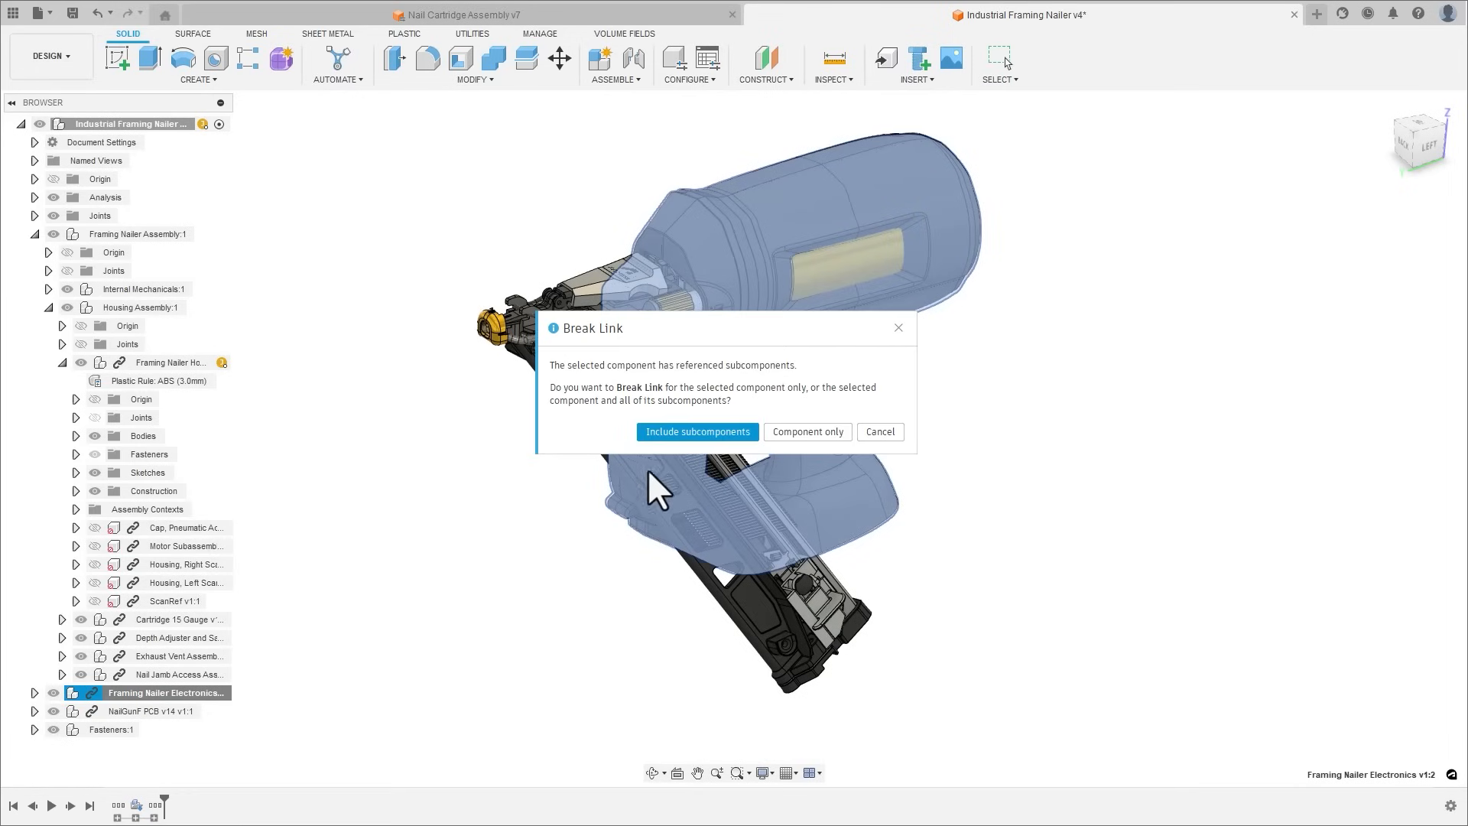
{"action": "left_click", "coordinate": [697, 431]}
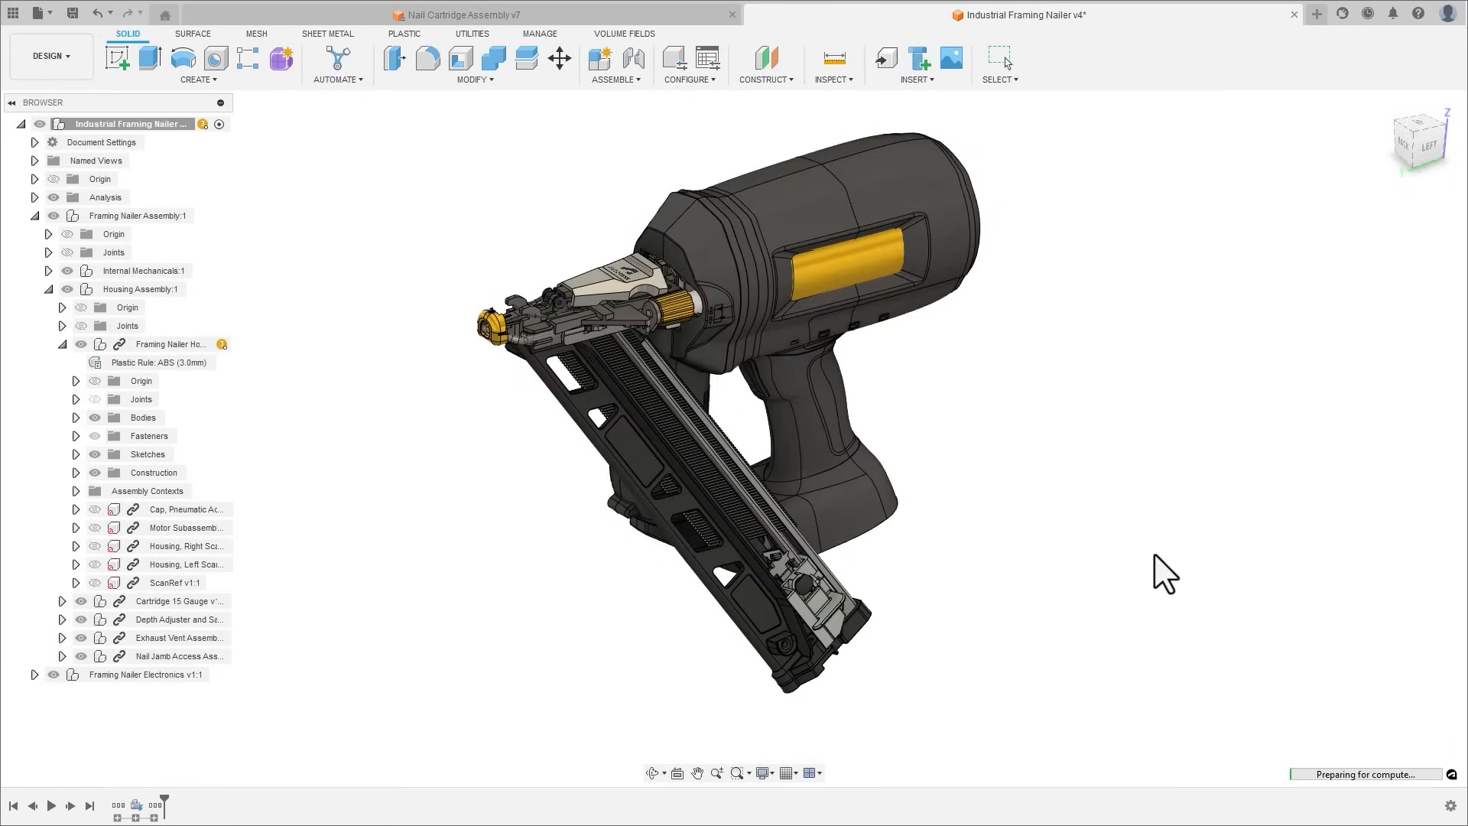
- Confirm the nail cartridge's edited rectangular pattern, orbit to inspect, and return to the nailer assembly
{"action": "left_click", "coordinate": [458, 14]}
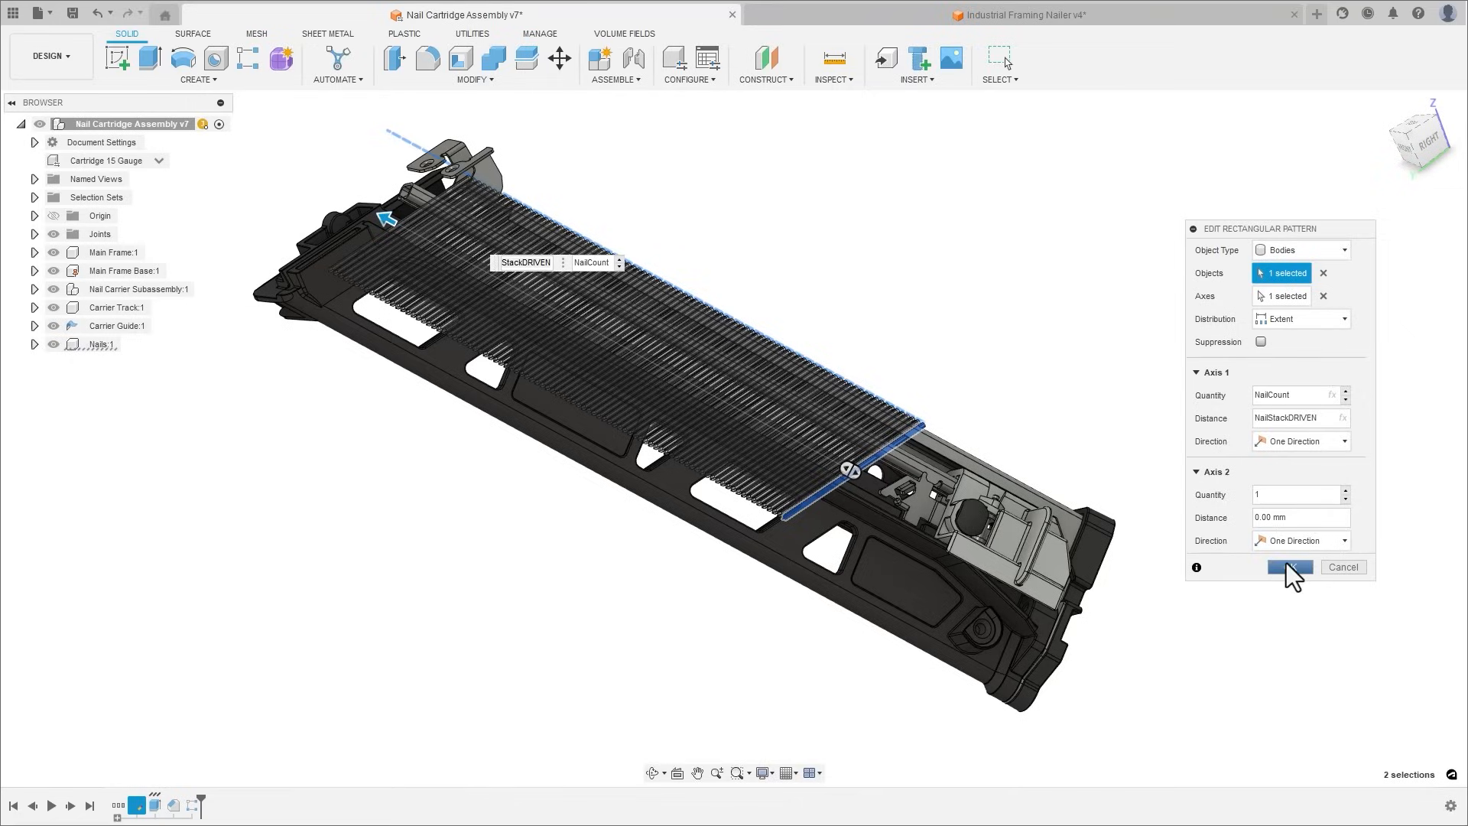
{"action": "left_click", "coordinate": [1290, 567]}
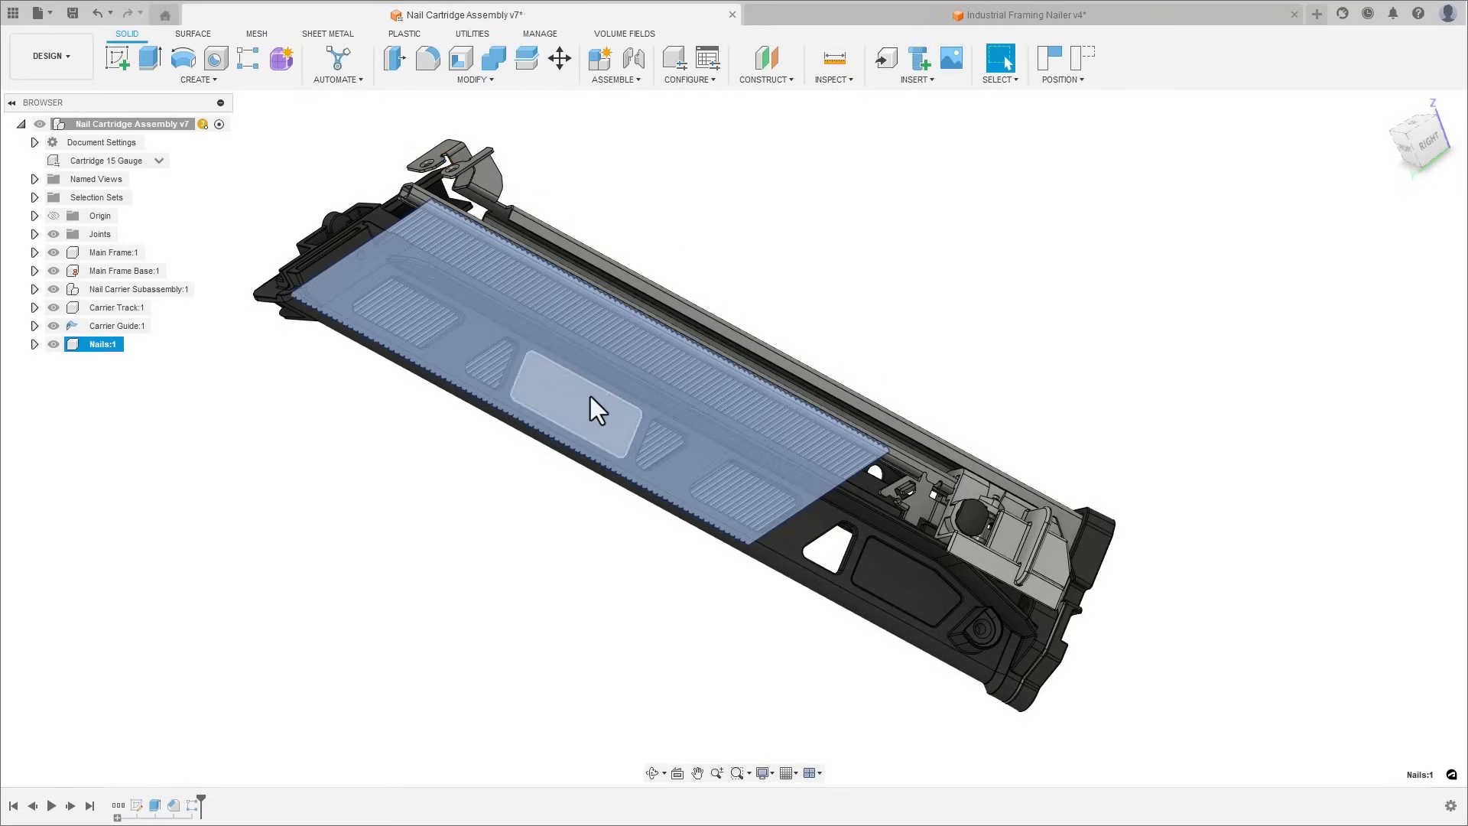
{"action": "left_click_drag", "start_coordinate": [599, 408], "coordinate": [768, 393]}
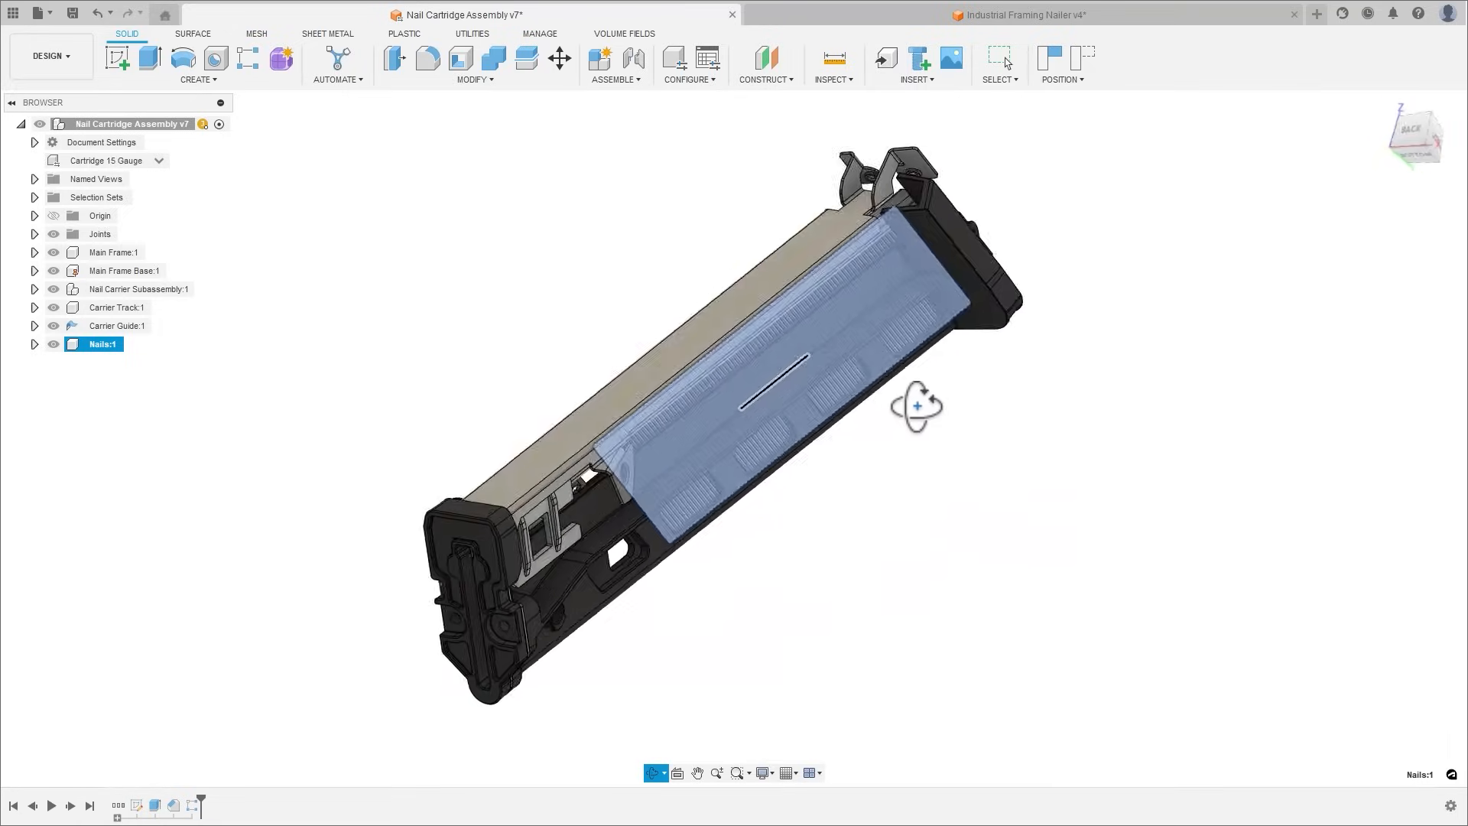
{"action": "left_click_drag", "start_coordinate": [917, 406], "coordinate": [1060, 410]}
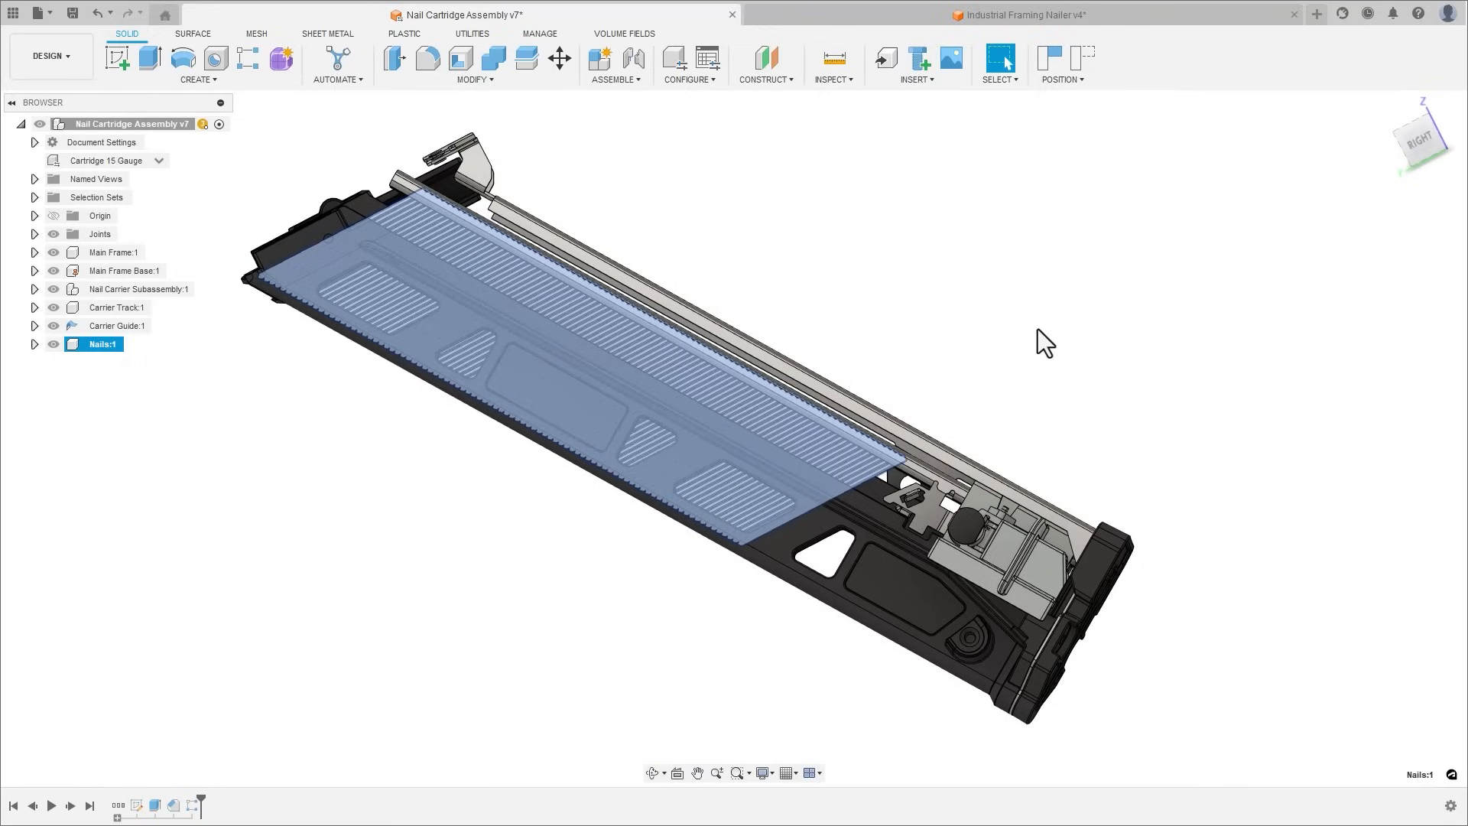
{"action": "left_click", "coordinate": [1017, 15]}
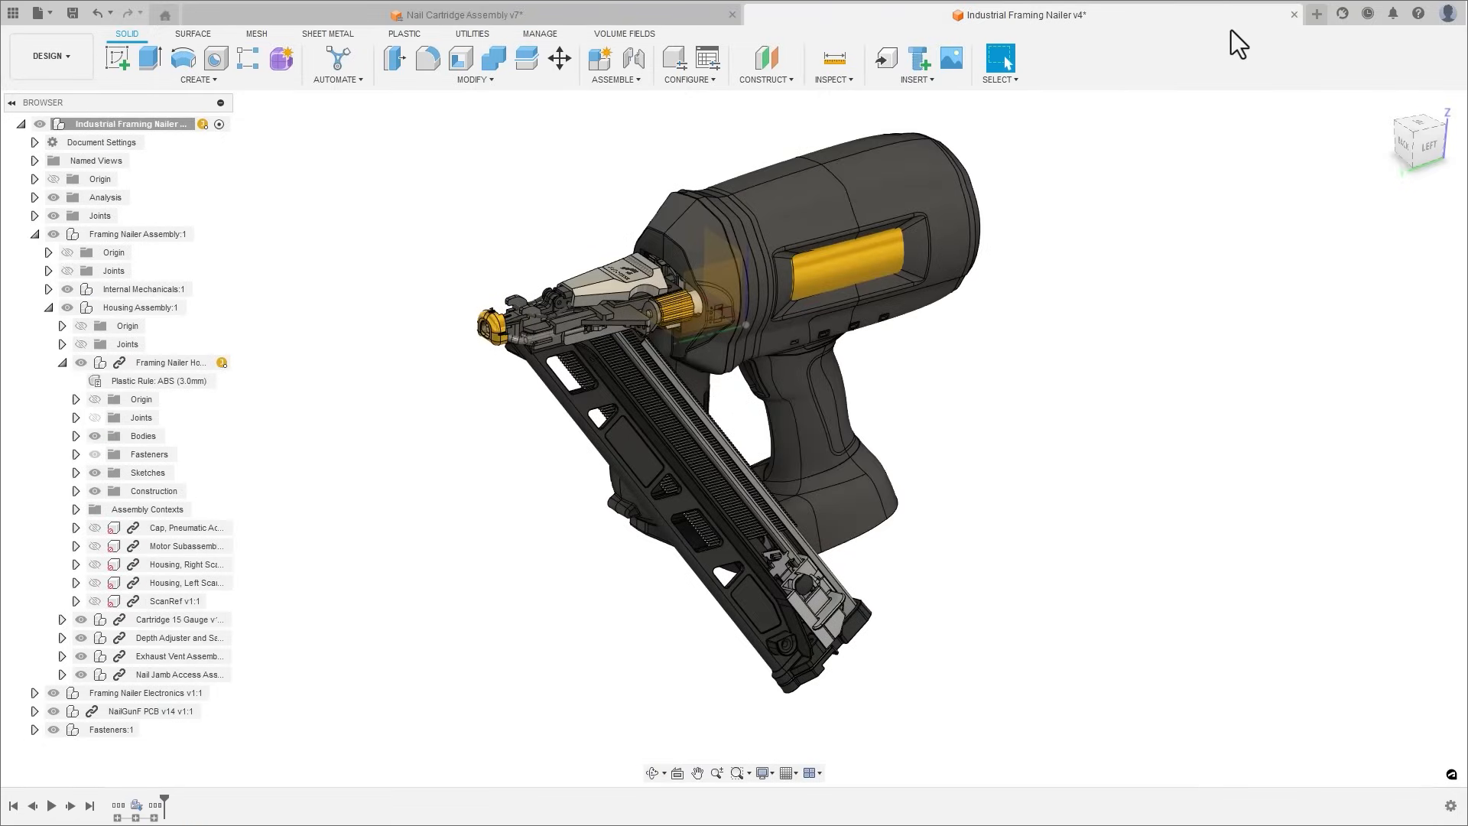
{"action": "mouse_move", "coordinate": [1305, 30]}
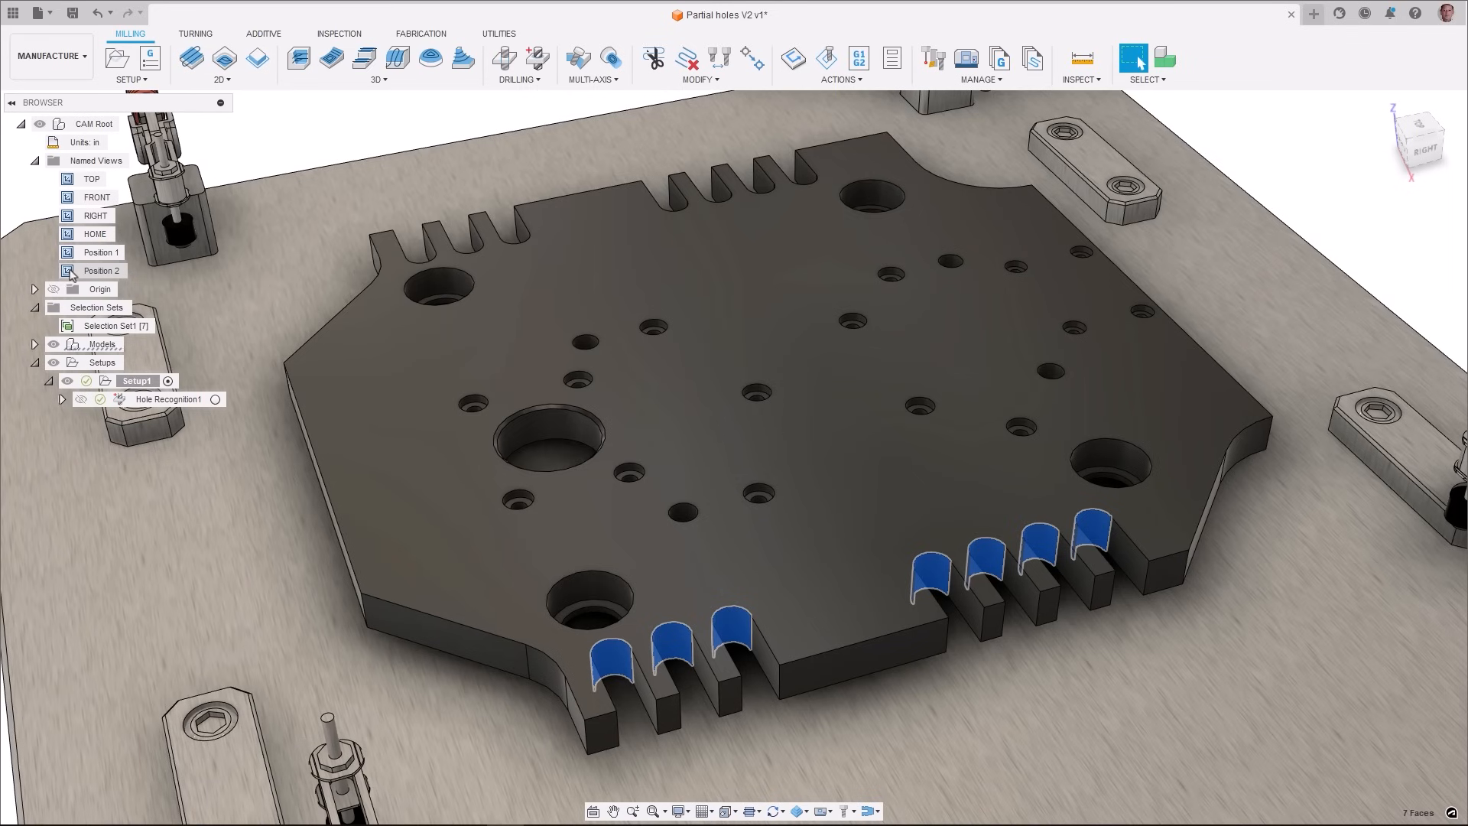
- Restore the Position 2 view and open the Framing Nailer Housing component document
{"action": "left_click", "coordinate": [363, 14]}
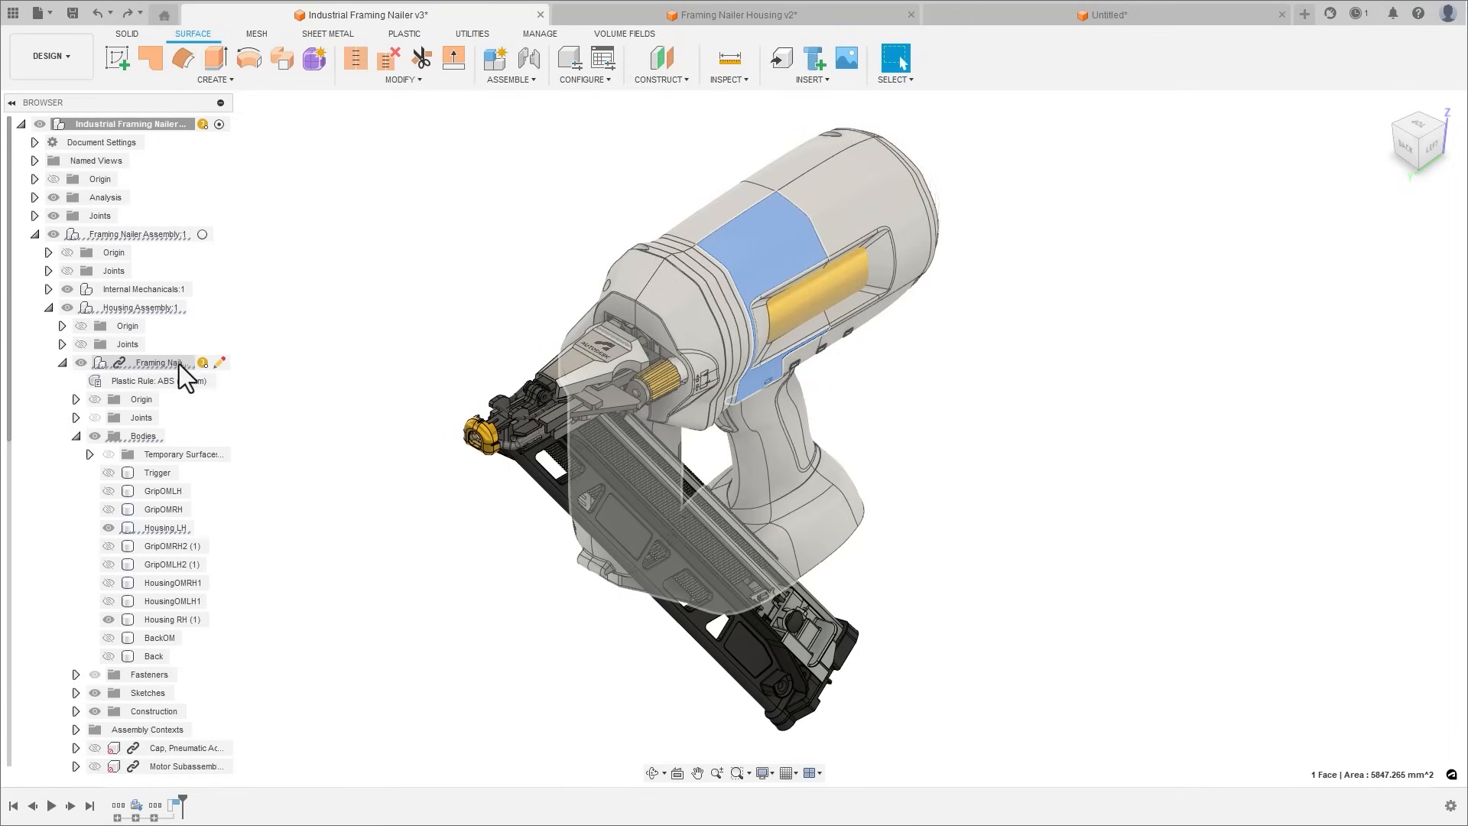
{"action": "left_click", "coordinate": [736, 15]}
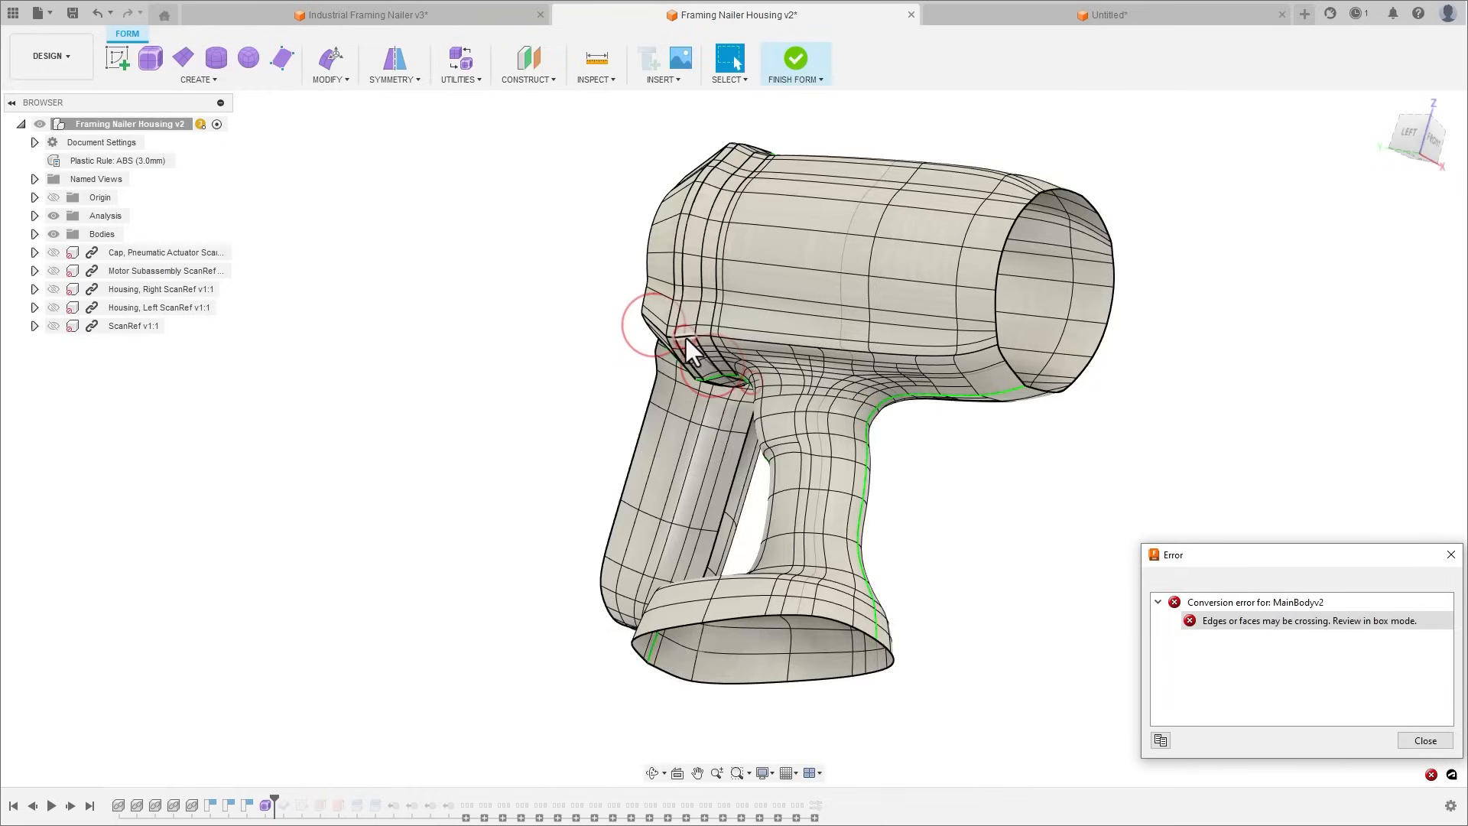